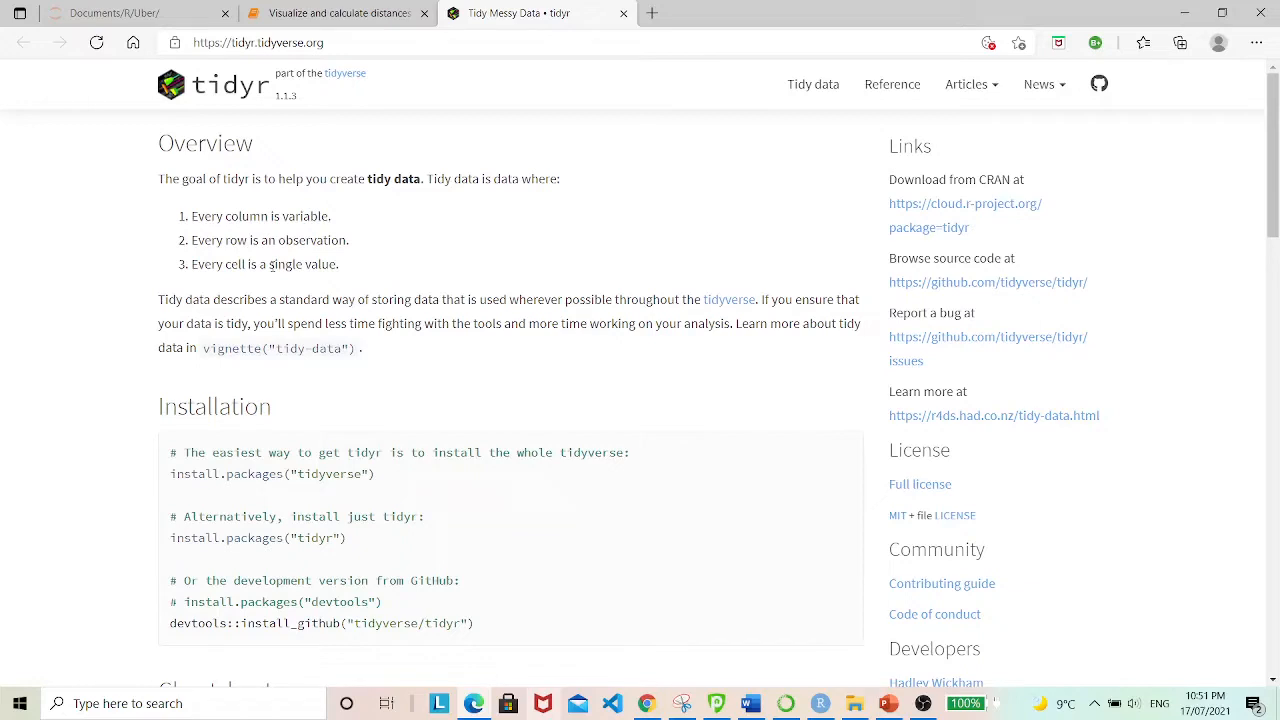
Switch from the tidyr documentation to the 'Visualize and calculate distances' notebook tab.
{"action": "left_click", "coordinate": [335, 13]}
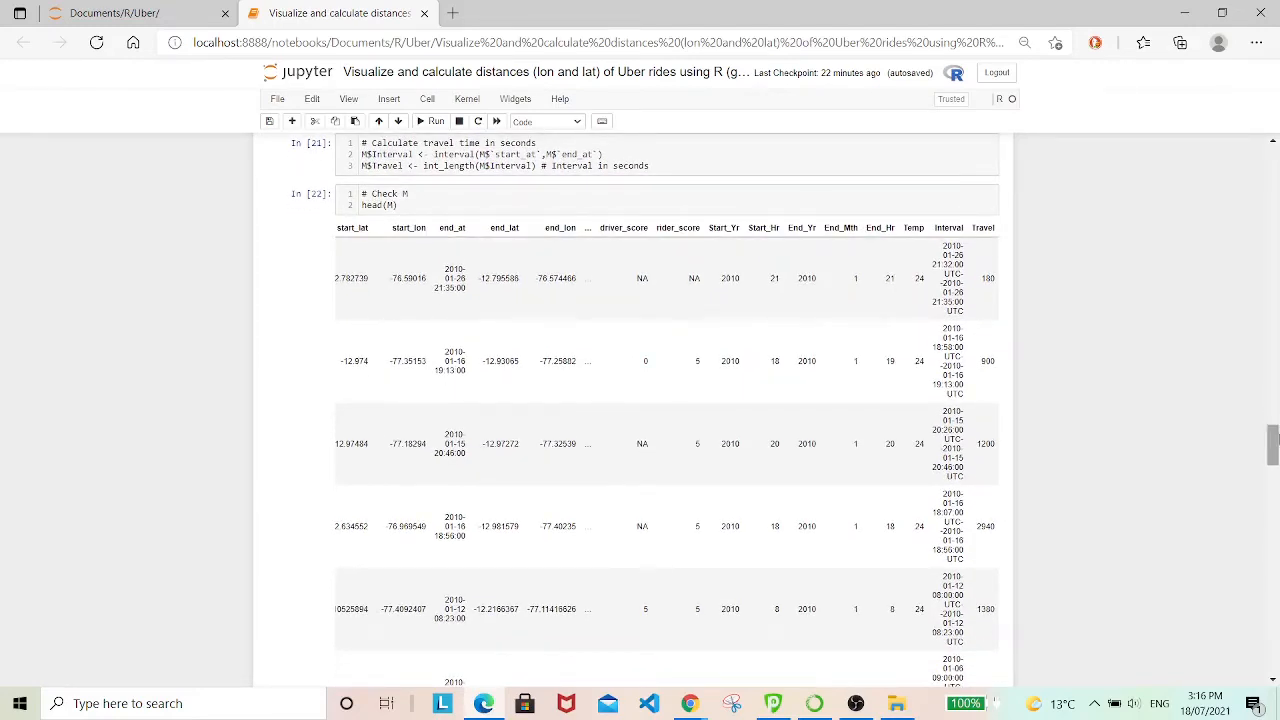
{"action": "mouse_move", "coordinate": [1022, 296]}
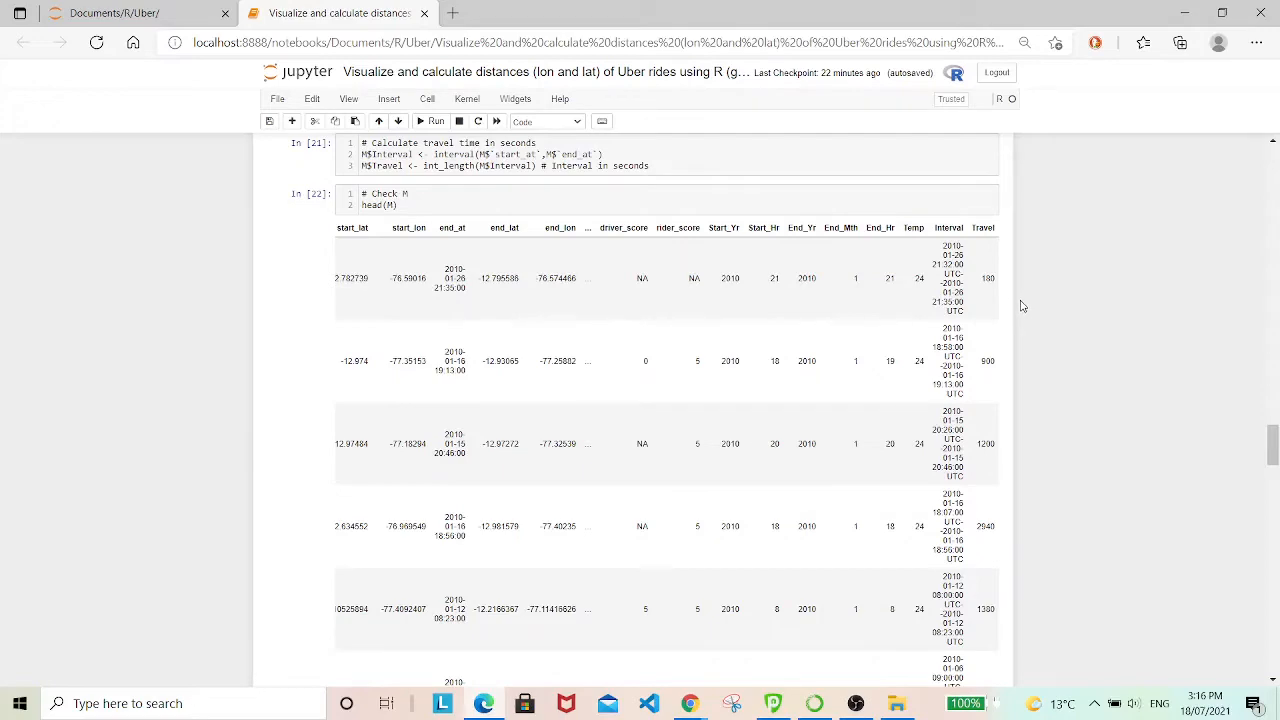
Convert travel seconds into a TravelHr column and preview head(M) showing it.
{"action": "scroll", "scroll_direction": "down", "scroll_amount": 3}
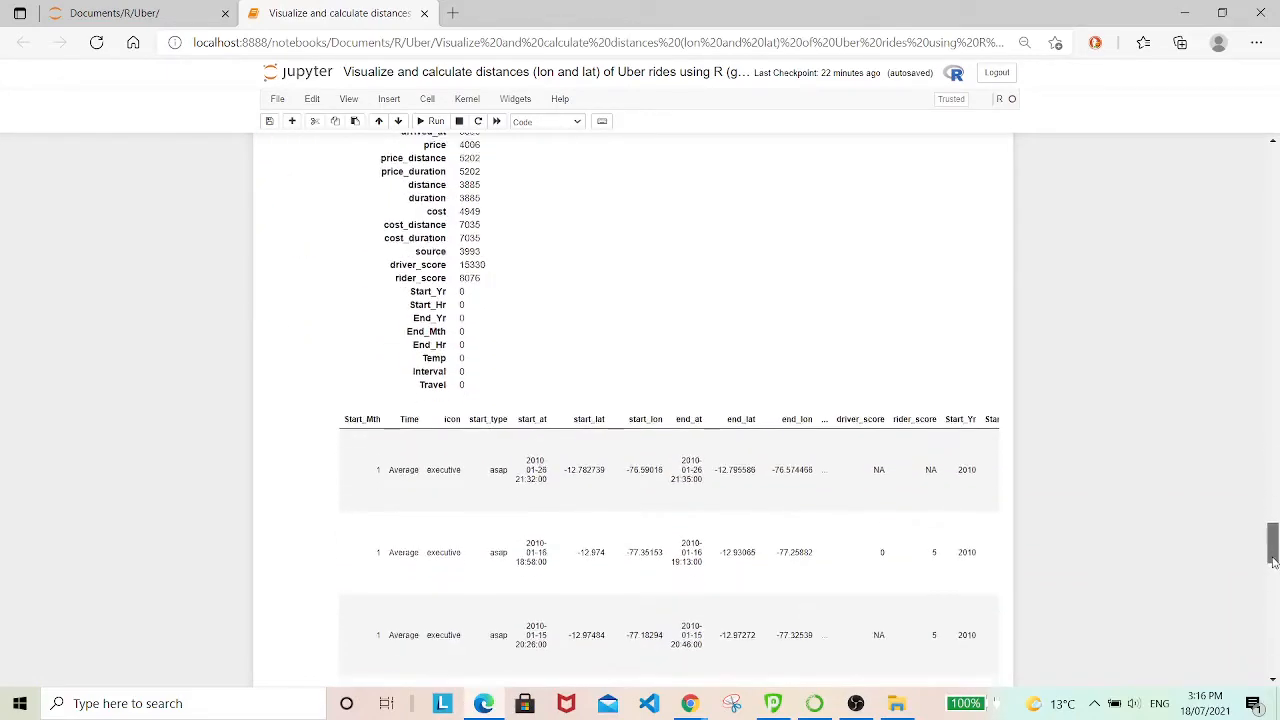
{"action": "scroll", "scroll_direction": "down", "scroll_amount": 3}
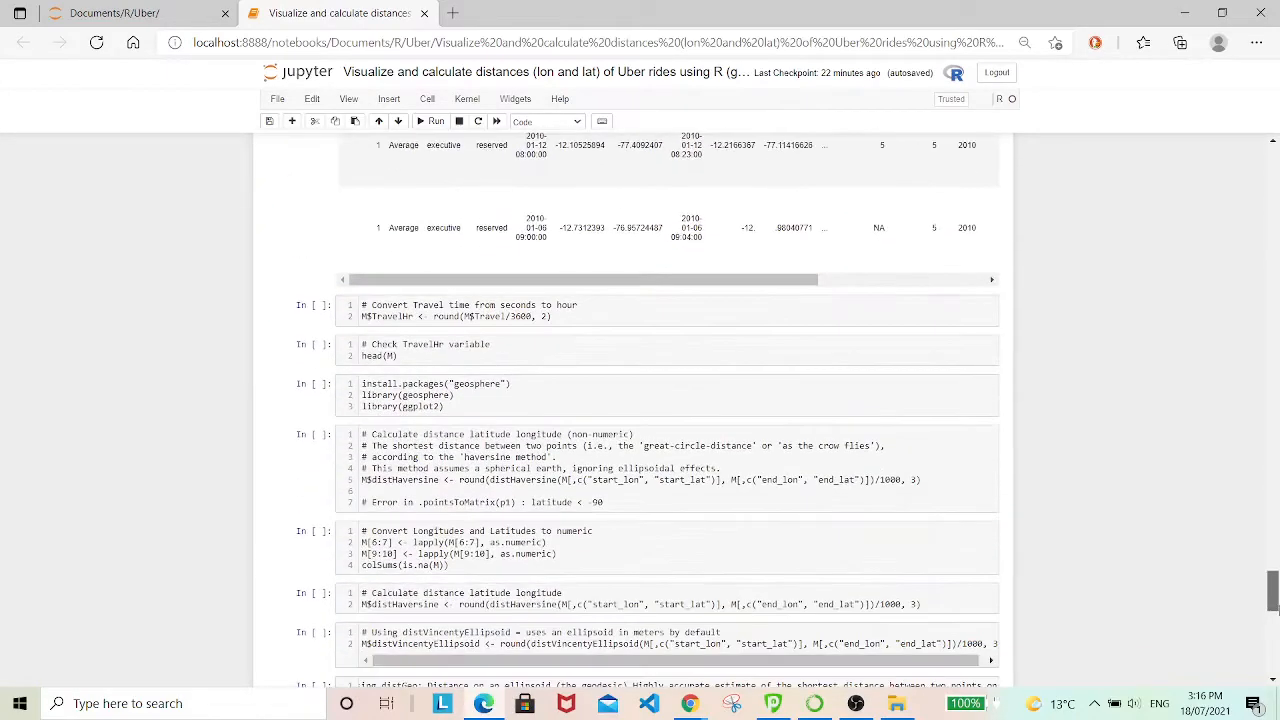
{"action": "left_click", "coordinate": [692, 310]}
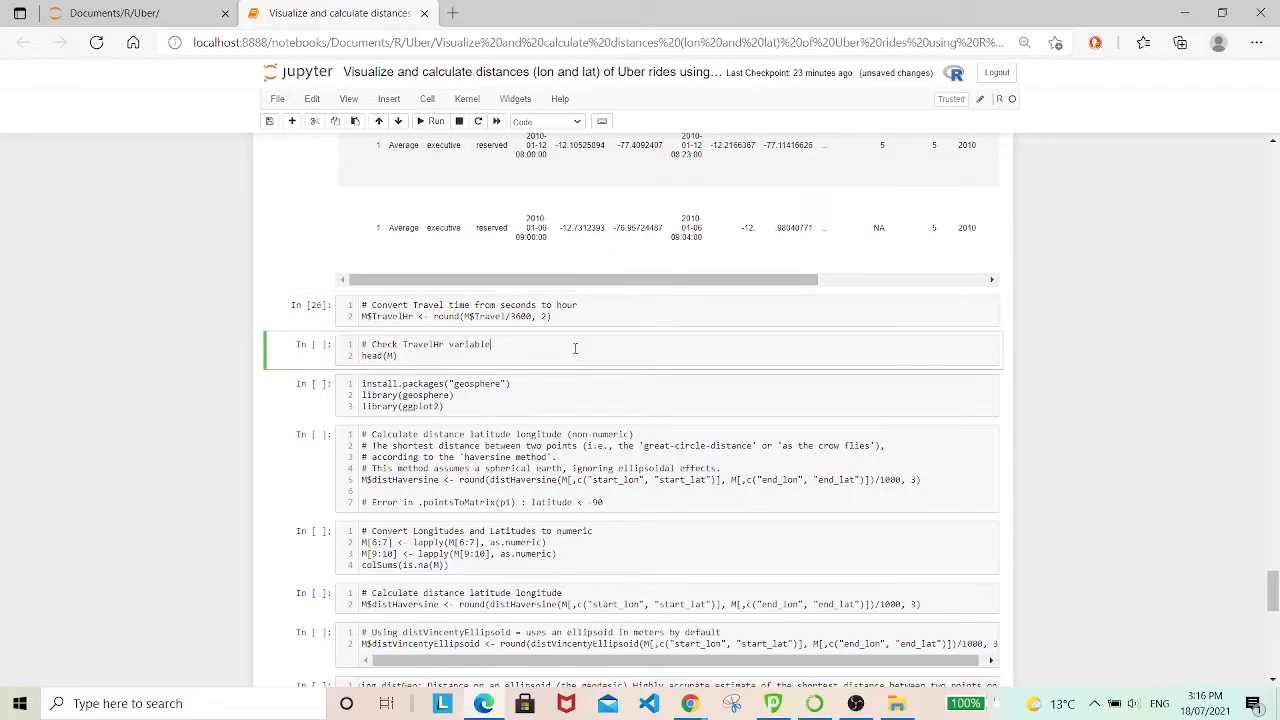
{"action": "left_click", "coordinate": [433, 121]}
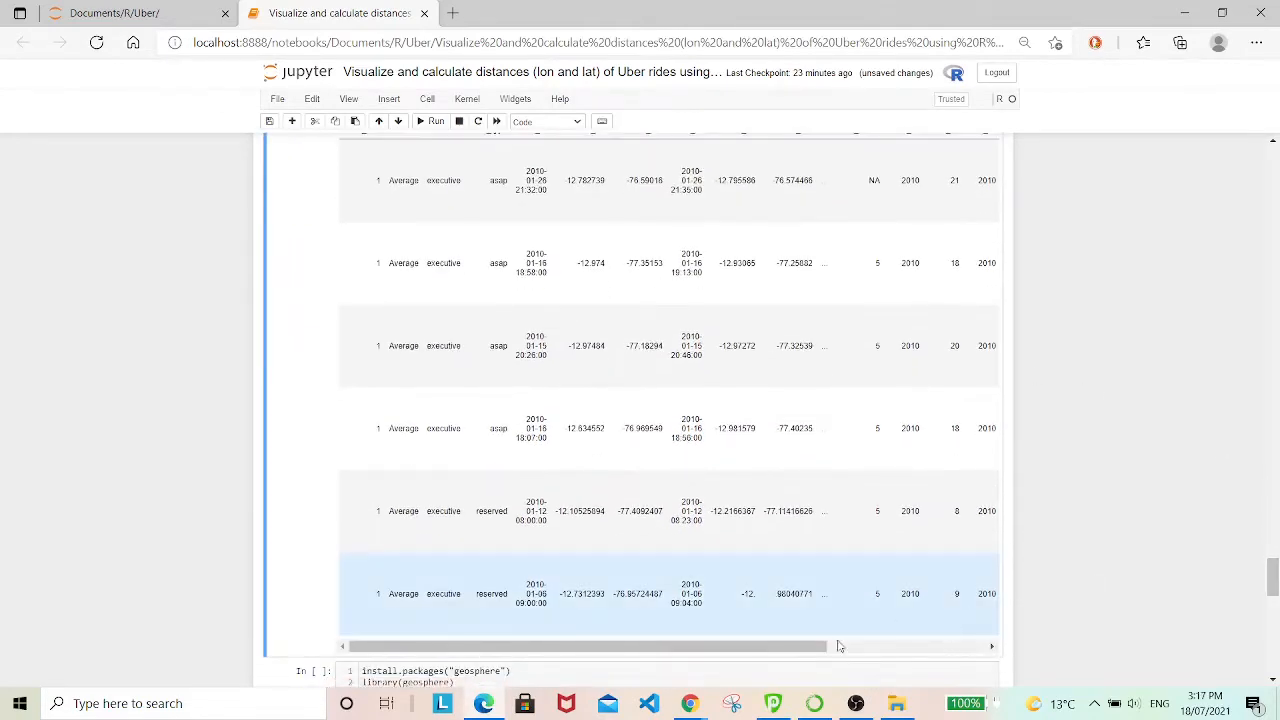
{"action": "scroll", "scroll_direction": "right", "scroll_amount": 3}
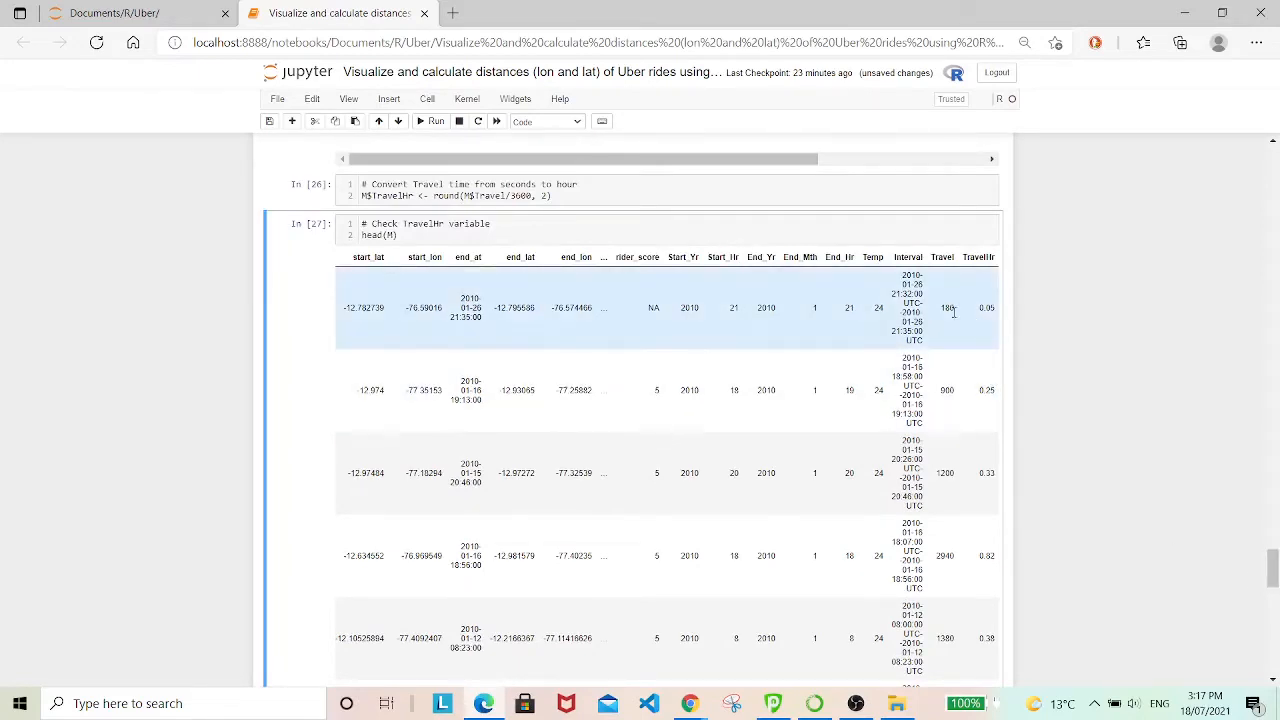
{"action": "scroll", "scroll_direction": "down", "scroll_amount": 3}
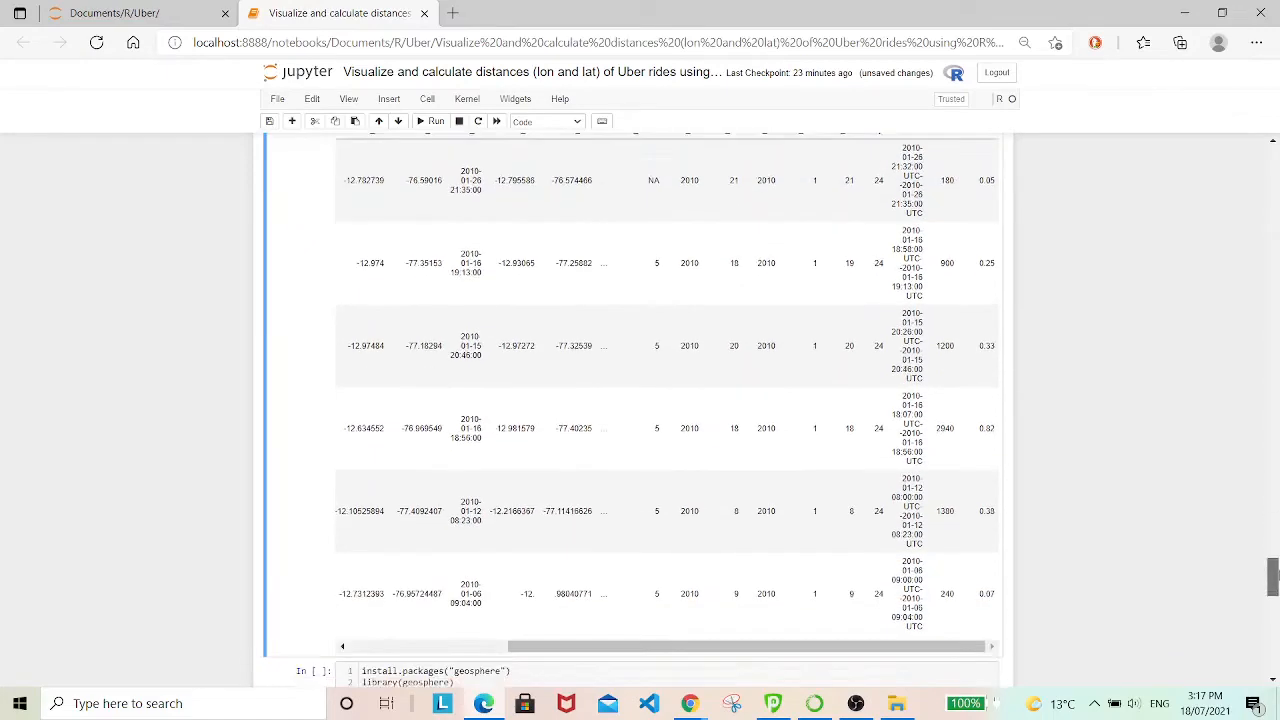
{"action": "scroll", "scroll_direction": "down", "scroll_amount": 3}
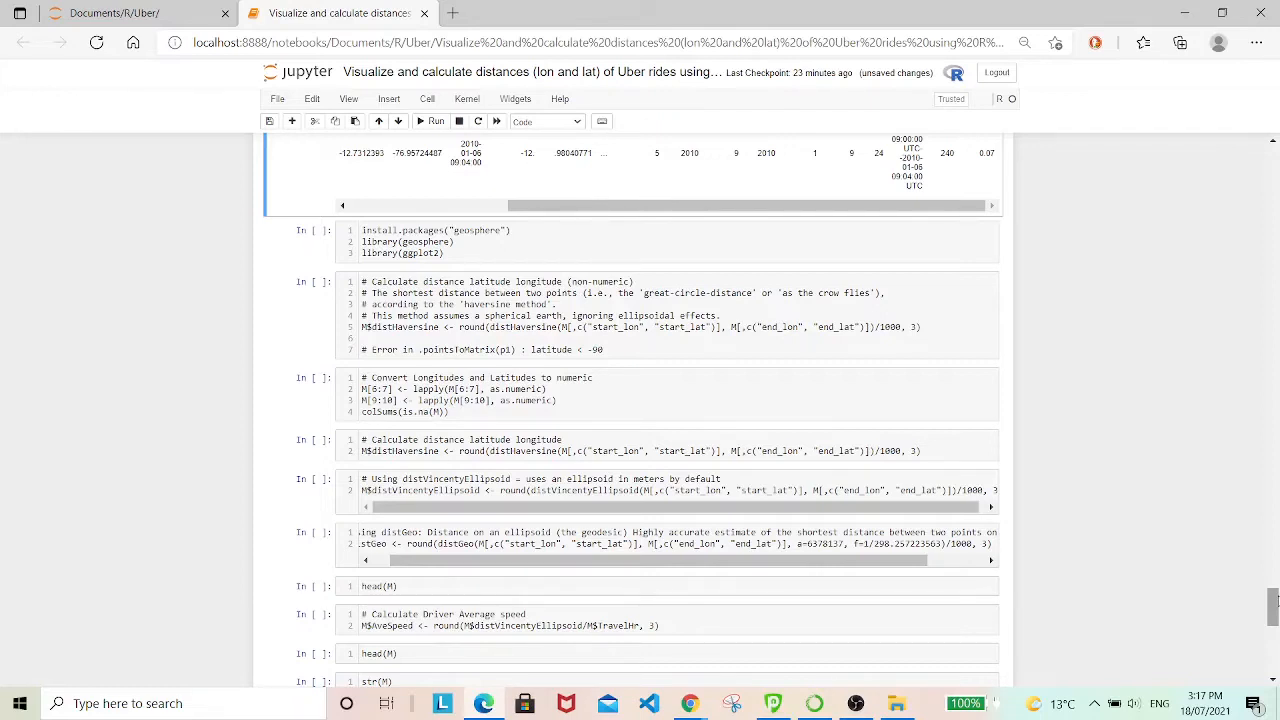
{"action": "mouse_move", "coordinate": [891, 241]}
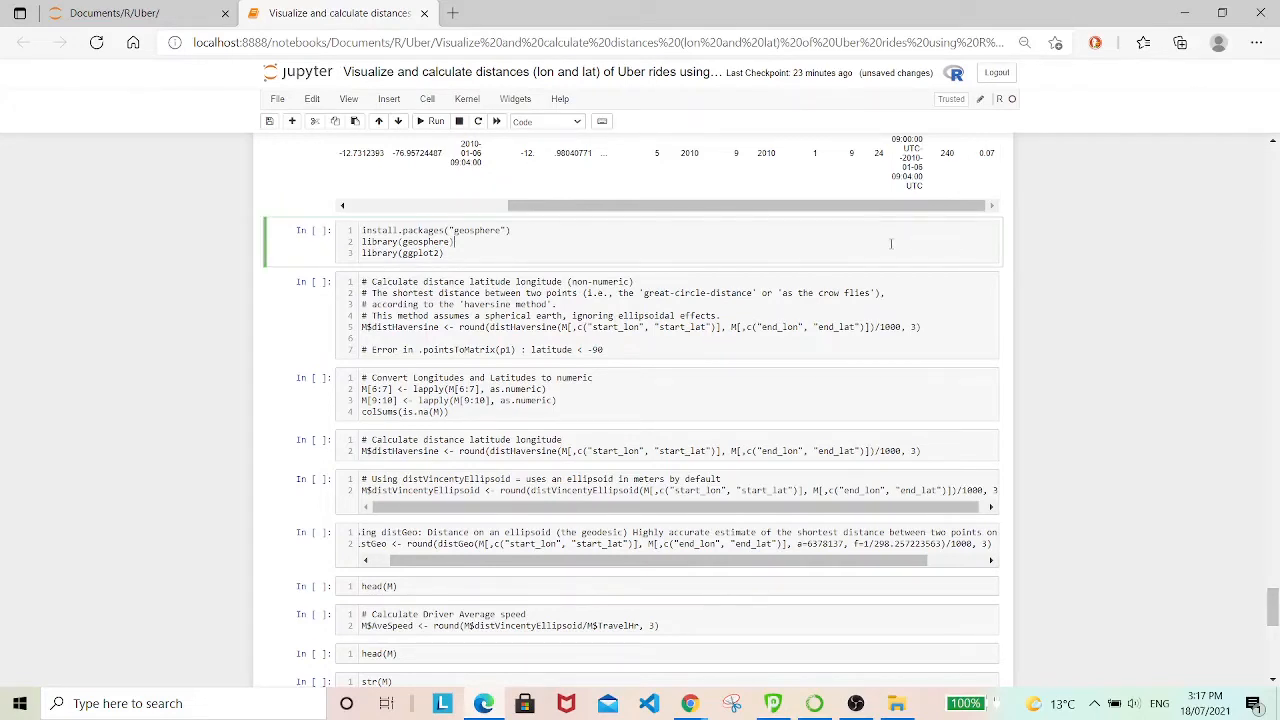
Install and load geosphere and ggplot2, then run distHaversine, which fails with a latitude error.
{"action": "left_click", "coordinate": [435, 121]}
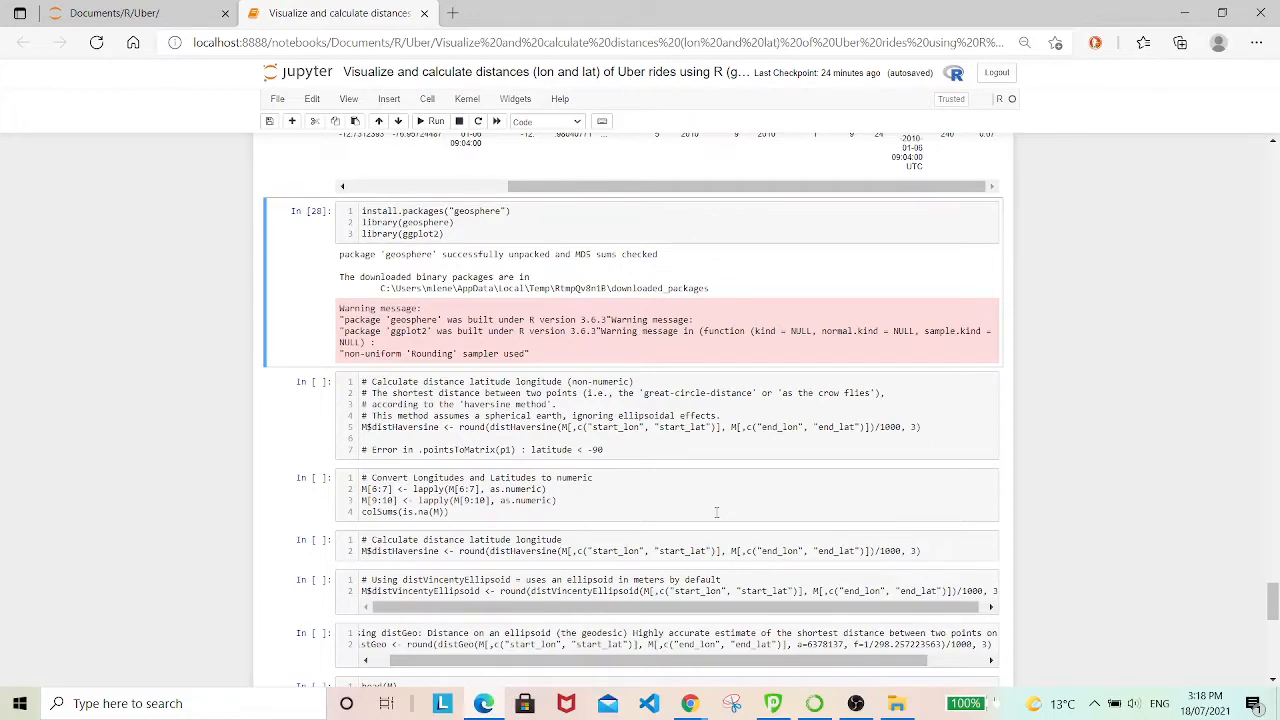
{"action": "left_click", "coordinate": [709, 448]}
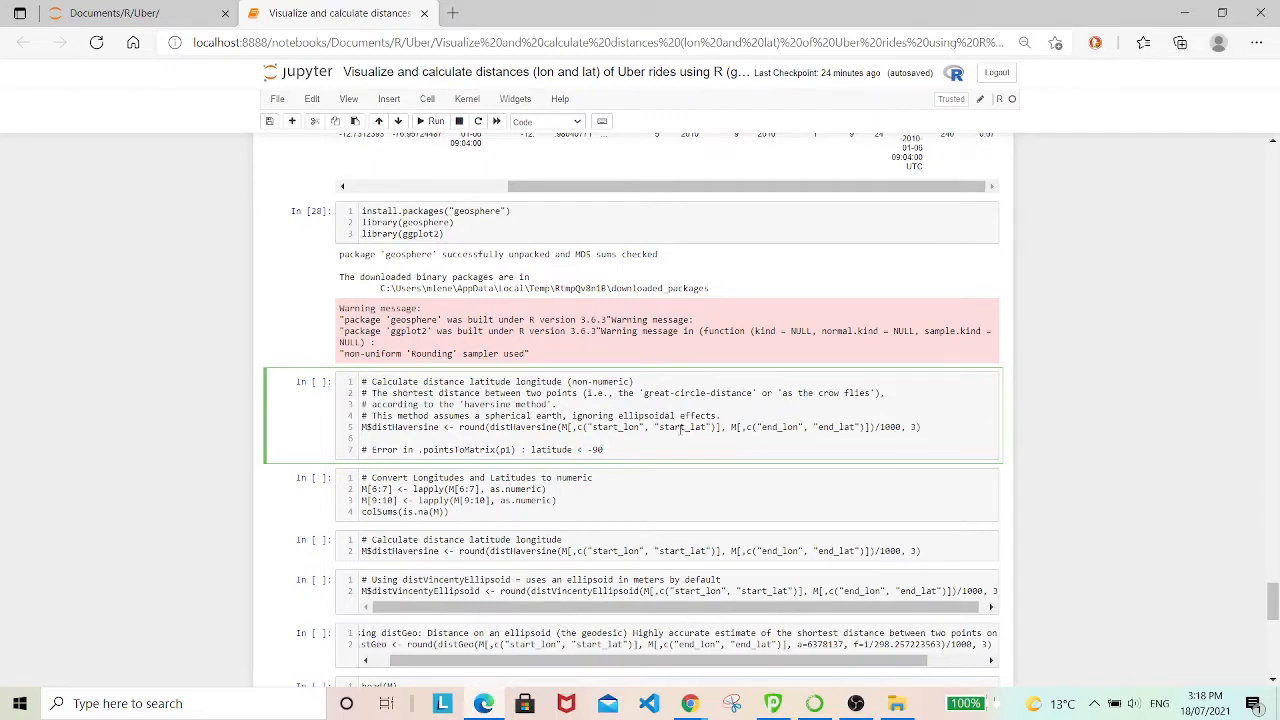
{"action": "left_click", "coordinate": [430, 121]}
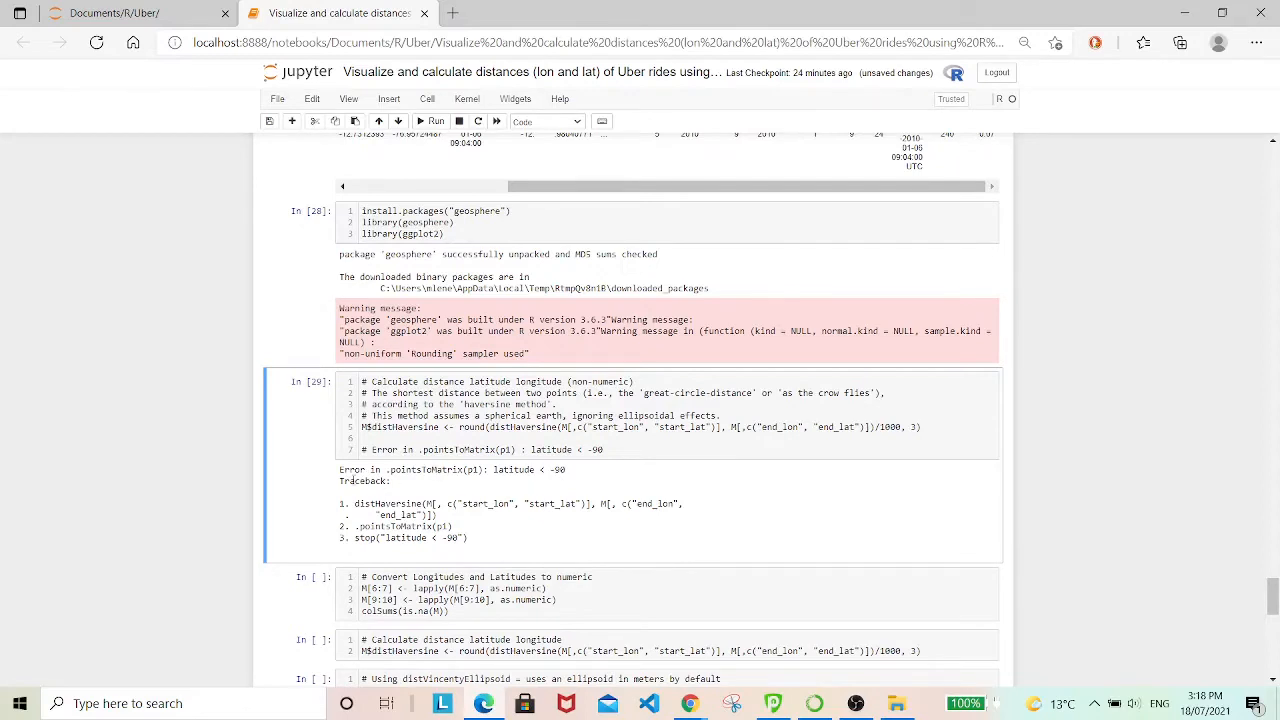
{"action": "mouse_move", "coordinate": [418, 488]}
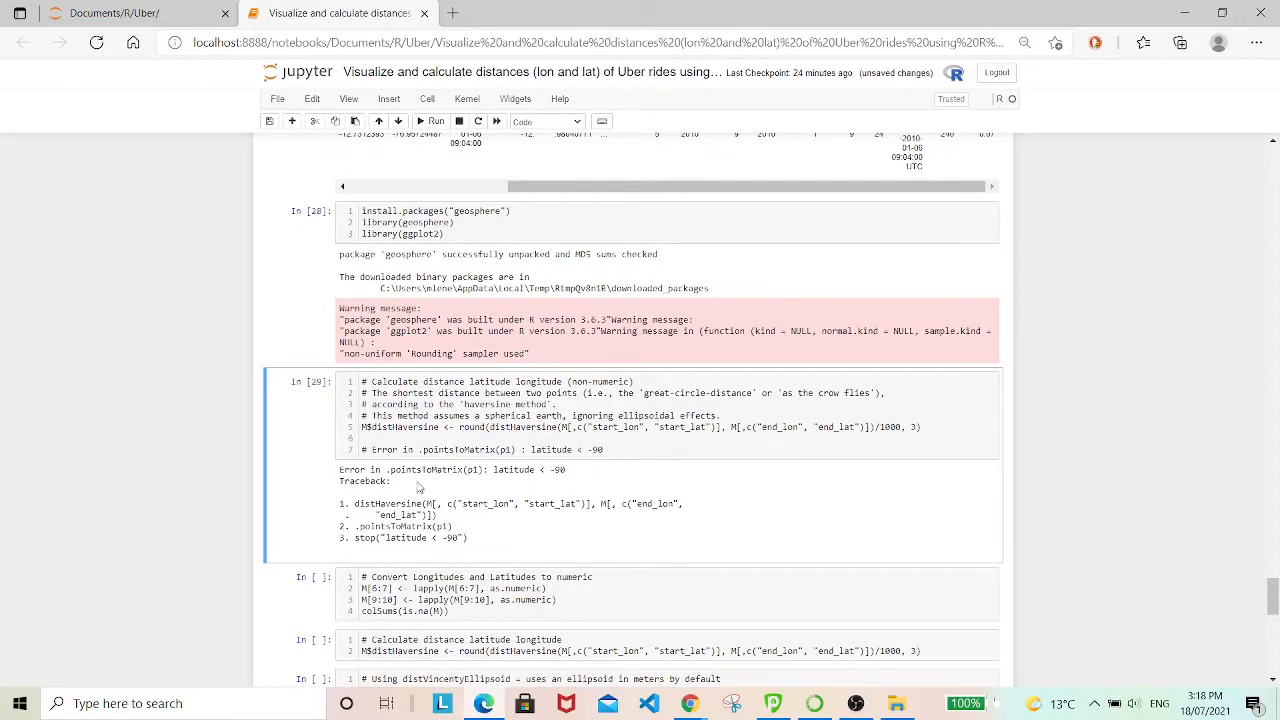
{"action": "mouse_move", "coordinate": [575, 478]}
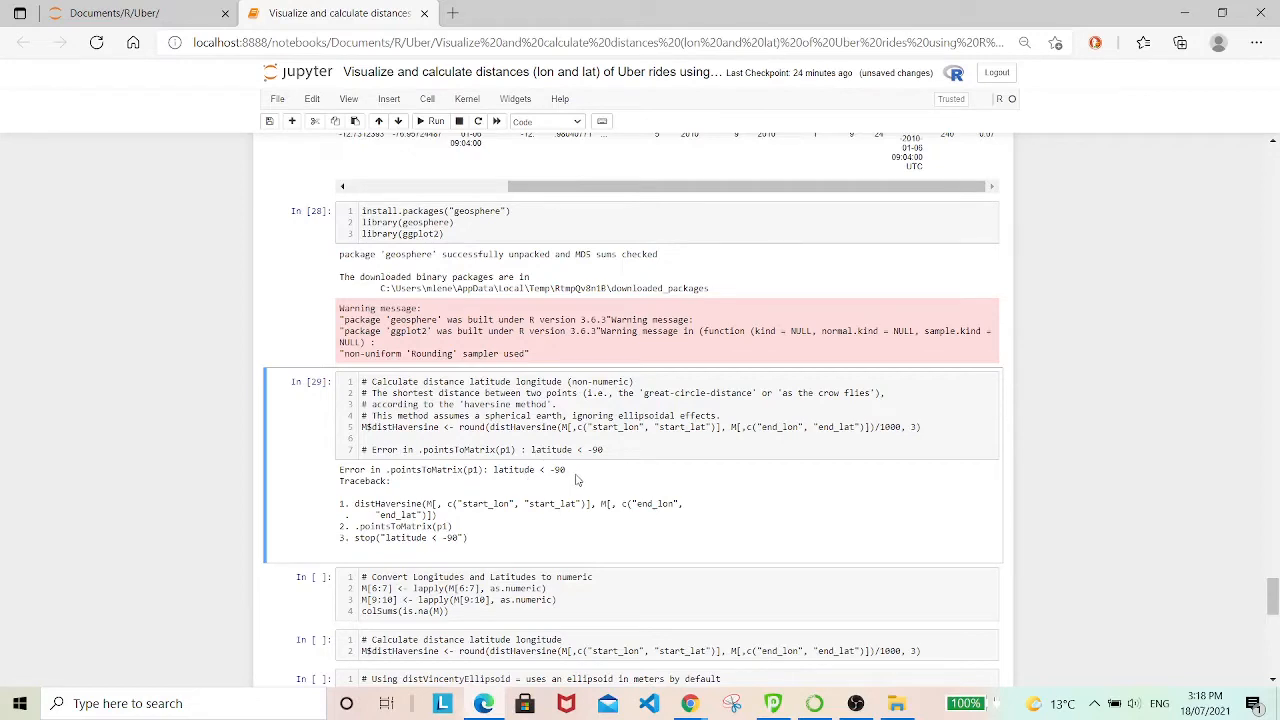
{"action": "mouse_move", "coordinate": [1205, 567]}
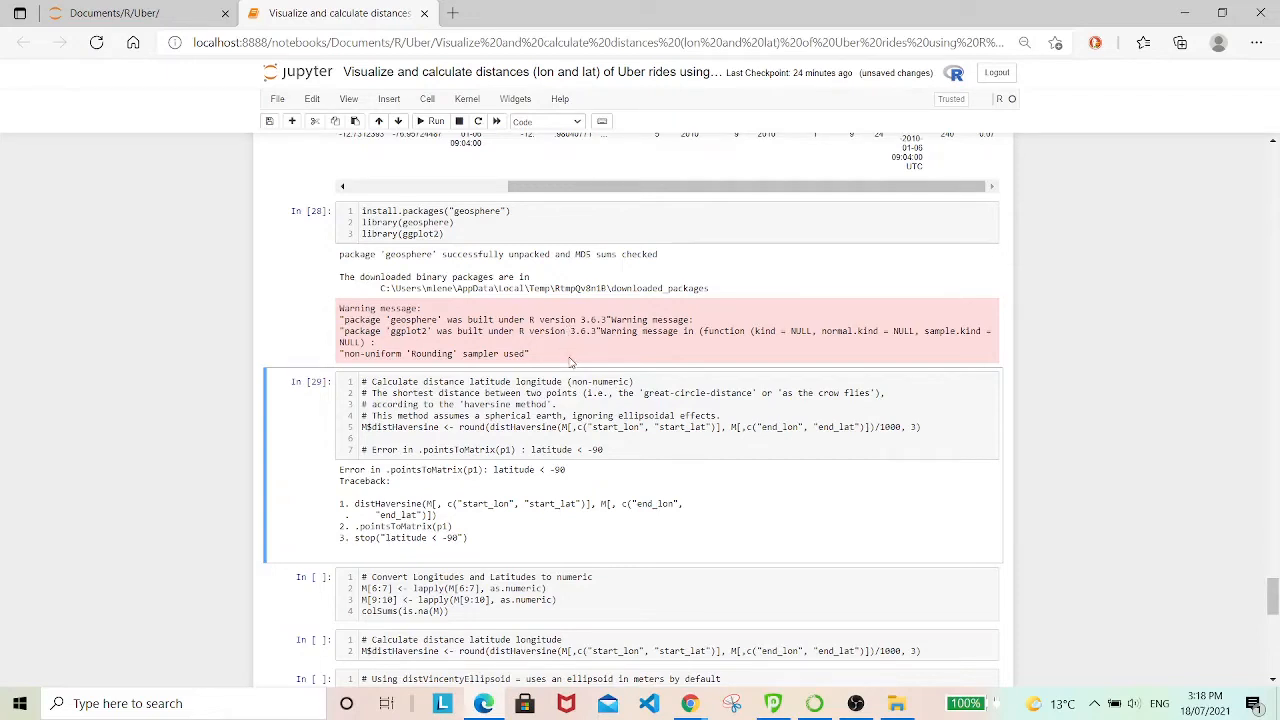
{"action": "mouse_move", "coordinate": [600, 364]}
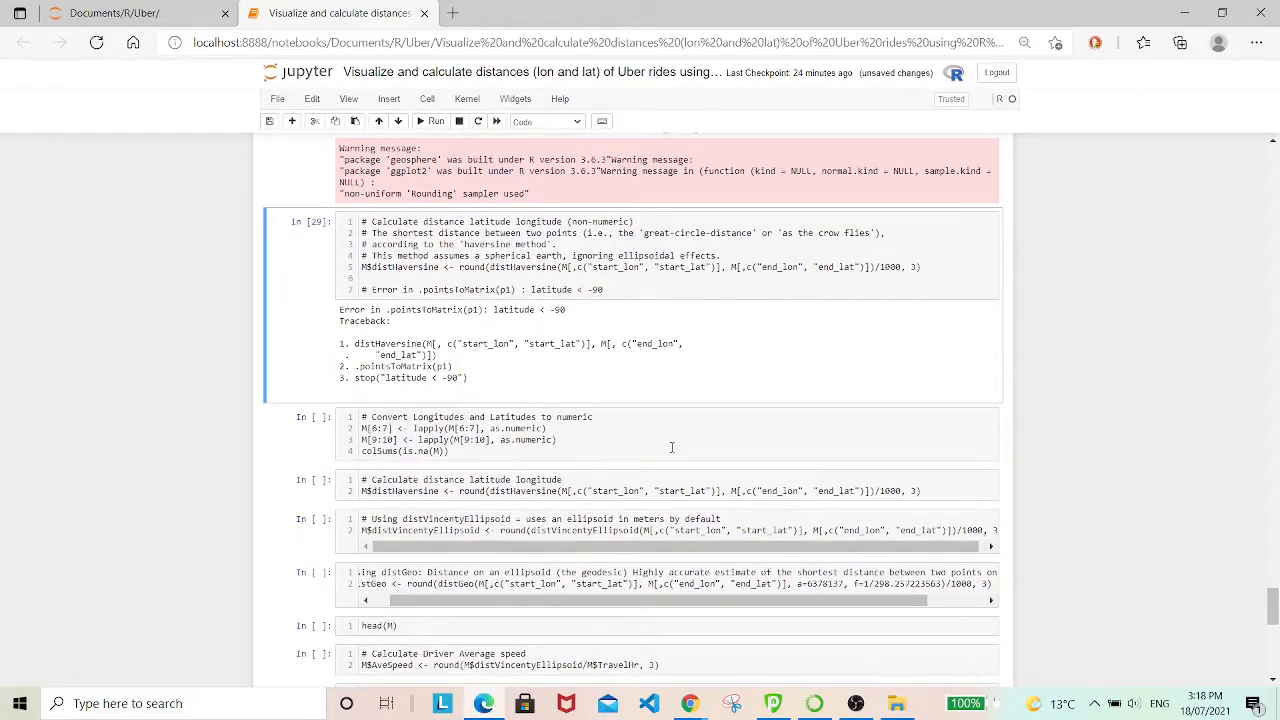
Convert coordinates to numeric and compute distHaversine, distVincentyEllipsoid and distGeo distances.
{"action": "left_click", "coordinate": [663, 435]}
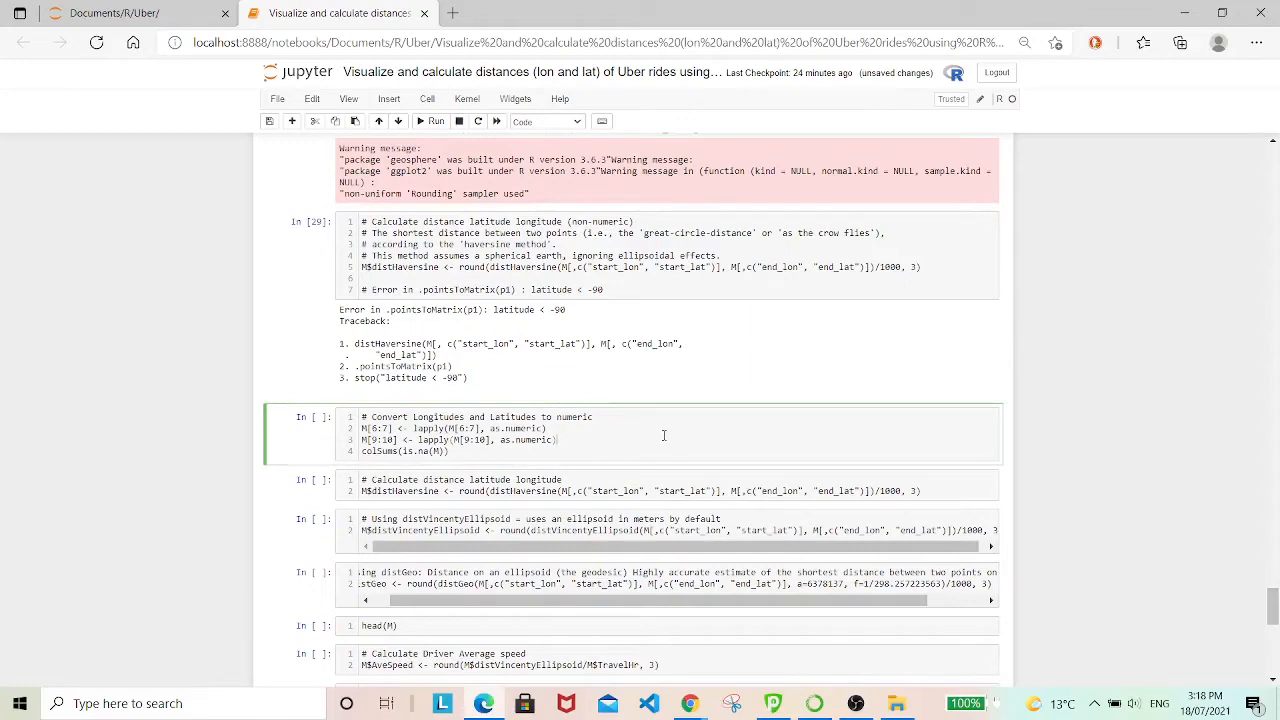
{"action": "left_click", "coordinate": [431, 121]}
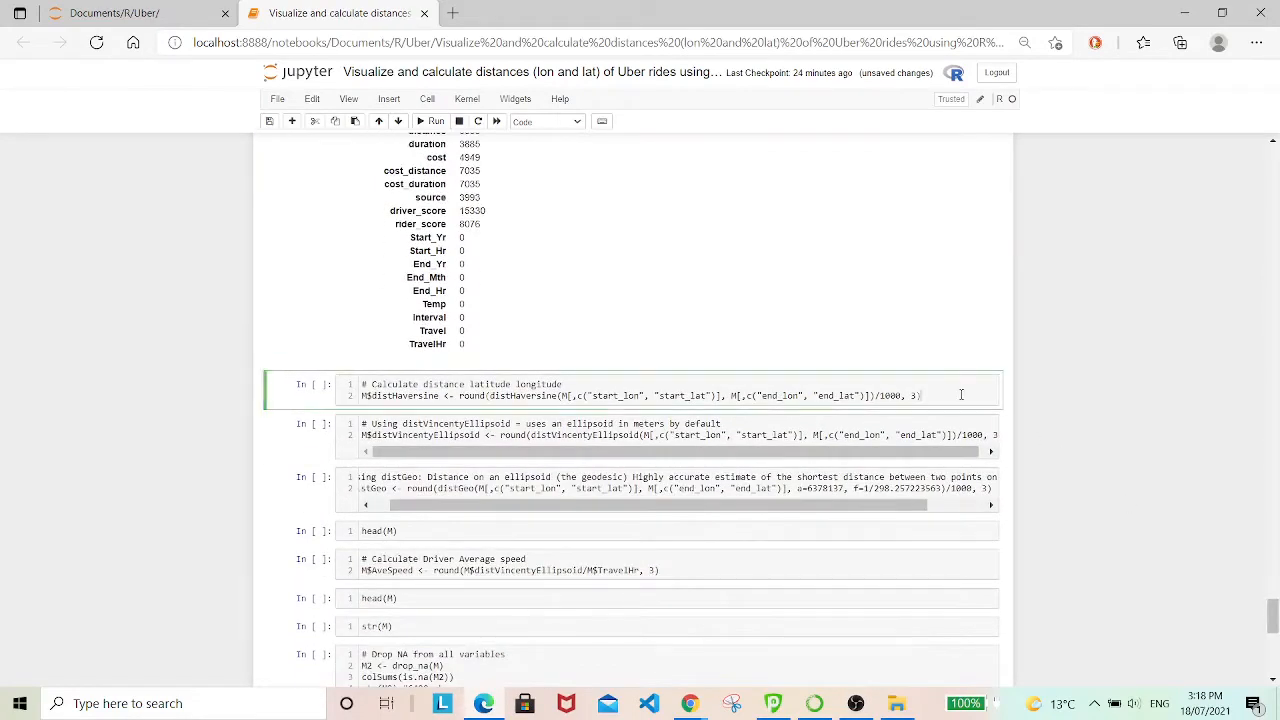
{"action": "left_click", "coordinate": [431, 121]}
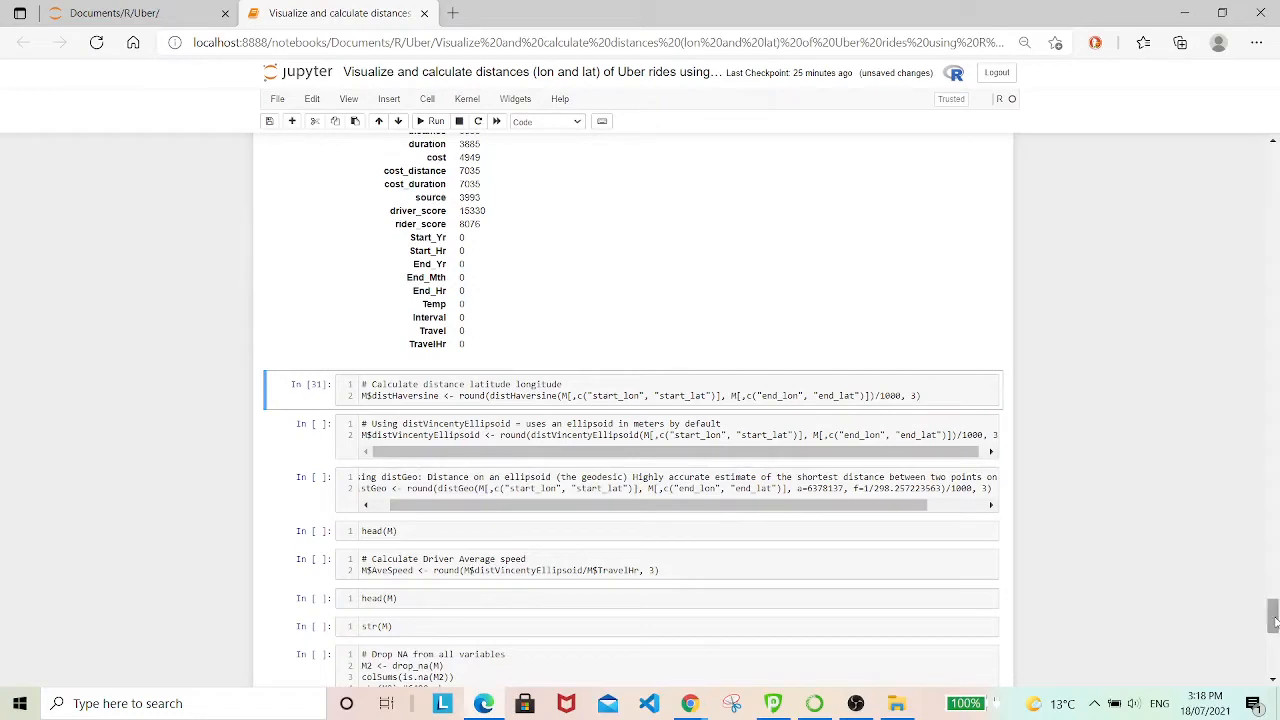
{"action": "mouse_move", "coordinate": [923, 421]}
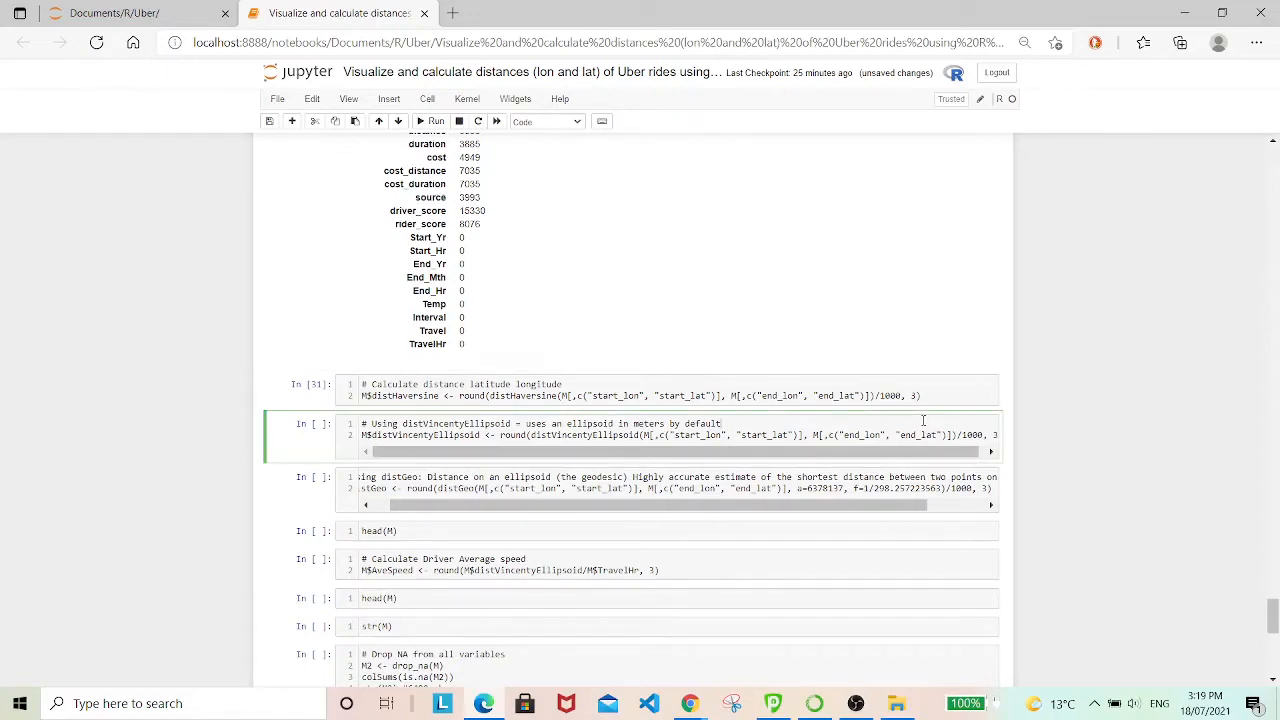
{"action": "left_click", "coordinate": [431, 121]}
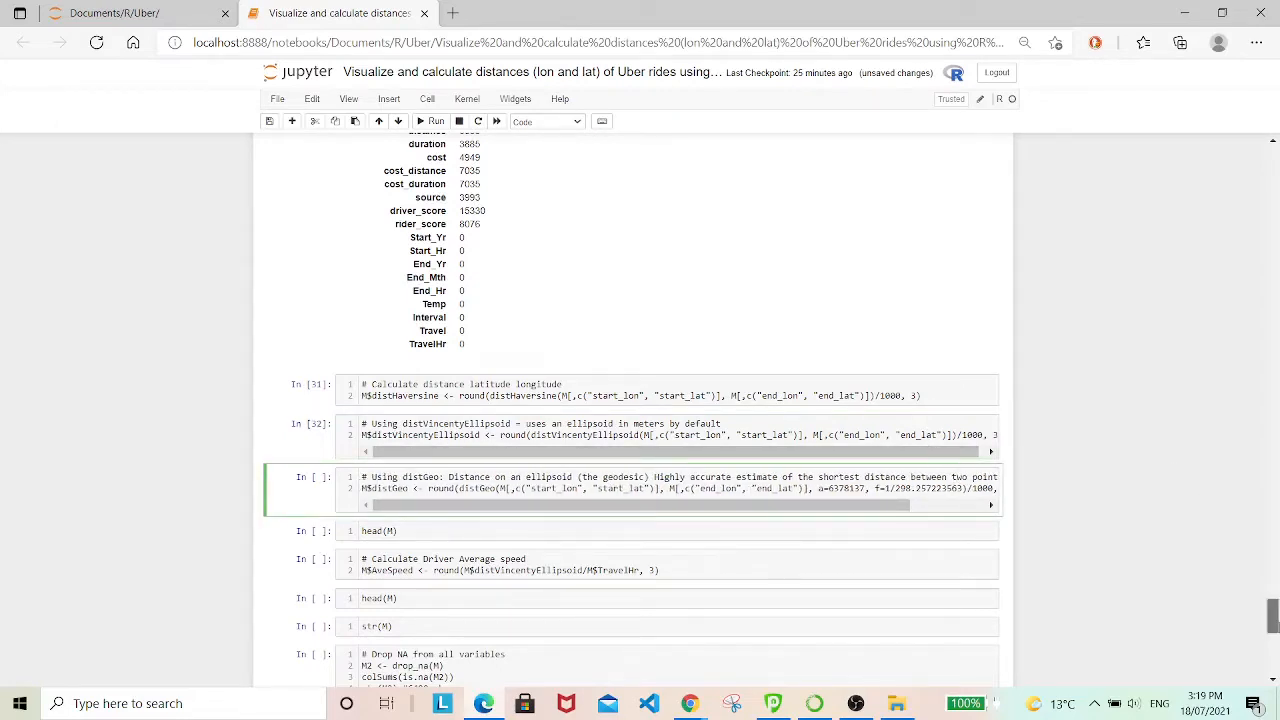
{"action": "scroll", "scroll_direction": "down", "scroll_amount": 3}
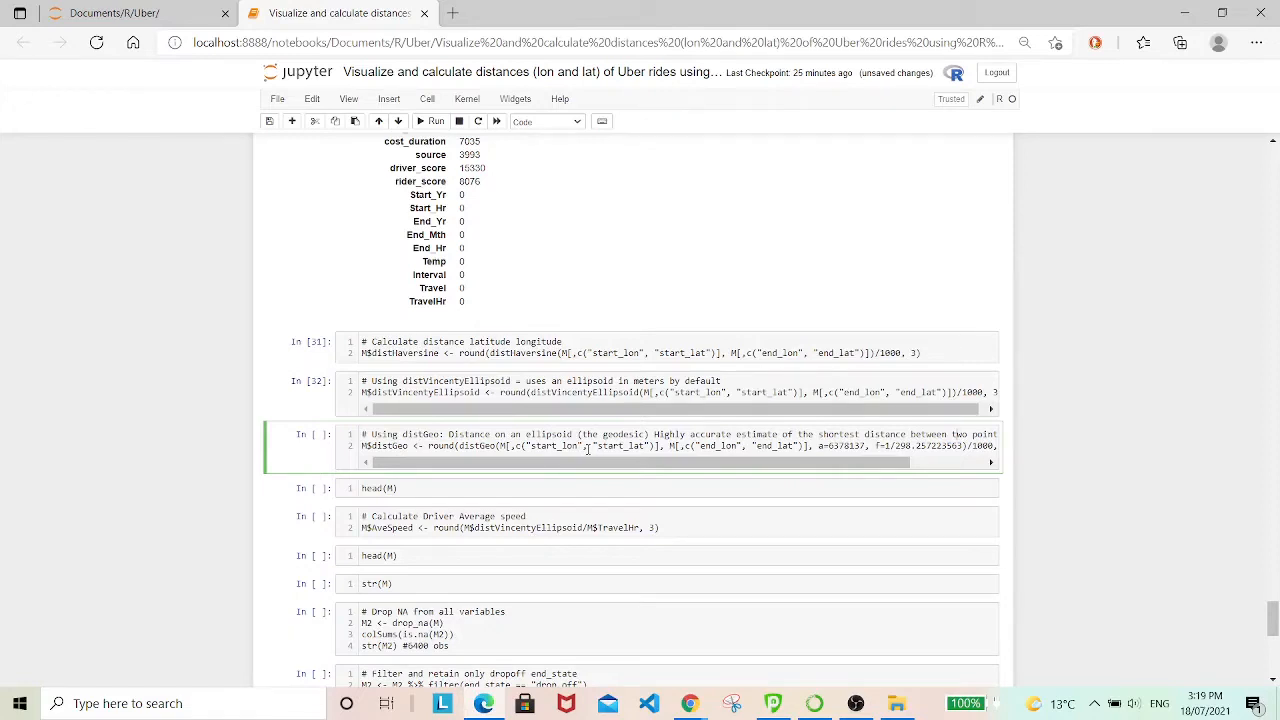
{"action": "left_click", "coordinate": [434, 120]}
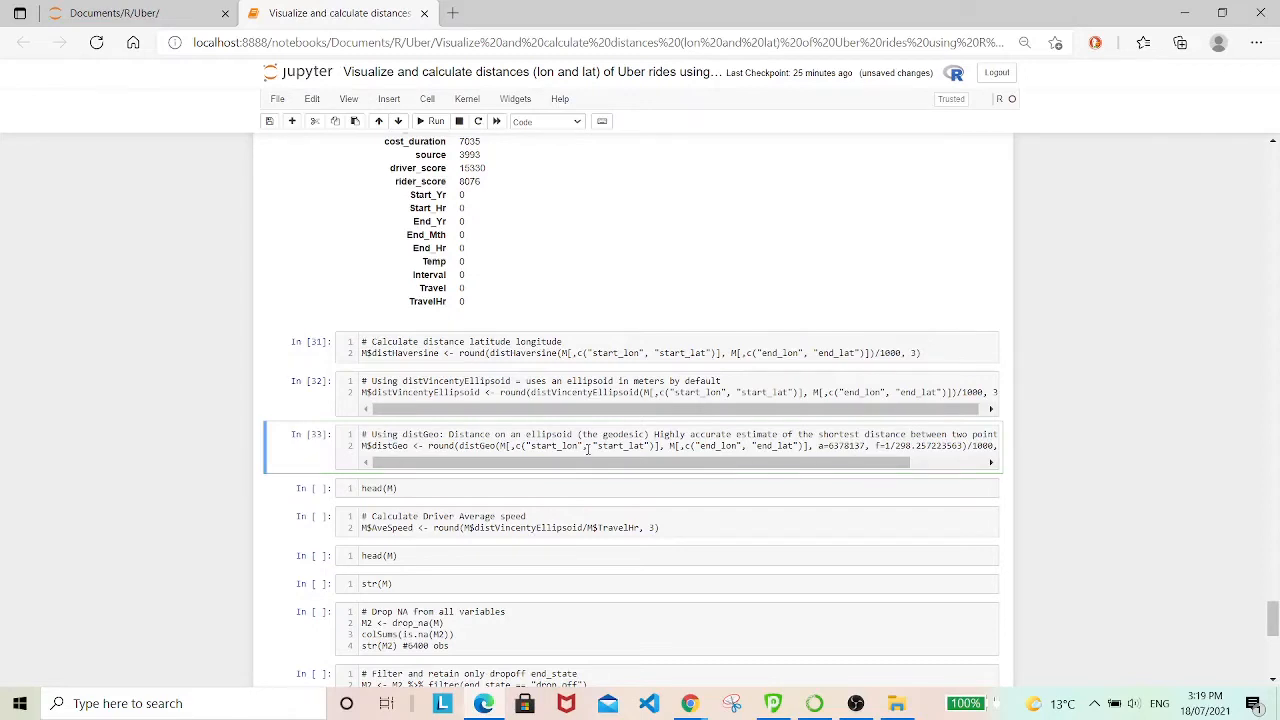
{"action": "mouse_move", "coordinate": [1261, 604]}
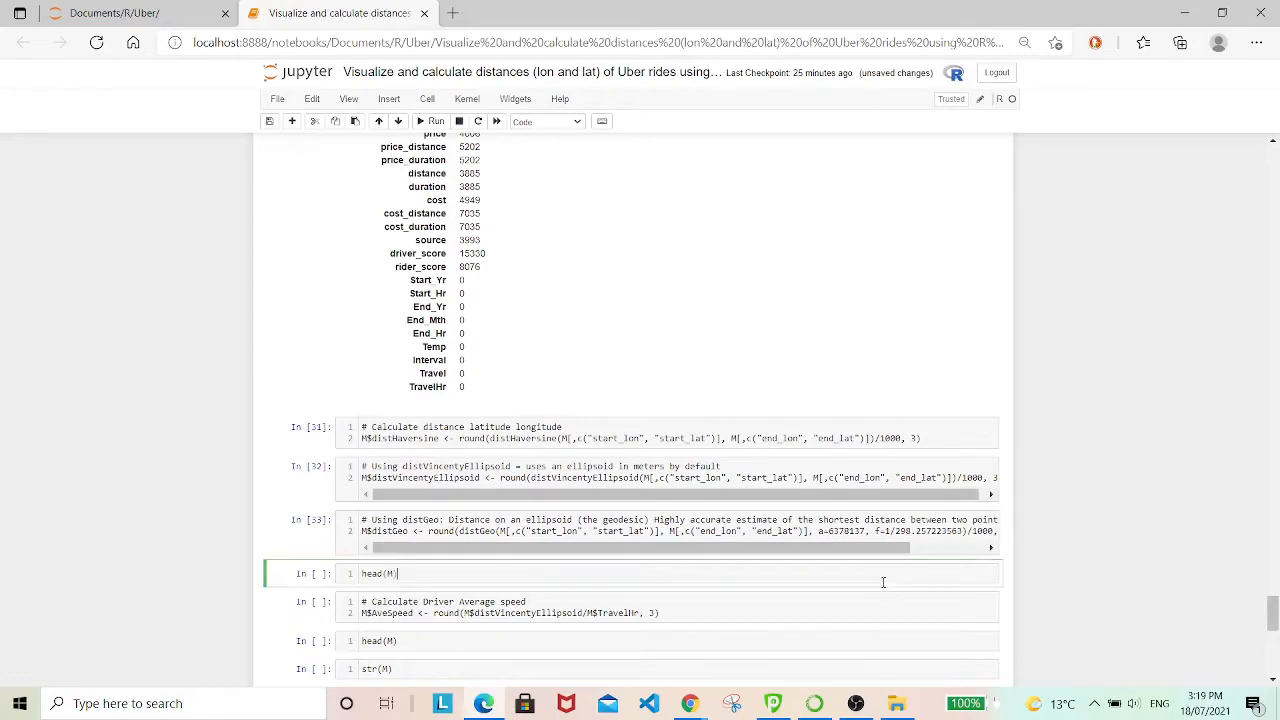
Preview the new distance columns in head(M), then run the driver AveSpeed calculation cell.
{"action": "left_click", "coordinate": [434, 120]}
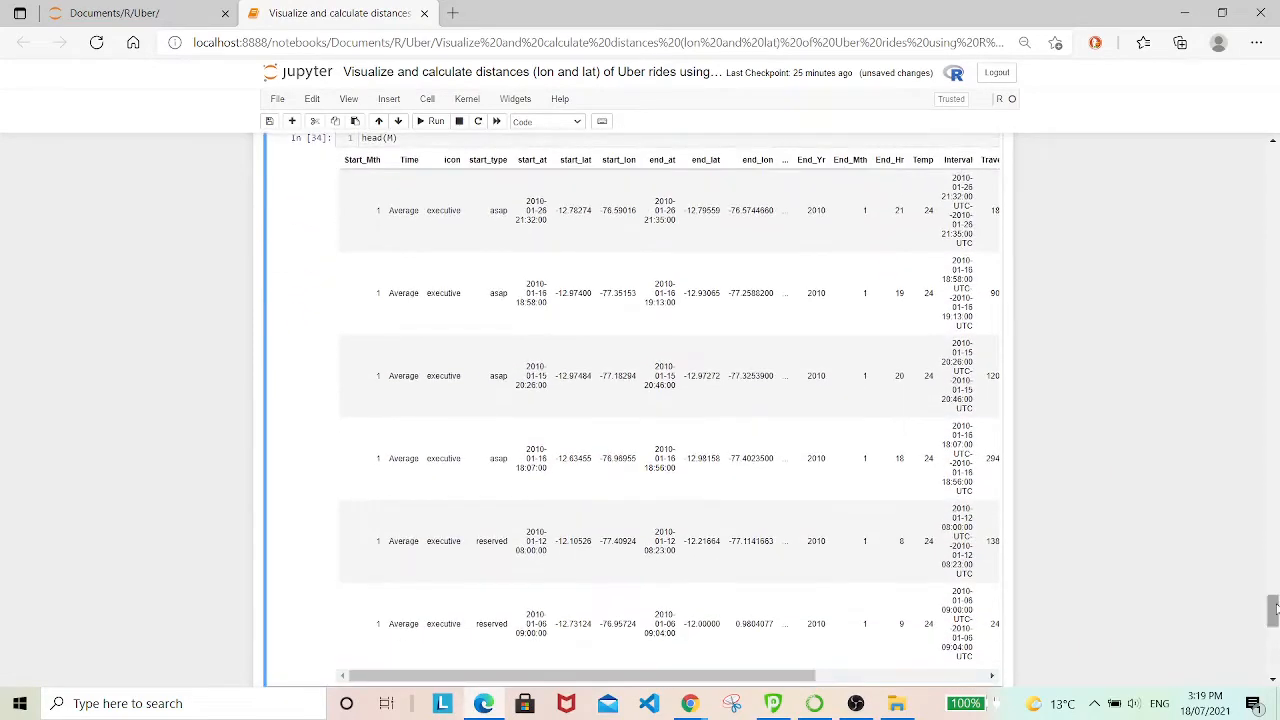
{"action": "scroll", "scroll_direction": "right", "scroll_amount": 3}
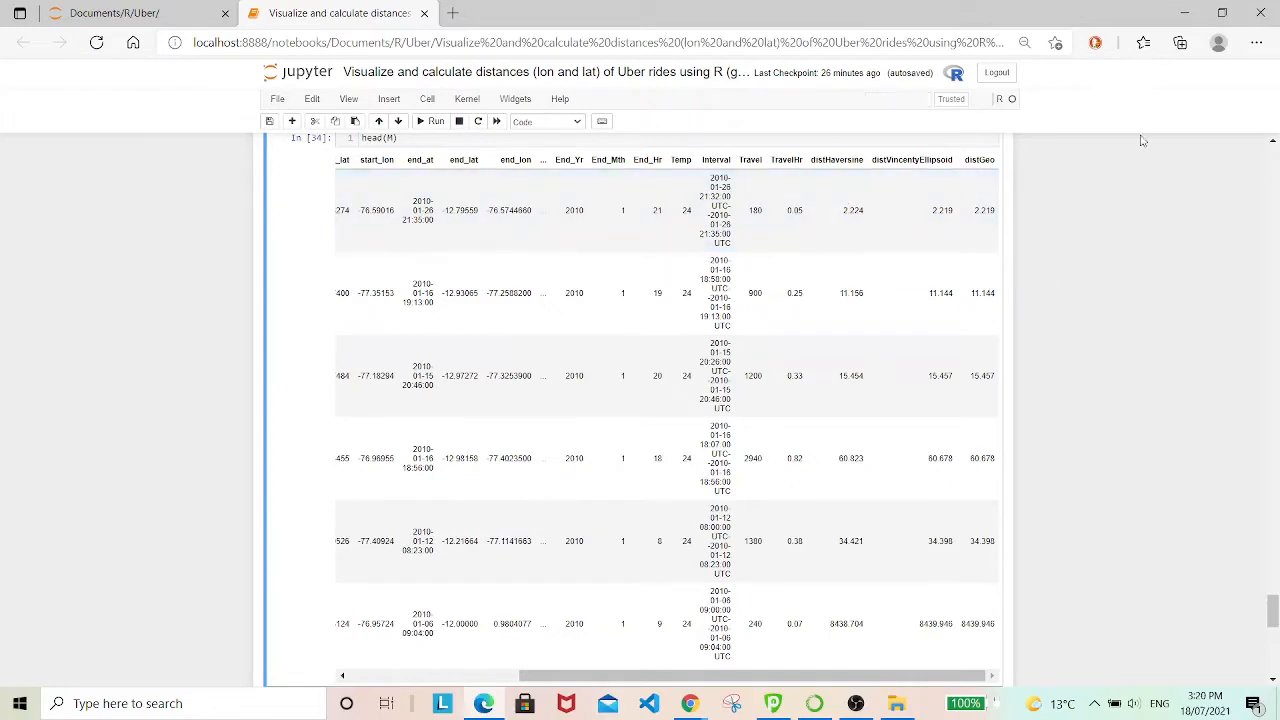
{"action": "scroll", "scroll_direction": "down", "scroll_amount": 3}
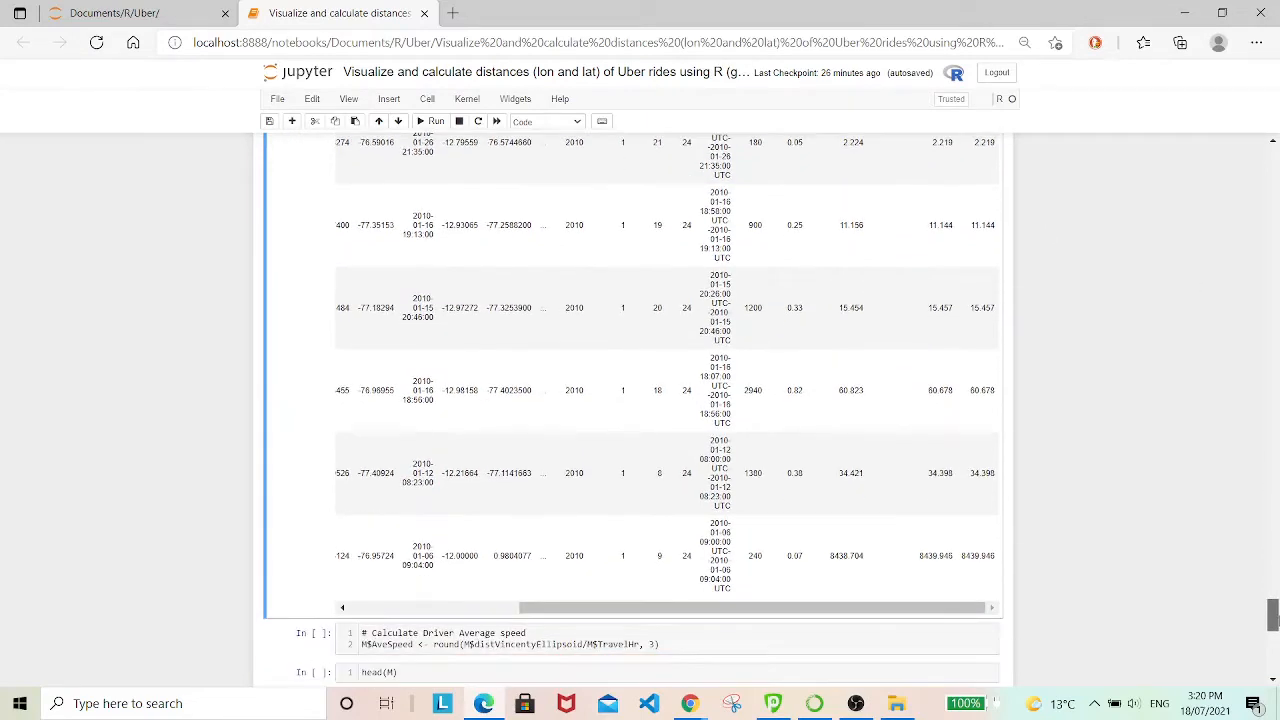
{"action": "scroll", "scroll_direction": "down", "scroll_amount": 3}
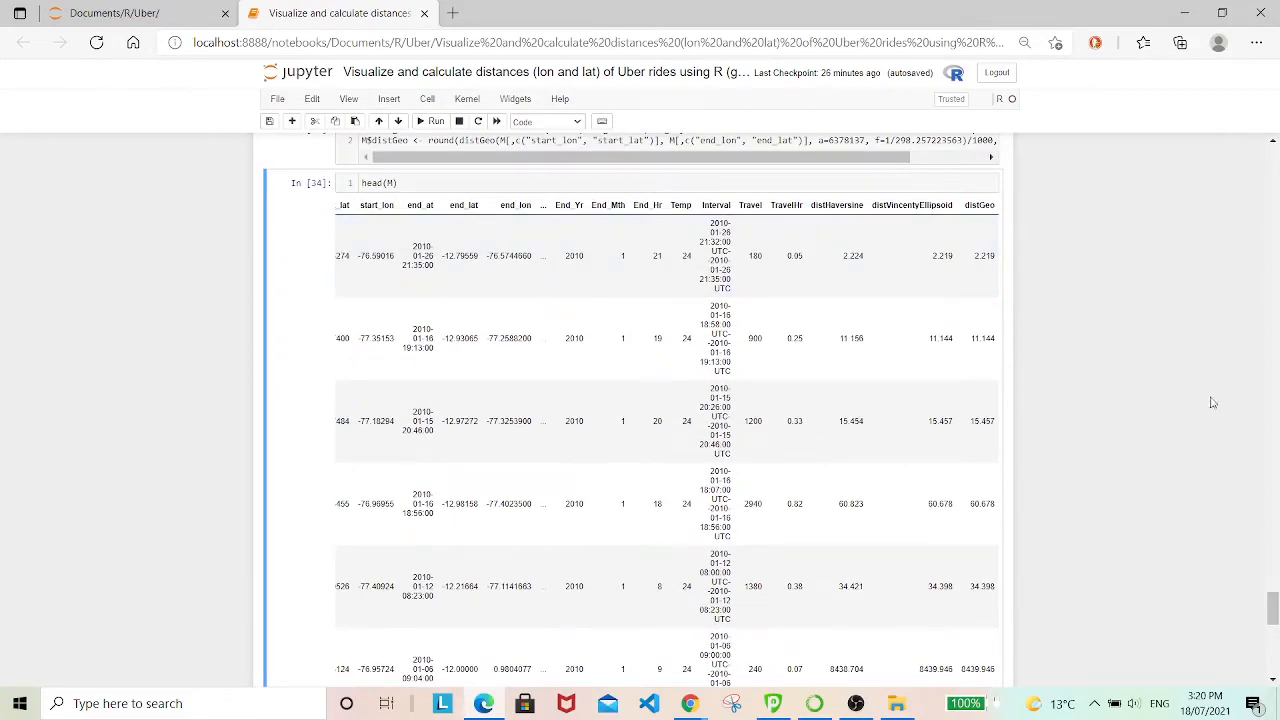
{"action": "scroll", "scroll_direction": "down", "scroll_amount": 3}
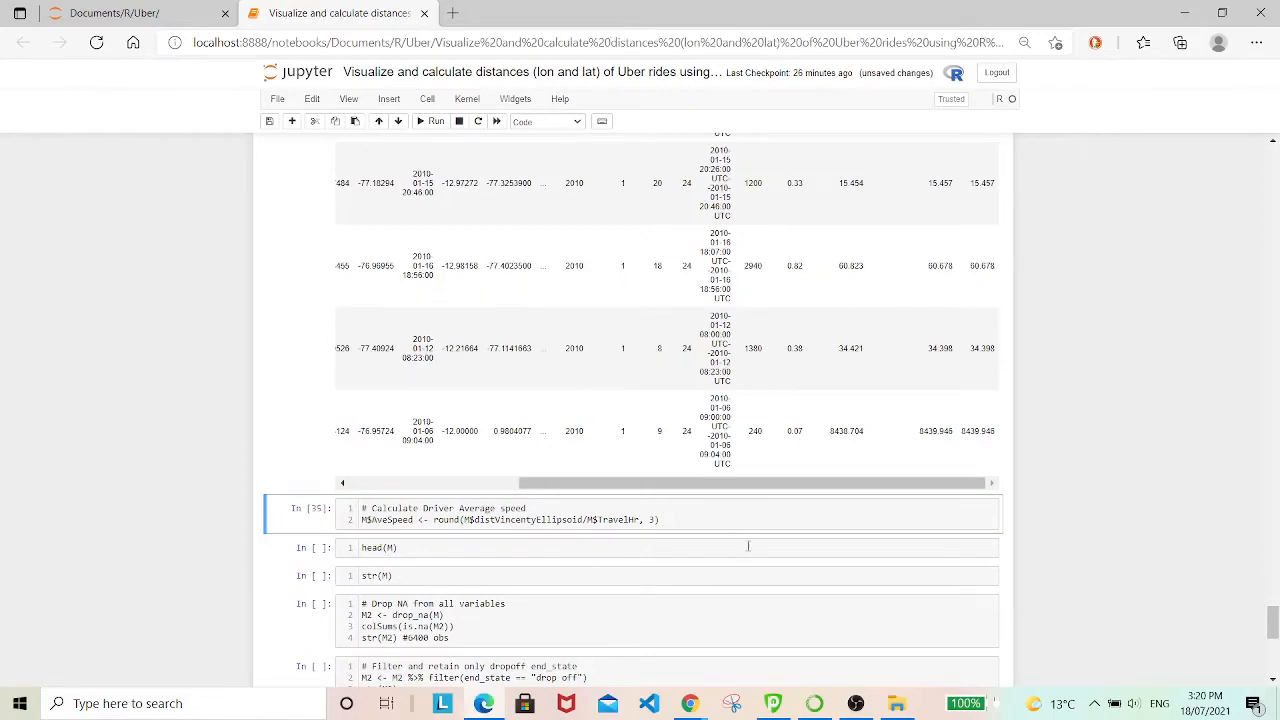
Preview head(M) with AveSpeed and list str(M): 36 variables across 22,834 rows.
{"action": "left_click", "coordinate": [435, 121]}
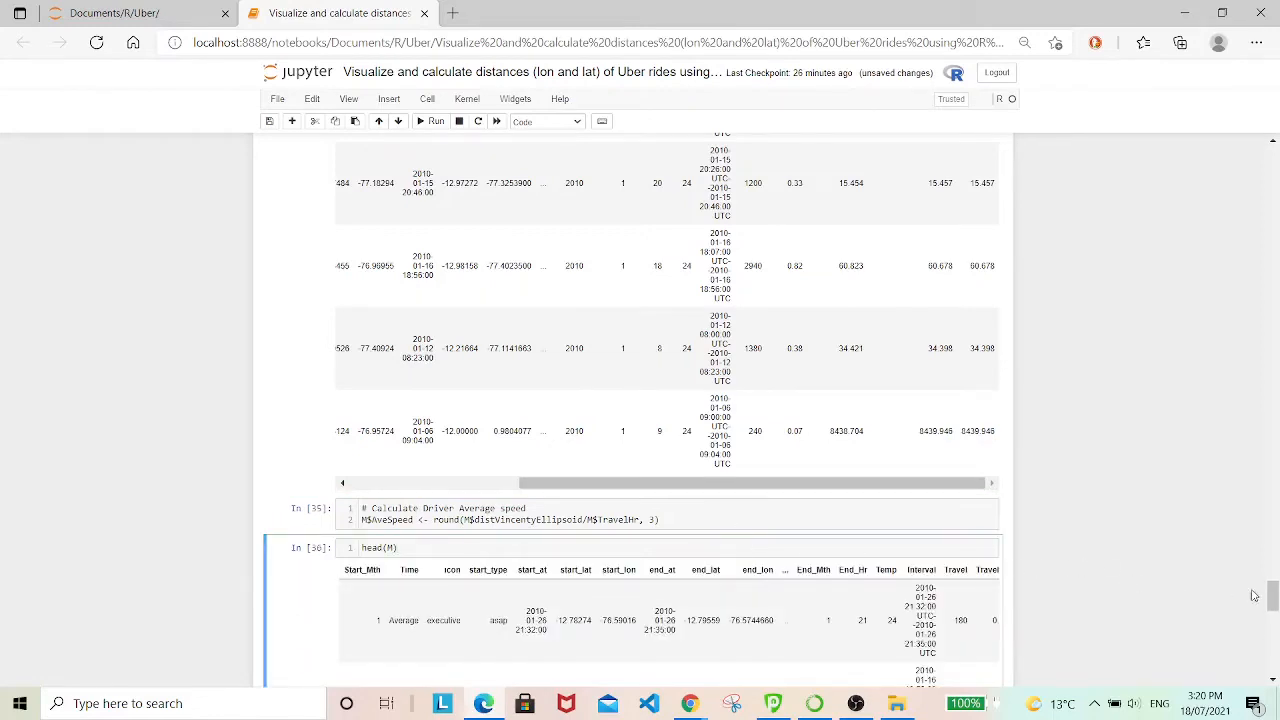
{"action": "scroll", "scroll_direction": "down", "scroll_amount": 3}
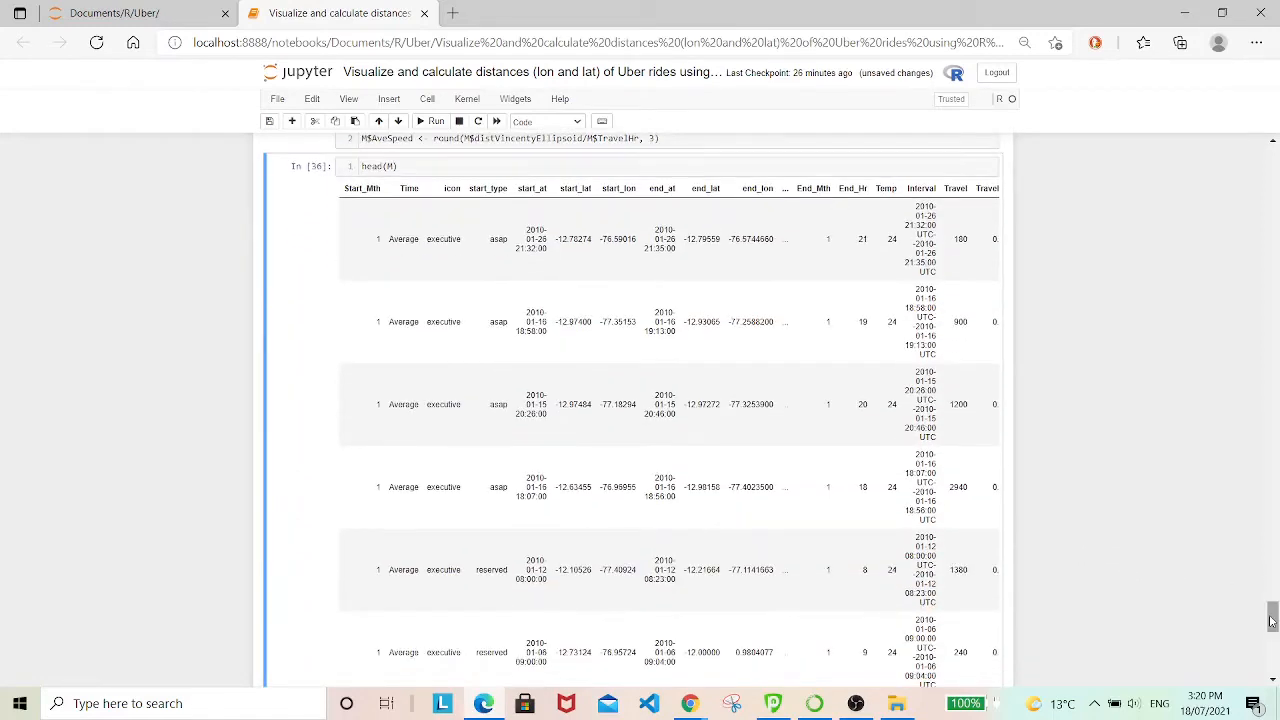
{"action": "scroll", "scroll_direction": "down", "scroll_amount": 3}
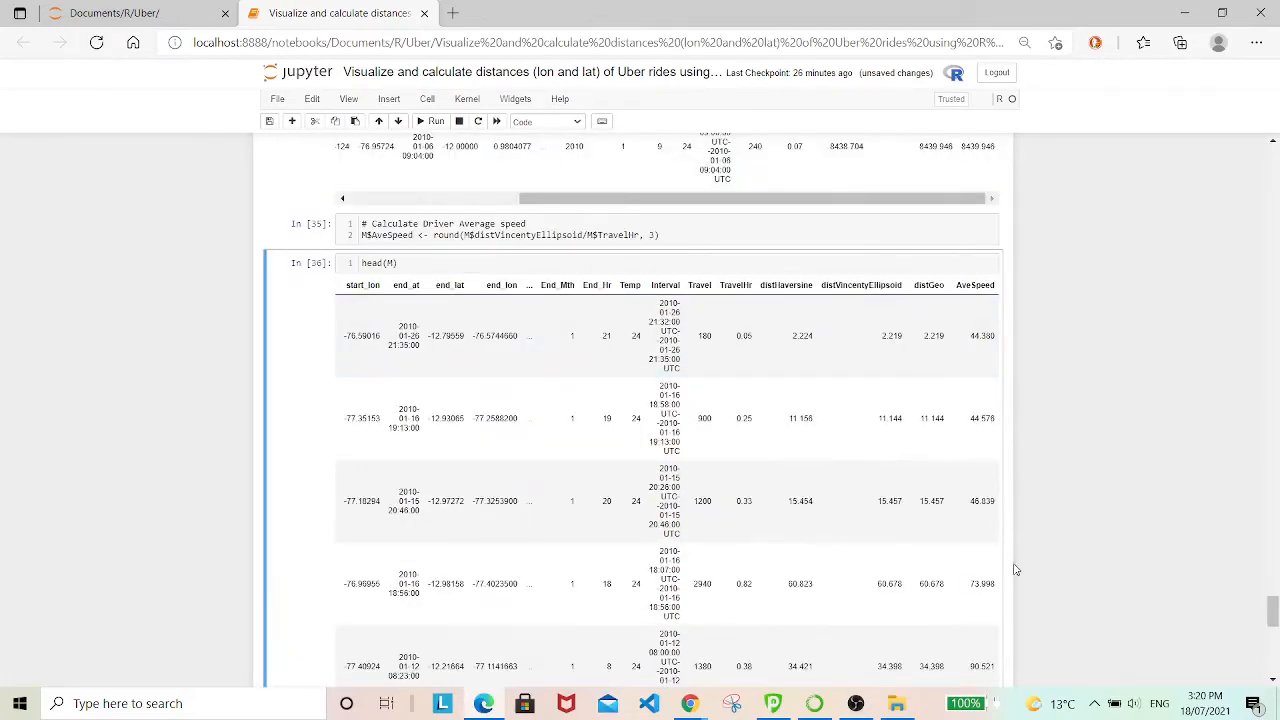
{"action": "scroll", "scroll_direction": "down", "scroll_amount": 3}
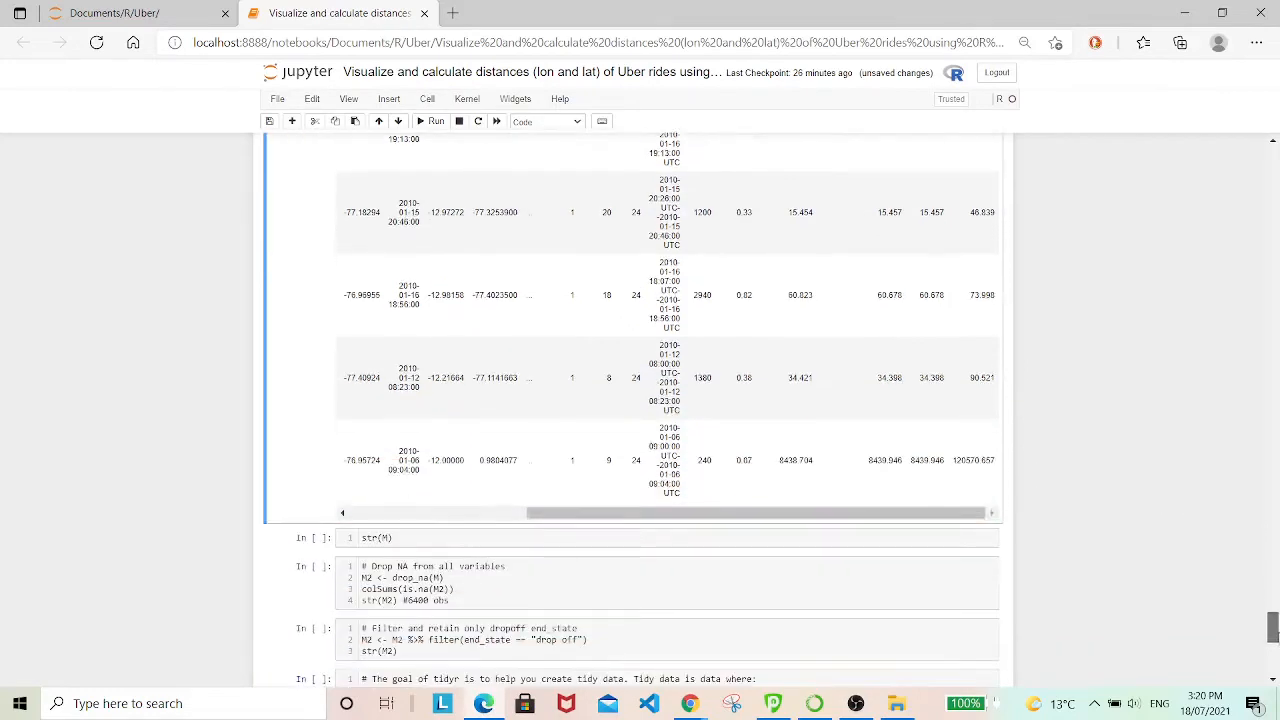
{"action": "scroll", "scroll_direction": "down", "scroll_amount": 3}
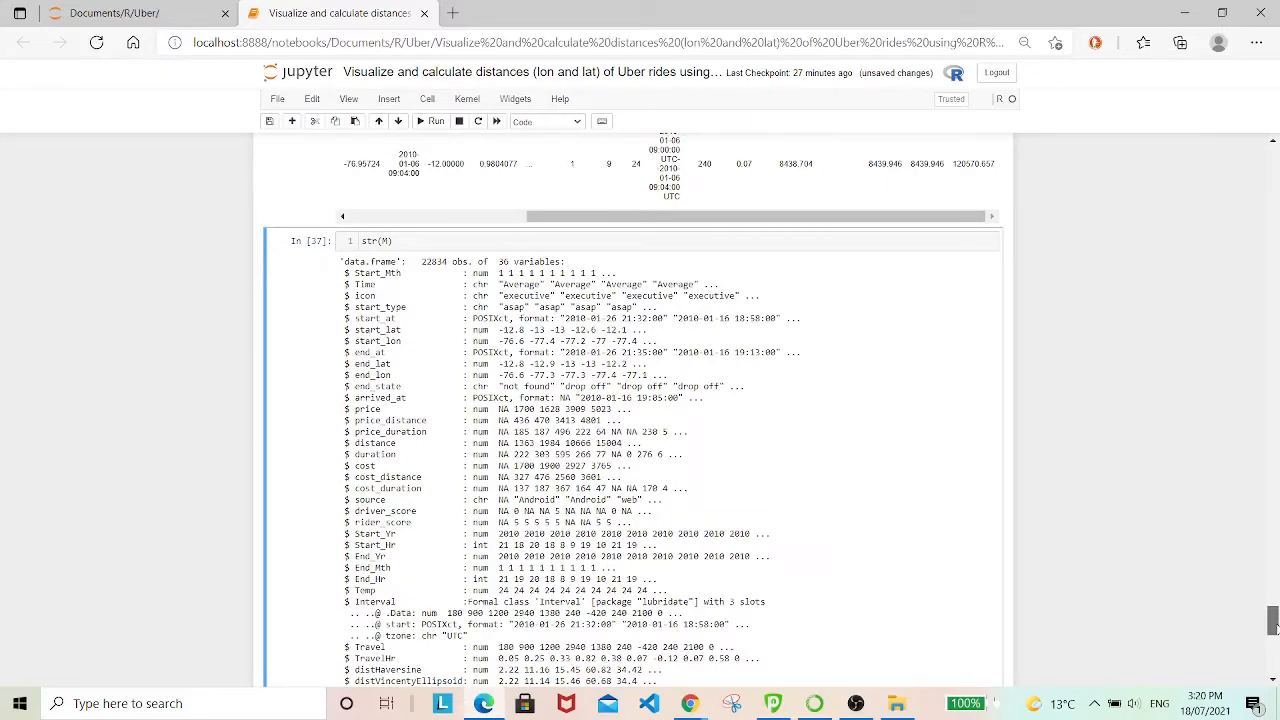
Run the drop-NA cell creating M2, confirming zero missing values per column.
{"action": "scroll", "scroll_direction": "down", "scroll_amount": 3}
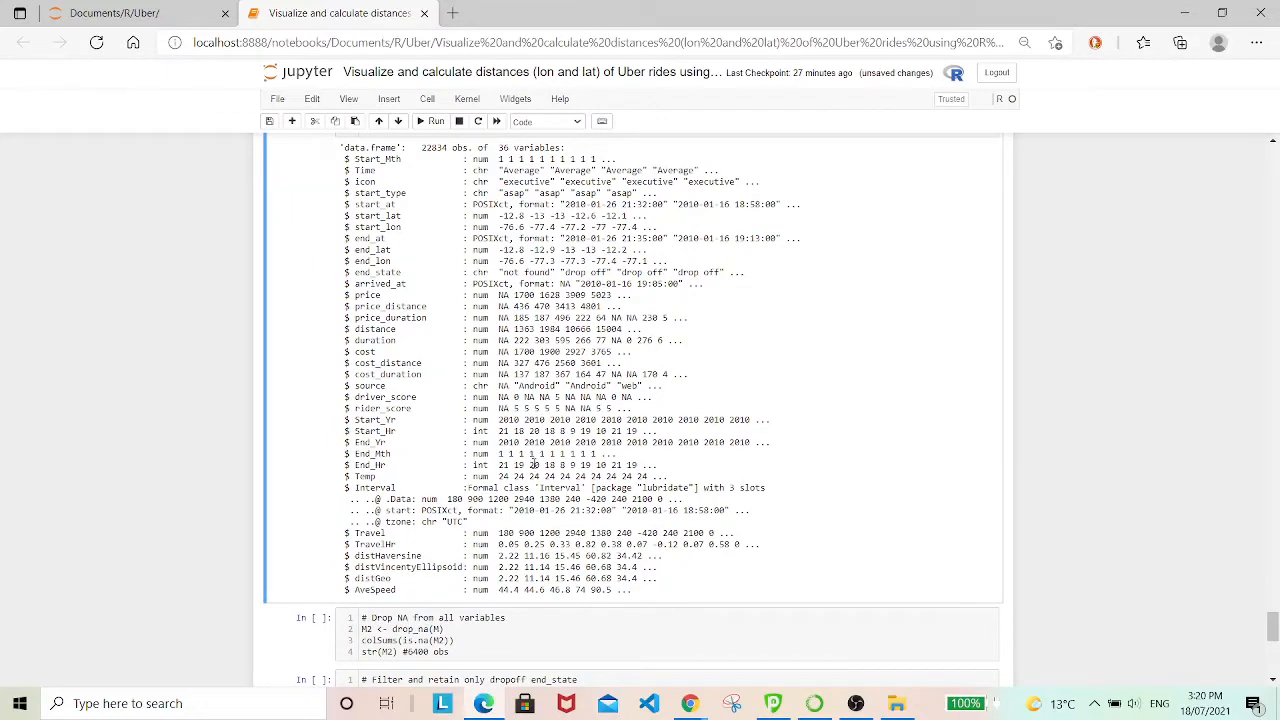
{"action": "mouse_move", "coordinate": [658, 308]}
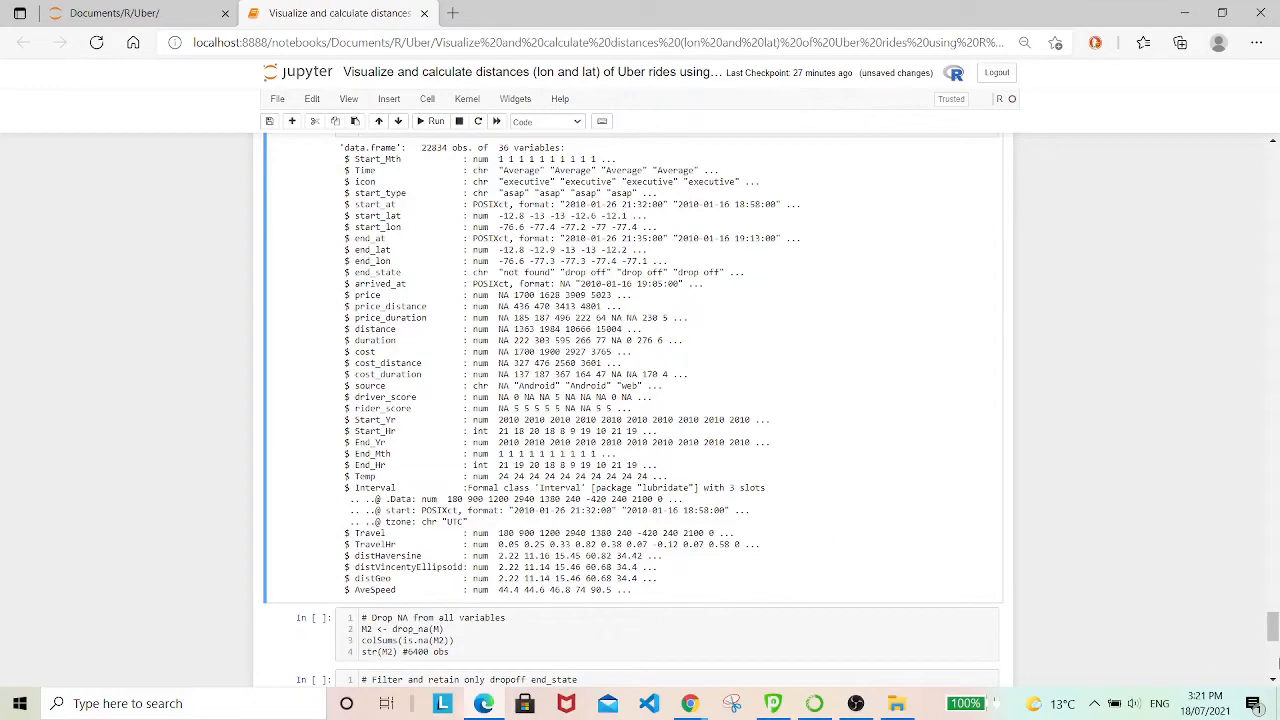
{"action": "scroll", "scroll_direction": "down", "scroll_amount": 3}
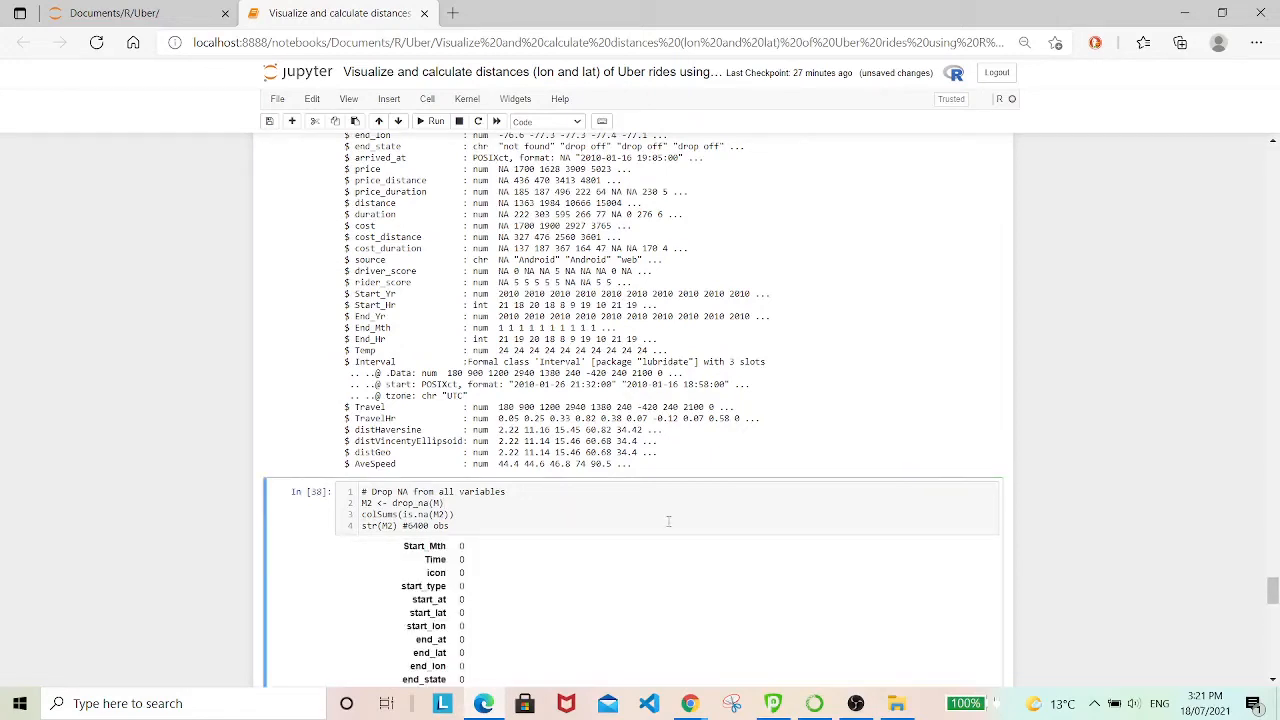
{"action": "scroll", "scroll_direction": "down", "scroll_amount": 3}
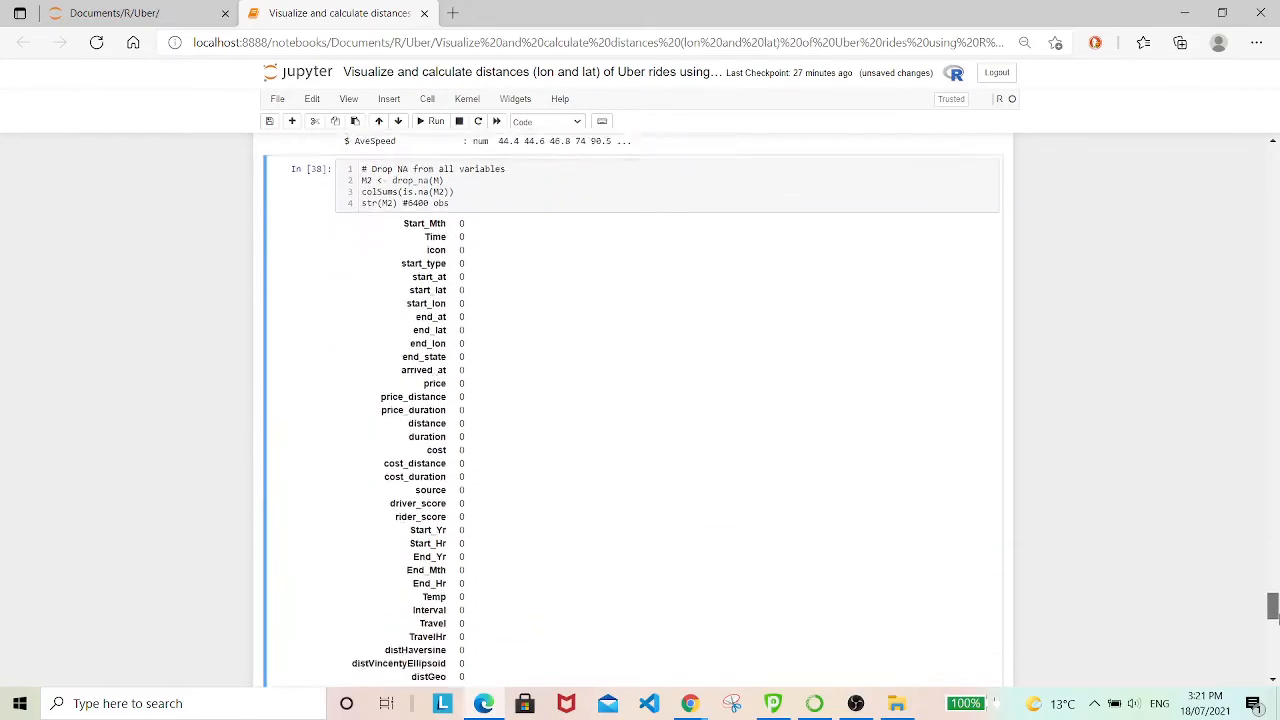
{"action": "scroll", "scroll_direction": "down", "scroll_amount": 3}
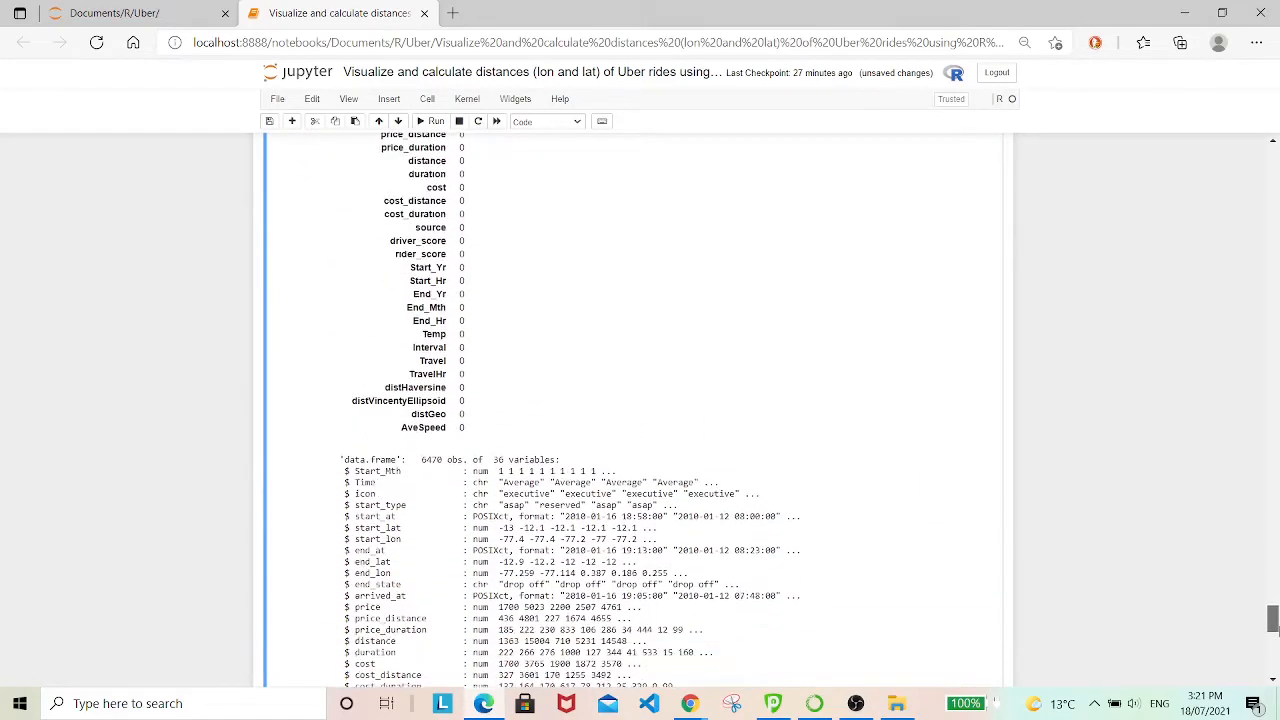
{"action": "scroll", "scroll_direction": "down", "scroll_amount": 3}
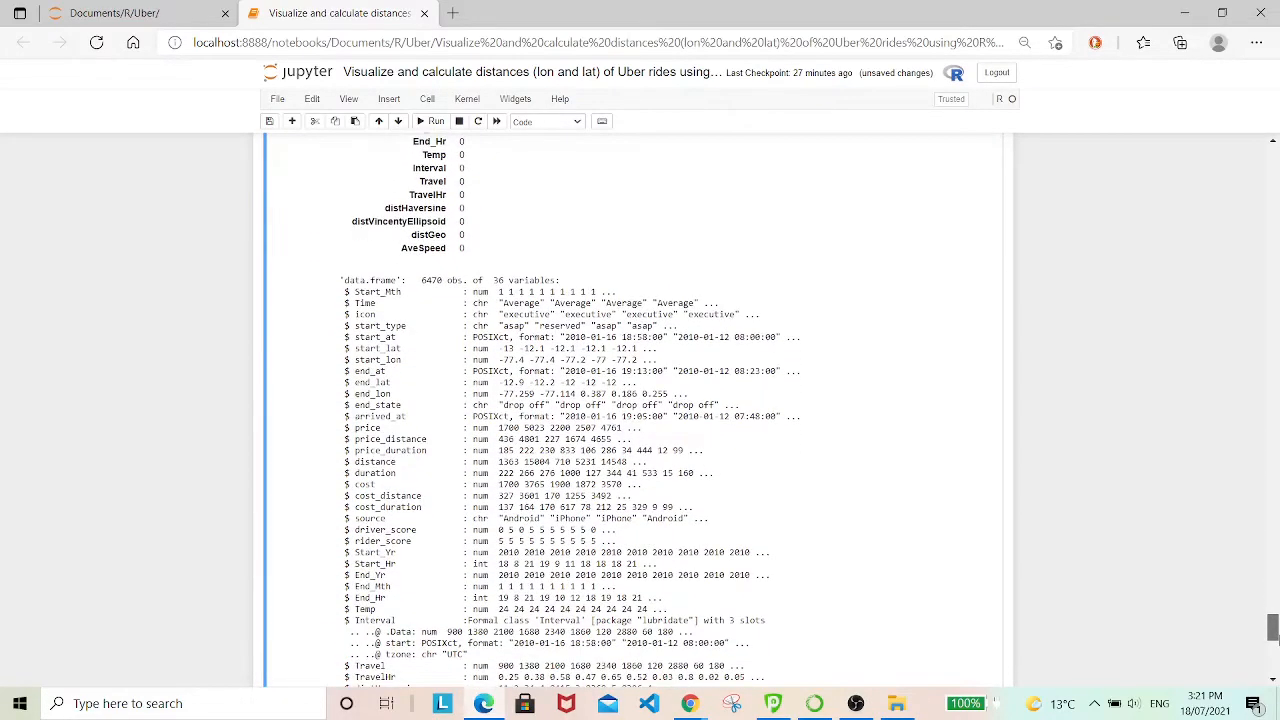
{"action": "scroll", "scroll_direction": "down", "scroll_amount": 3}
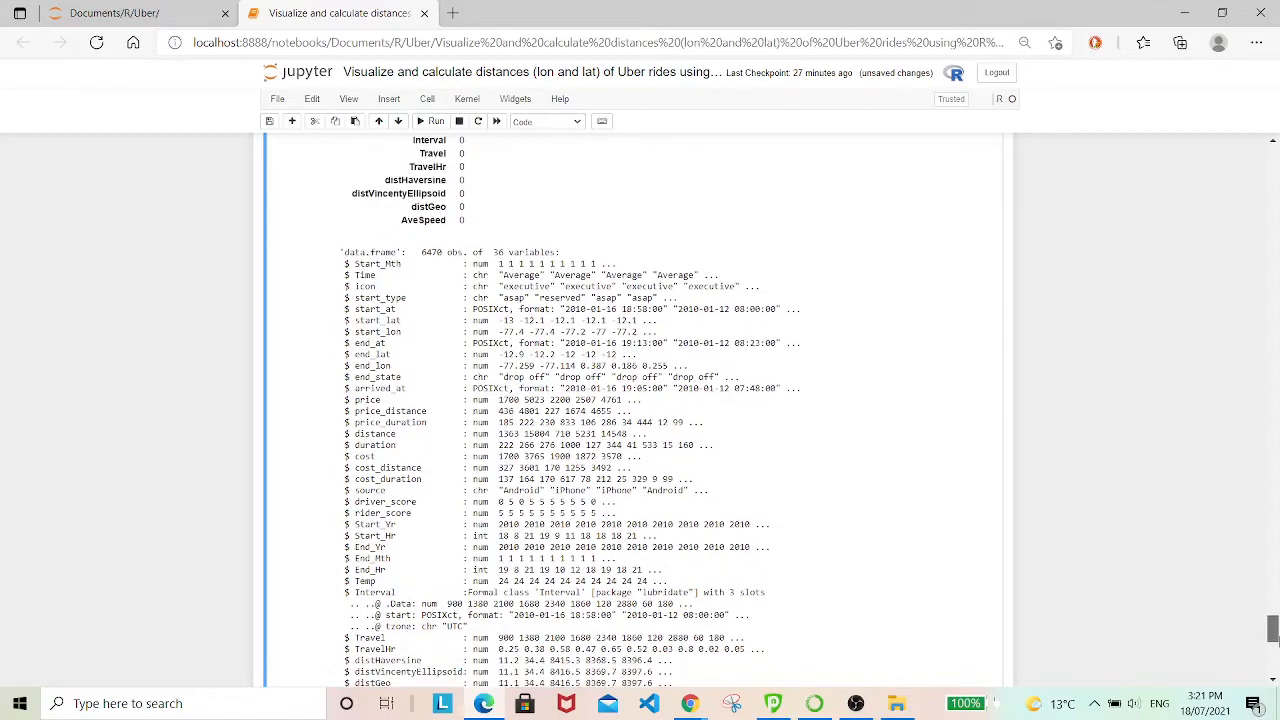
{"action": "scroll", "scroll_direction": "down", "scroll_amount": 3}
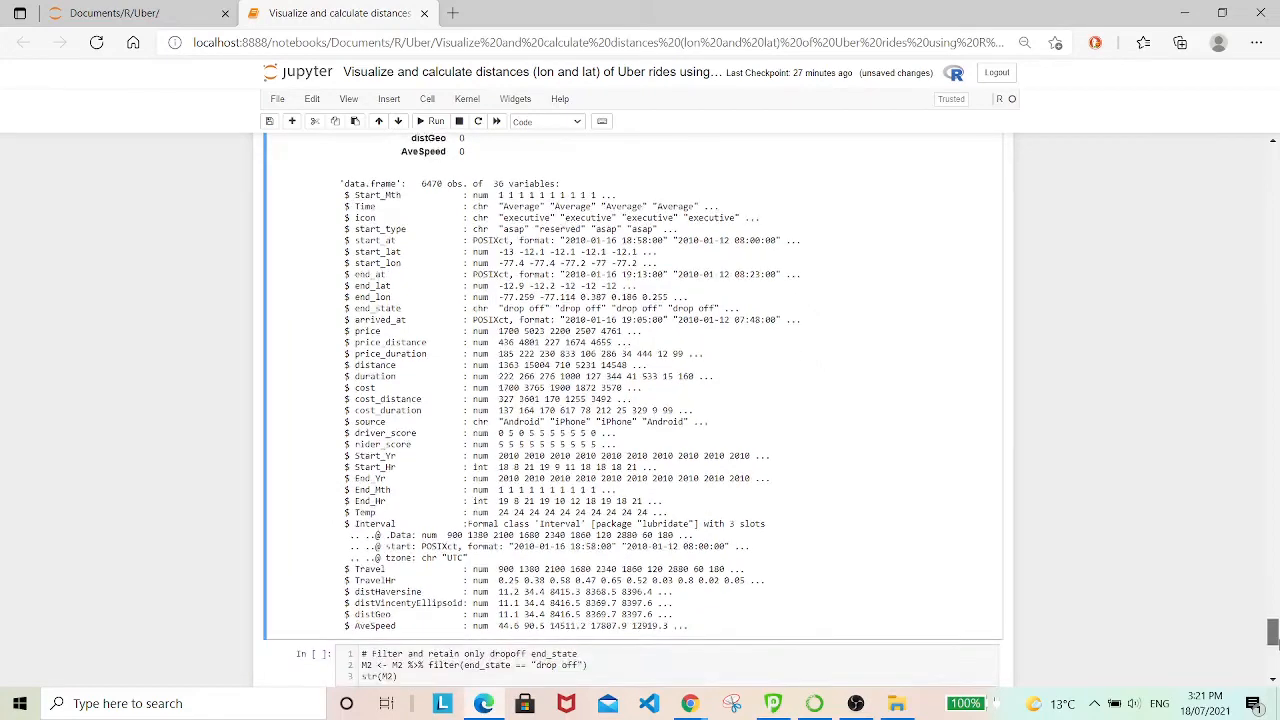
Move the tidy-data notes cell up above the drop-off filtering cell.
{"action": "scroll", "scroll_direction": "down", "scroll_amount": 3}
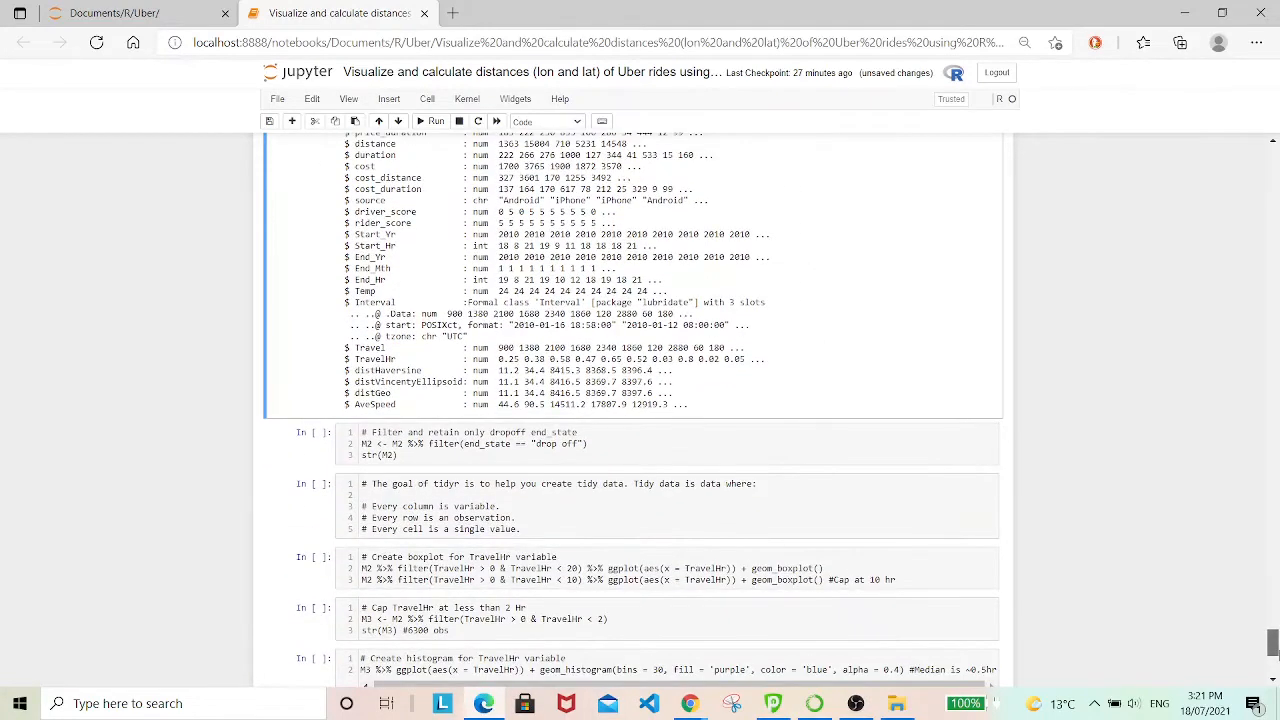
{"action": "scroll", "scroll_direction": "down", "scroll_amount": 3}
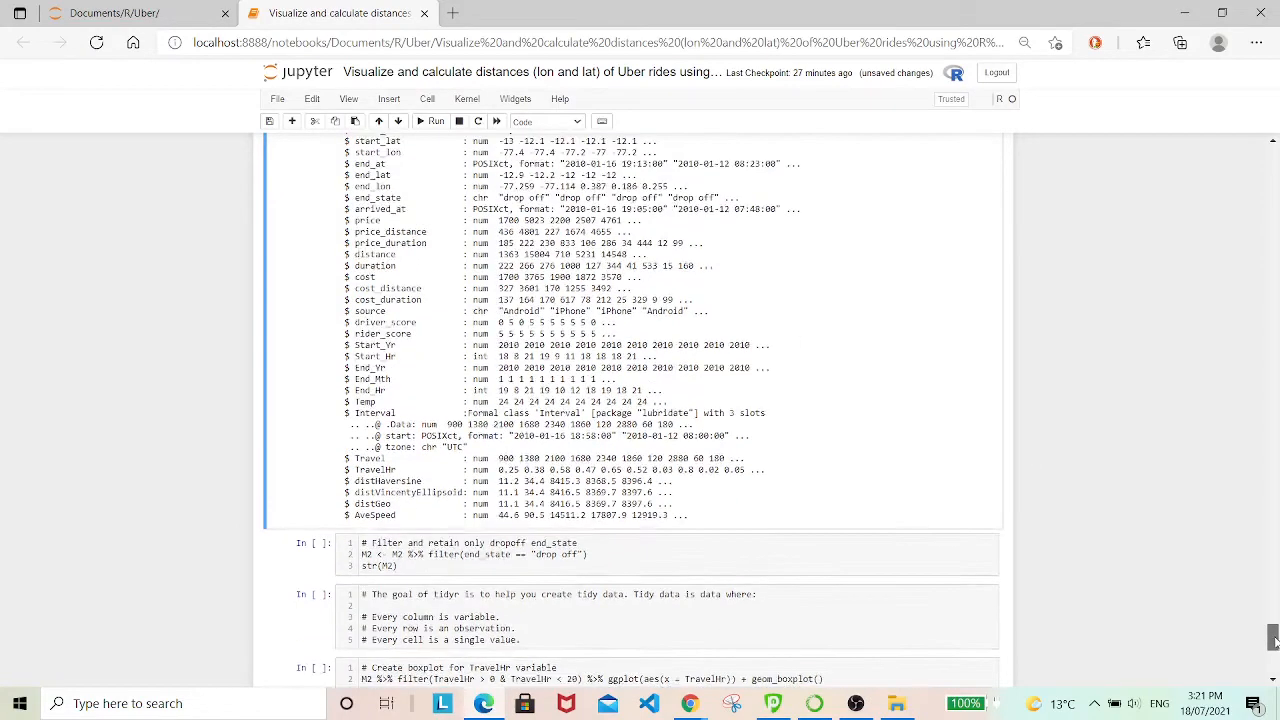
{"action": "scroll", "scroll_direction": "down", "scroll_amount": 3}
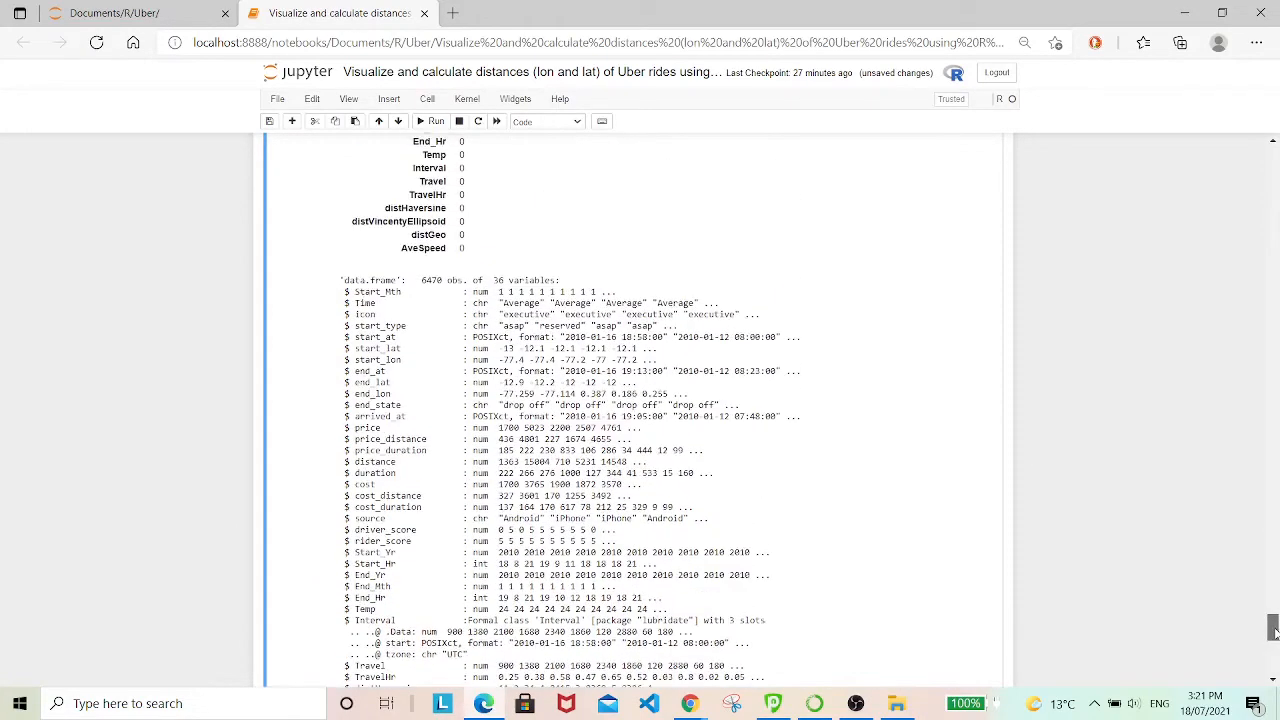
{"action": "scroll", "scroll_direction": "down", "scroll_amount": 3}
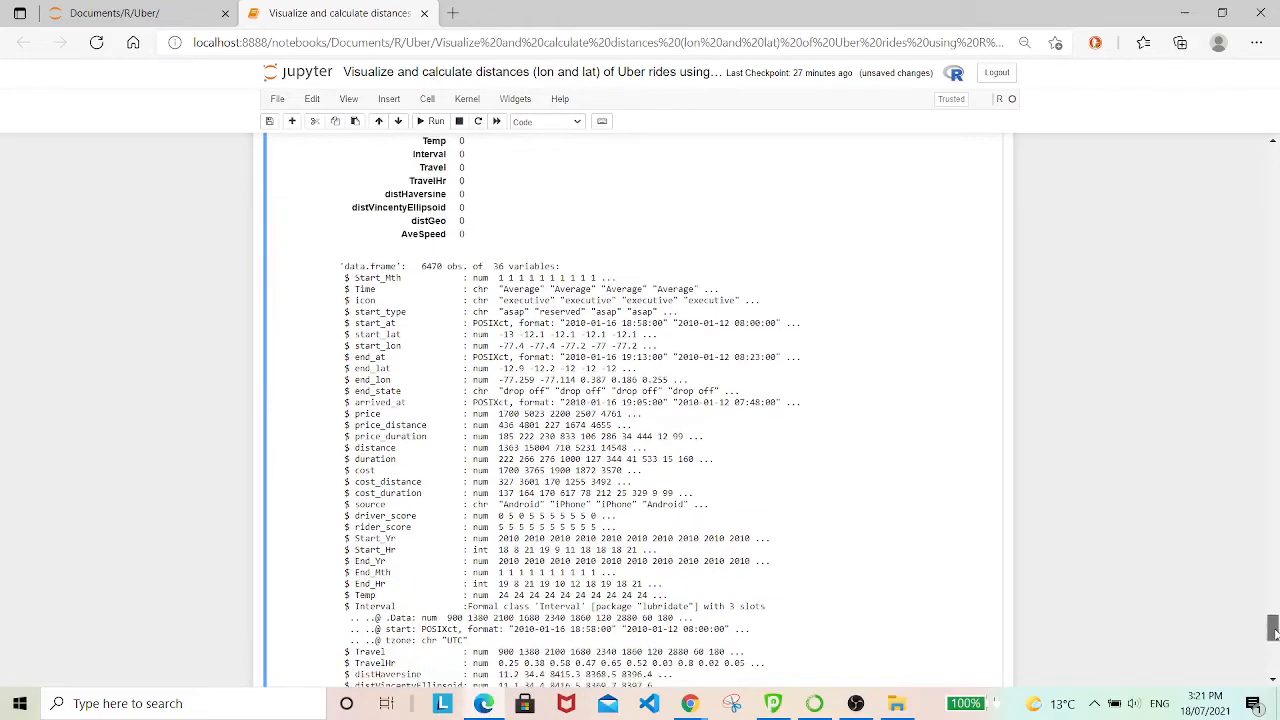
{"action": "scroll", "scroll_direction": "down", "scroll_amount": 3}
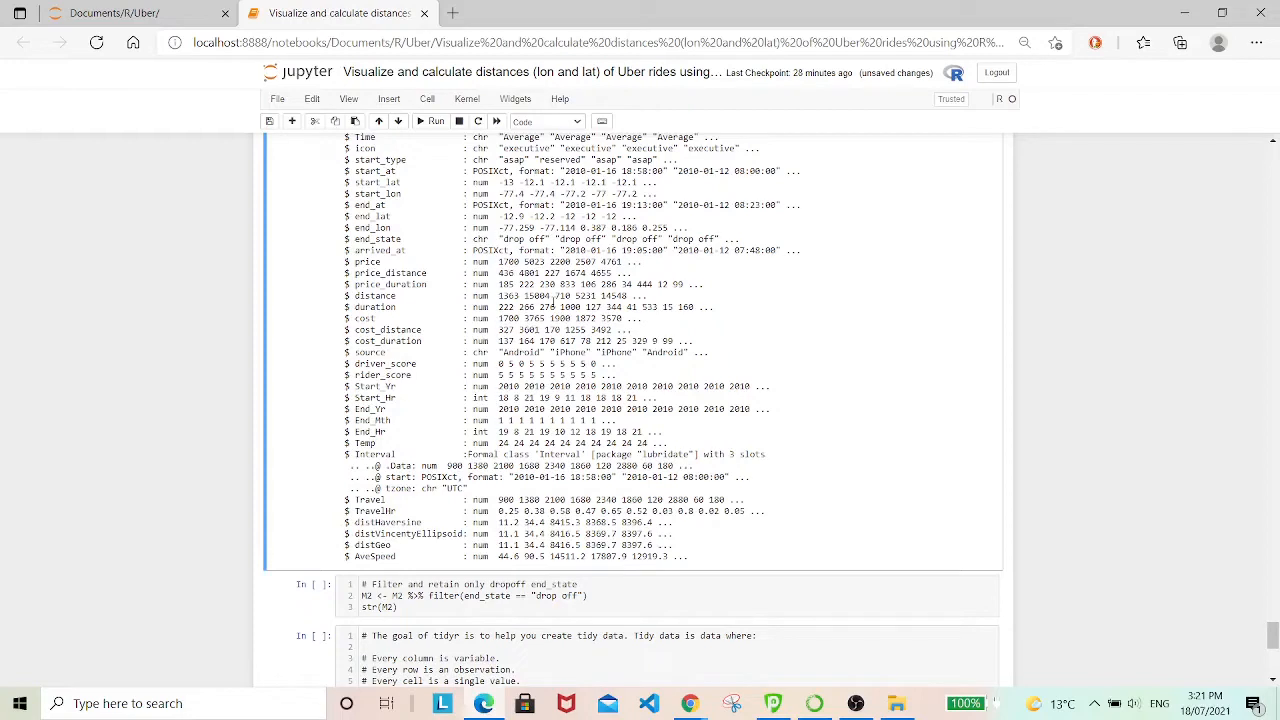
{"action": "mouse_move", "coordinate": [647, 551]}
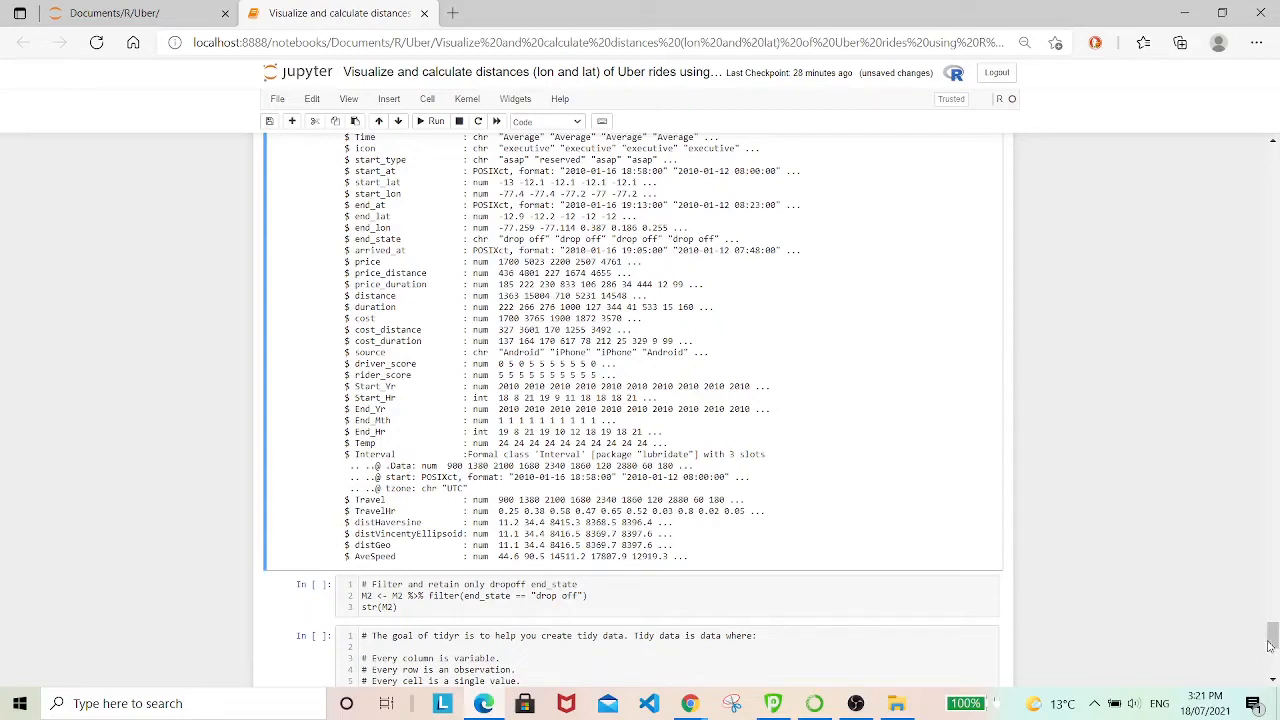
{"action": "scroll", "scroll_direction": "down", "scroll_amount": 3}
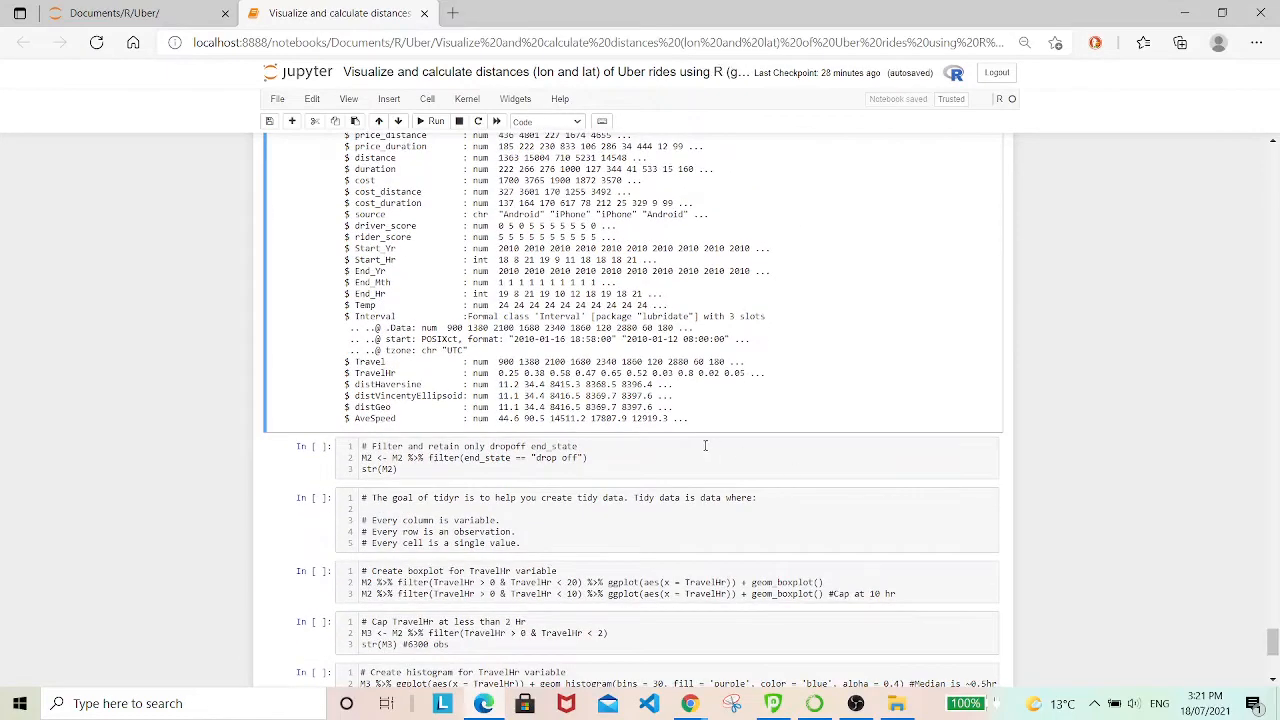
{"action": "mouse_move", "coordinate": [320, 523]}
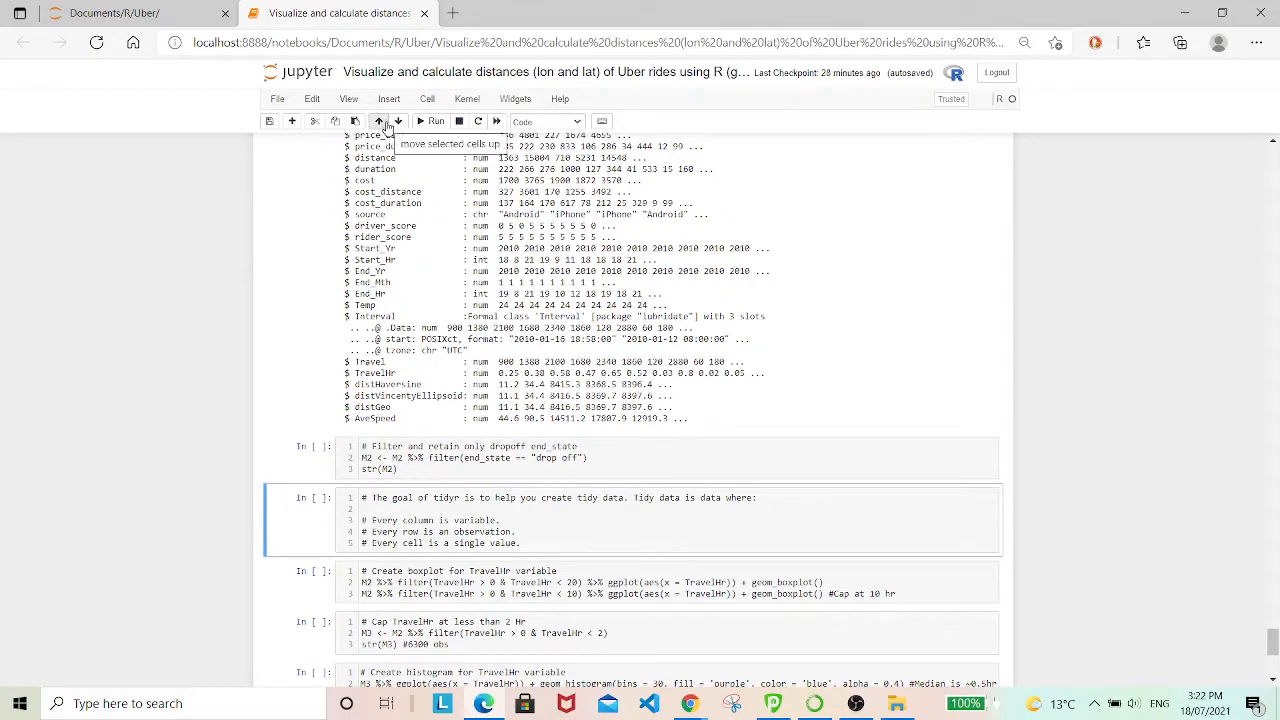
{"action": "left_click", "coordinate": [379, 121]}
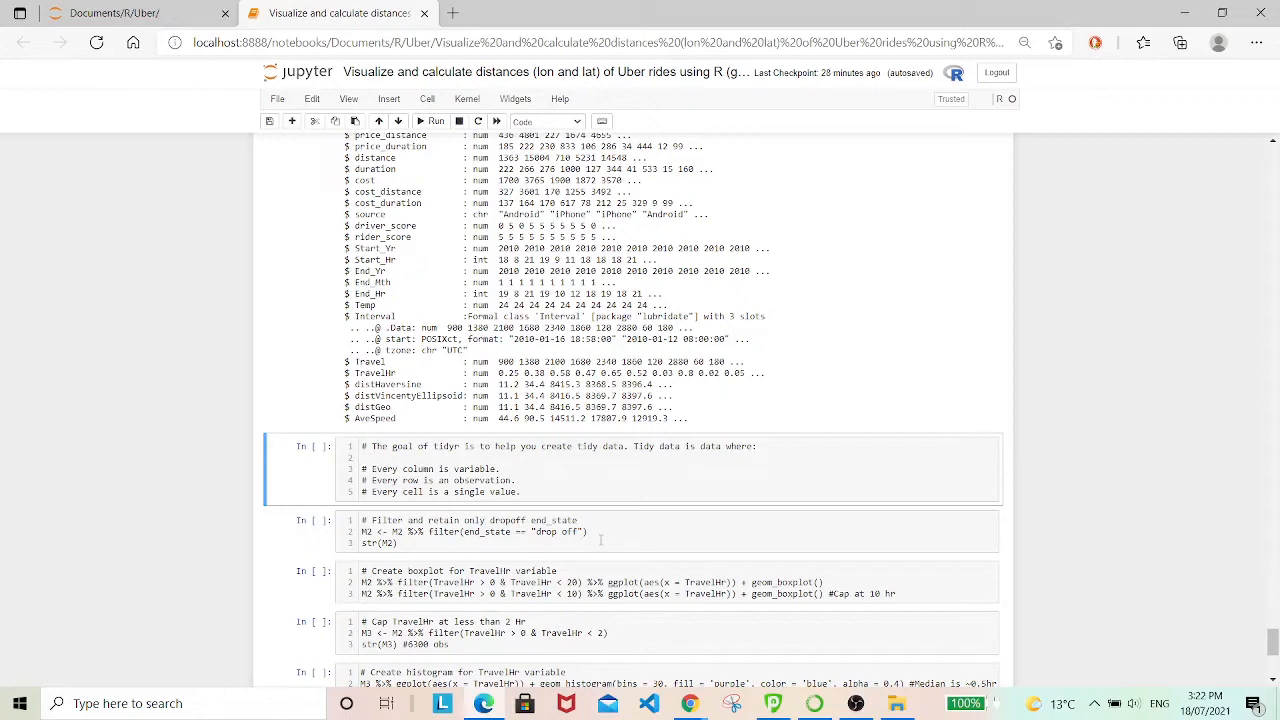
{"action": "left_click", "coordinate": [450, 530]}
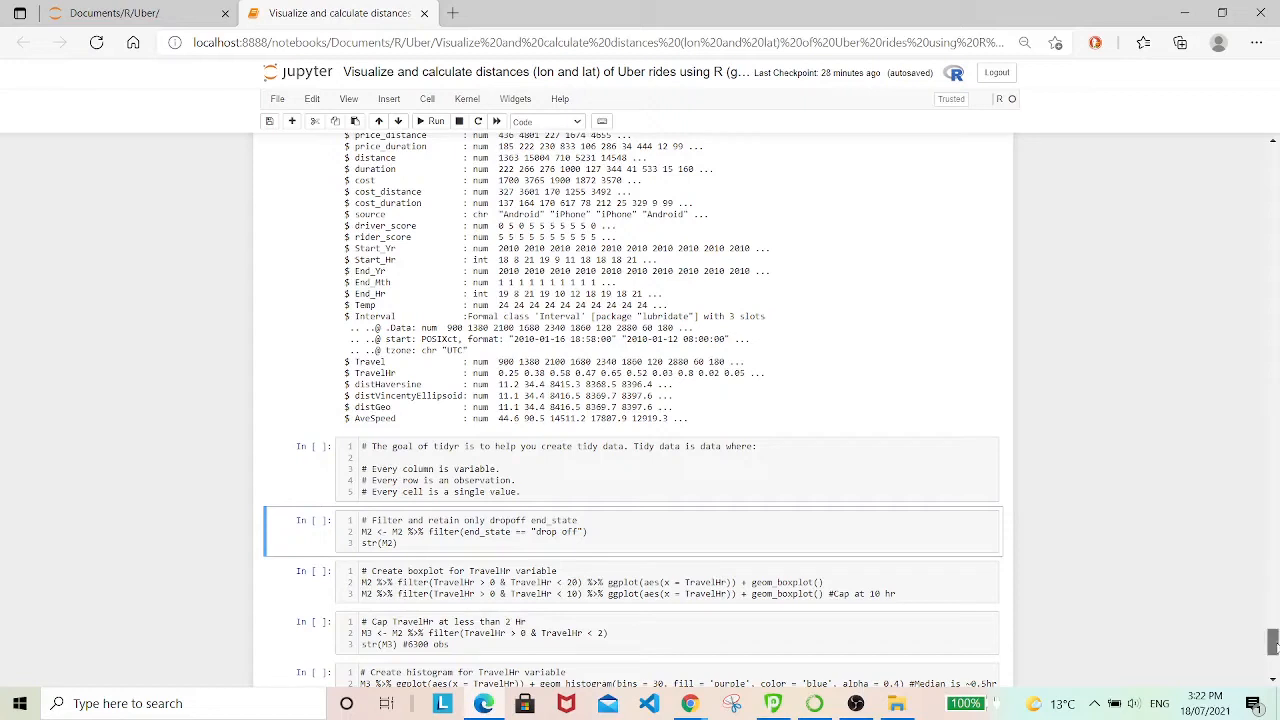
{"action": "scroll", "scroll_direction": "down", "scroll_amount": 3}
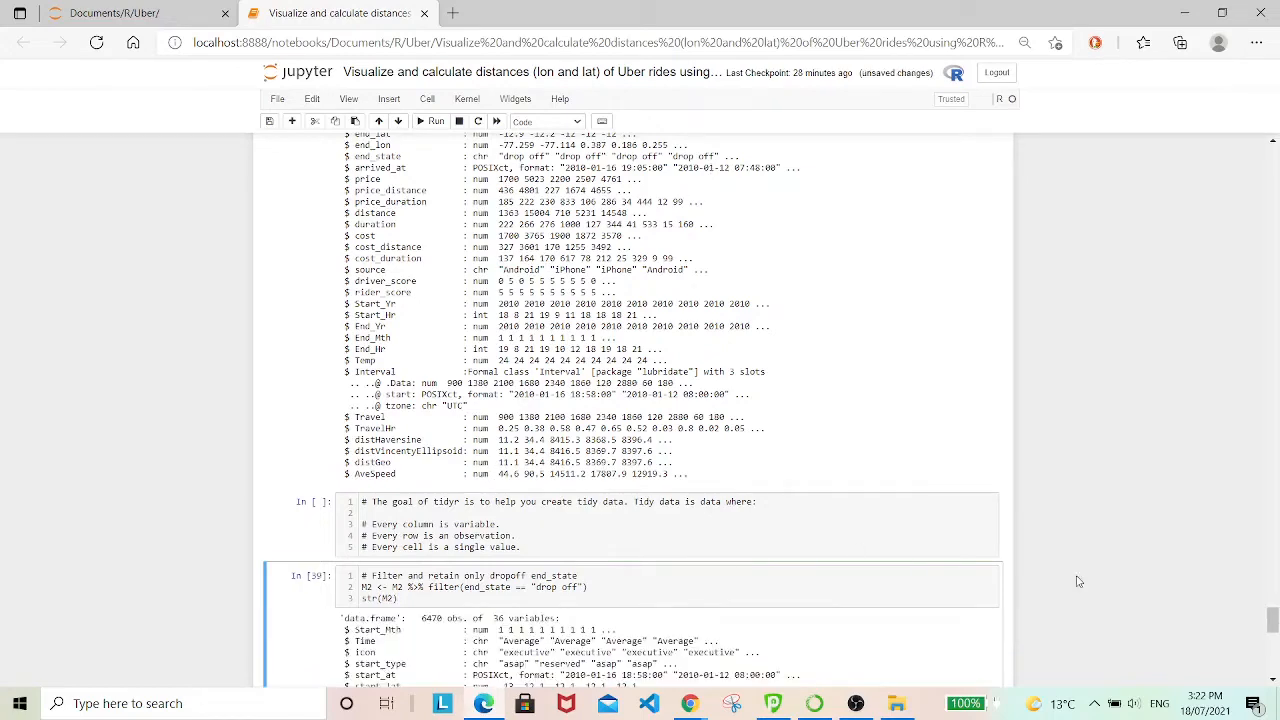
{"action": "scroll", "scroll_direction": "down", "scroll_amount": 3}
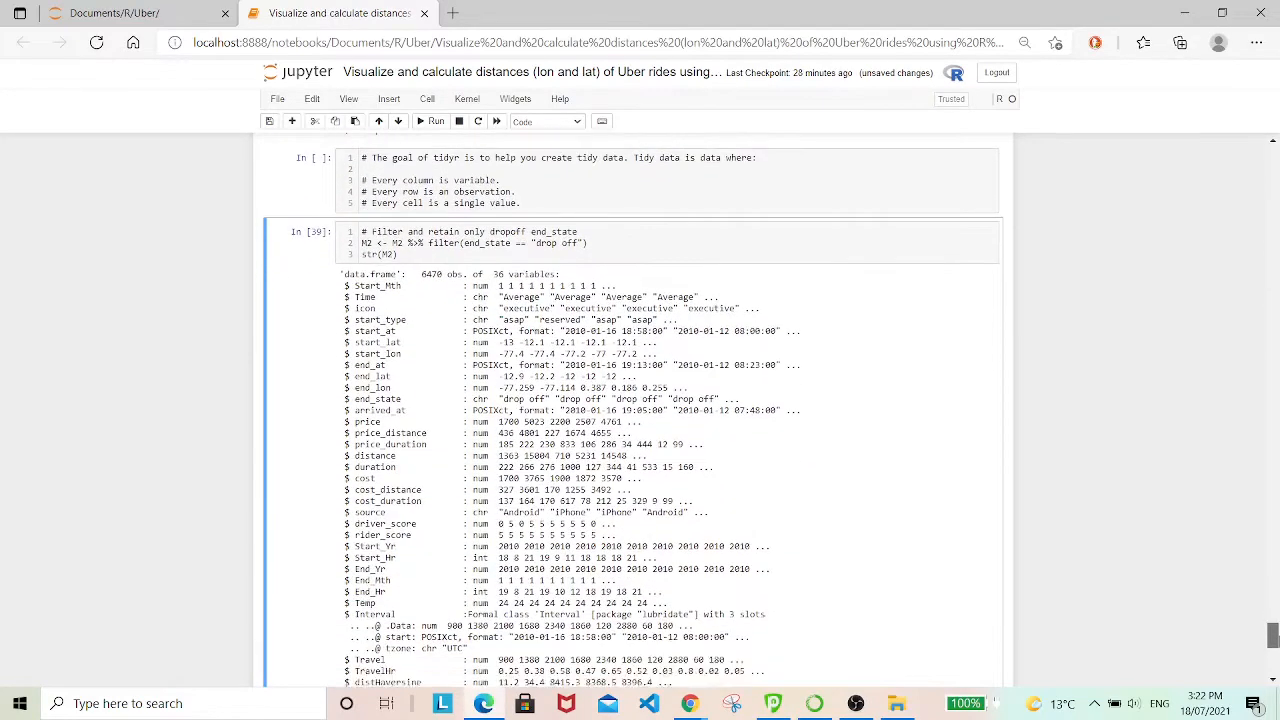
{"action": "scroll", "scroll_direction": "down", "scroll_amount": 3}
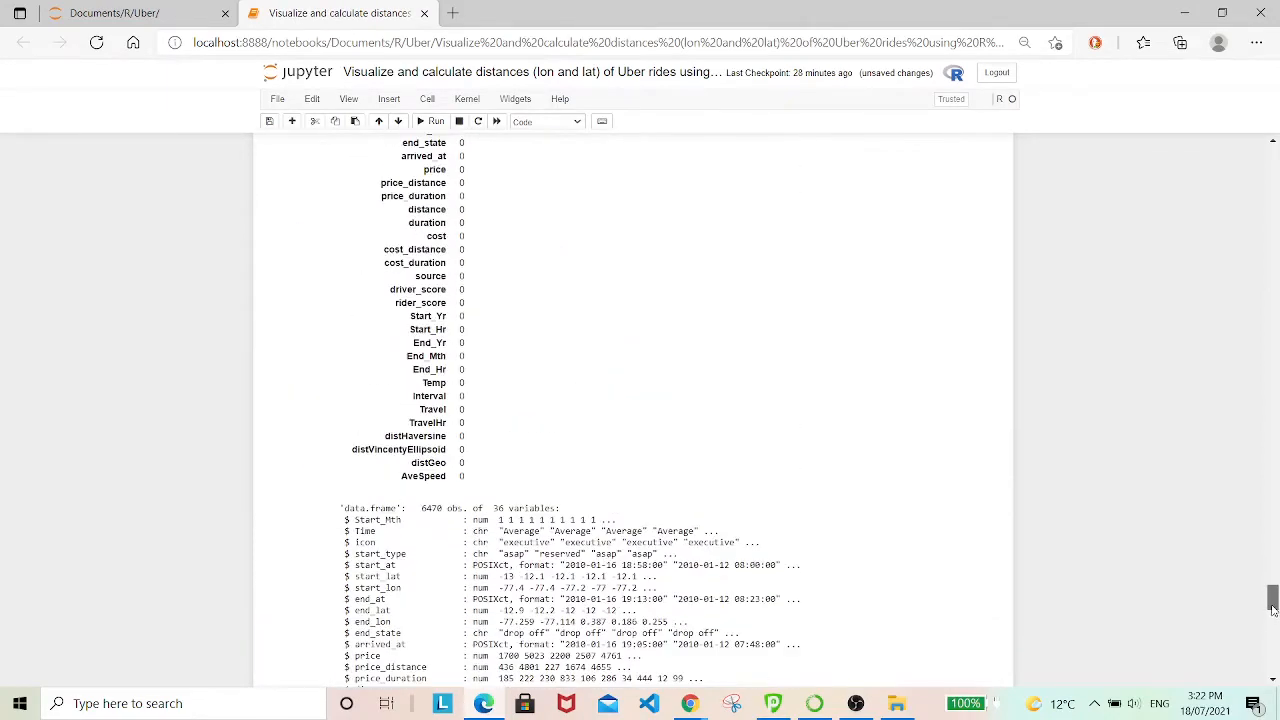
{"action": "scroll", "scroll_direction": "down", "scroll_amount": 3}
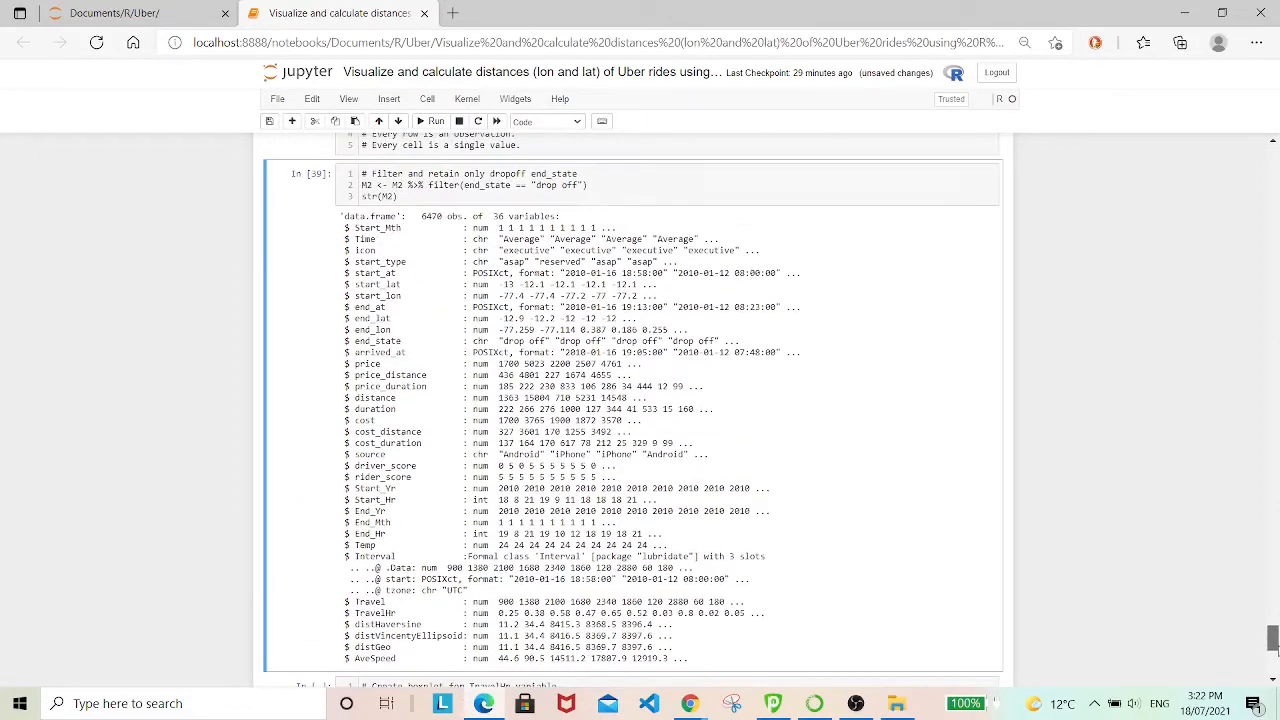
{"action": "scroll", "scroll_direction": "down", "scroll_amount": 3}
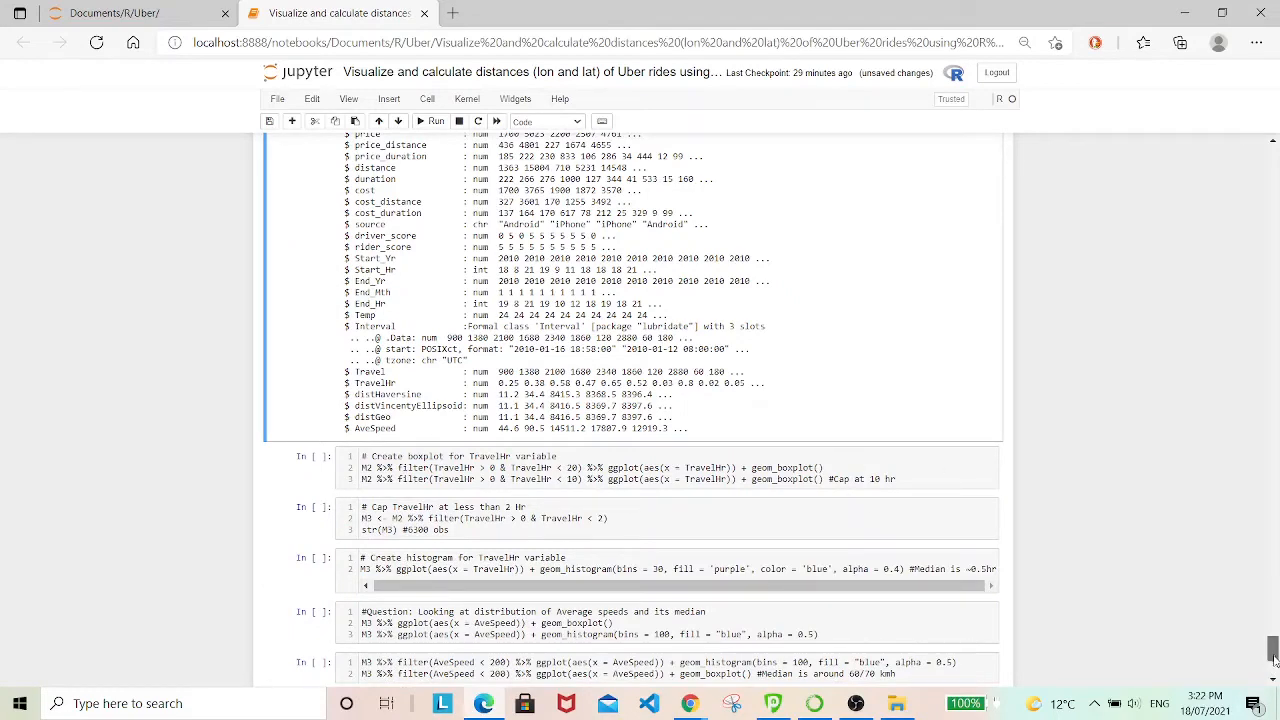
{"action": "scroll", "scroll_direction": "down", "scroll_amount": 3}
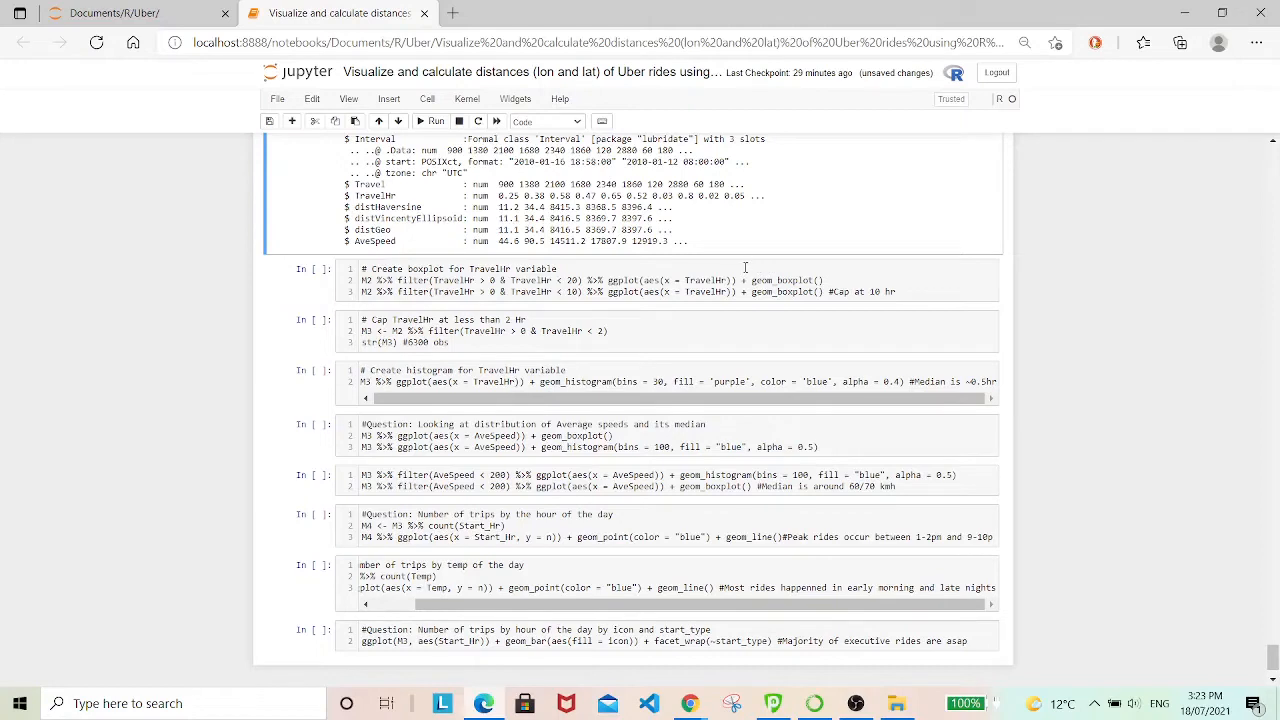
Run the TravelHr boxplot cell and review boxplots for trips under 20 and 10 hours.
{"action": "left_click", "coordinate": [837, 280]}
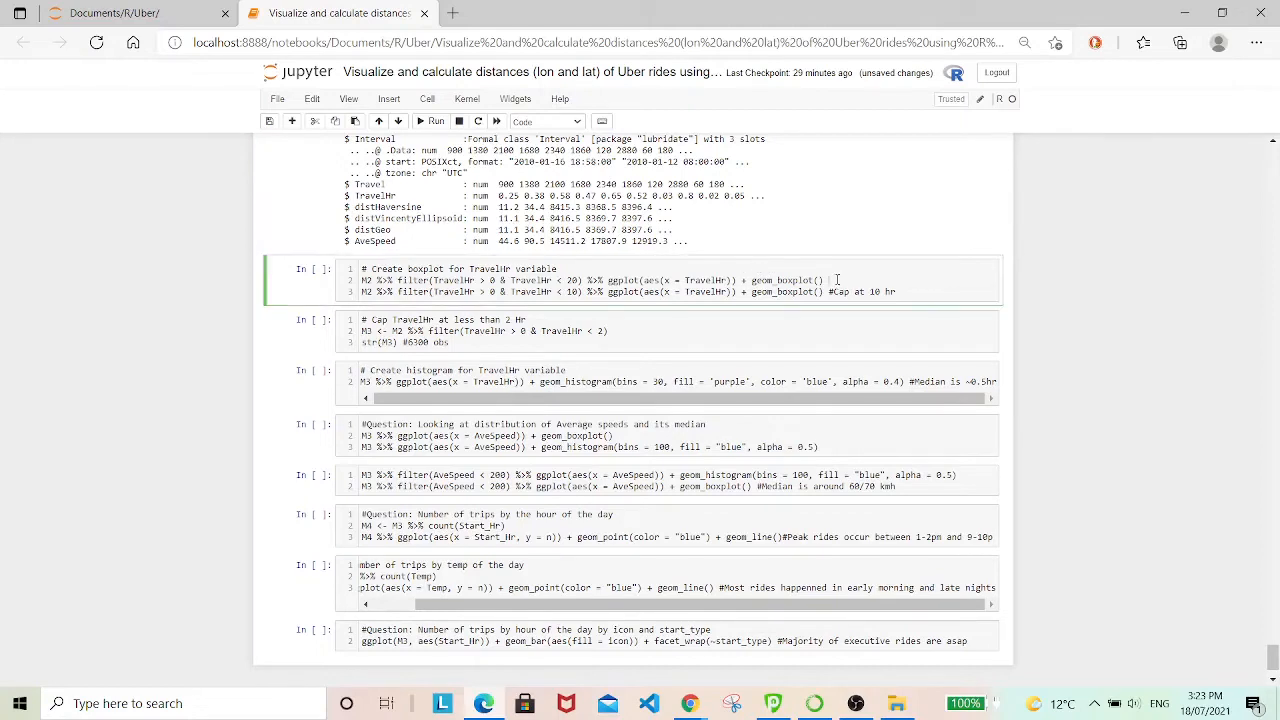
{"action": "left_click", "coordinate": [431, 121]}
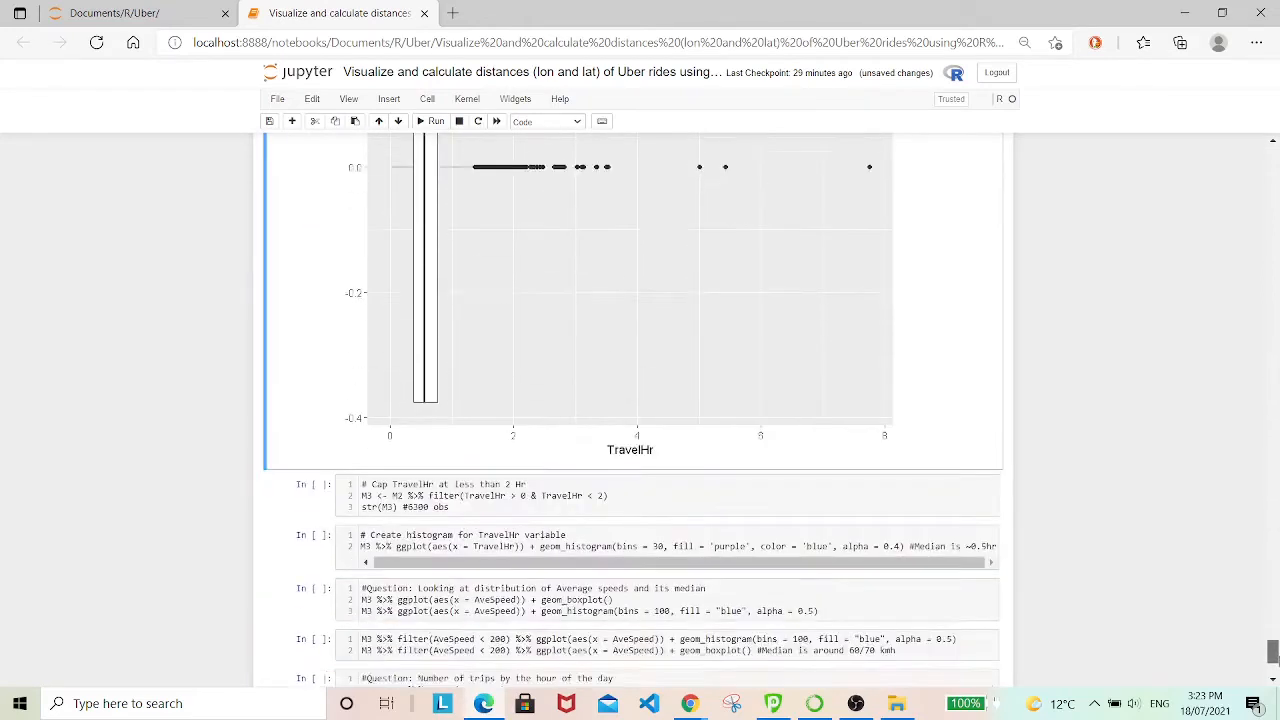
{"action": "scroll", "scroll_direction": "down", "scroll_amount": 3}
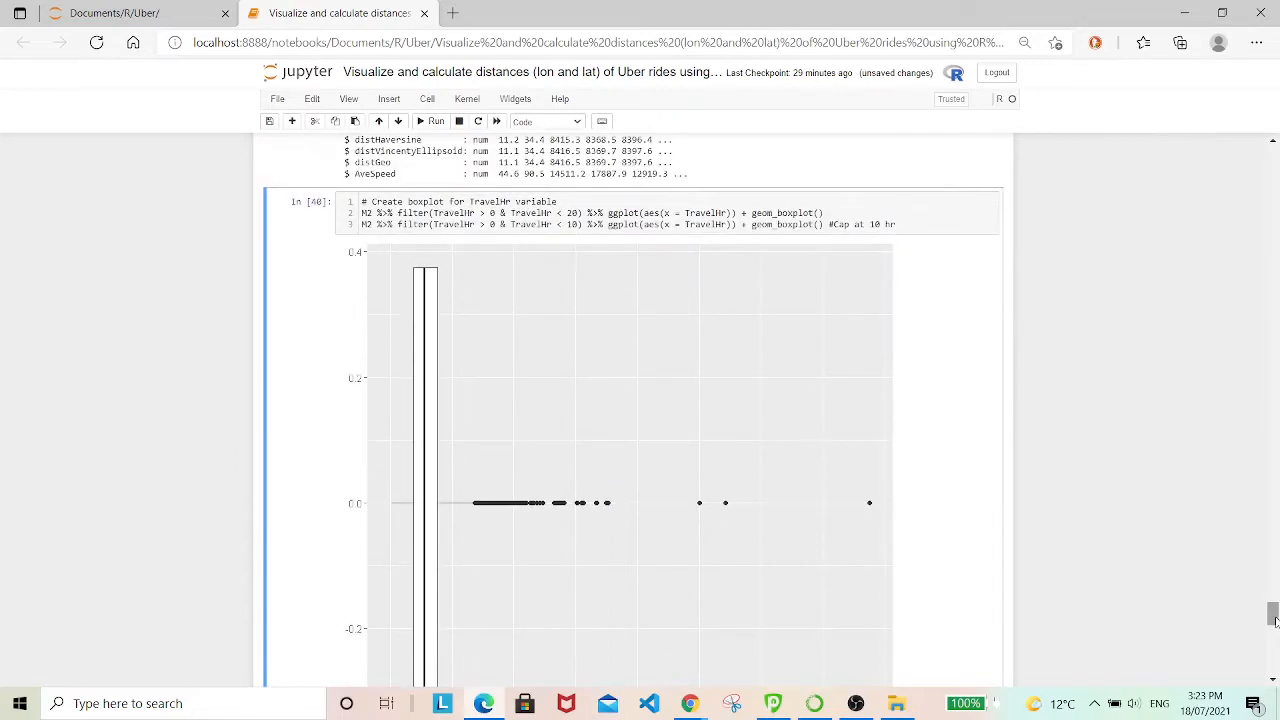
{"action": "mouse_move", "coordinate": [759, 528]}
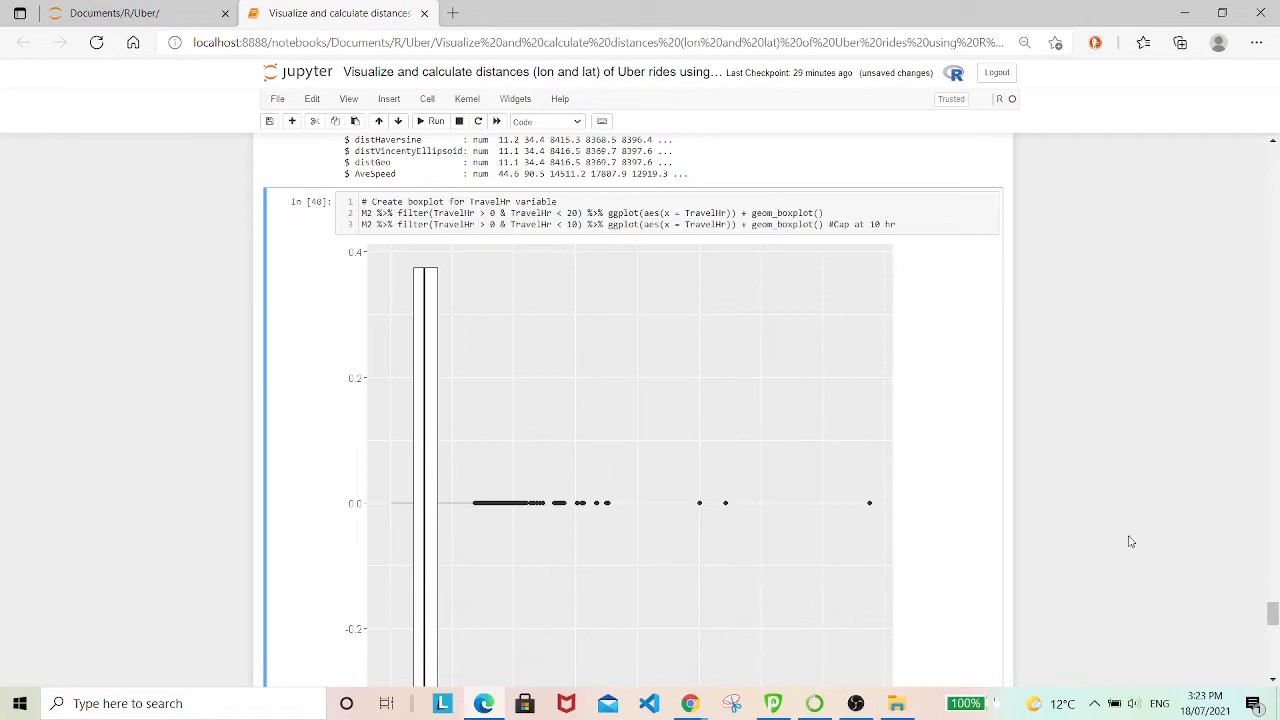
{"action": "scroll", "scroll_direction": "down", "scroll_amount": 3}
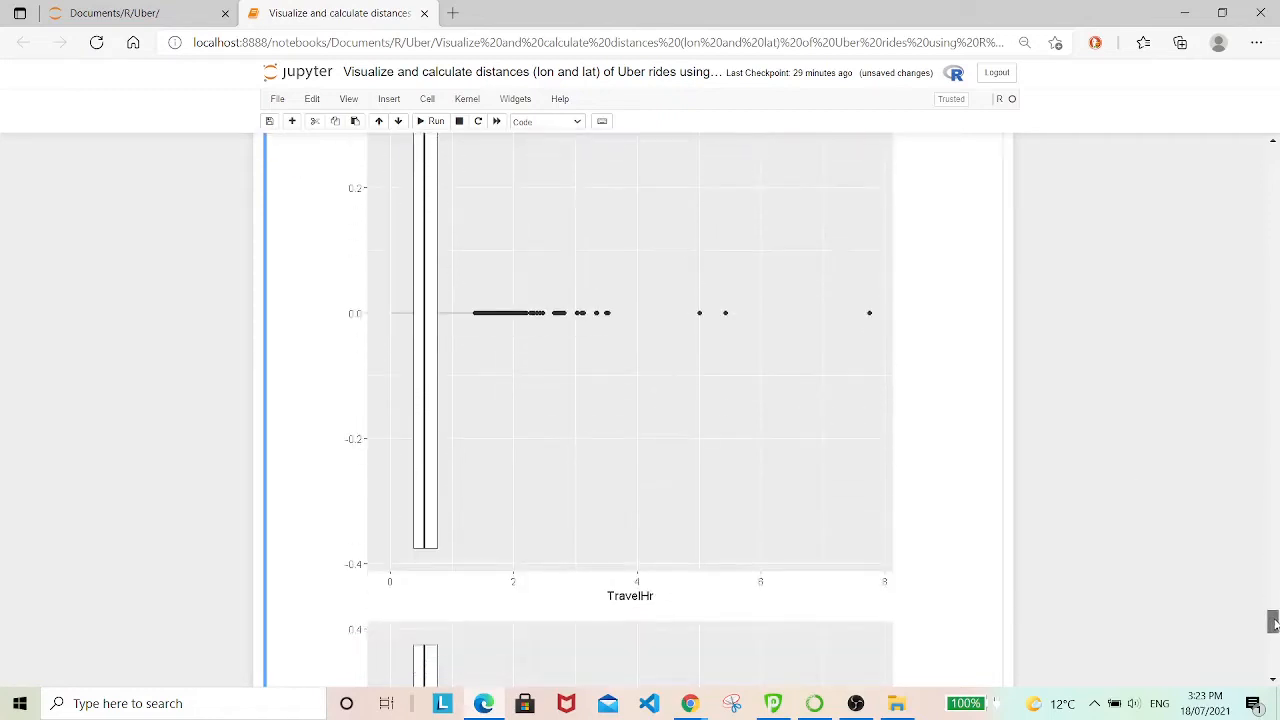
{"action": "scroll", "scroll_direction": "down", "scroll_amount": 3}
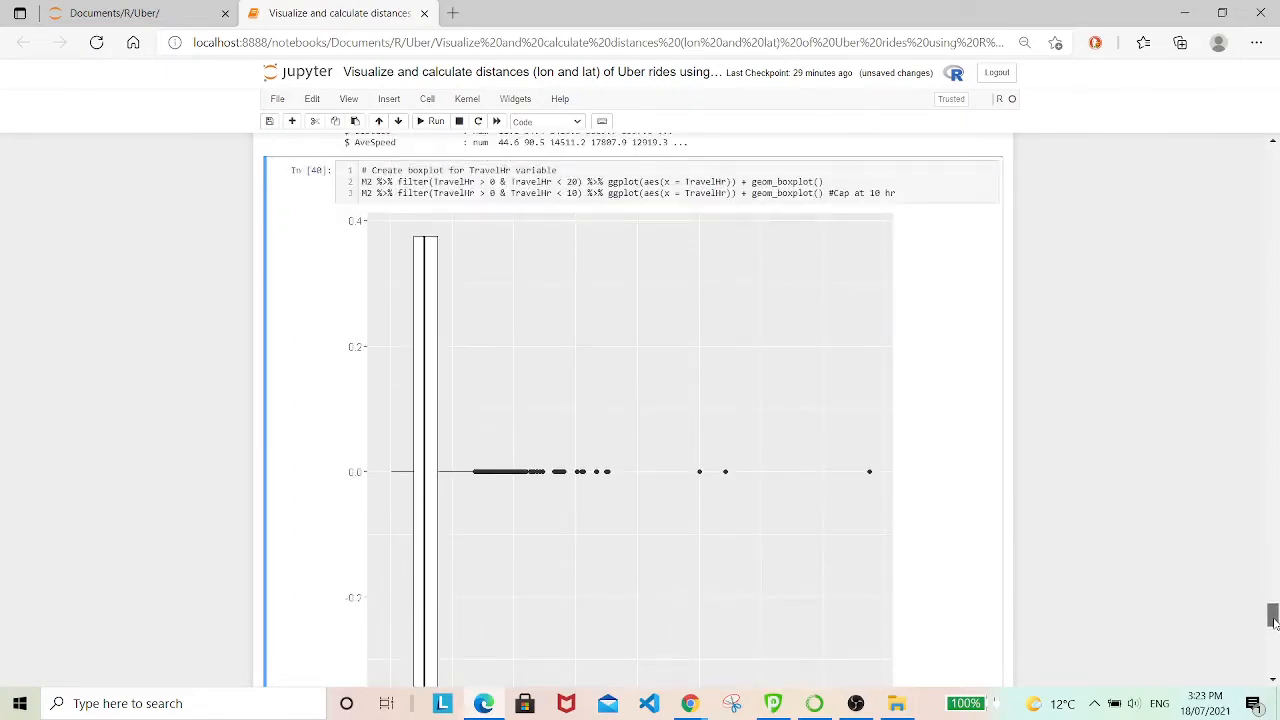
{"action": "scroll", "scroll_direction": "down", "scroll_amount": 3}
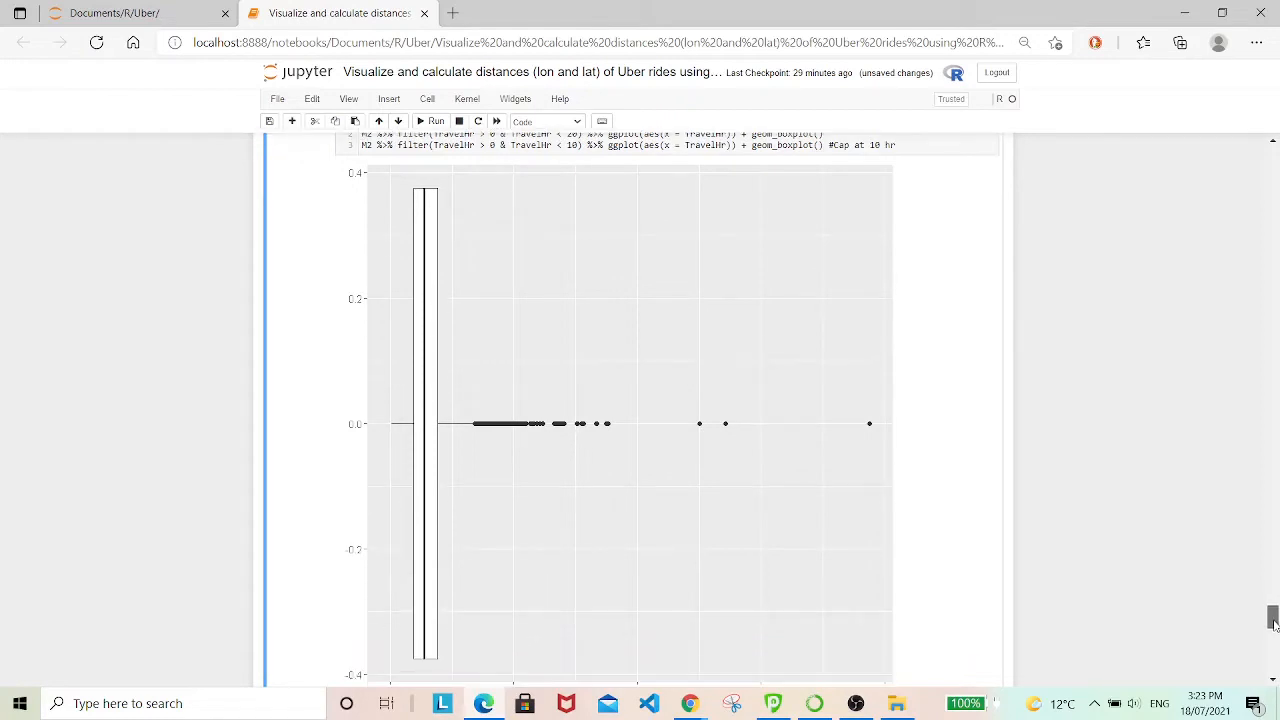
{"action": "scroll", "scroll_direction": "down", "scroll_amount": 3}
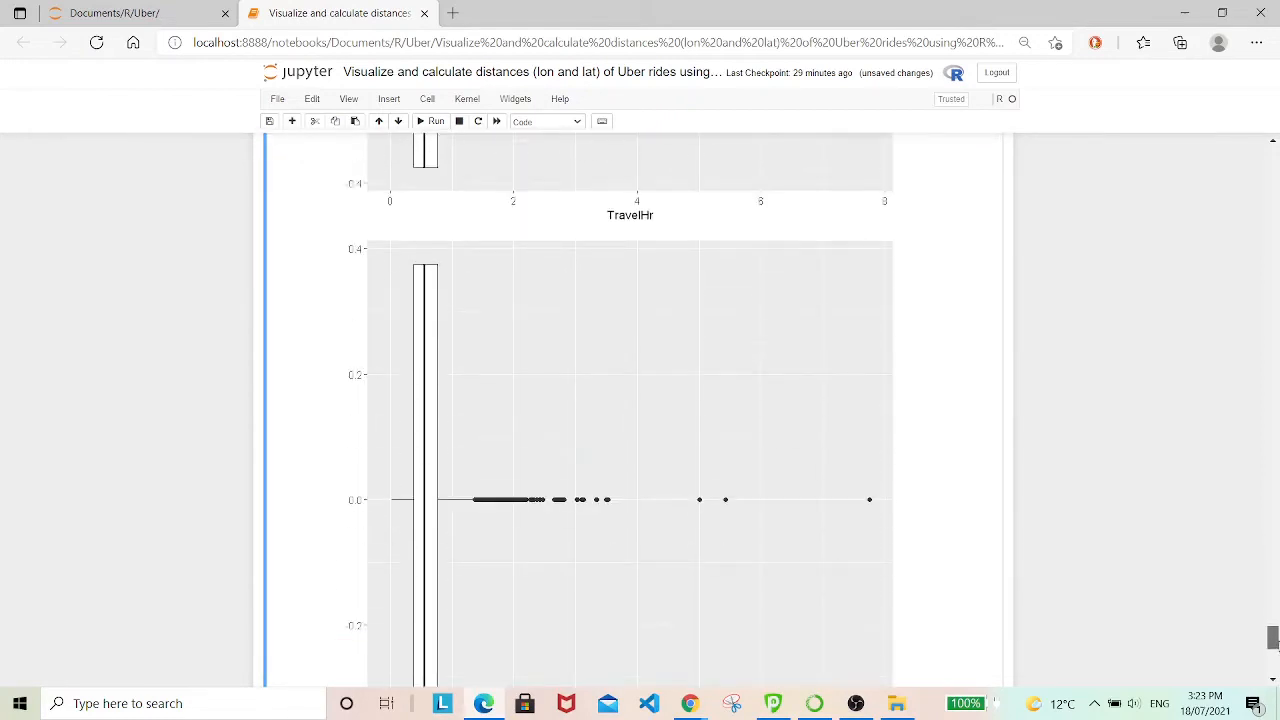
{"action": "scroll", "scroll_direction": "down", "scroll_amount": 3}
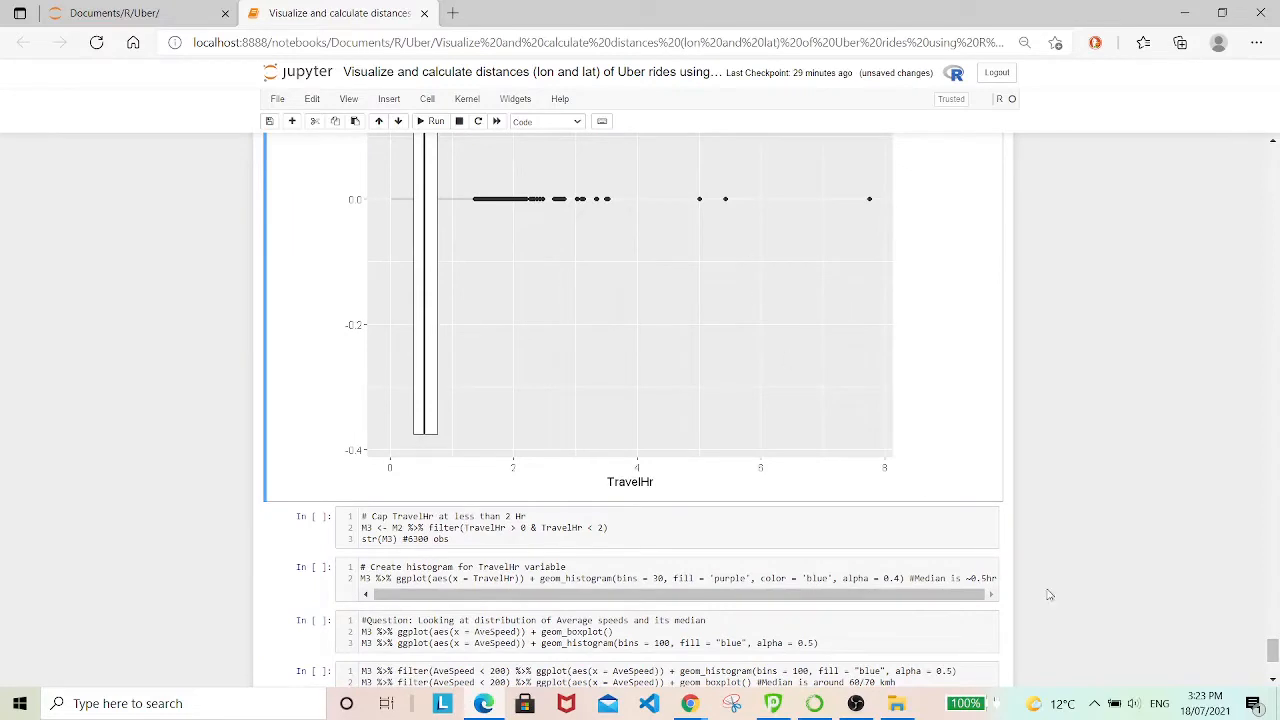
{"action": "scroll", "scroll_direction": "down", "scroll_amount": 3}
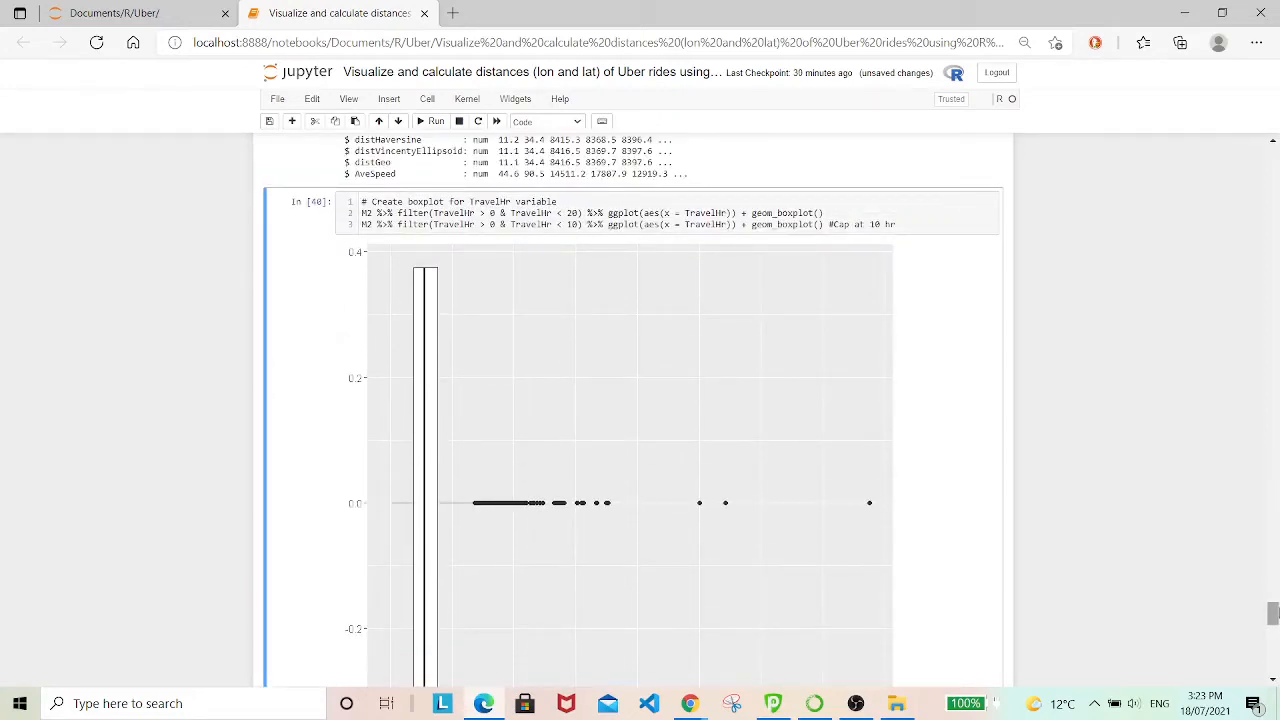
{"action": "scroll", "scroll_direction": "down", "scroll_amount": 3}
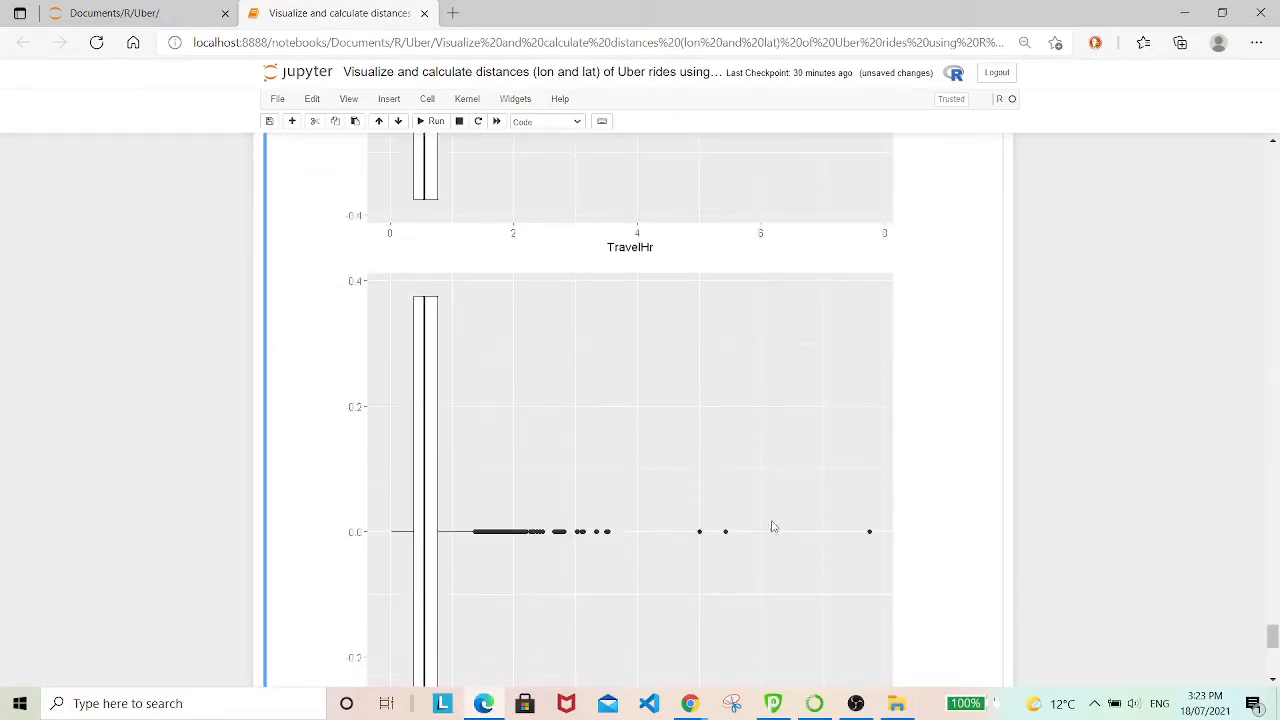
{"action": "scroll", "scroll_direction": "down", "scroll_amount": 3}
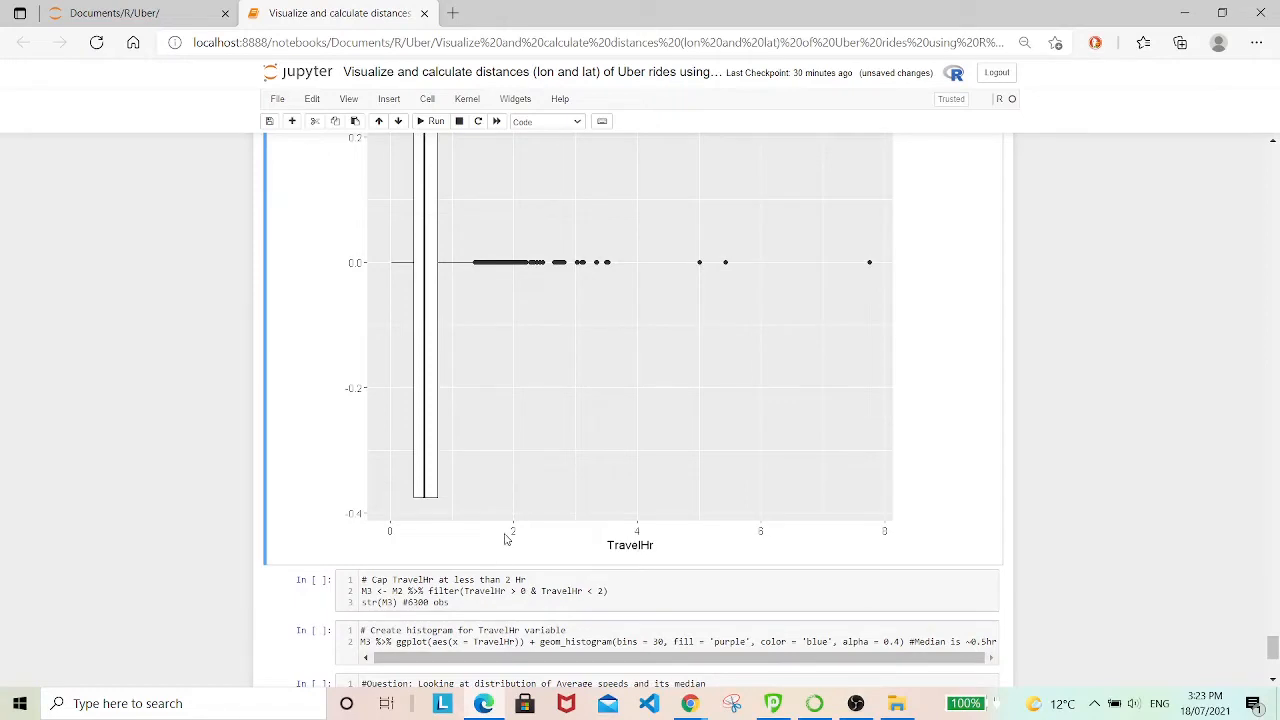
{"action": "mouse_move", "coordinate": [647, 588]}
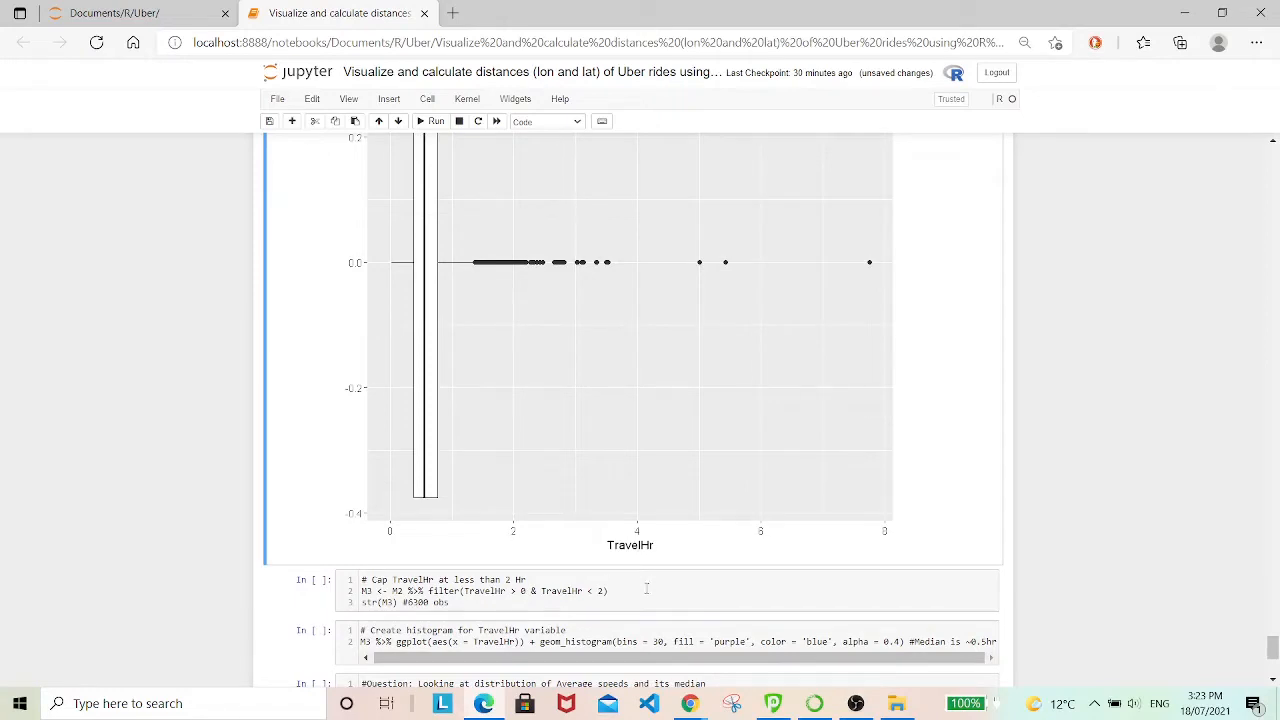
Cap TravelHr below 2 hours into M3 and review str(M3): 6,357 rows, 36 variables.
{"action": "left_click", "coordinate": [670, 590]}
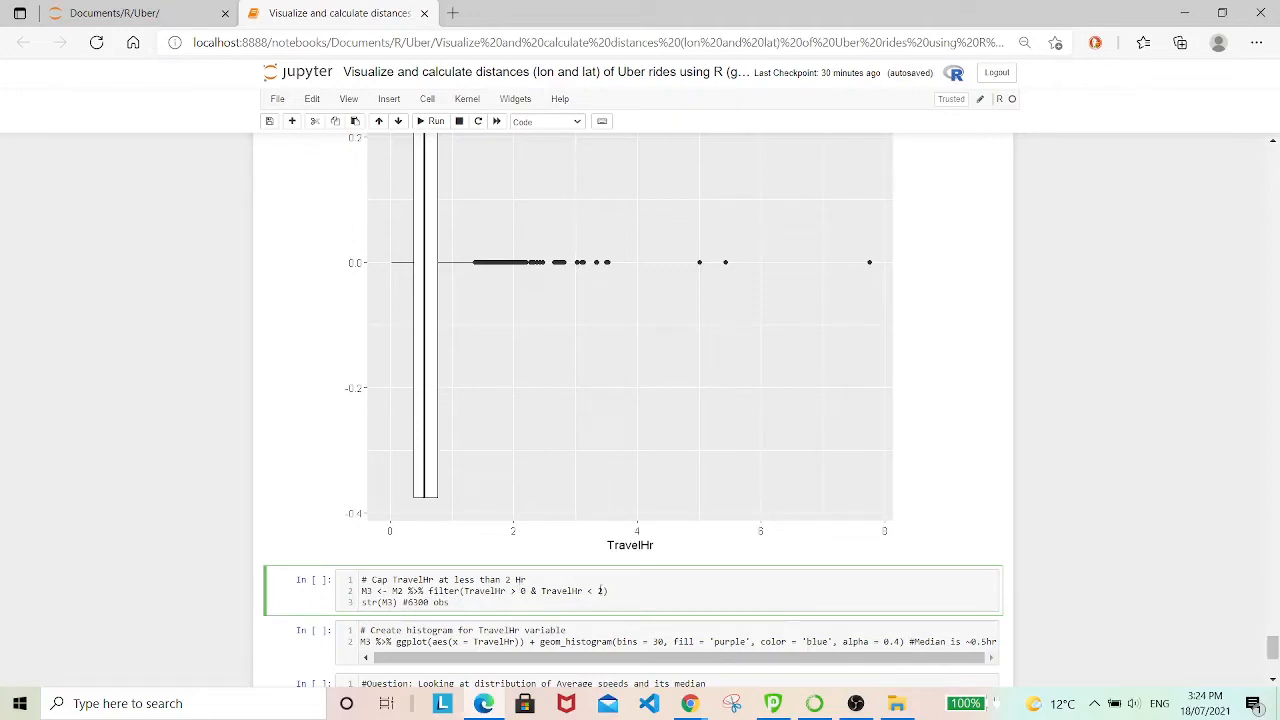
{"action": "left_click", "coordinate": [435, 121]}
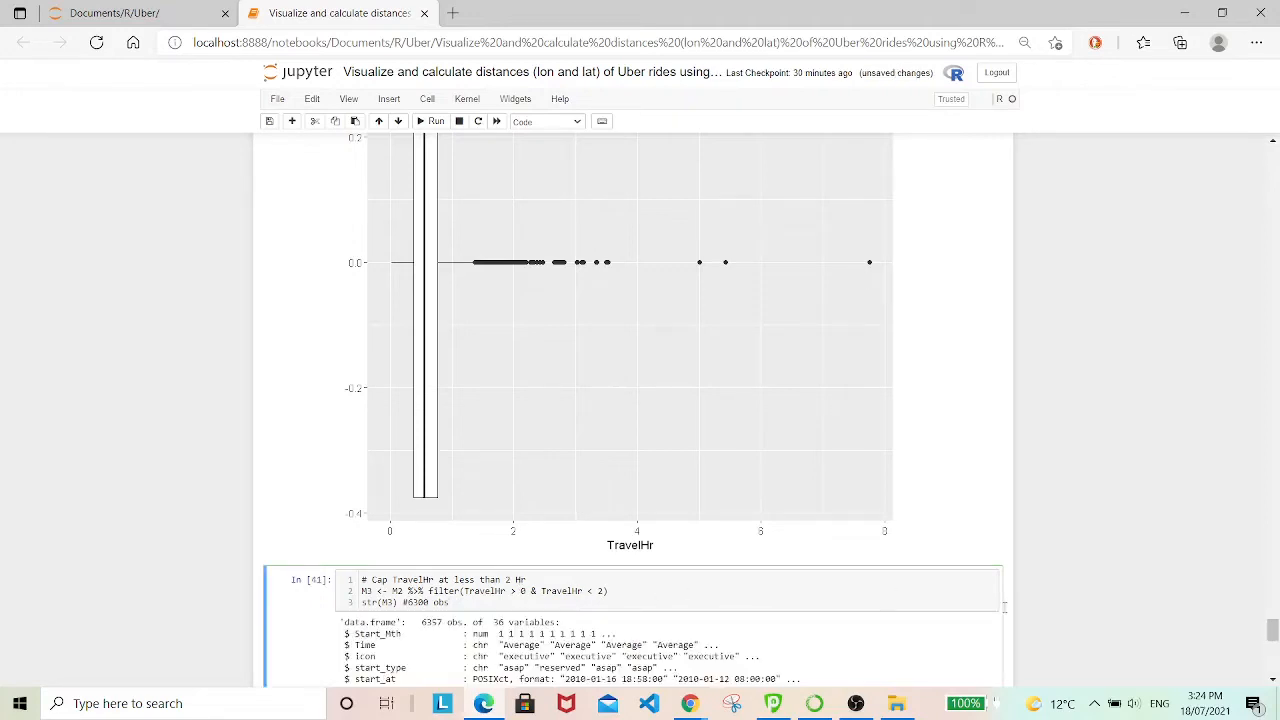
{"action": "scroll", "scroll_direction": "down", "scroll_amount": 3}
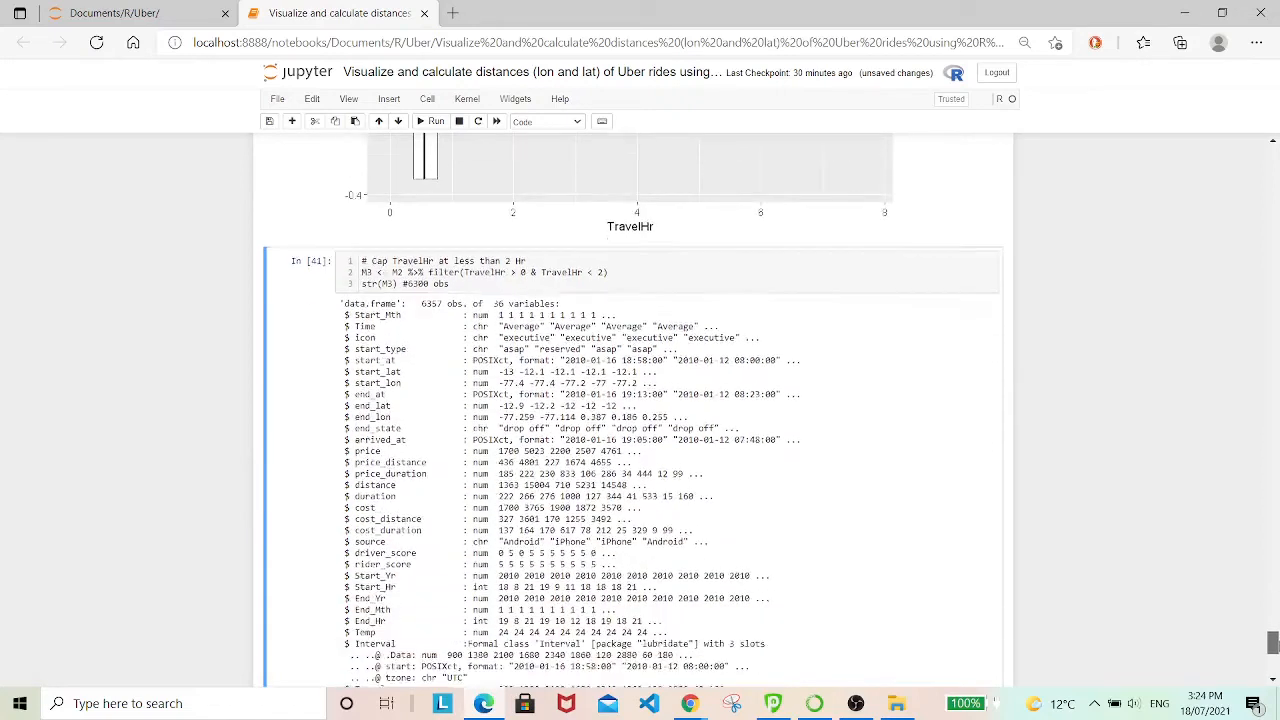
{"action": "scroll", "scroll_direction": "down", "scroll_amount": 3}
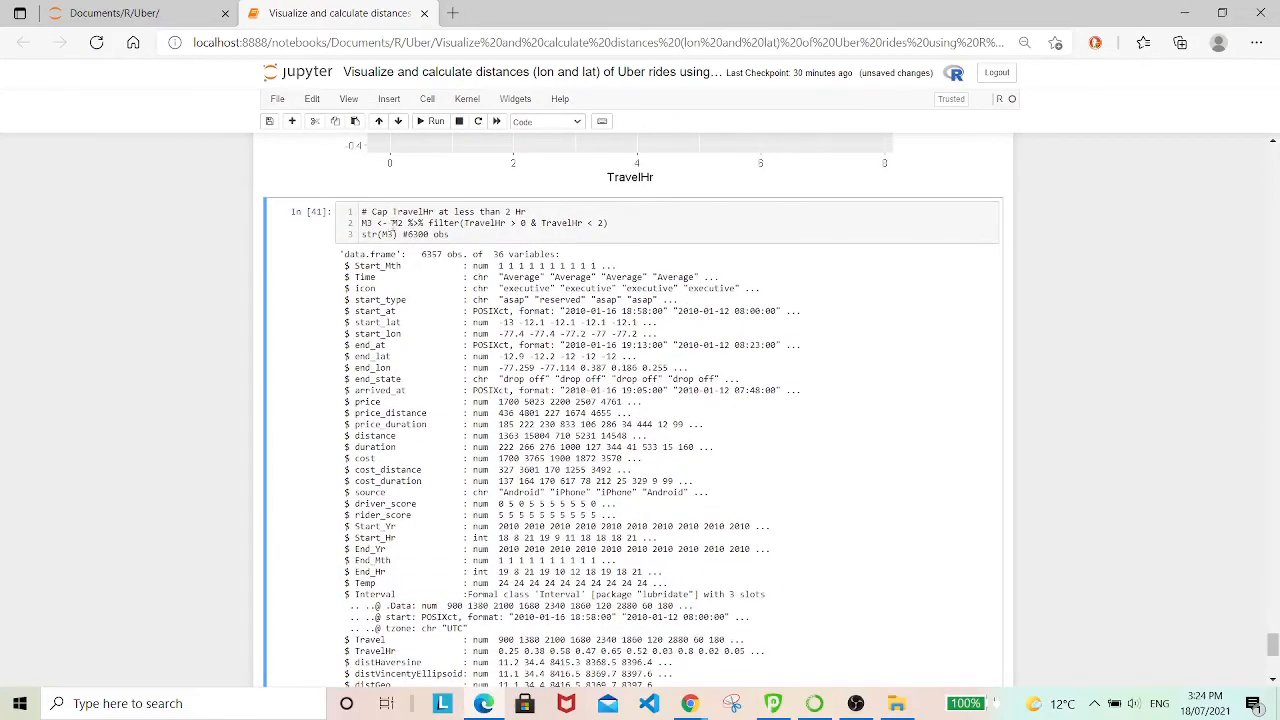
{"action": "mouse_move", "coordinate": [1103, 640]}
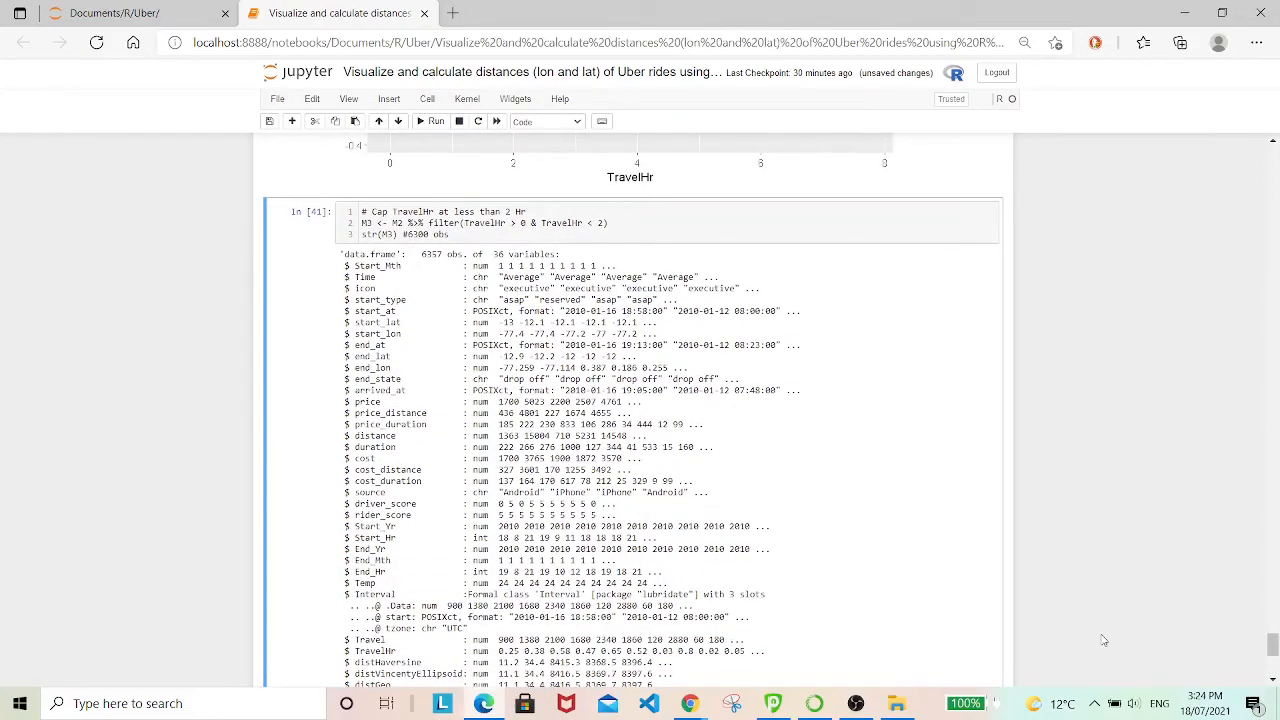
{"action": "scroll", "scroll_direction": "down", "scroll_amount": 3}
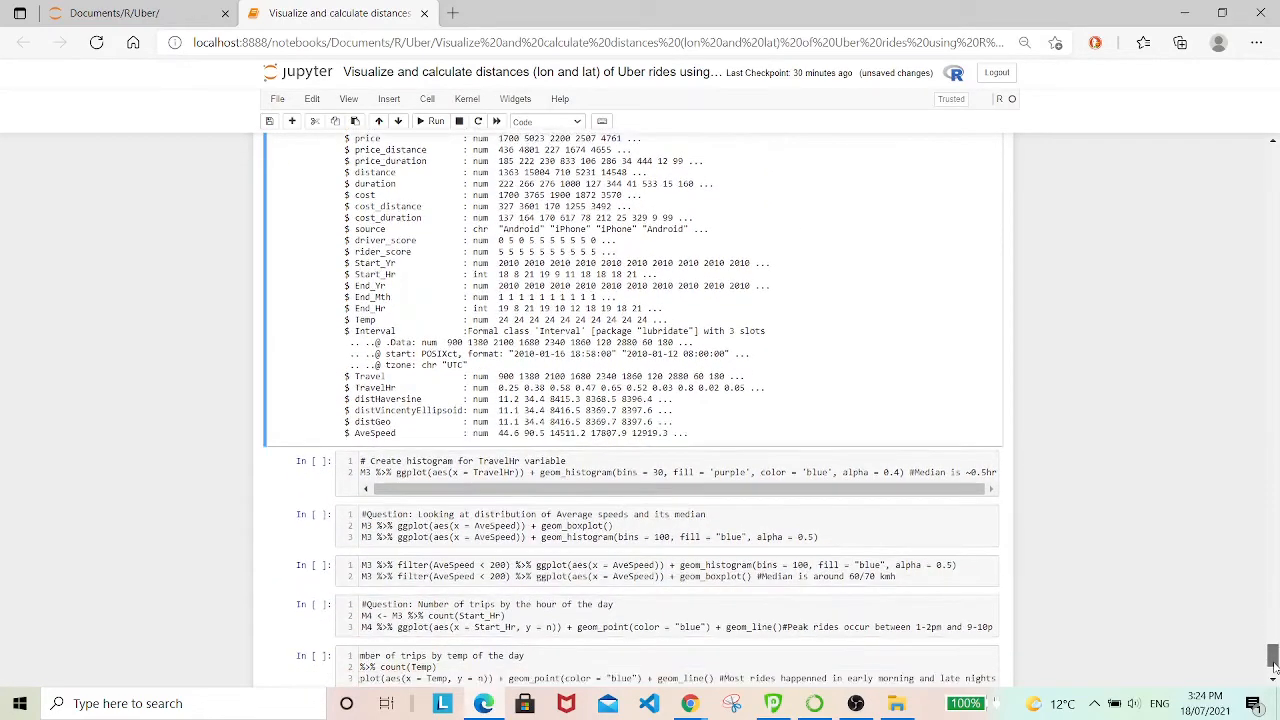
{"action": "scroll", "scroll_direction": "down", "scroll_amount": 3}
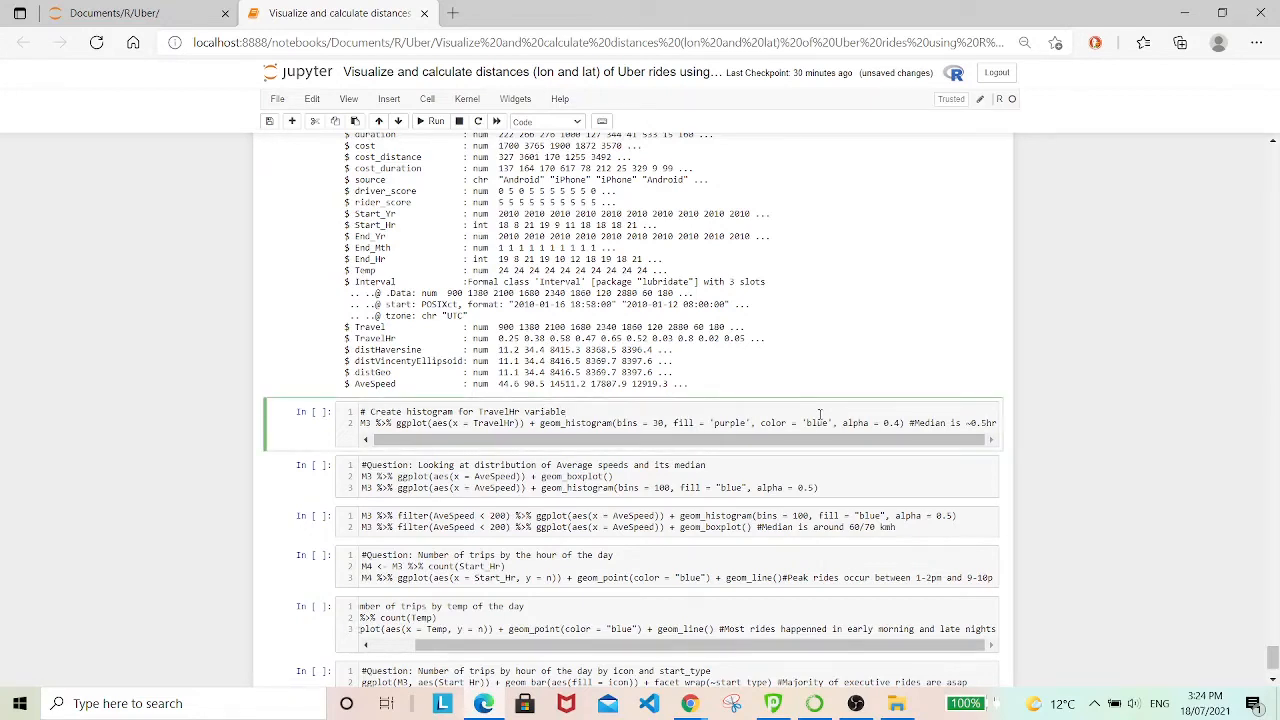
{"action": "left_click", "coordinate": [432, 121]}
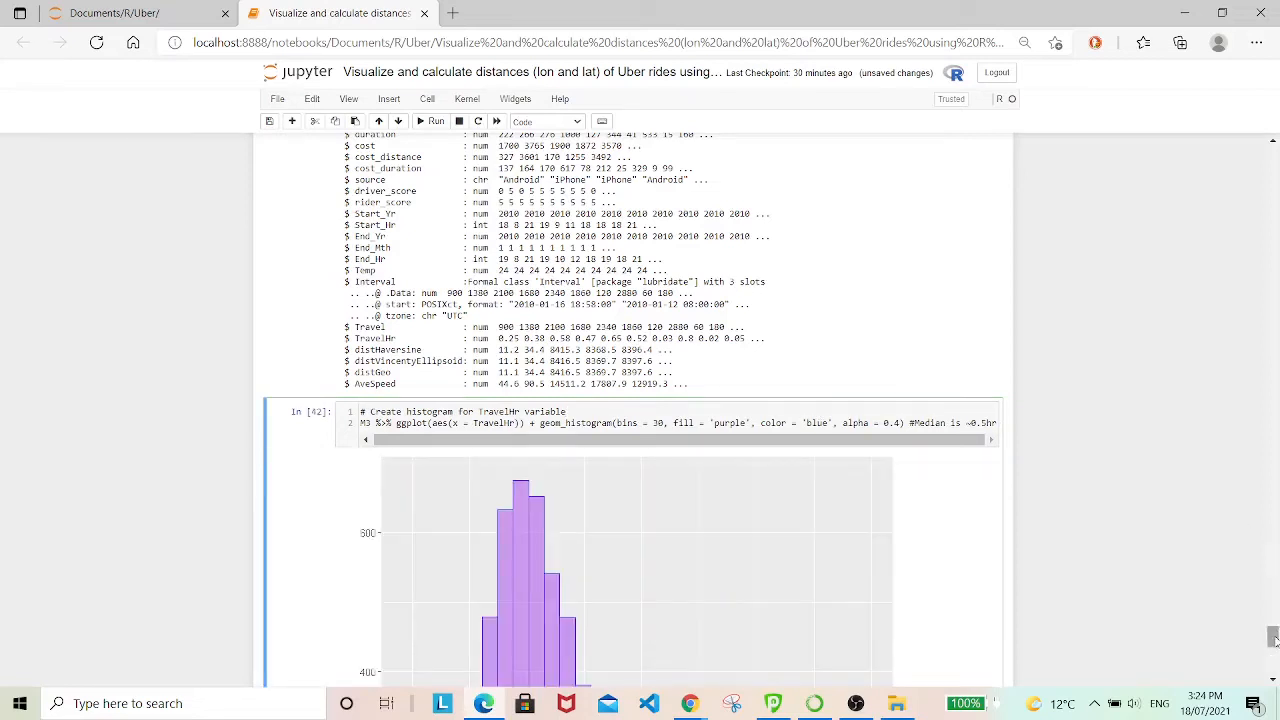
{"action": "scroll", "scroll_direction": "down", "scroll_amount": 3}
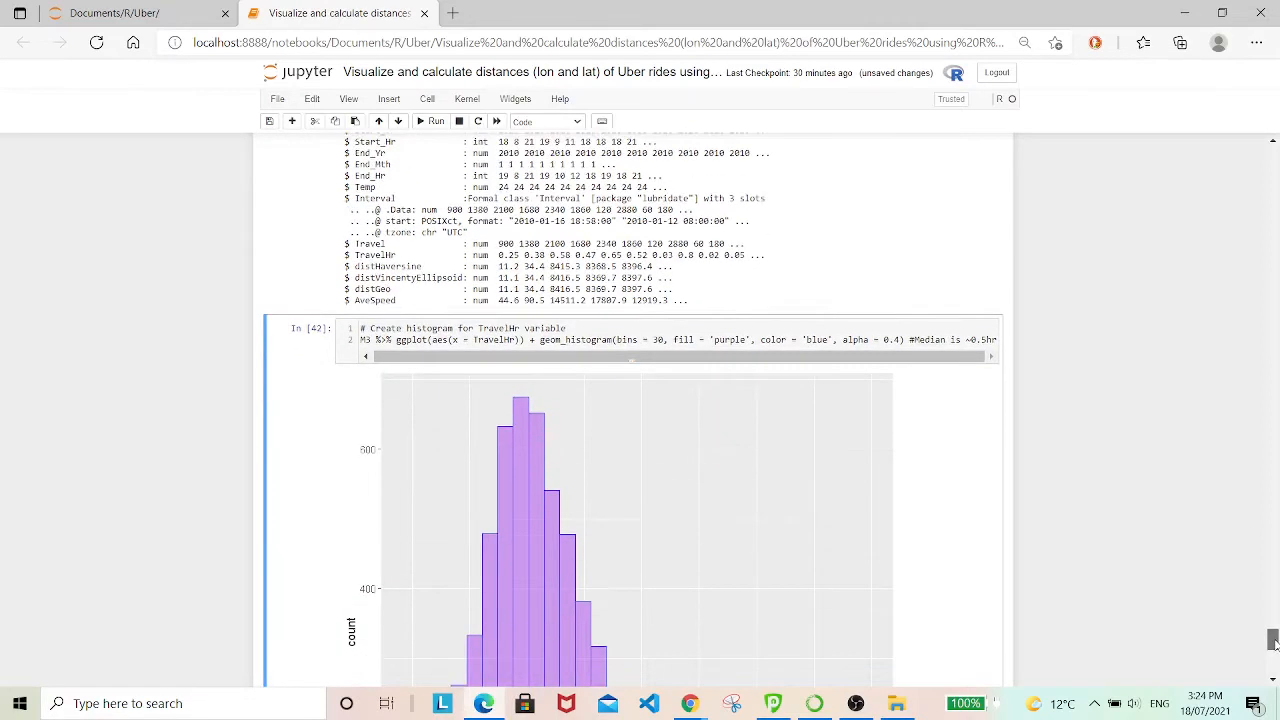
{"action": "scroll", "scroll_direction": "down", "scroll_amount": 3}
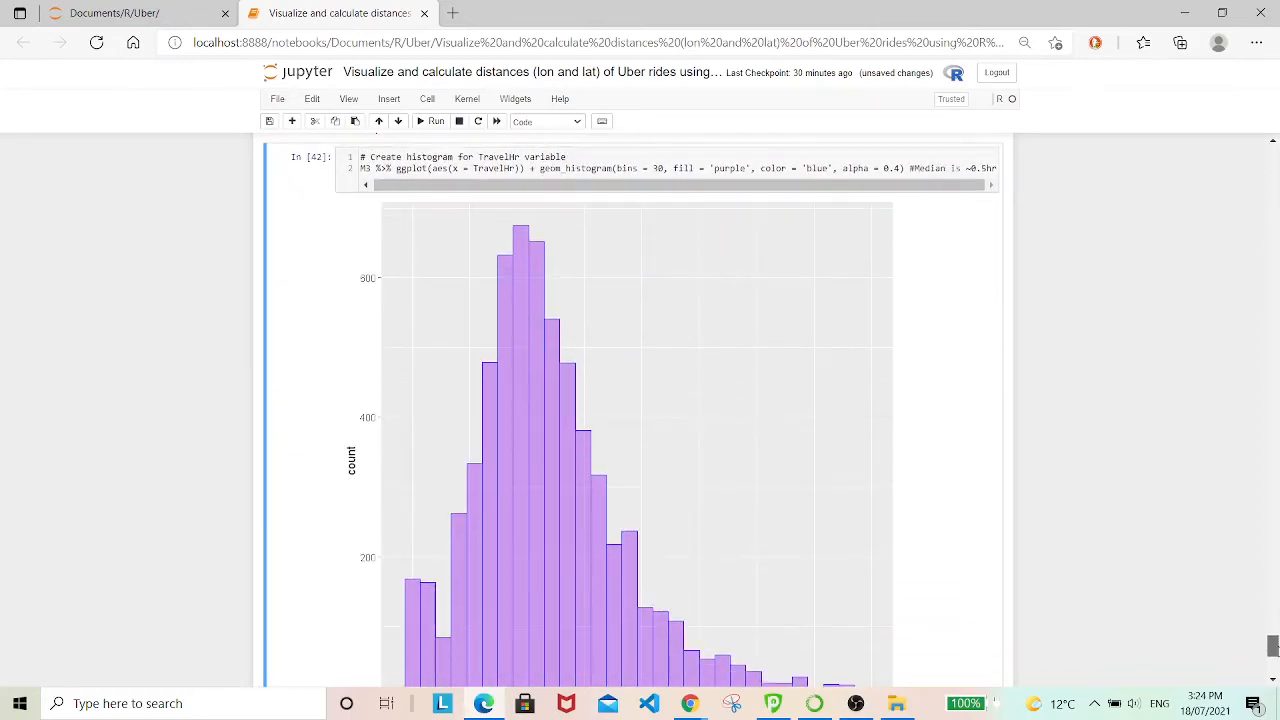
{"action": "scroll", "scroll_direction": "down", "scroll_amount": 3}
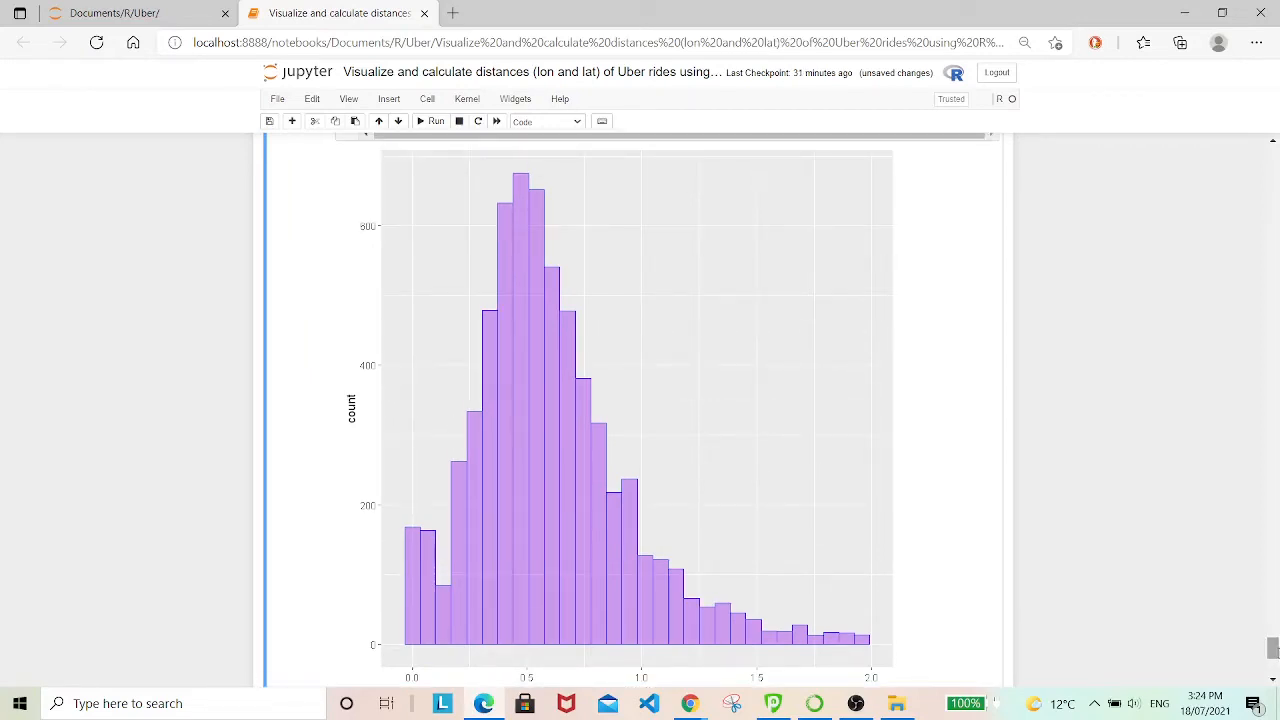
{"action": "mouse_move", "coordinate": [575, 210]}
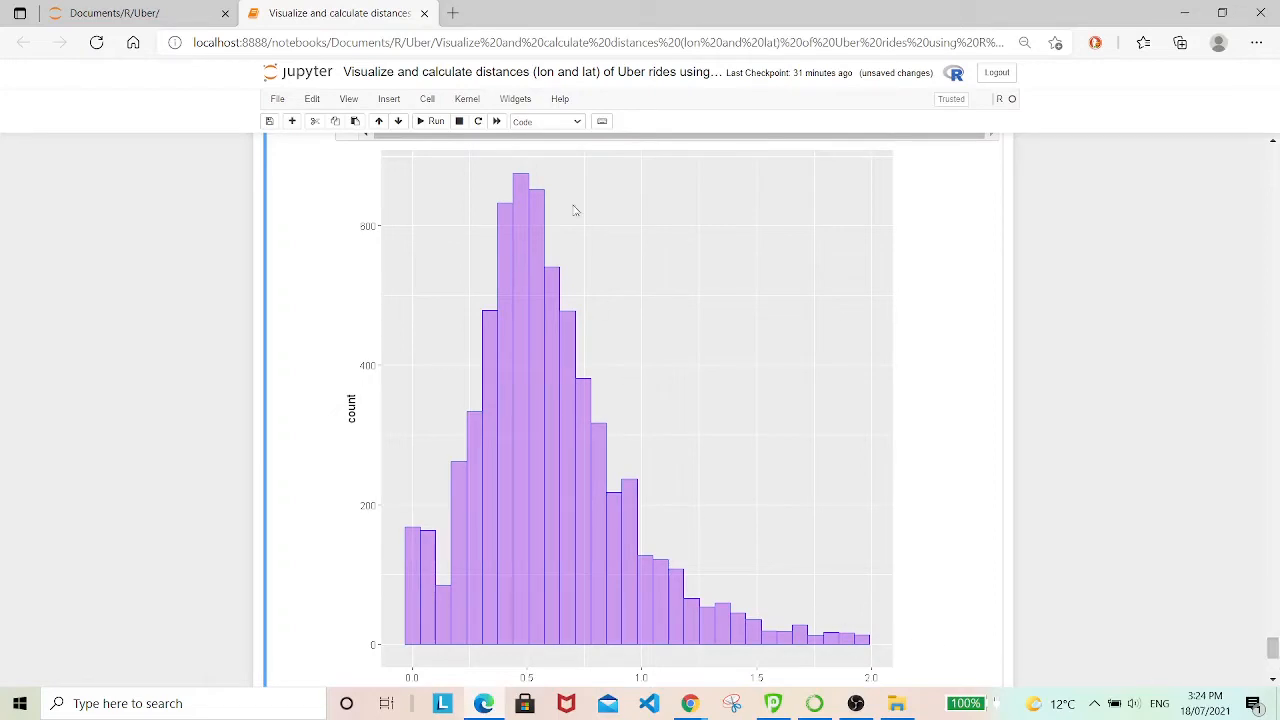
{"action": "mouse_move", "coordinate": [528, 625]}
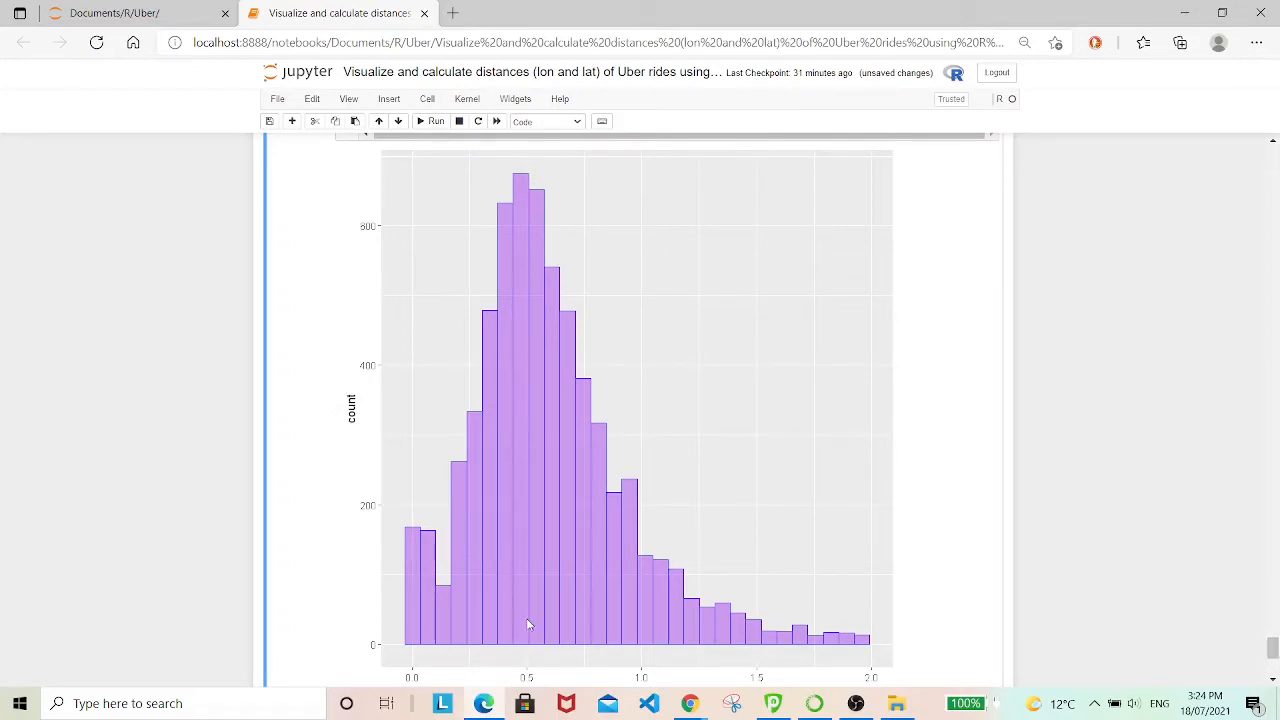
{"action": "mouse_move", "coordinate": [818, 600]}
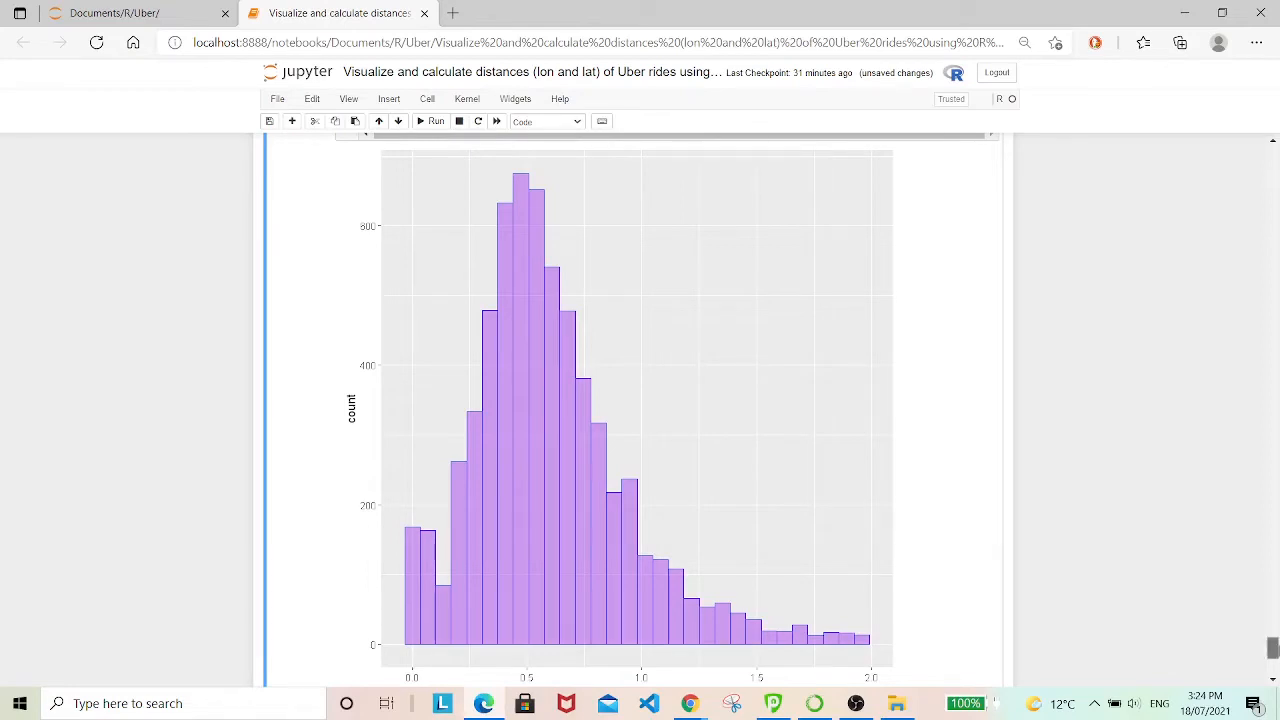
{"action": "scroll", "scroll_direction": "down", "scroll_amount": 3}
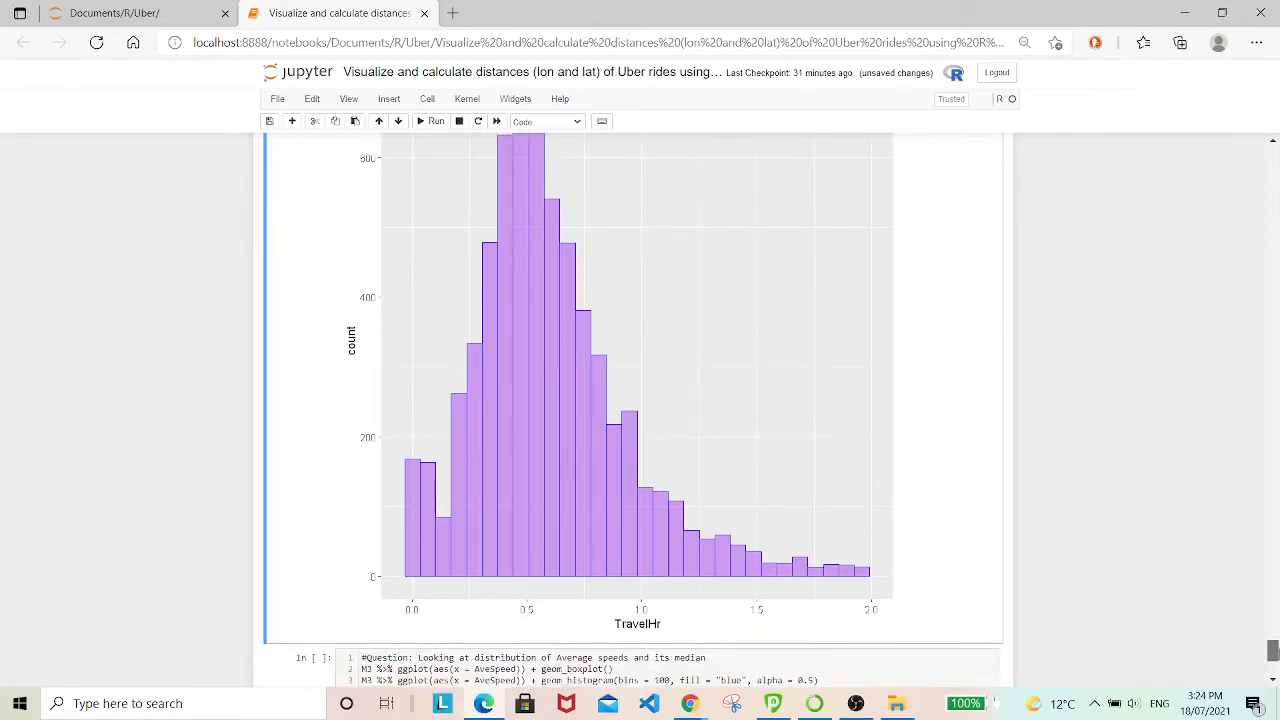
{"action": "scroll", "scroll_direction": "down", "scroll_amount": 3}
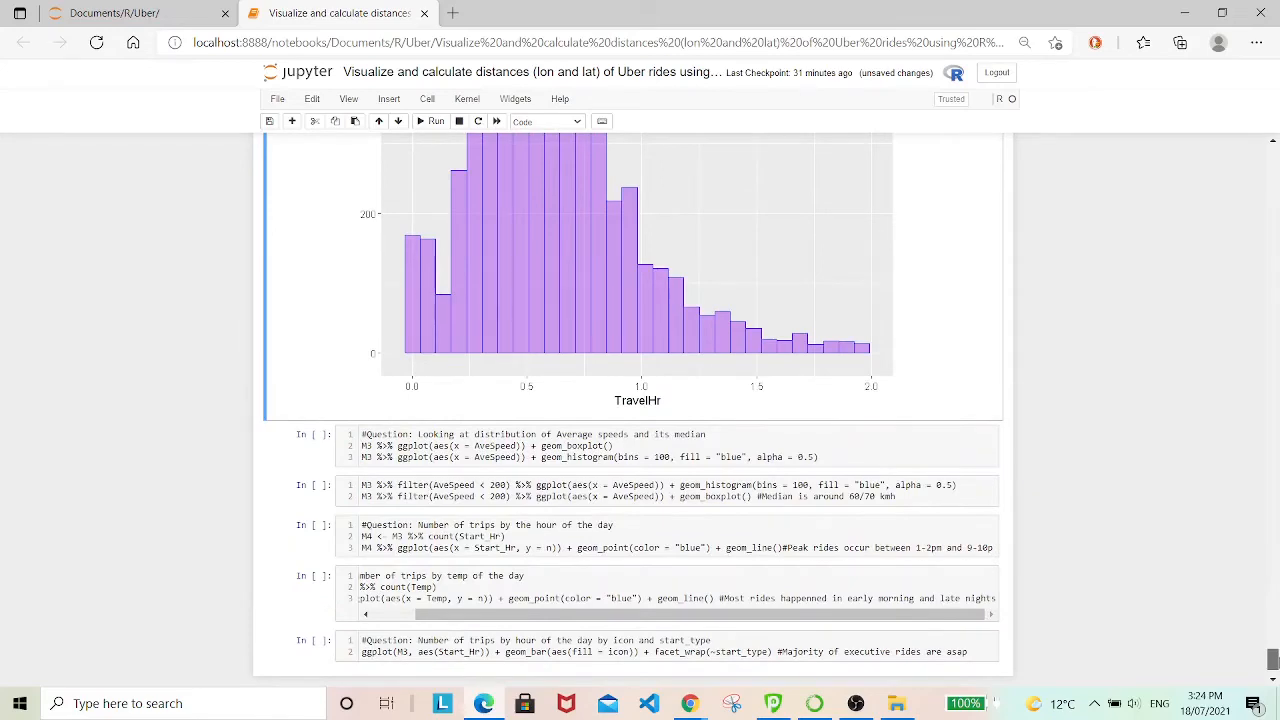
{"action": "scroll", "scroll_direction": "down", "scroll_amount": 3}
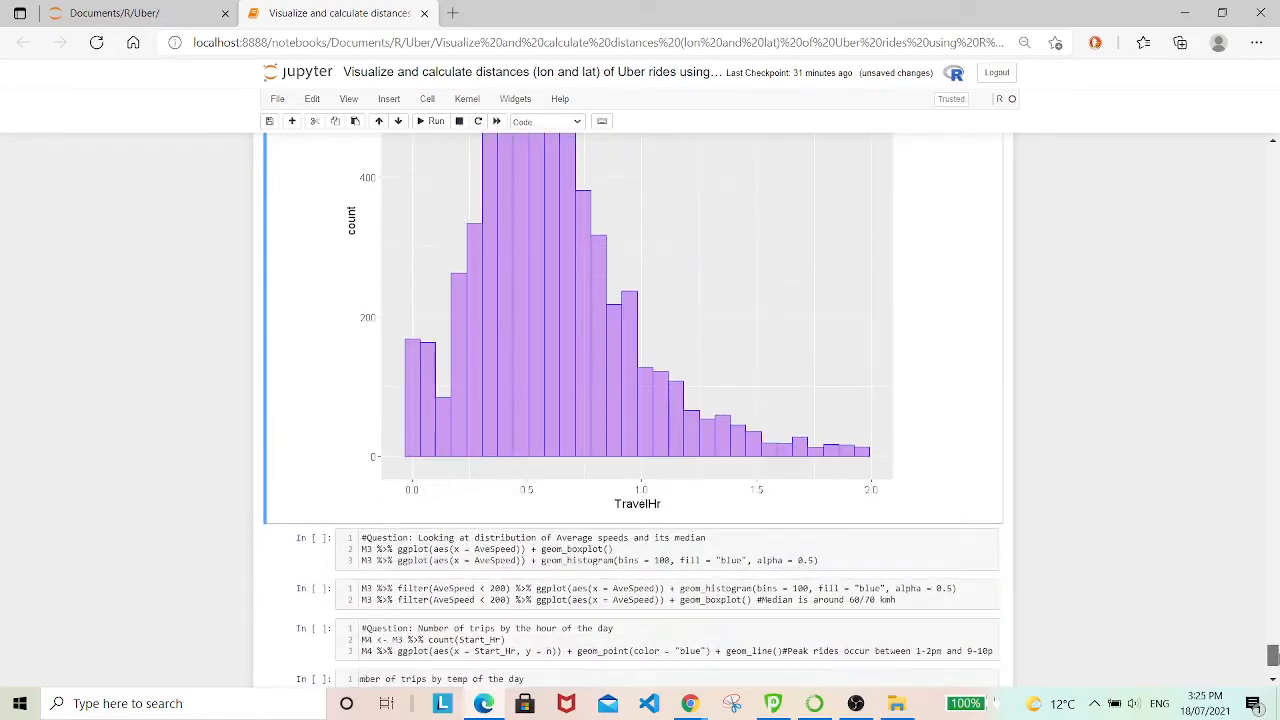
{"action": "scroll", "scroll_direction": "down", "scroll_amount": 3}
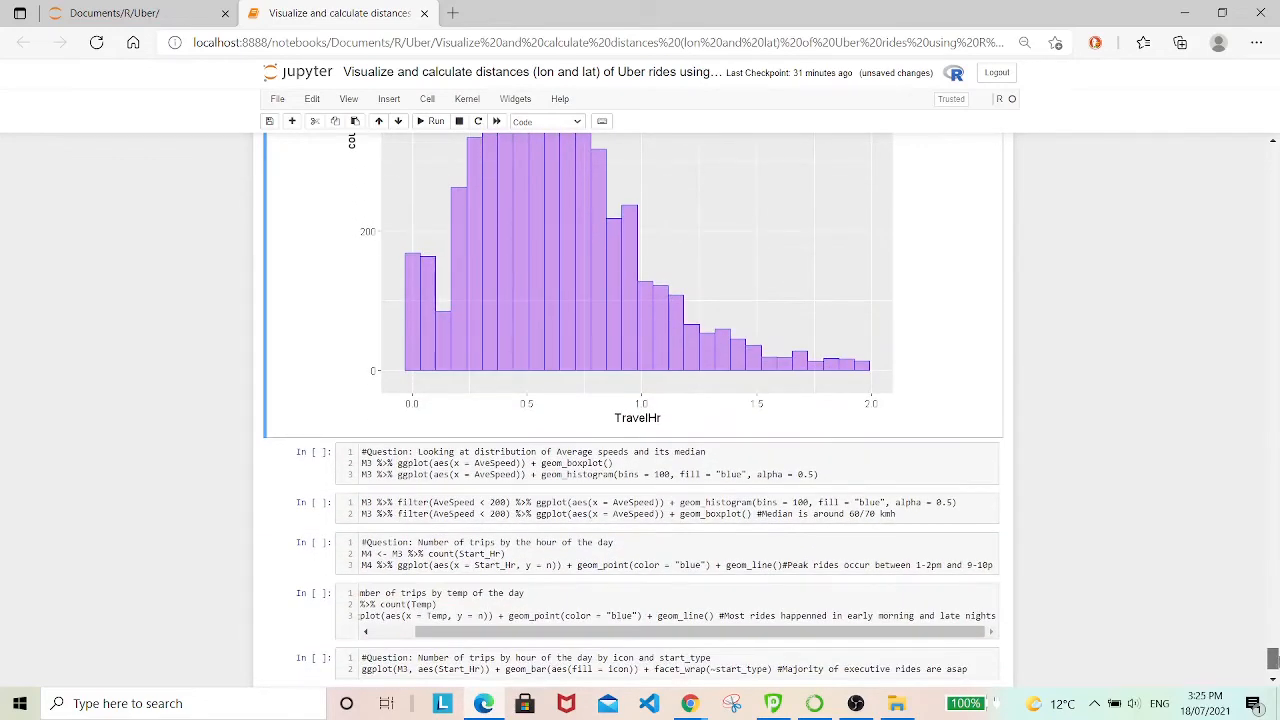
{"action": "scroll", "scroll_direction": "down", "scroll_amount": 3}
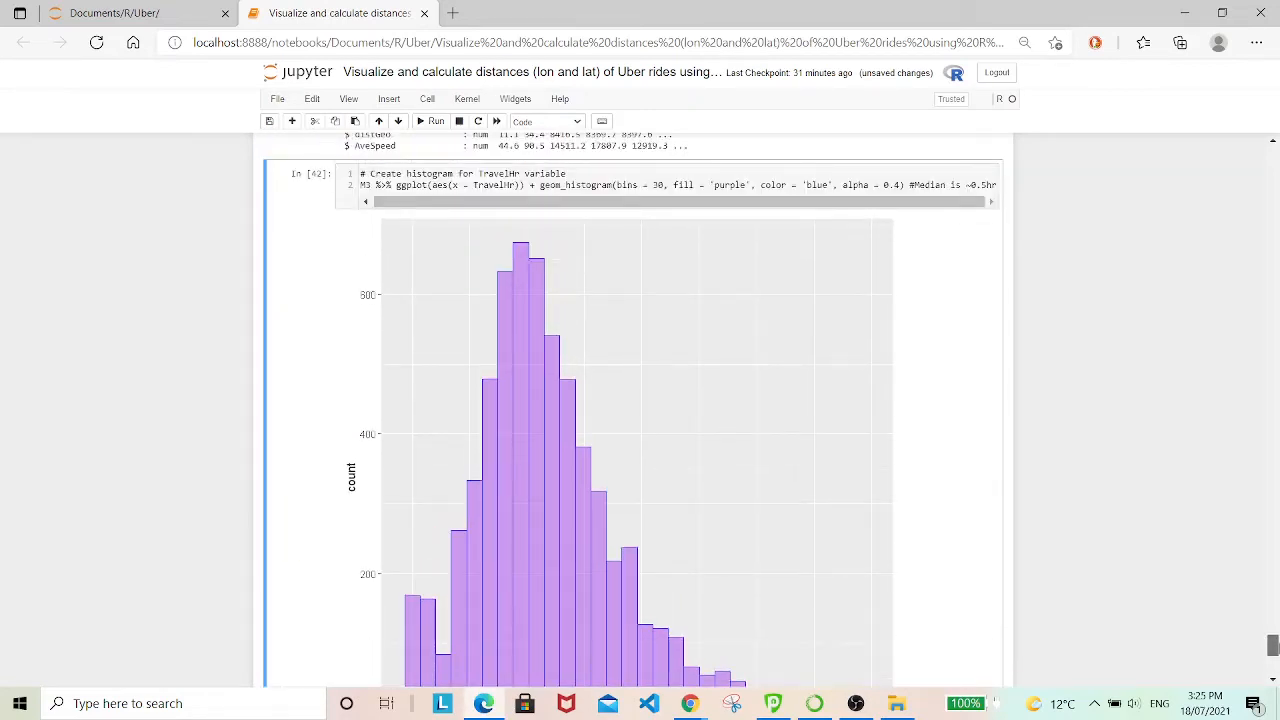
{"action": "mouse_move", "coordinate": [1145, 639]}
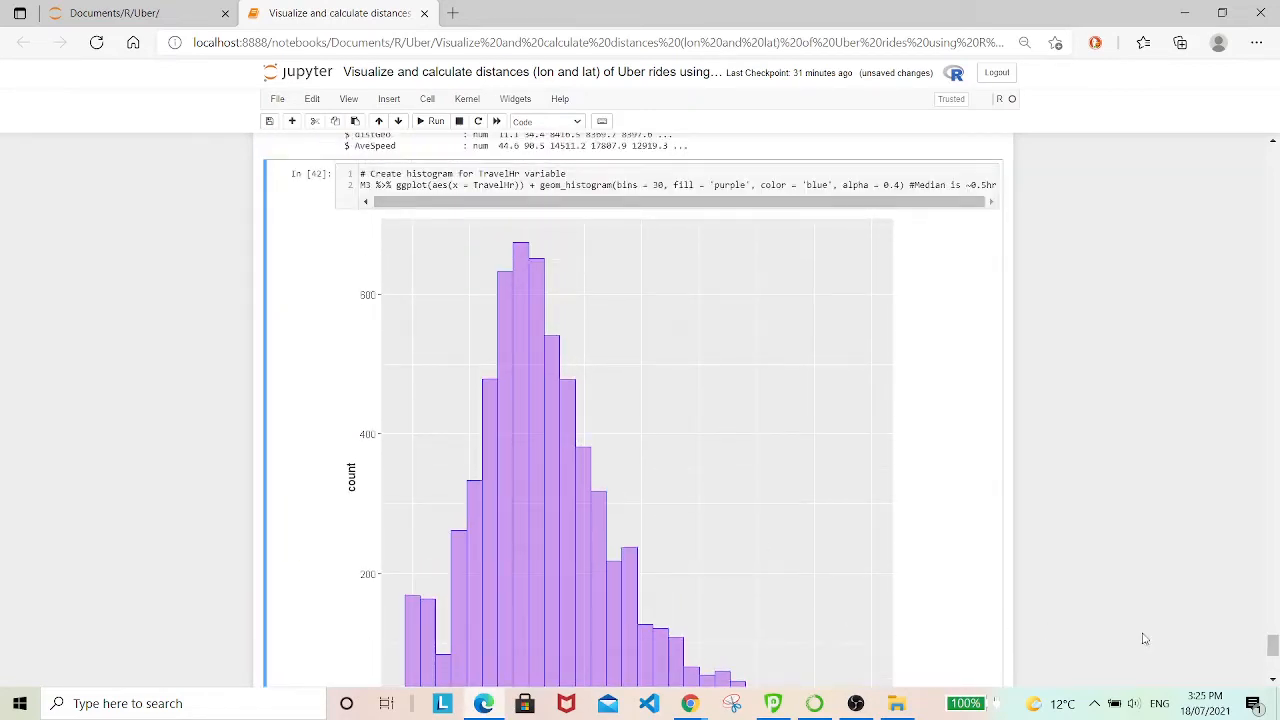
{"action": "scroll", "scroll_direction": "down", "scroll_amount": 3}
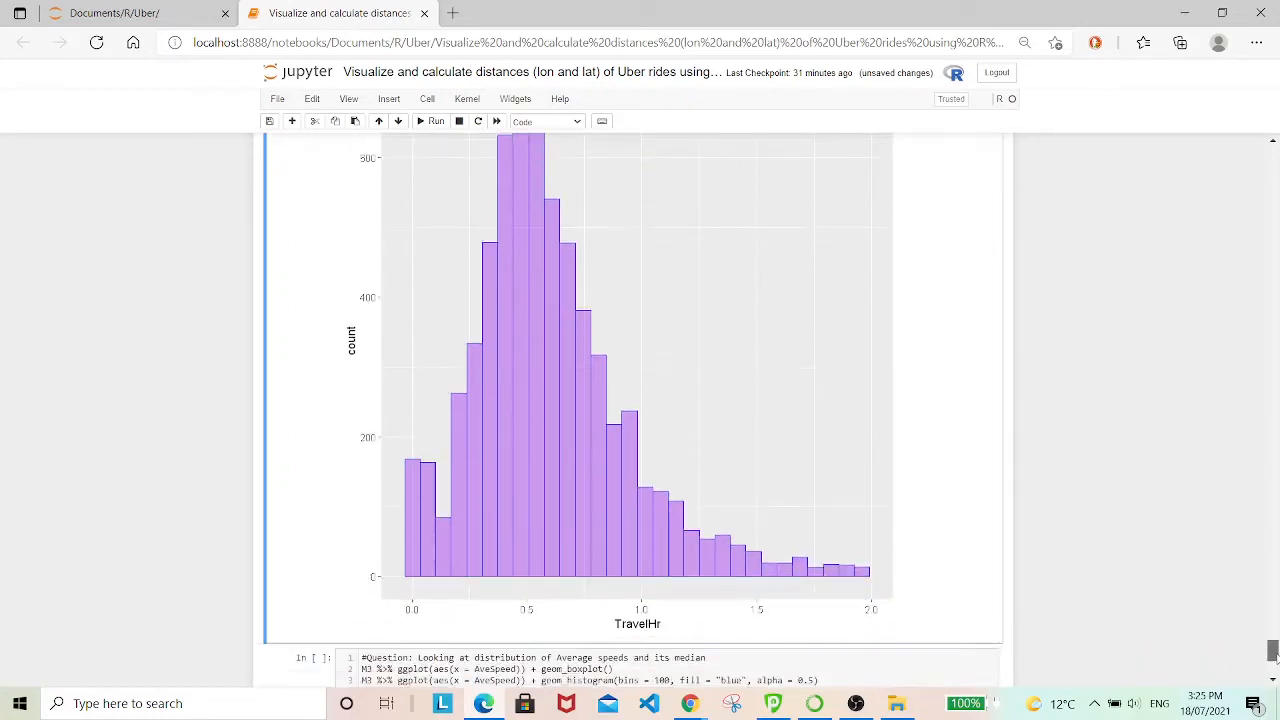
{"action": "scroll", "scroll_direction": "down", "scroll_amount": 3}
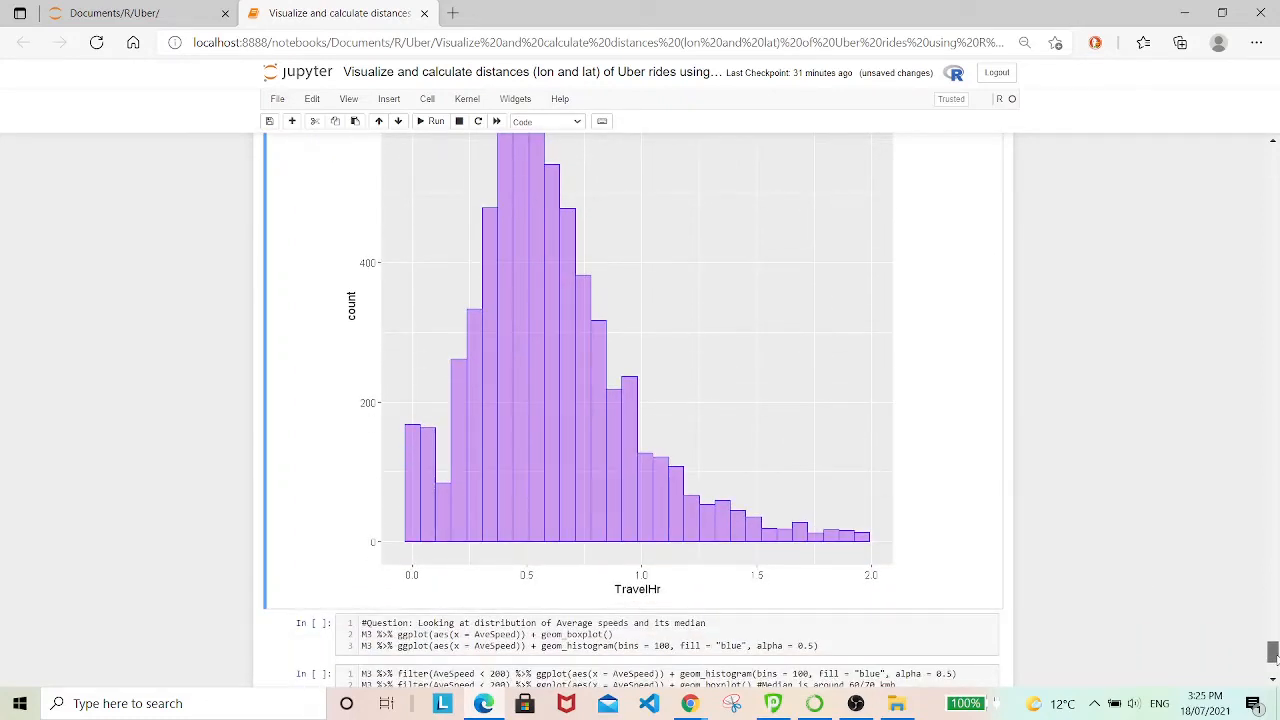
{"action": "scroll", "scroll_direction": "down", "scroll_amount": 3}
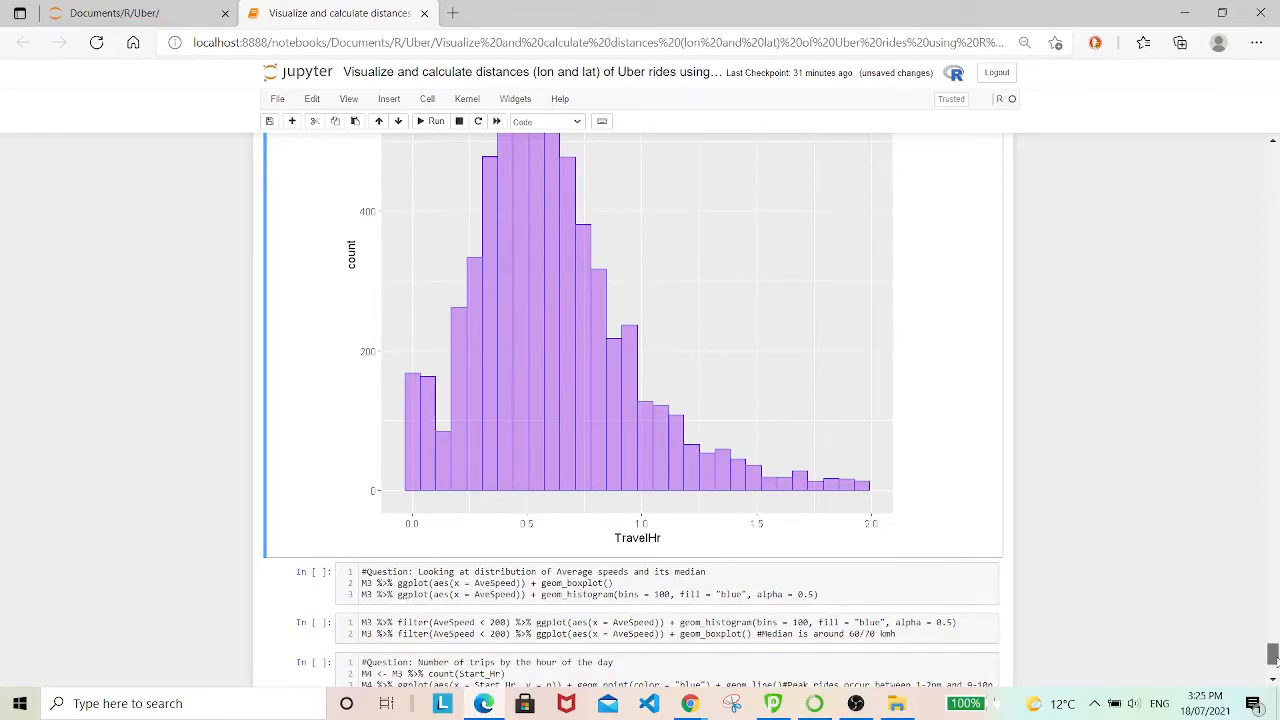
{"action": "scroll", "scroll_direction": "down", "scroll_amount": 3}
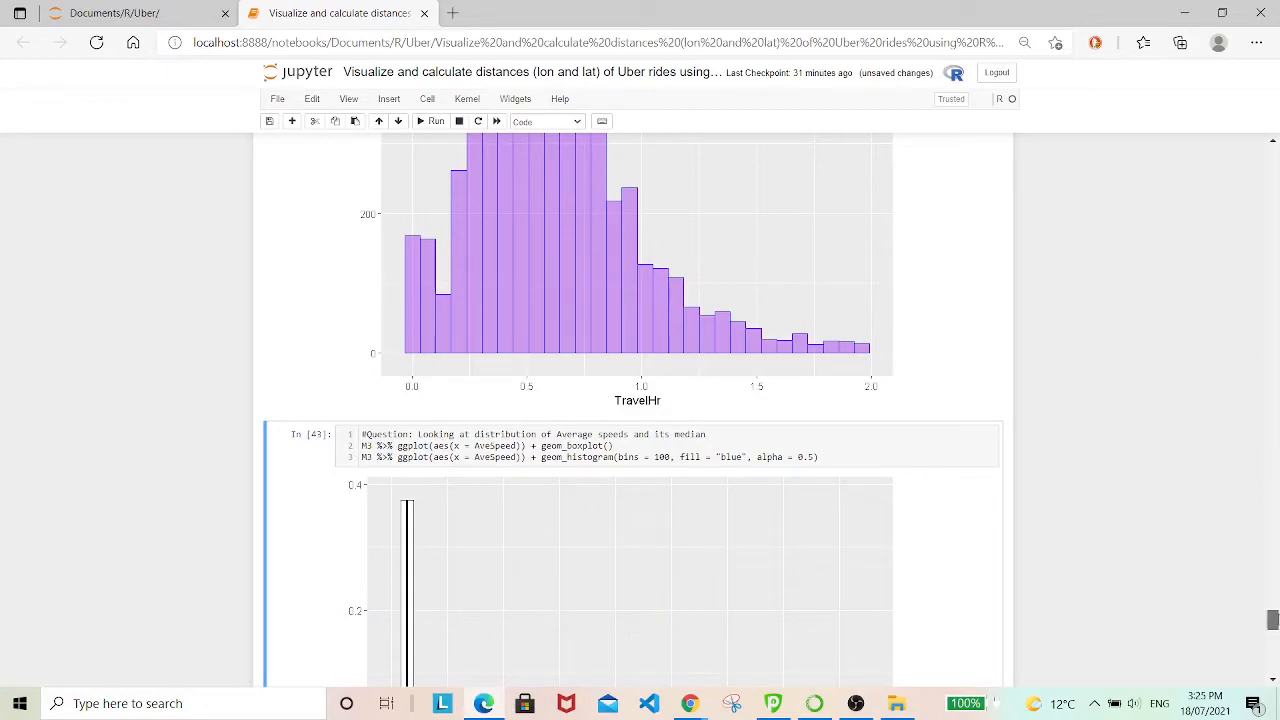
Scroll through the AveSpeed boxplot and low-speed-skewed histogram revealing extreme outliers.
{"action": "scroll", "scroll_direction": "down", "scroll_amount": 3}
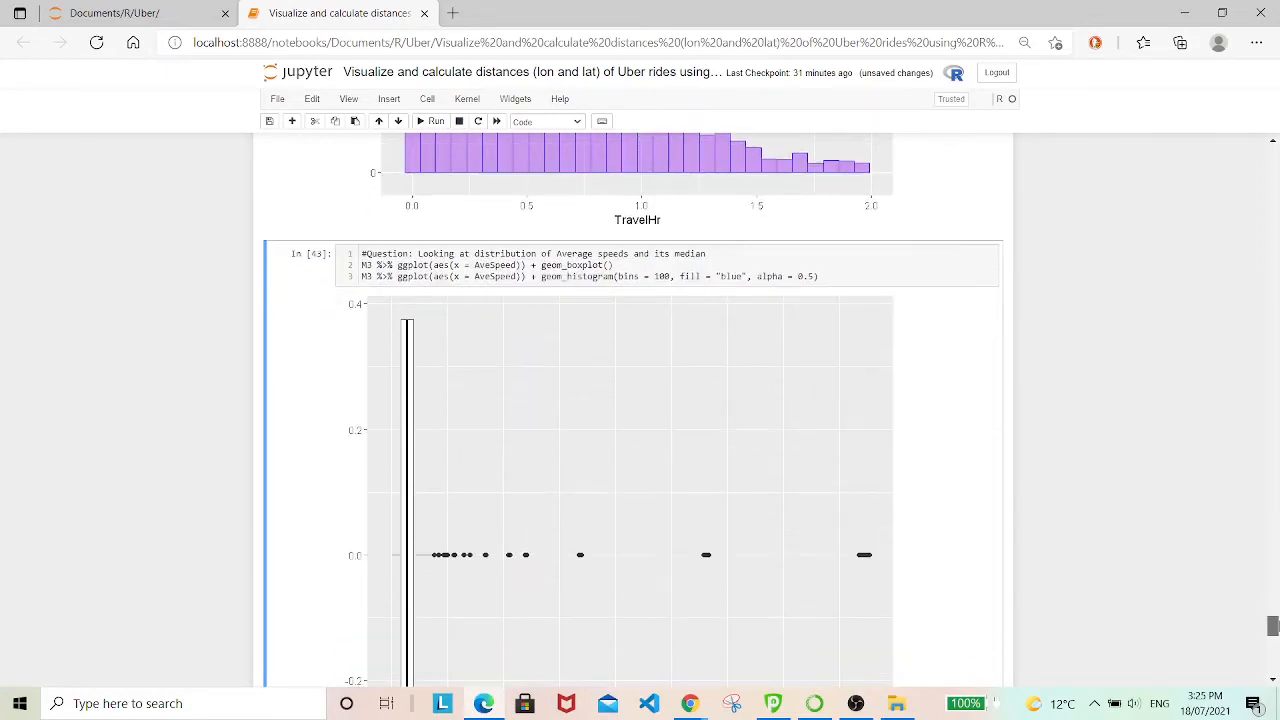
{"action": "scroll", "scroll_direction": "down", "scroll_amount": 3}
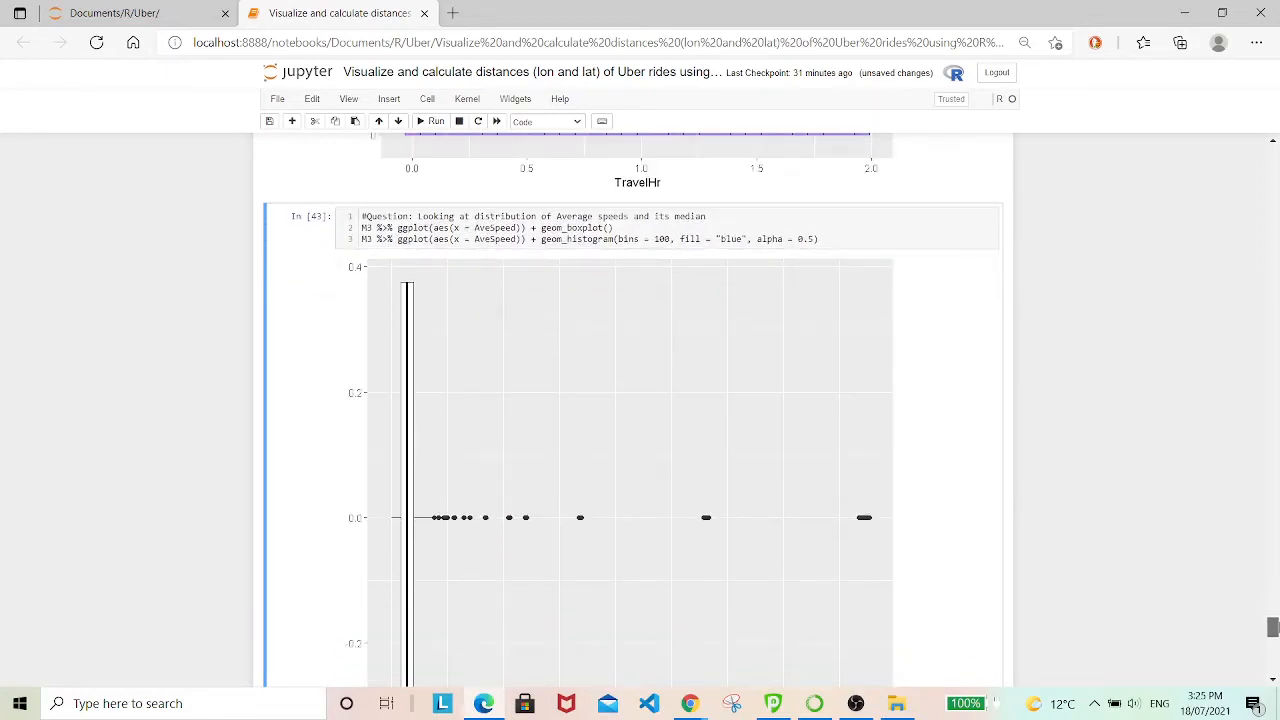
{"action": "scroll", "scroll_direction": "down", "scroll_amount": 3}
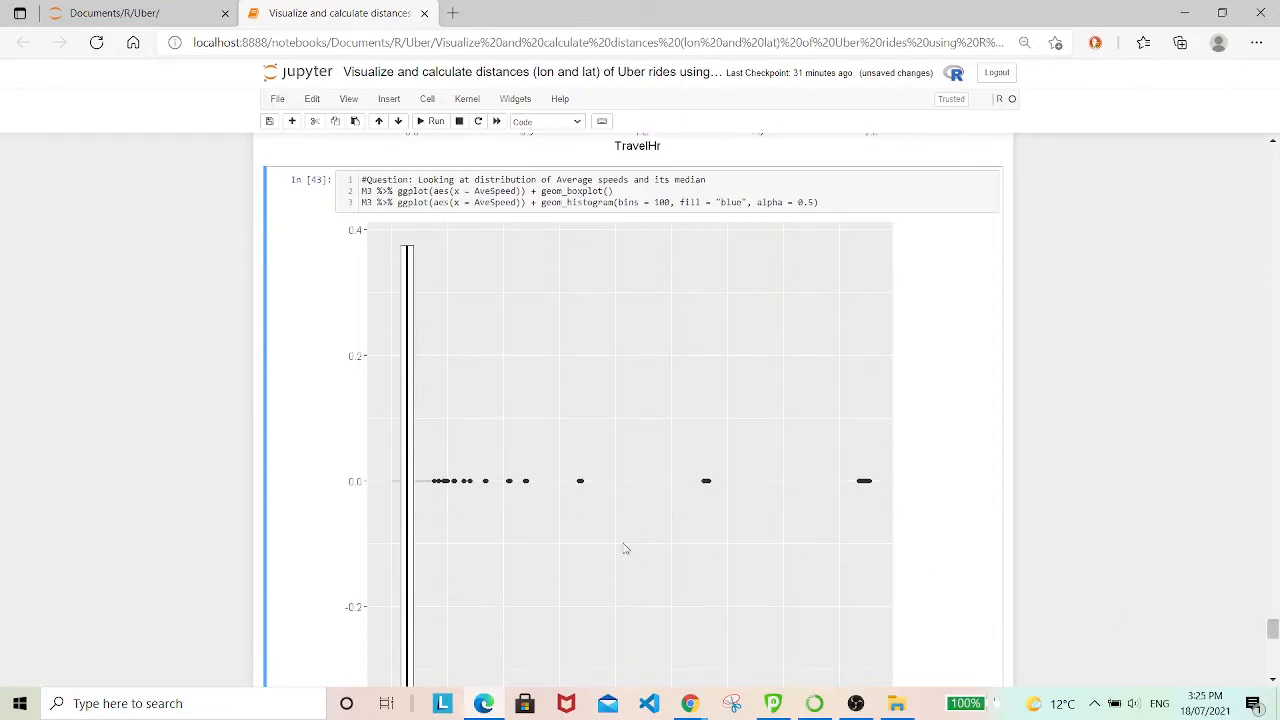
{"action": "mouse_move", "coordinate": [883, 489]}
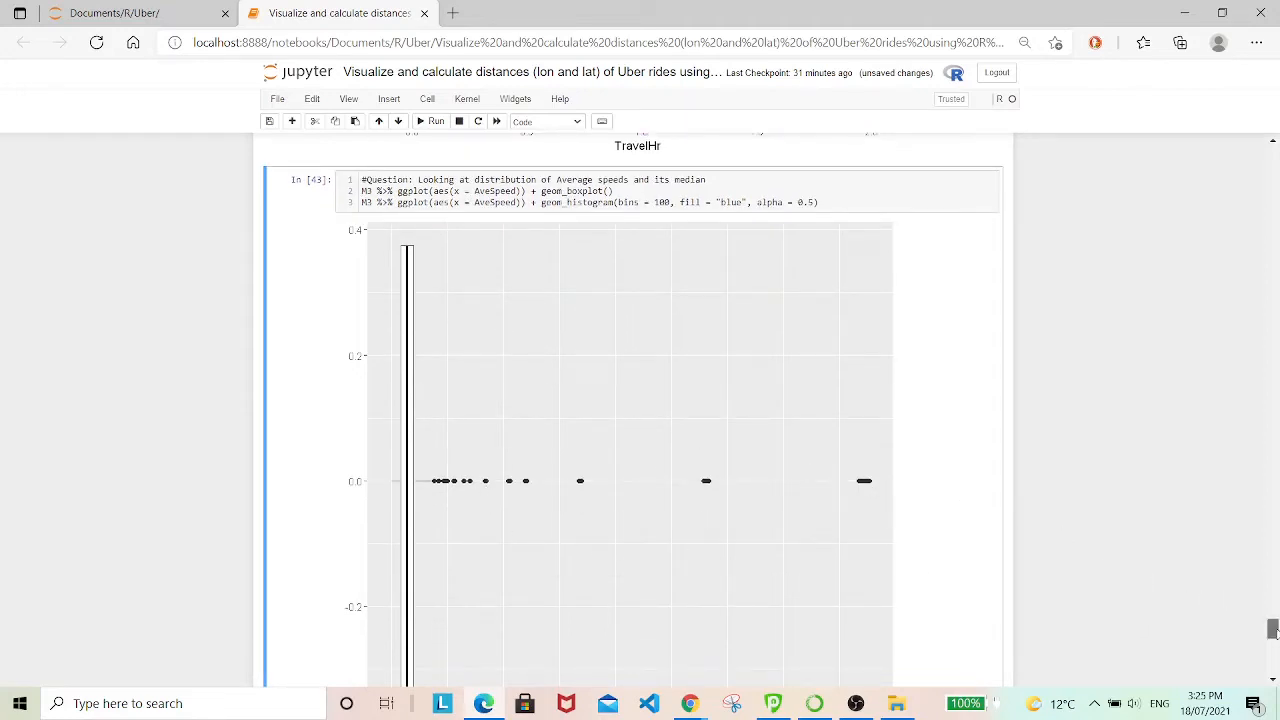
{"action": "scroll", "scroll_direction": "down", "scroll_amount": 3}
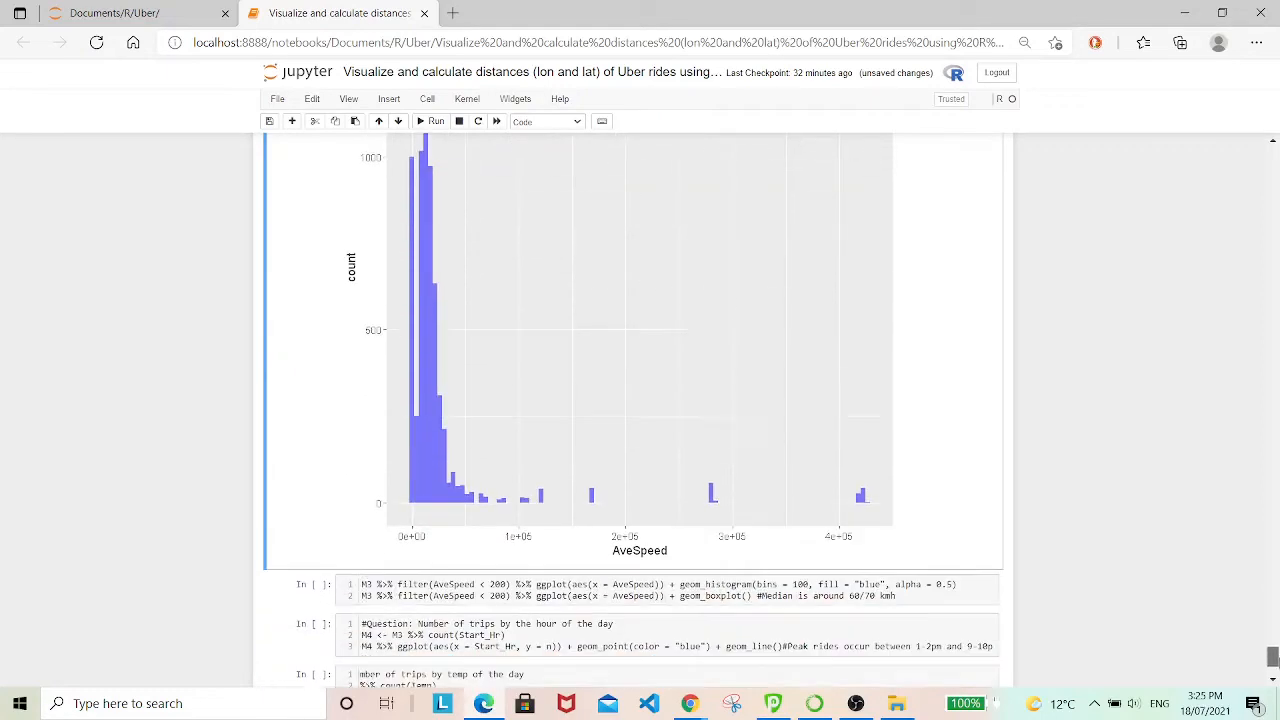
{"action": "scroll", "scroll_direction": "down", "scroll_amount": 3}
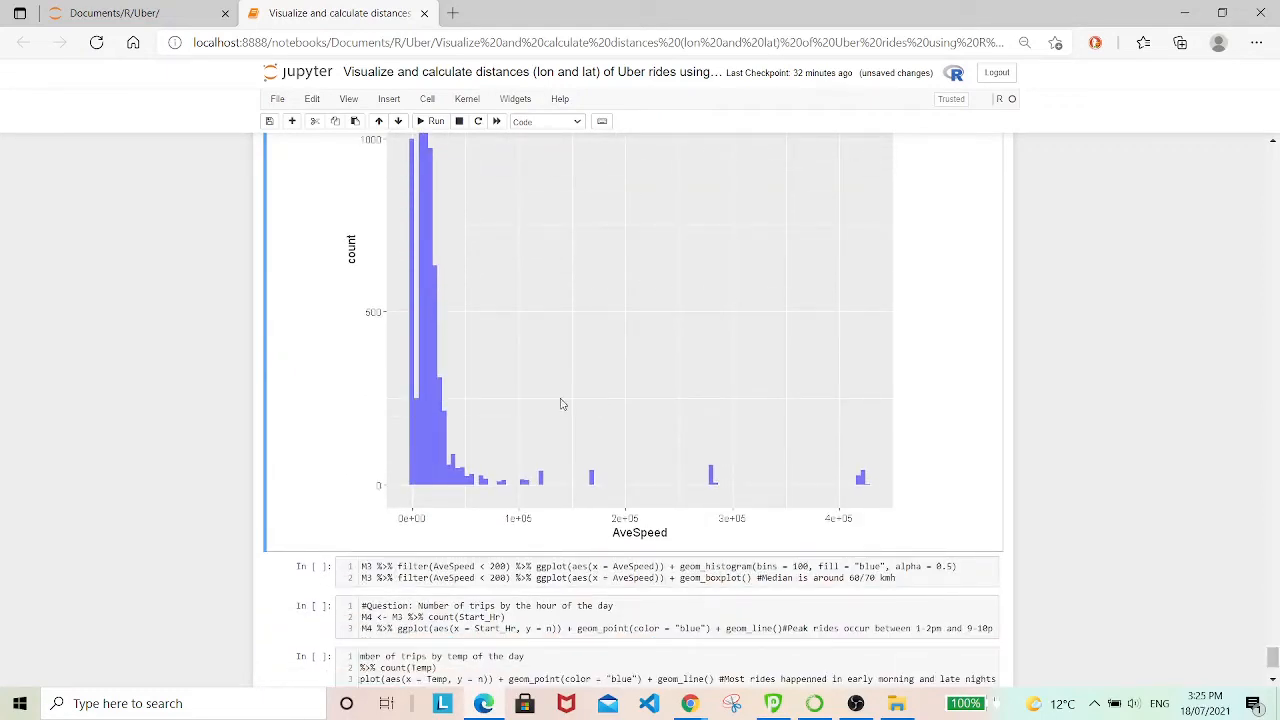
{"action": "mouse_move", "coordinate": [855, 487]}
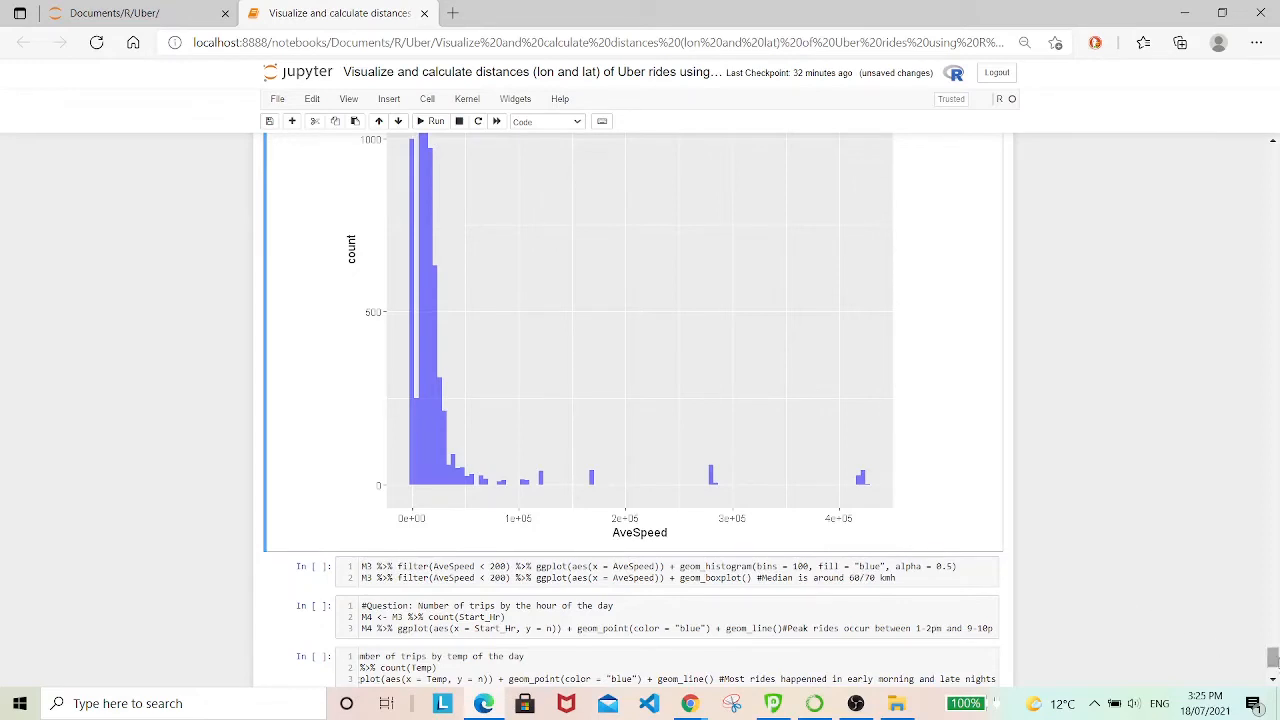
{"action": "scroll", "scroll_direction": "down", "scroll_amount": 3}
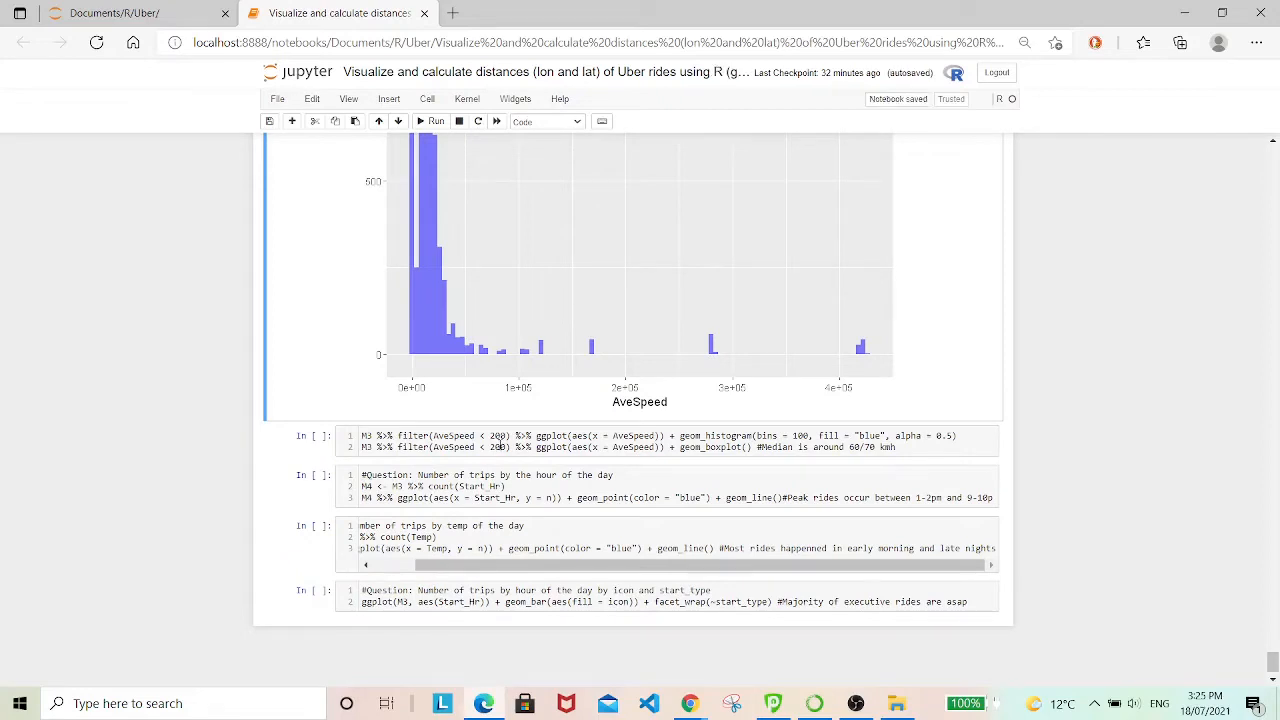
{"action": "mouse_move", "coordinate": [473, 420]}
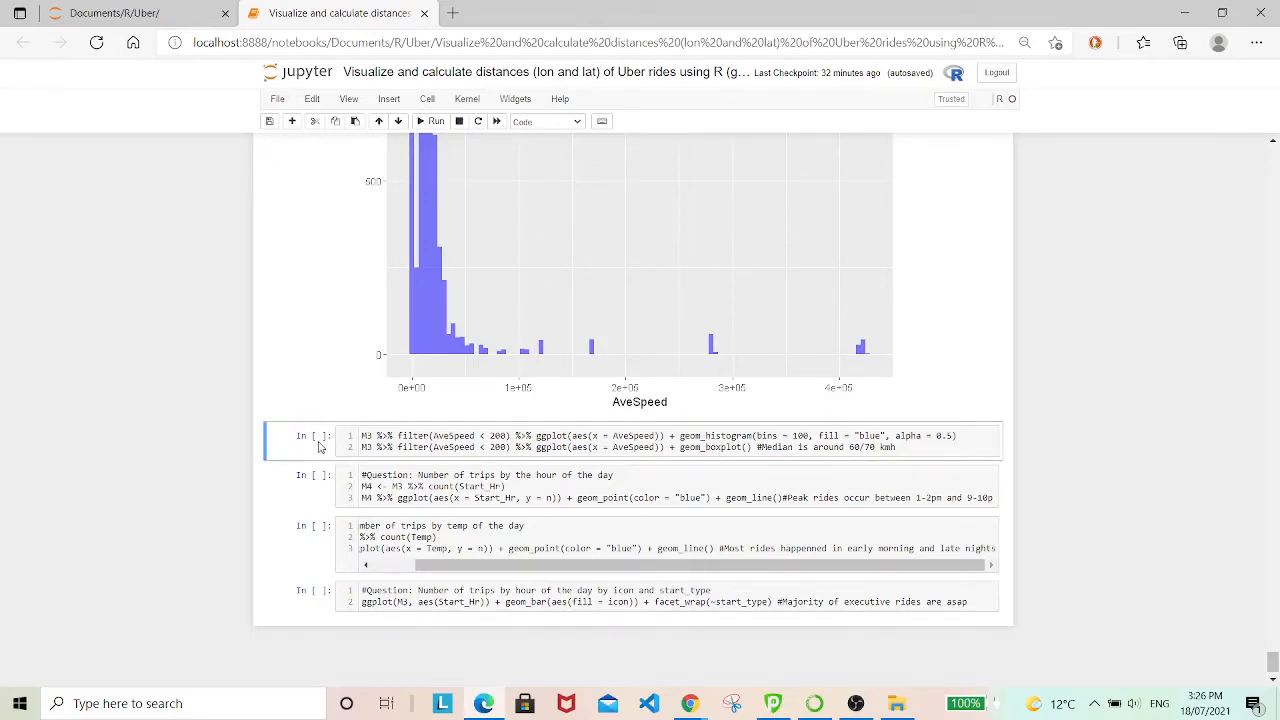
{"action": "left_click", "coordinate": [435, 121]}
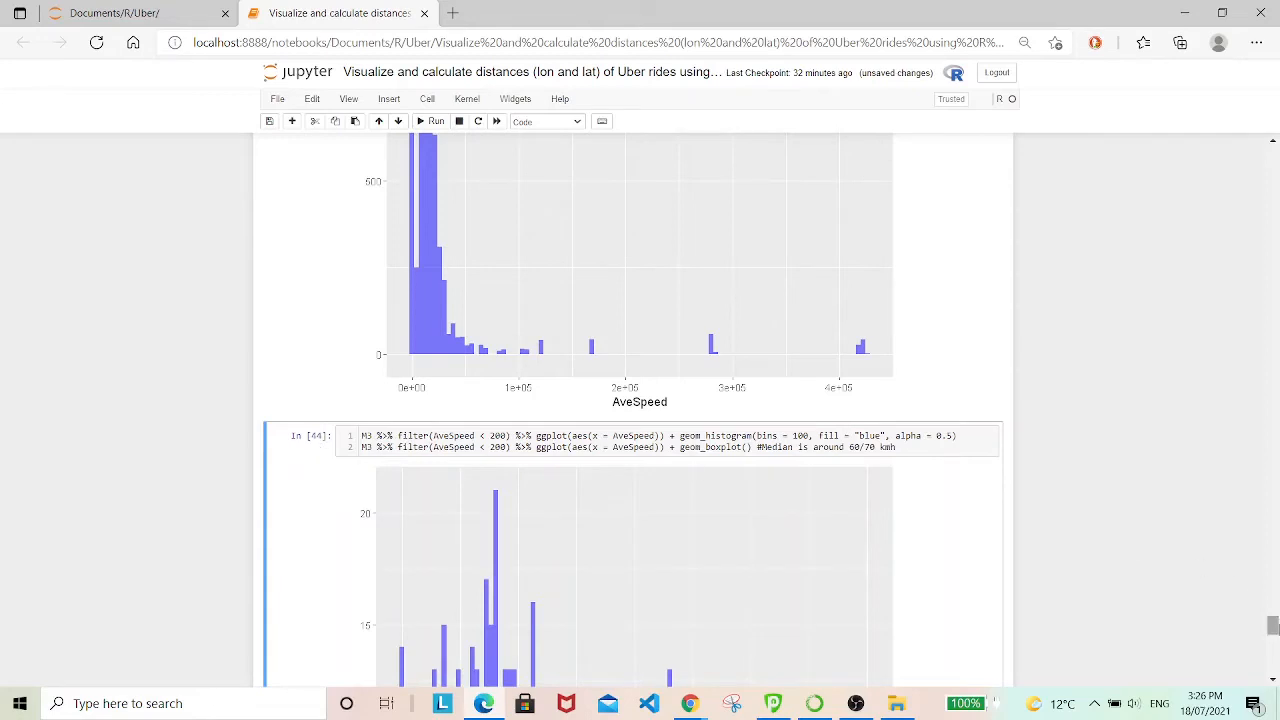
{"action": "scroll", "scroll_direction": "down", "scroll_amount": 3}
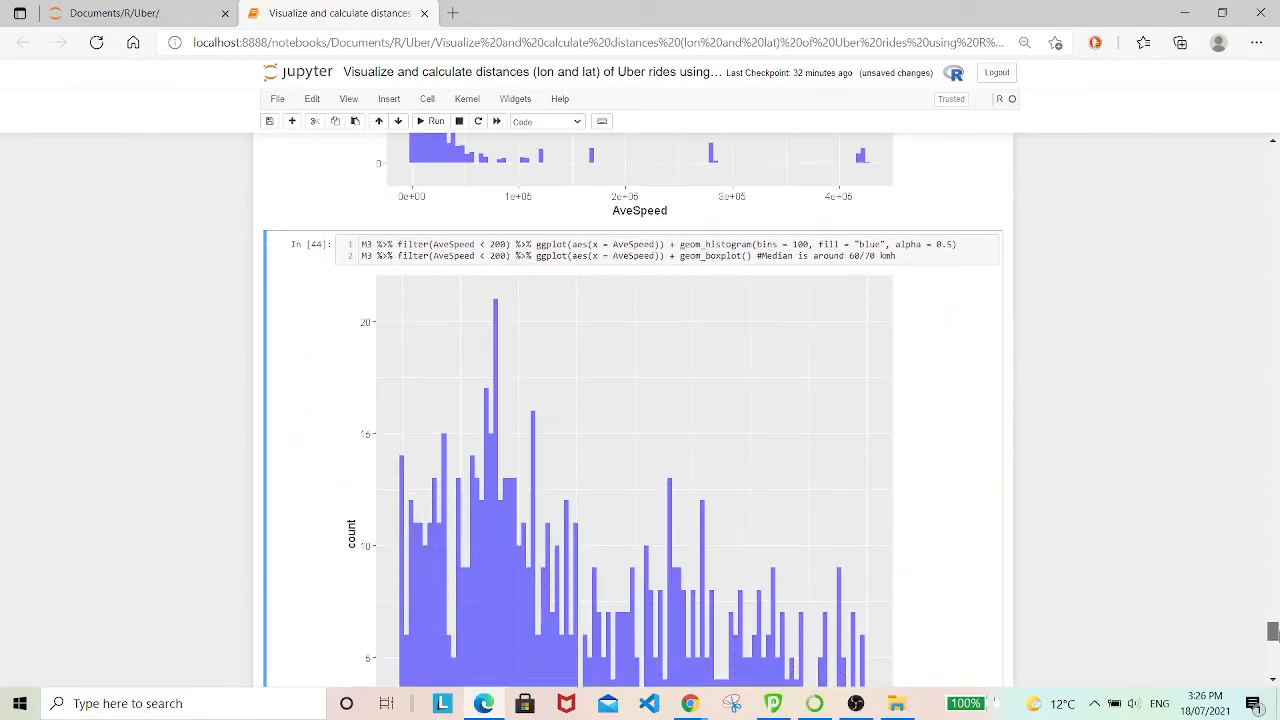
{"action": "scroll", "scroll_direction": "down", "scroll_amount": 3}
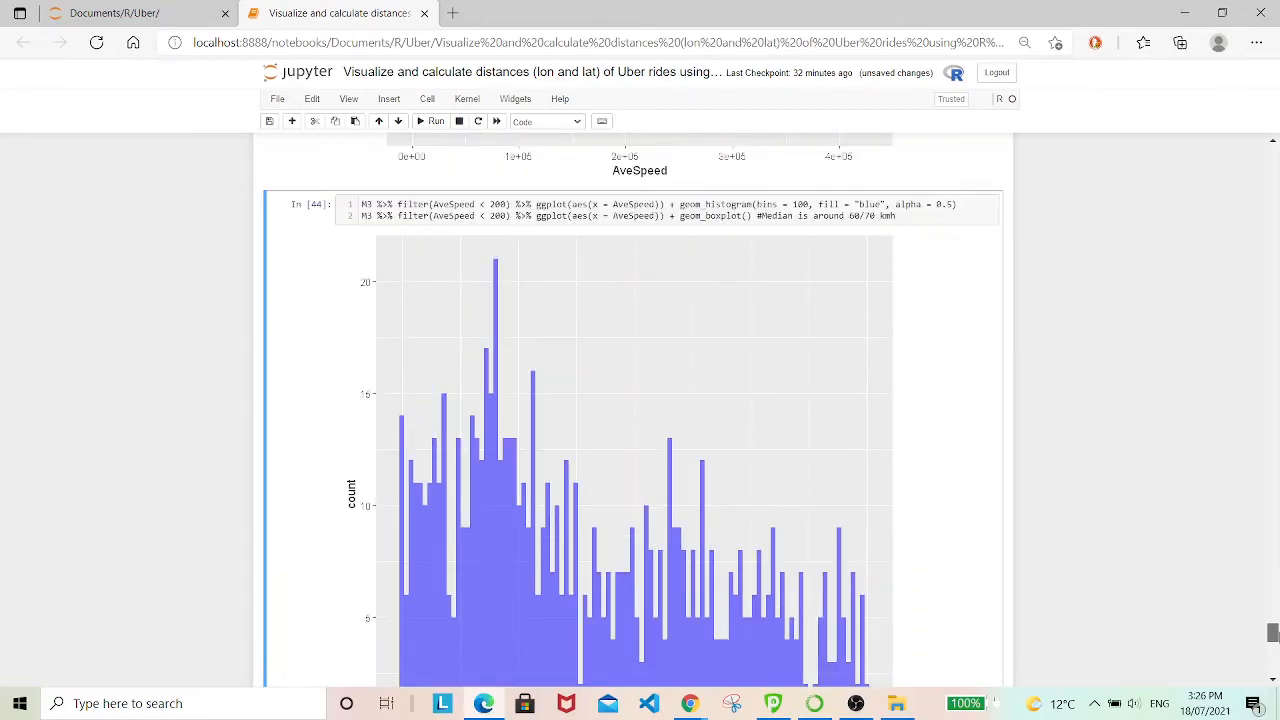
{"action": "scroll", "scroll_direction": "down", "scroll_amount": 3}
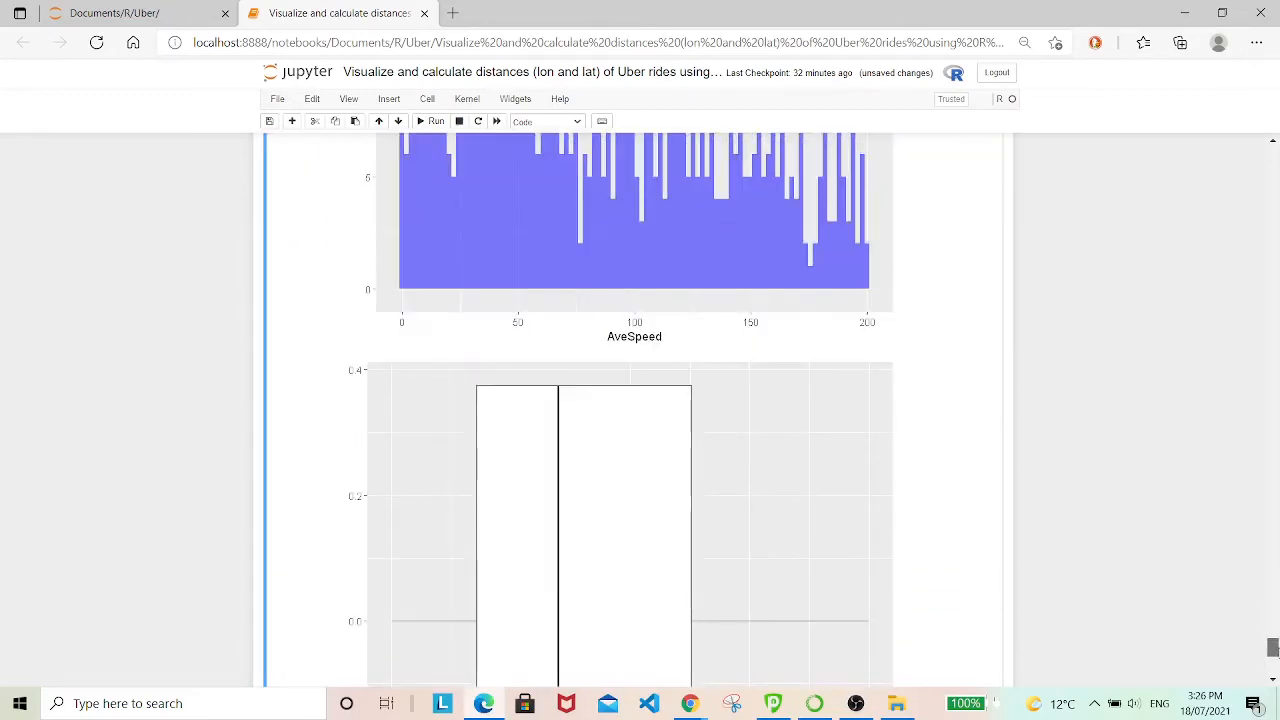
{"action": "scroll", "scroll_direction": "down", "scroll_amount": 3}
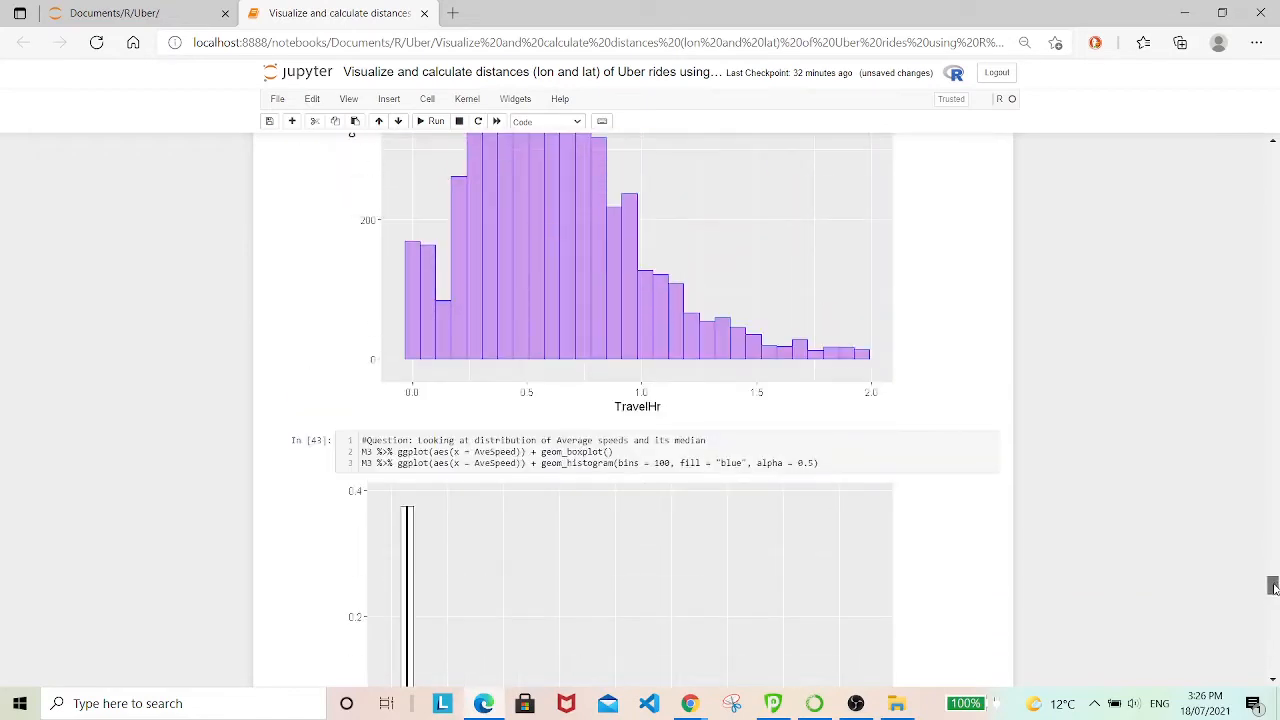
{"action": "scroll", "scroll_direction": "down", "scroll_amount": 3}
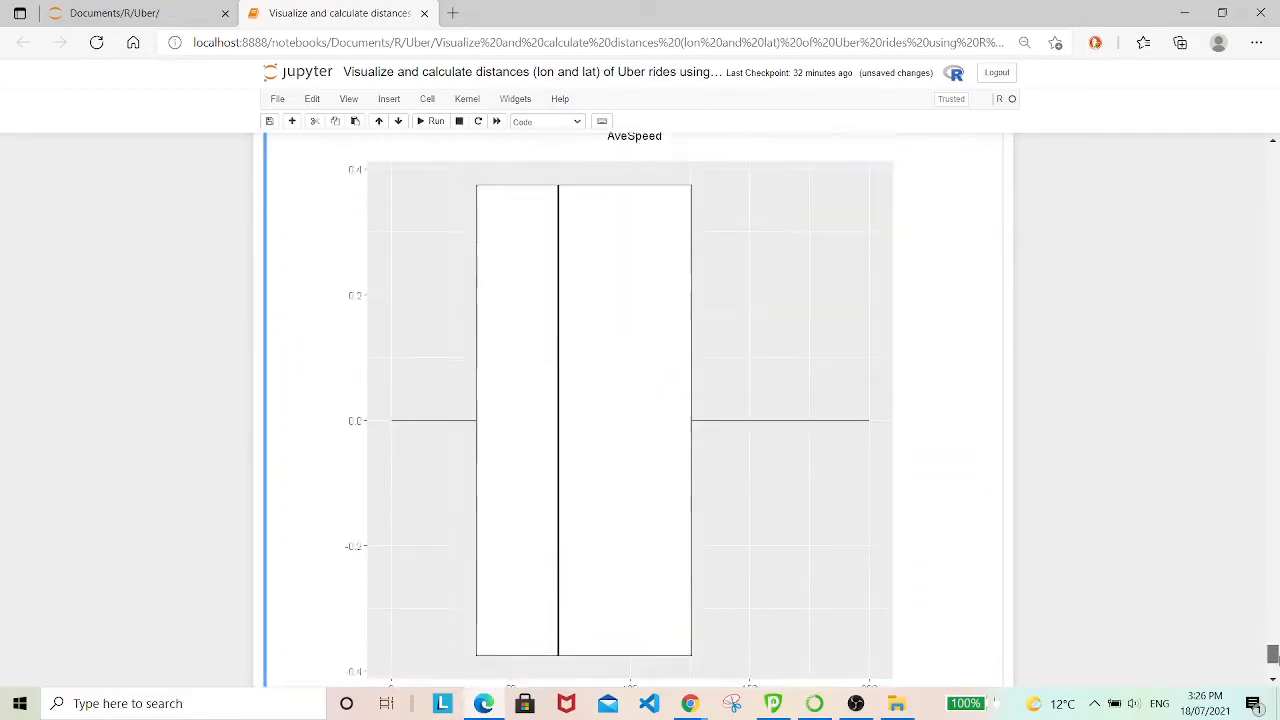
{"action": "scroll", "scroll_direction": "down", "scroll_amount": 3}
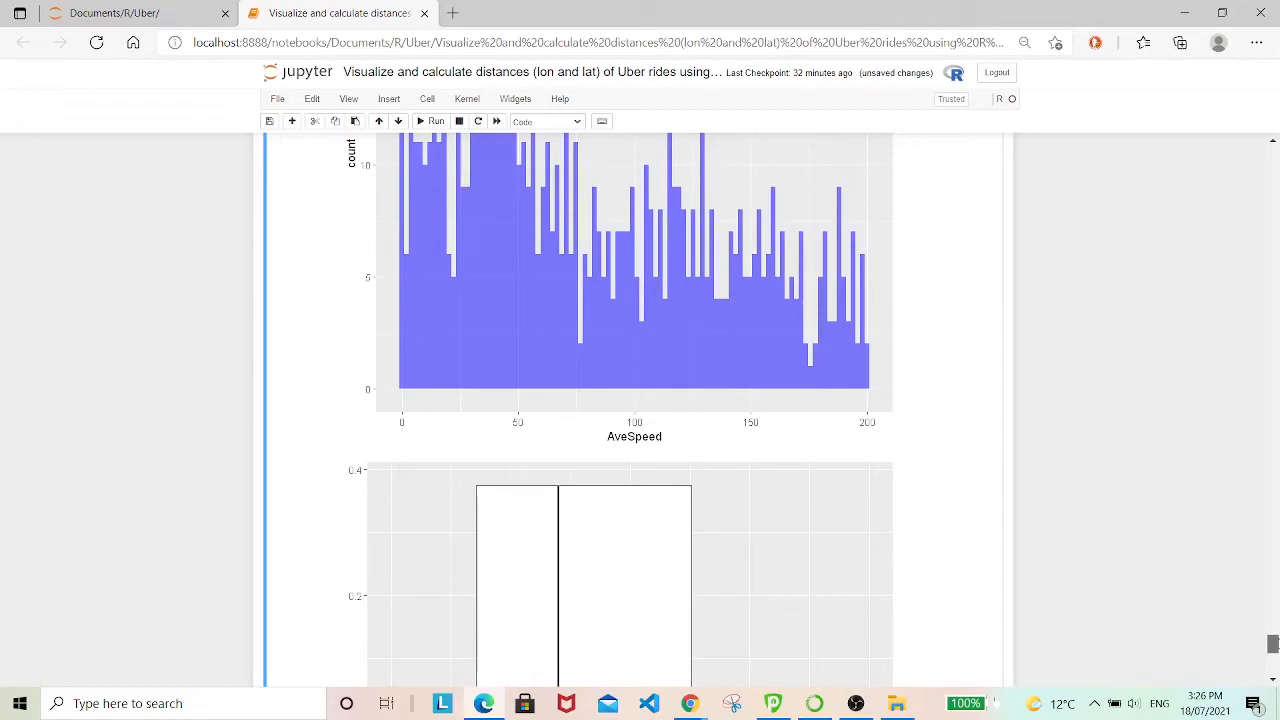
{"action": "scroll", "scroll_direction": "down", "scroll_amount": 3}
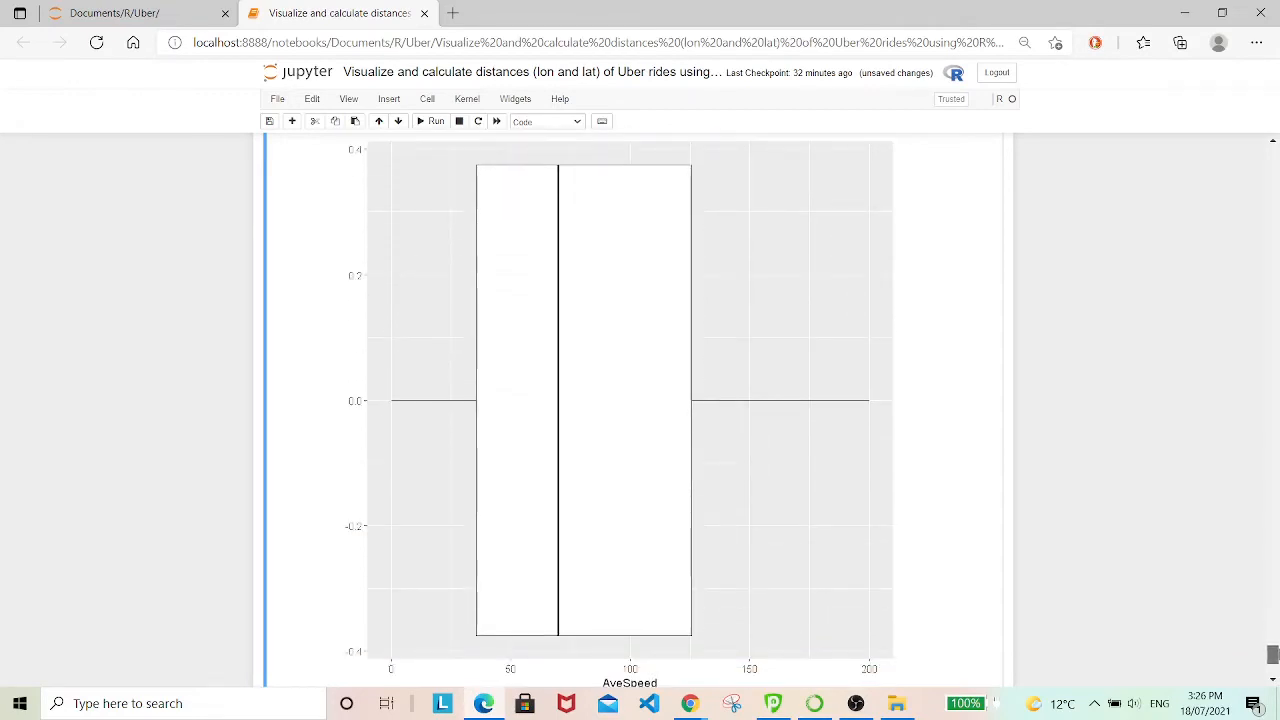
{"action": "scroll", "scroll_direction": "down", "scroll_amount": 3}
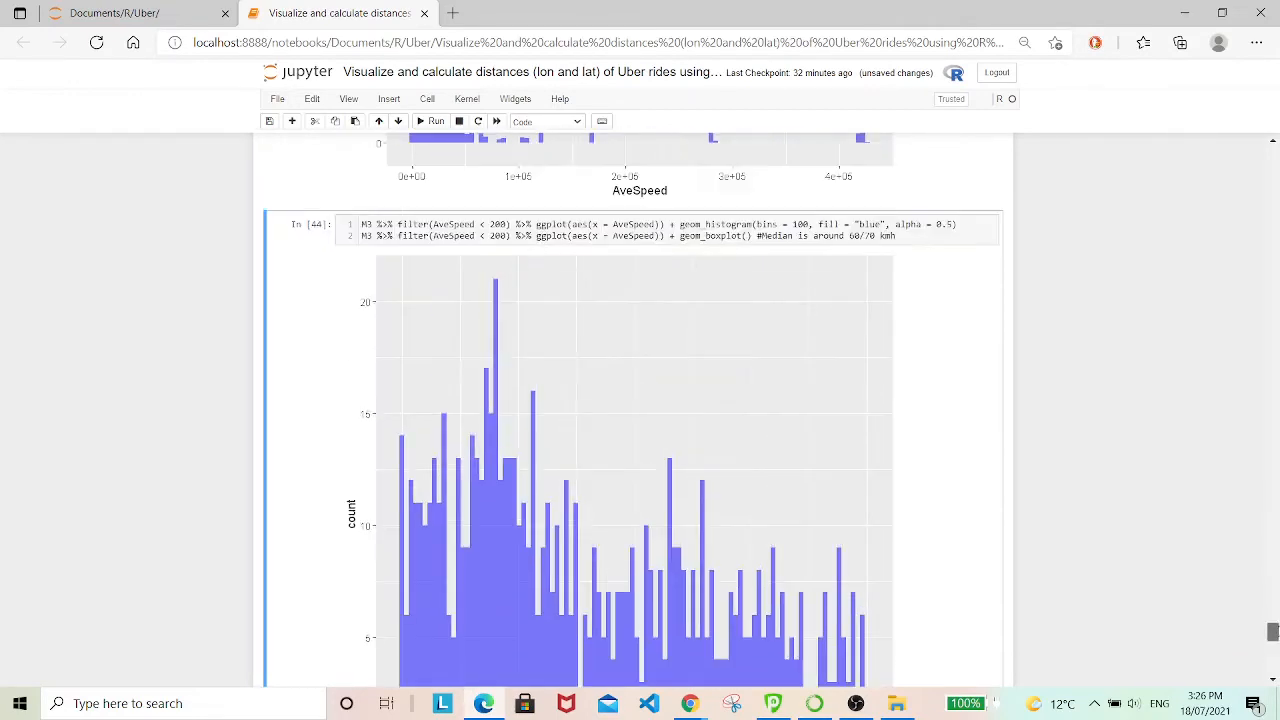
{"action": "scroll", "scroll_direction": "down", "scroll_amount": 3}
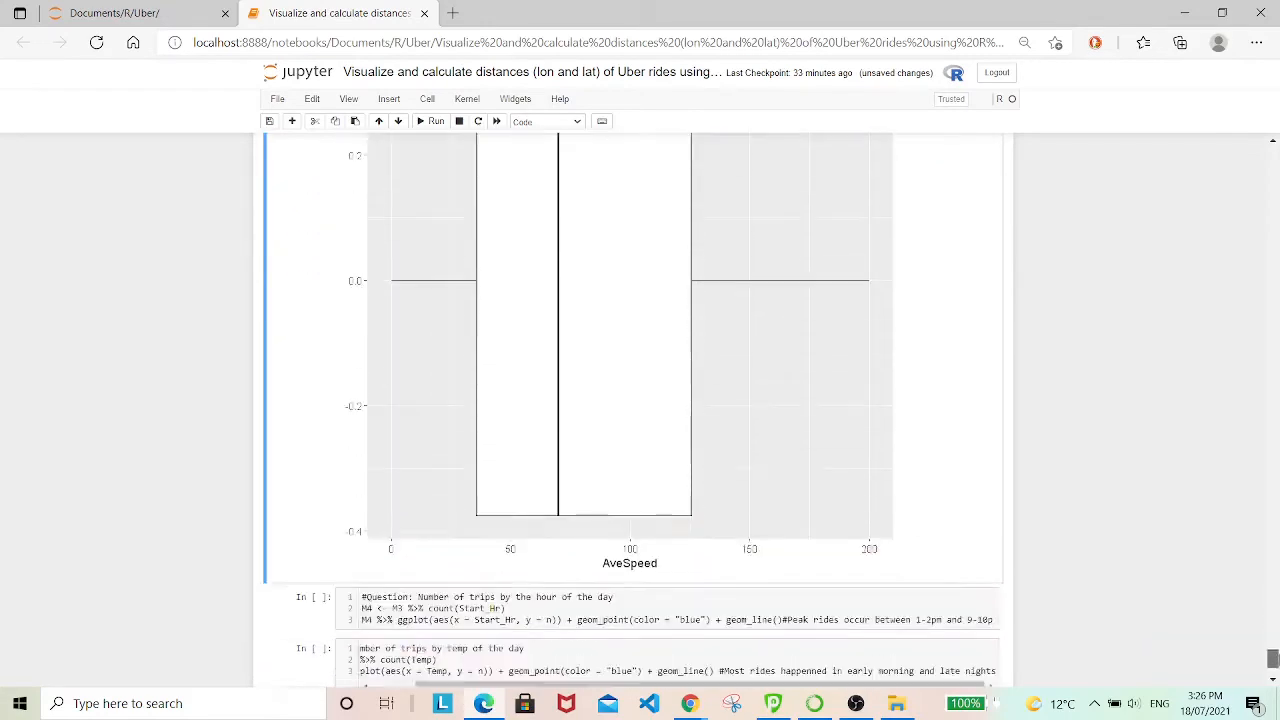
{"action": "scroll", "scroll_direction": "down", "scroll_amount": 3}
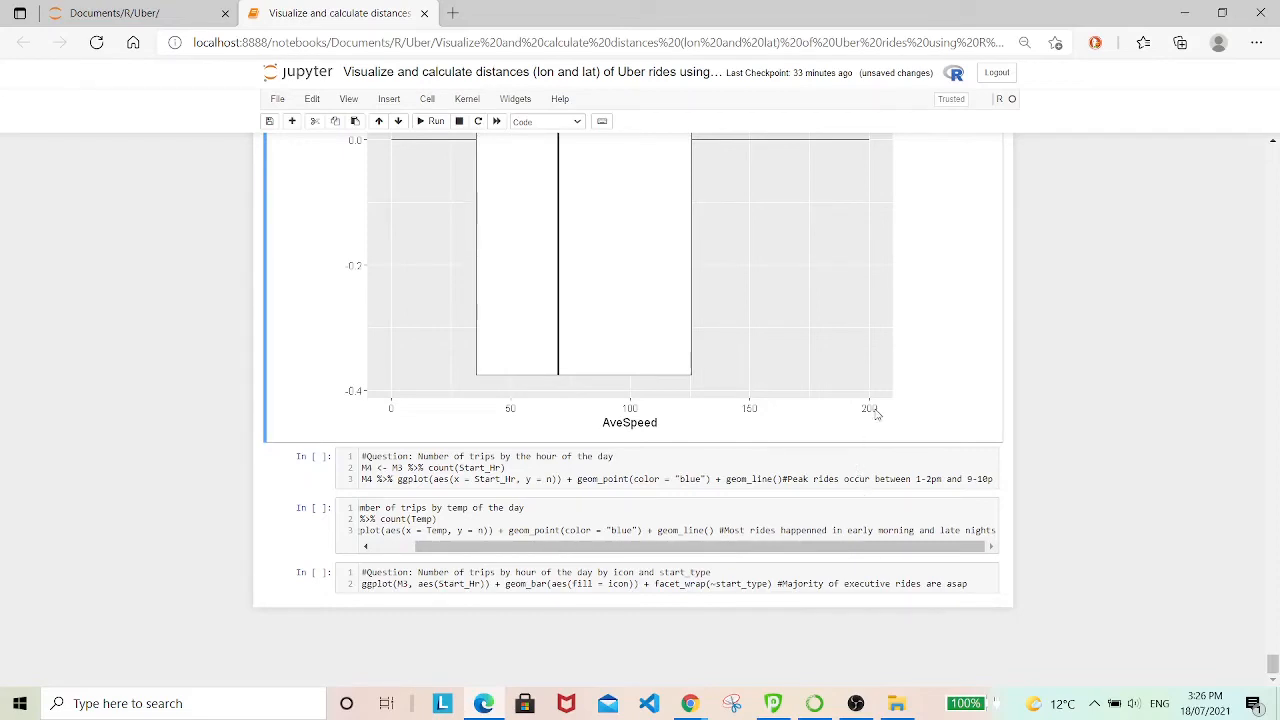
{"action": "mouse_move", "coordinate": [709, 460]}
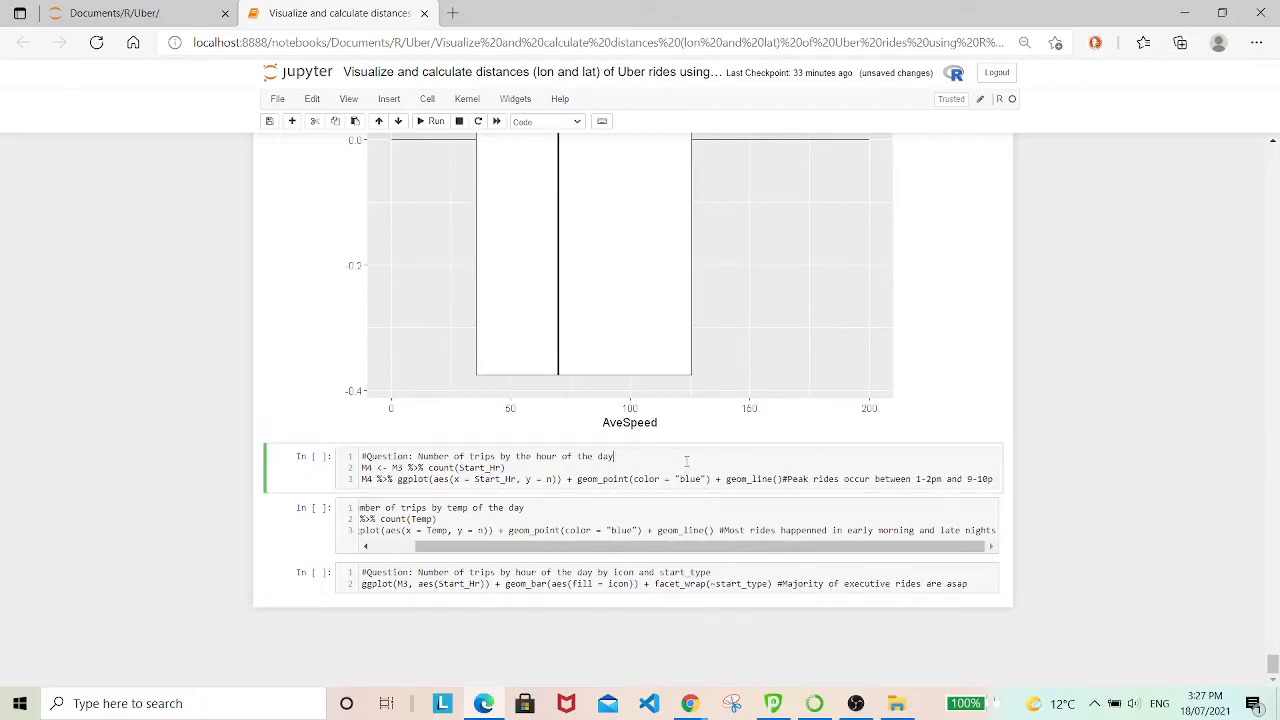
Run the trips-by-hour cell and view its blue line plot peaking around 1–2 pm.
{"action": "left_click", "coordinate": [435, 121]}
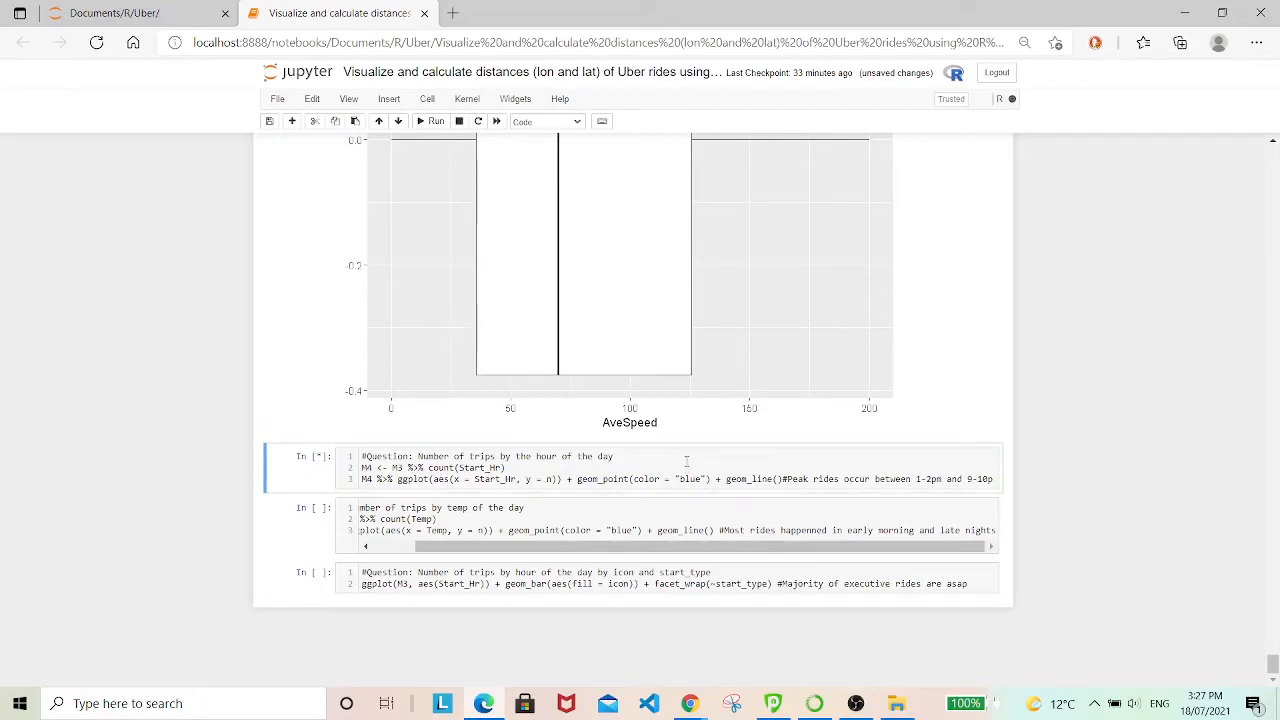
{"action": "left_click", "coordinate": [435, 121]}
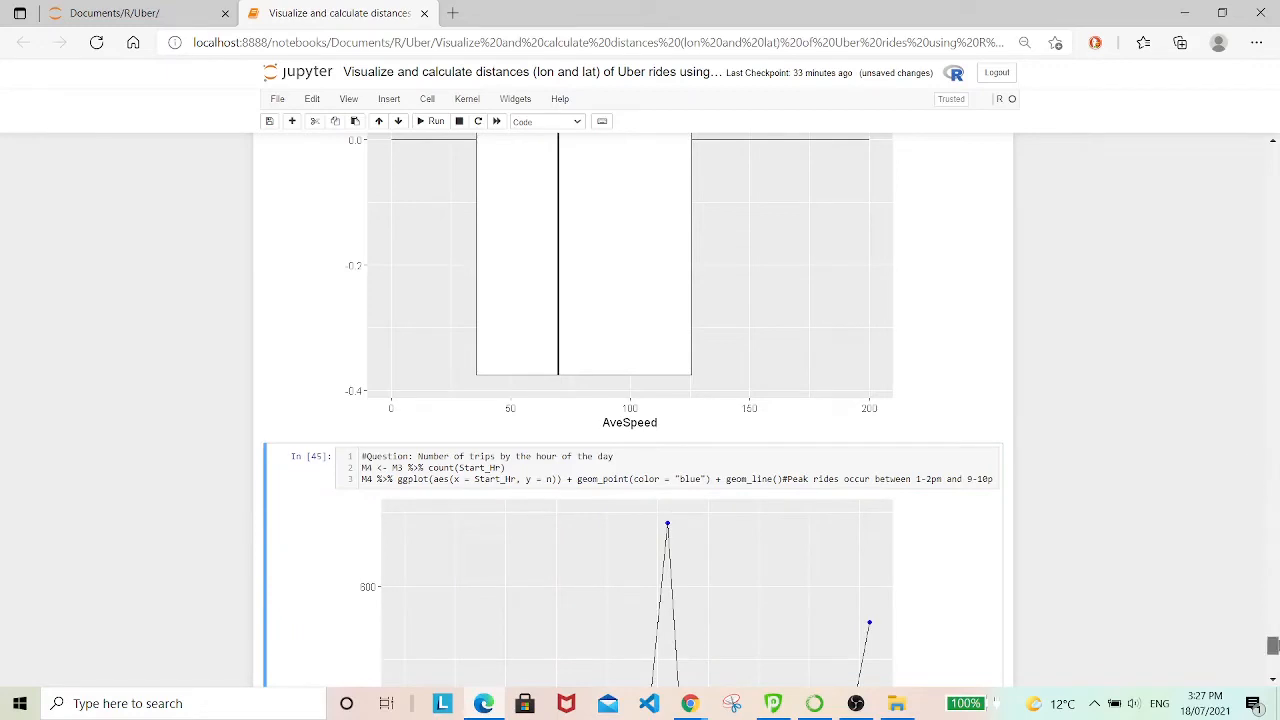
{"action": "scroll", "scroll_direction": "down", "scroll_amount": 3}
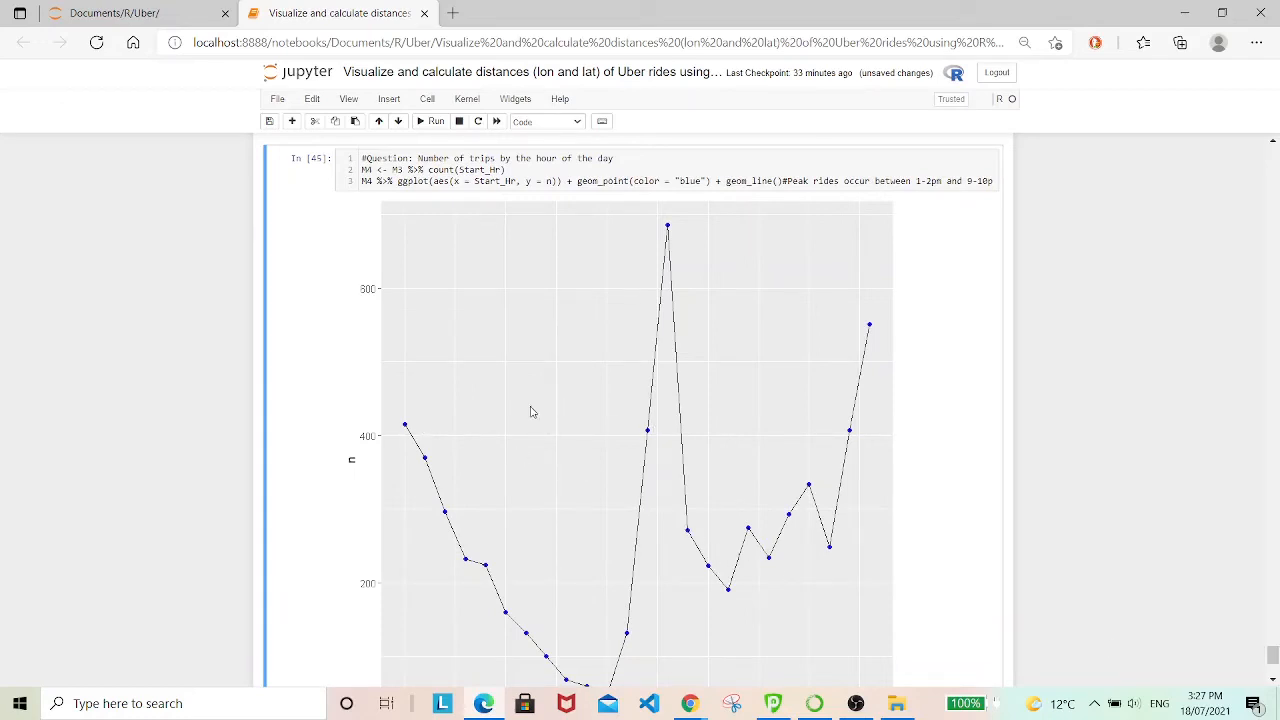
{"action": "mouse_move", "coordinate": [558, 659]}
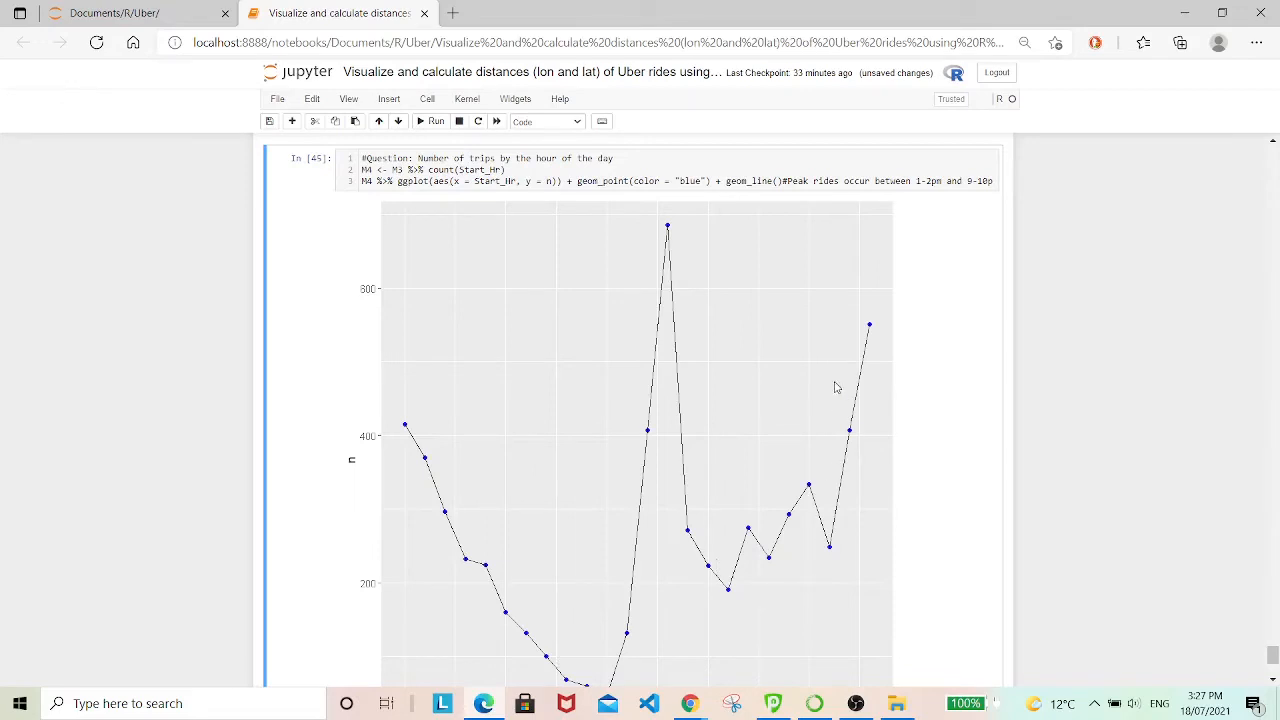
{"action": "mouse_move", "coordinate": [883, 380]}
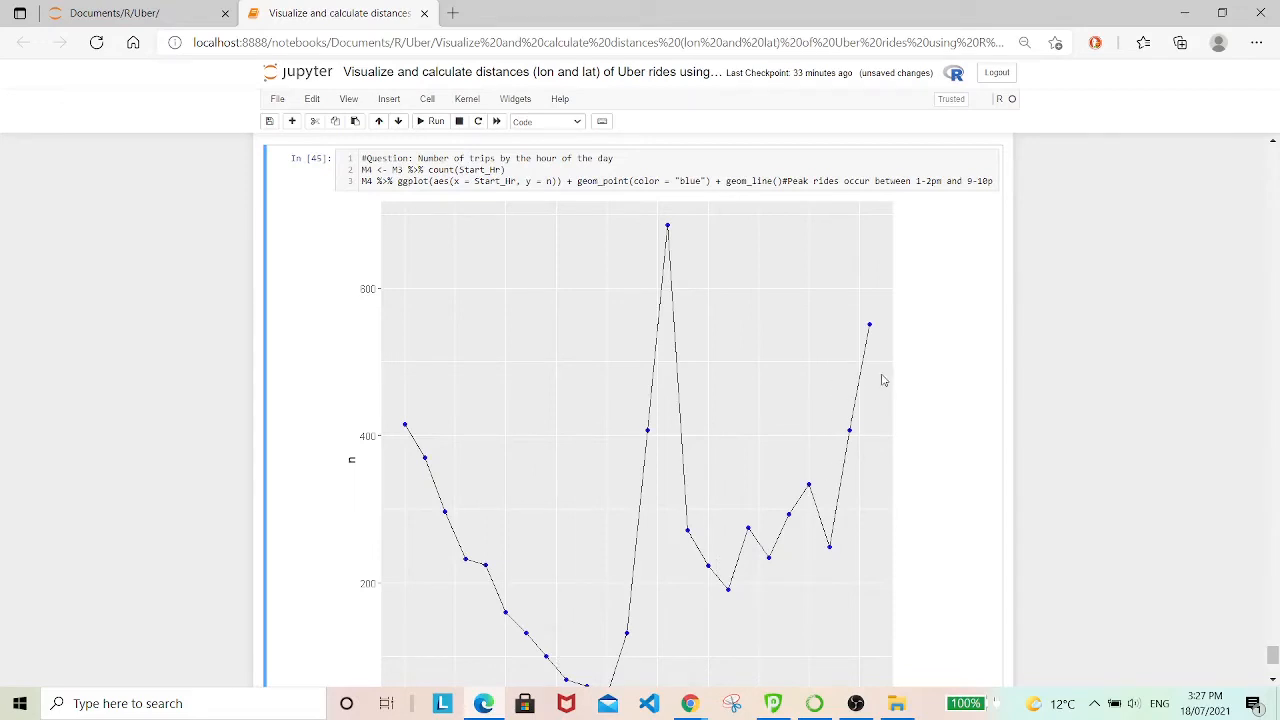
{"action": "mouse_move", "coordinate": [449, 396]}
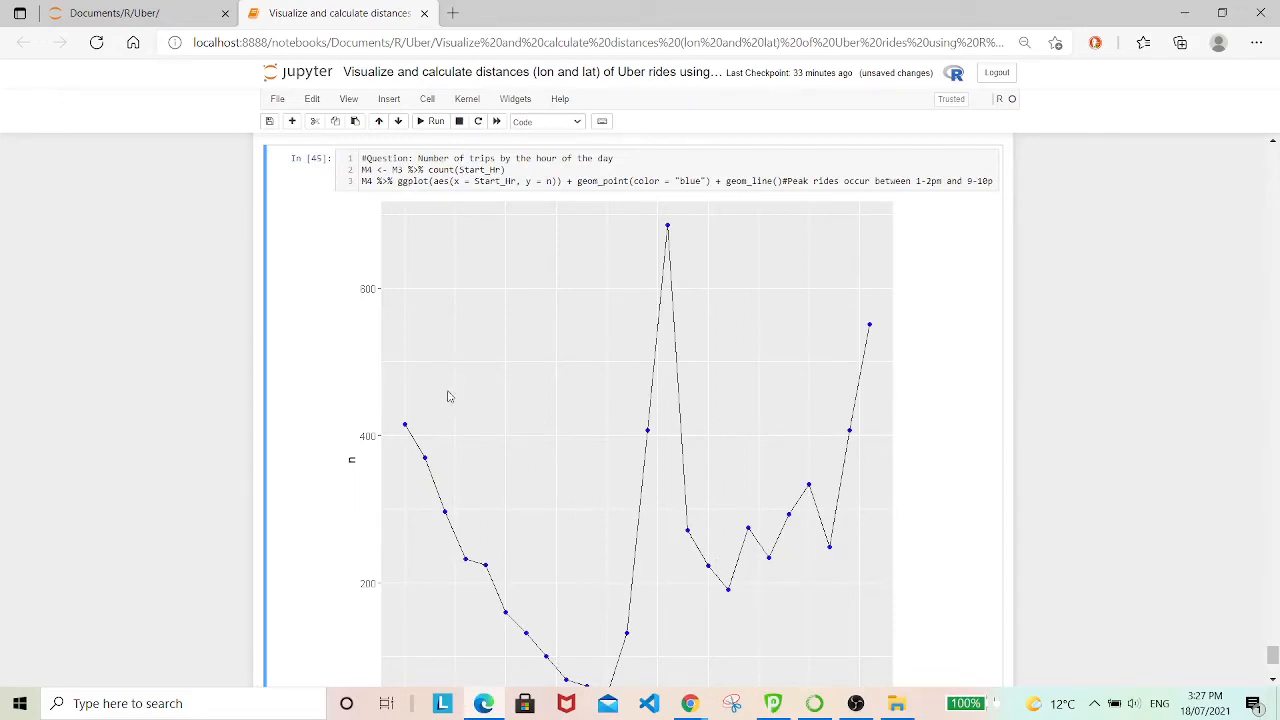
{"action": "mouse_move", "coordinate": [669, 232]}
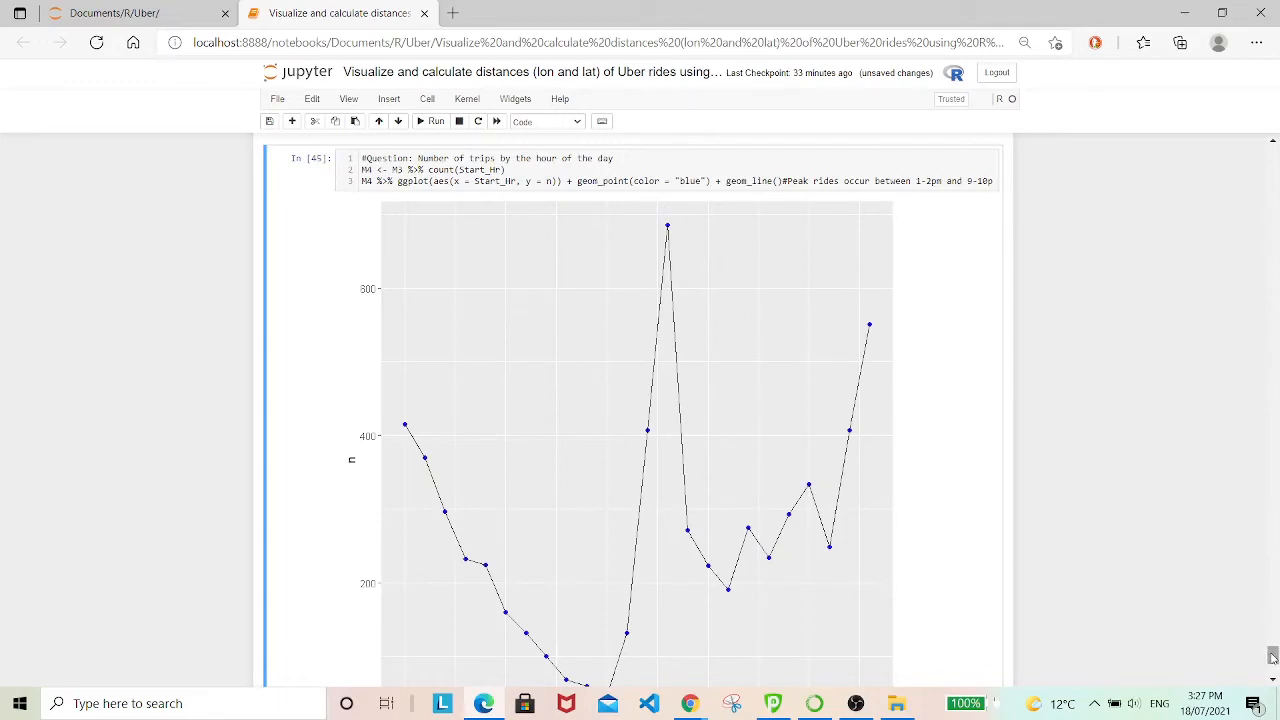
{"action": "scroll", "scroll_direction": "down", "scroll_amount": 3}
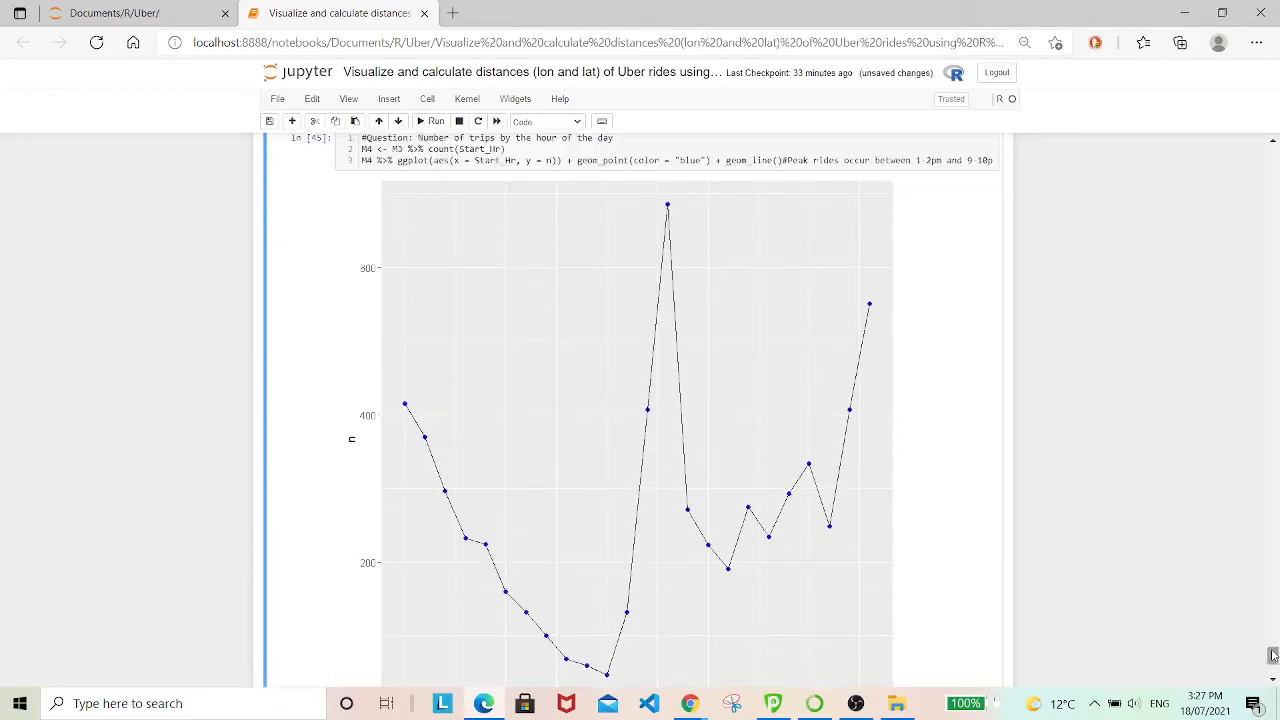
{"action": "mouse_move", "coordinate": [849, 301]}
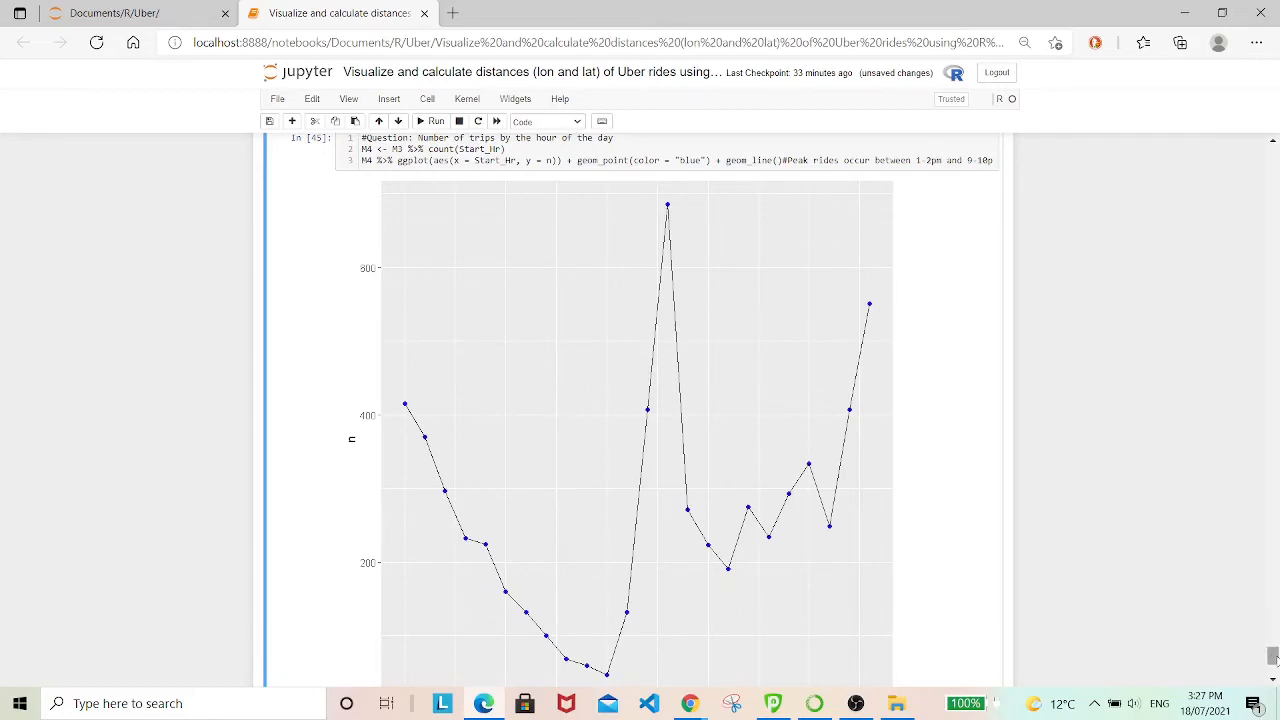
{"action": "scroll", "scroll_direction": "down", "scroll_amount": 3}
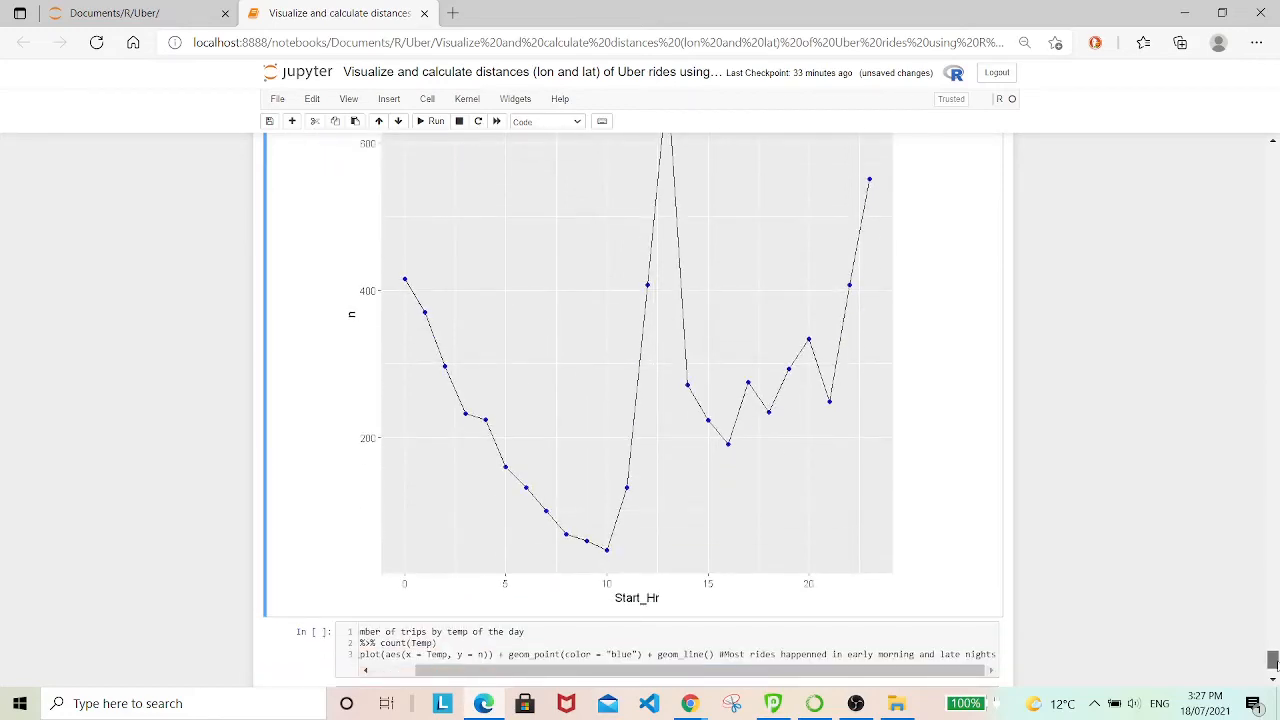
{"action": "mouse_move", "coordinate": [1024, 545]}
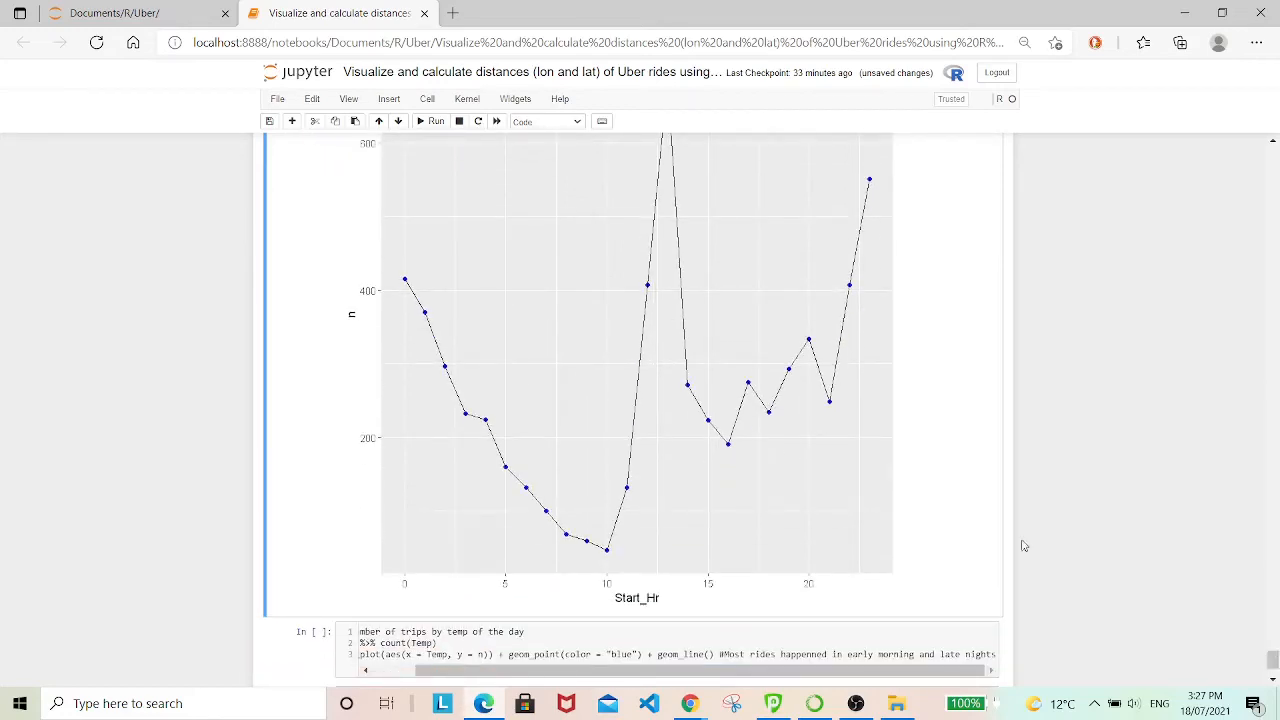
{"action": "mouse_move", "coordinate": [830, 374]}
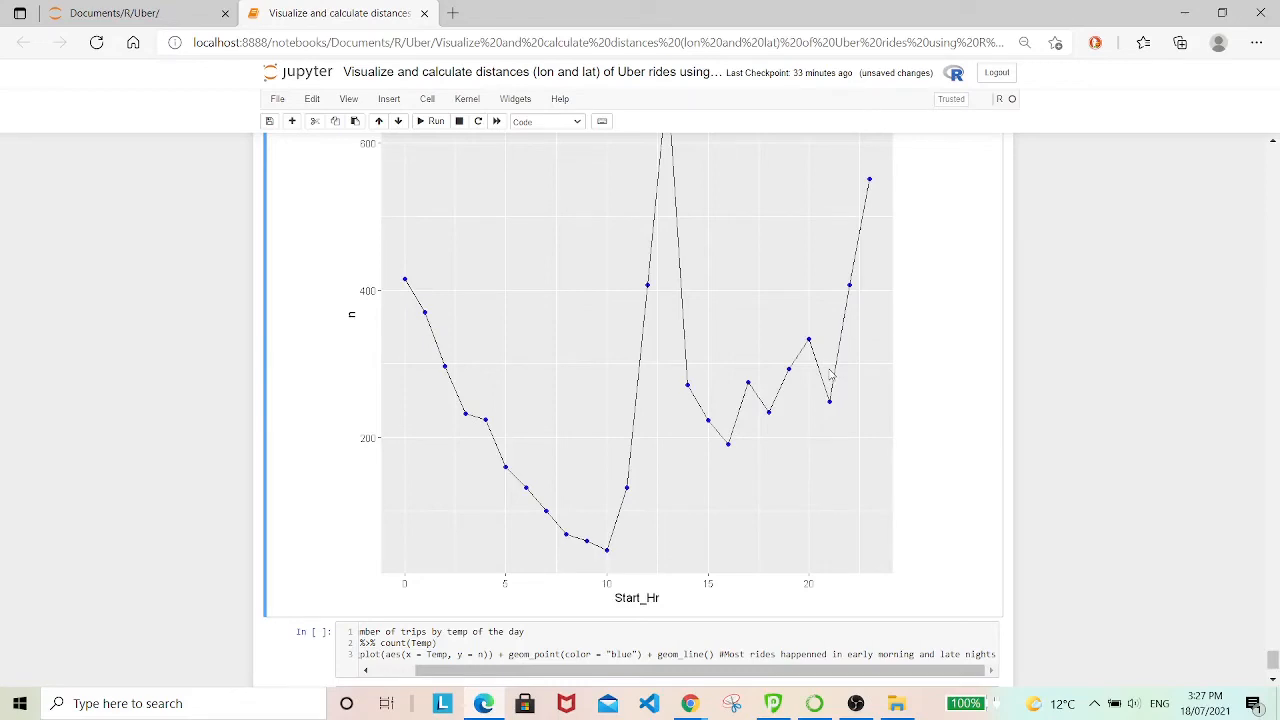
{"action": "mouse_move", "coordinate": [830, 390]}
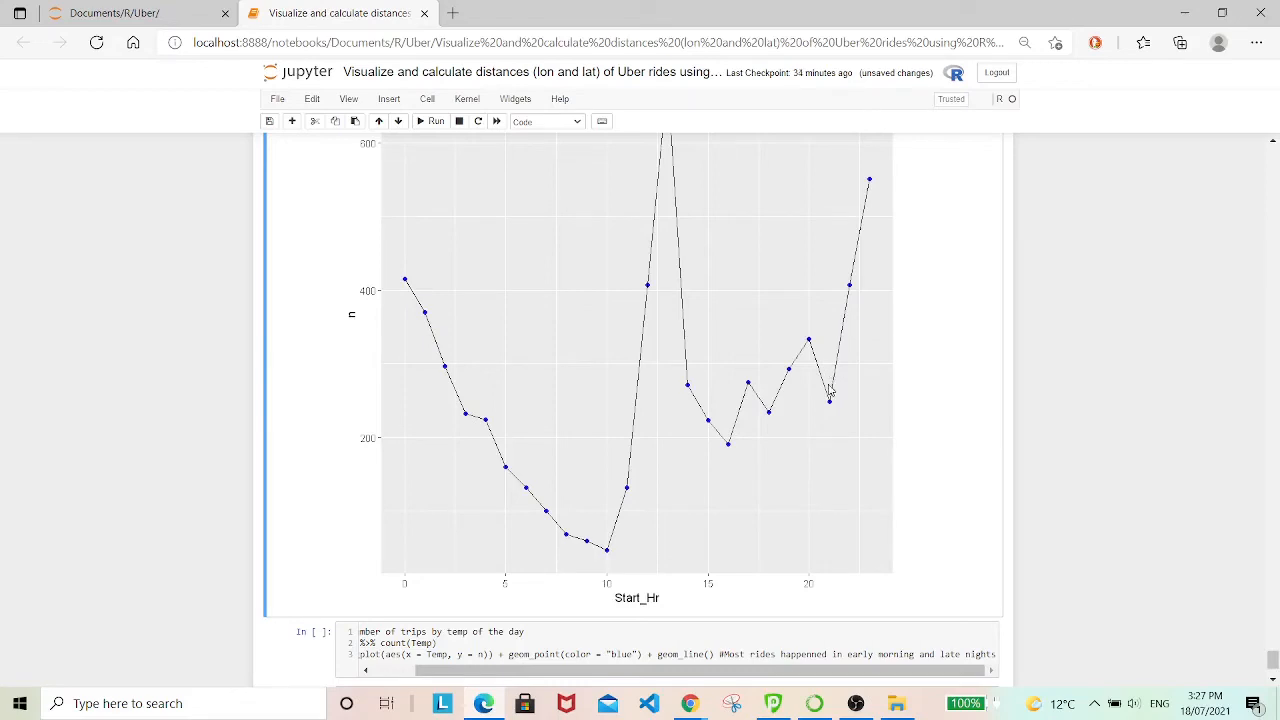
{"action": "mouse_move", "coordinate": [883, 210]}
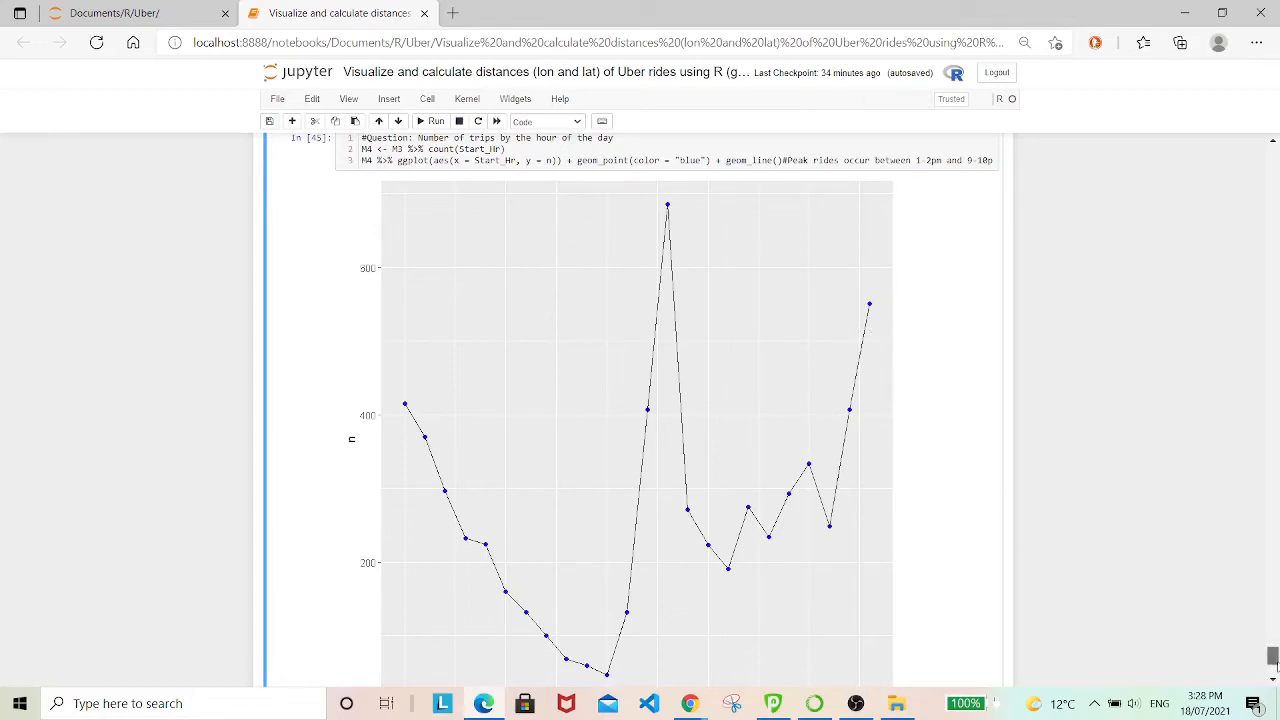
Scroll through the trips-by-temperature plot, highest at the coolest temperatures with a peak near 22°.
{"action": "scroll", "scroll_direction": "down", "scroll_amount": 3}
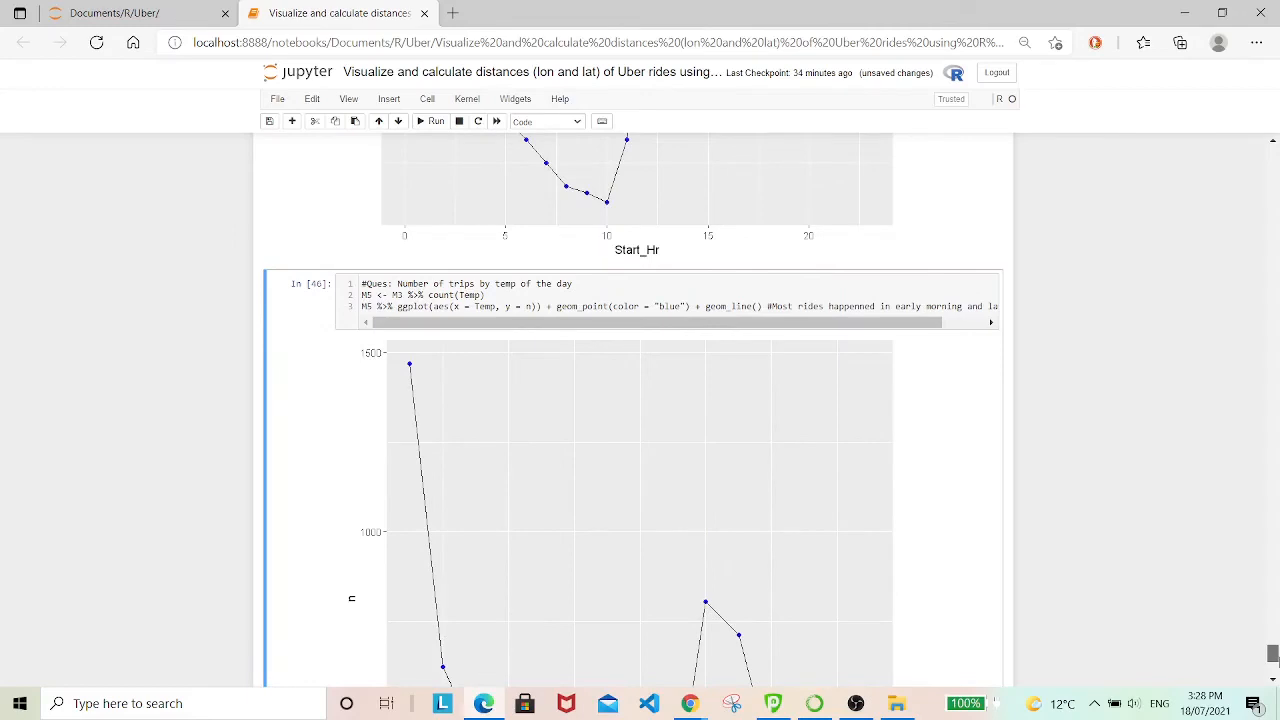
{"action": "scroll", "scroll_direction": "down", "scroll_amount": 3}
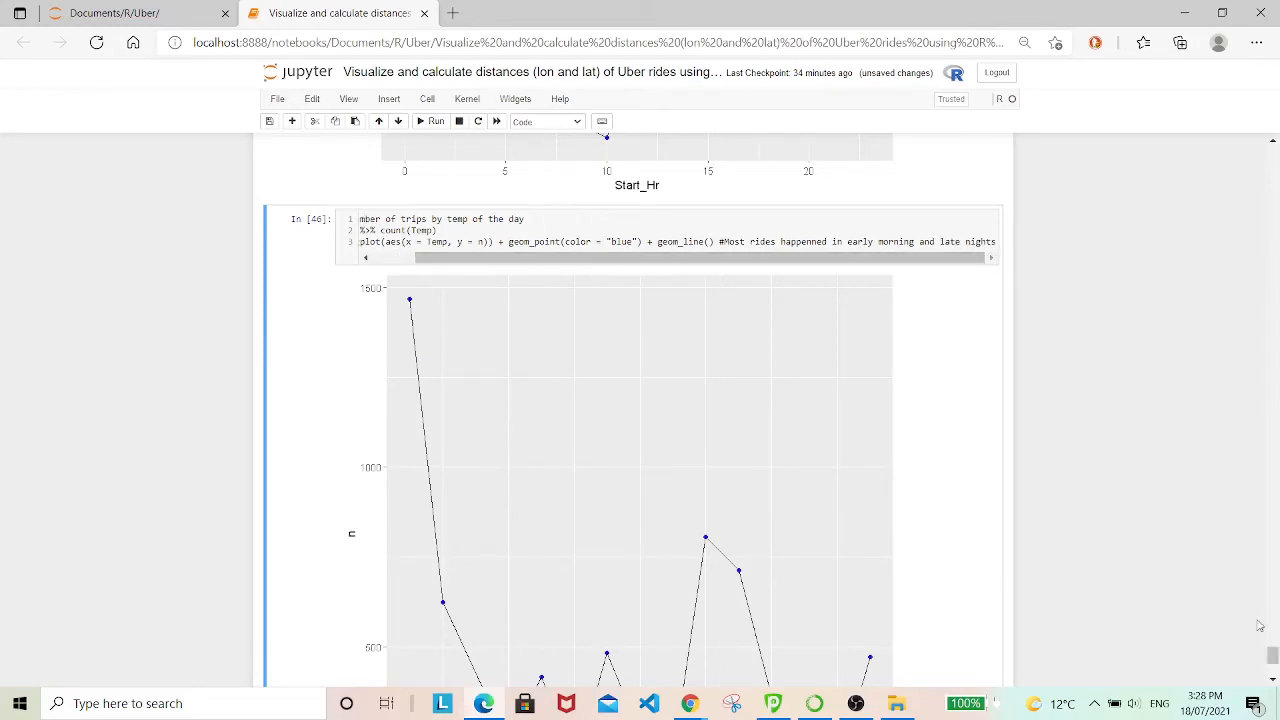
{"action": "scroll", "scroll_direction": "down", "scroll_amount": 3}
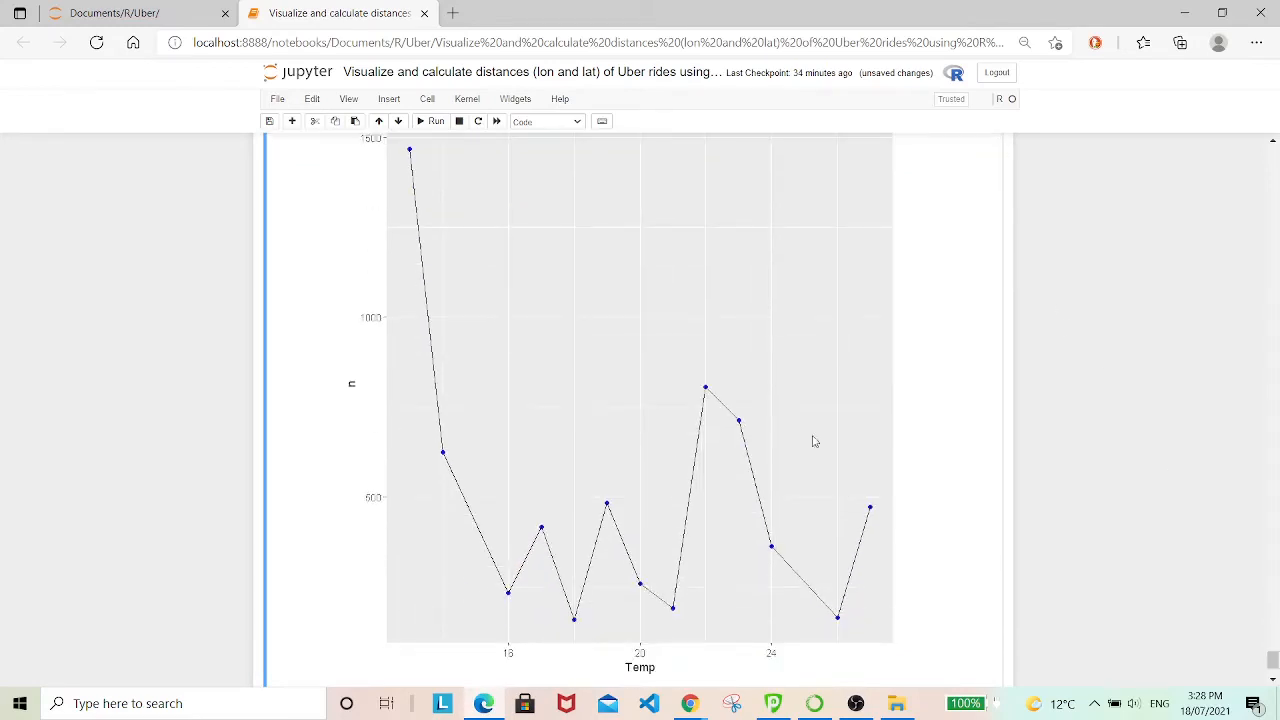
{"action": "mouse_move", "coordinate": [335, 575]}
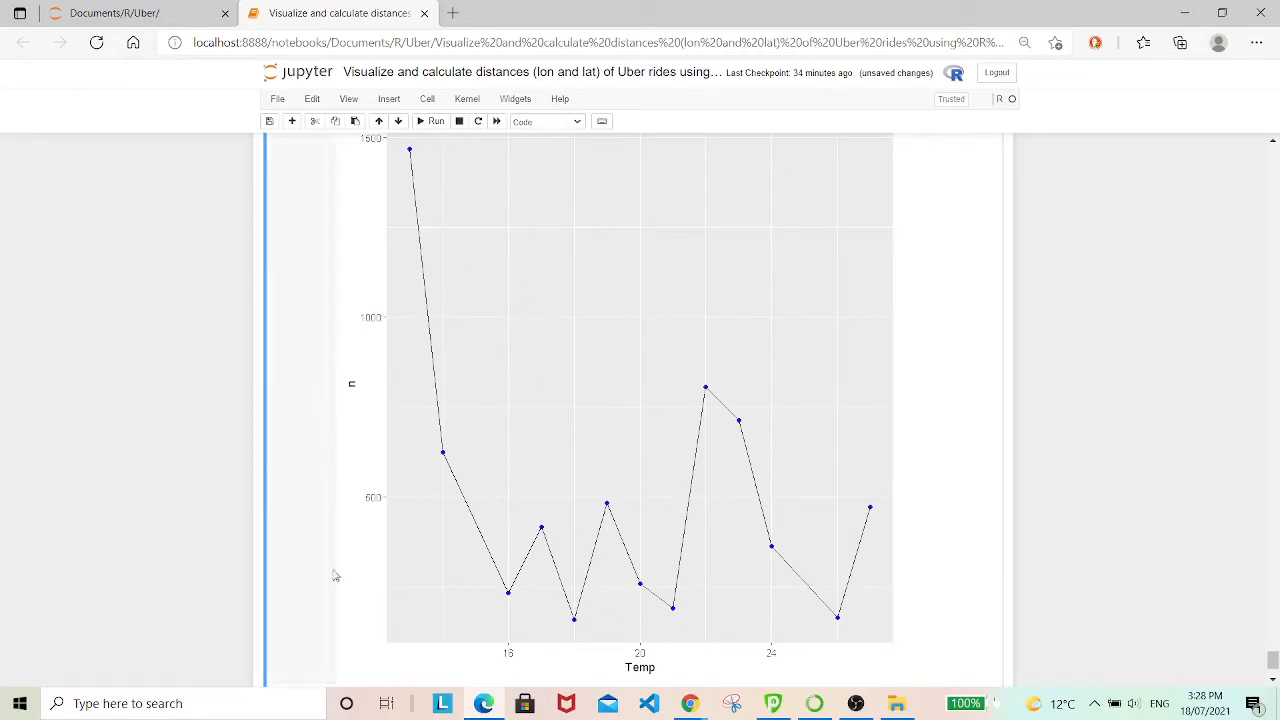
{"action": "mouse_move", "coordinate": [779, 536]}
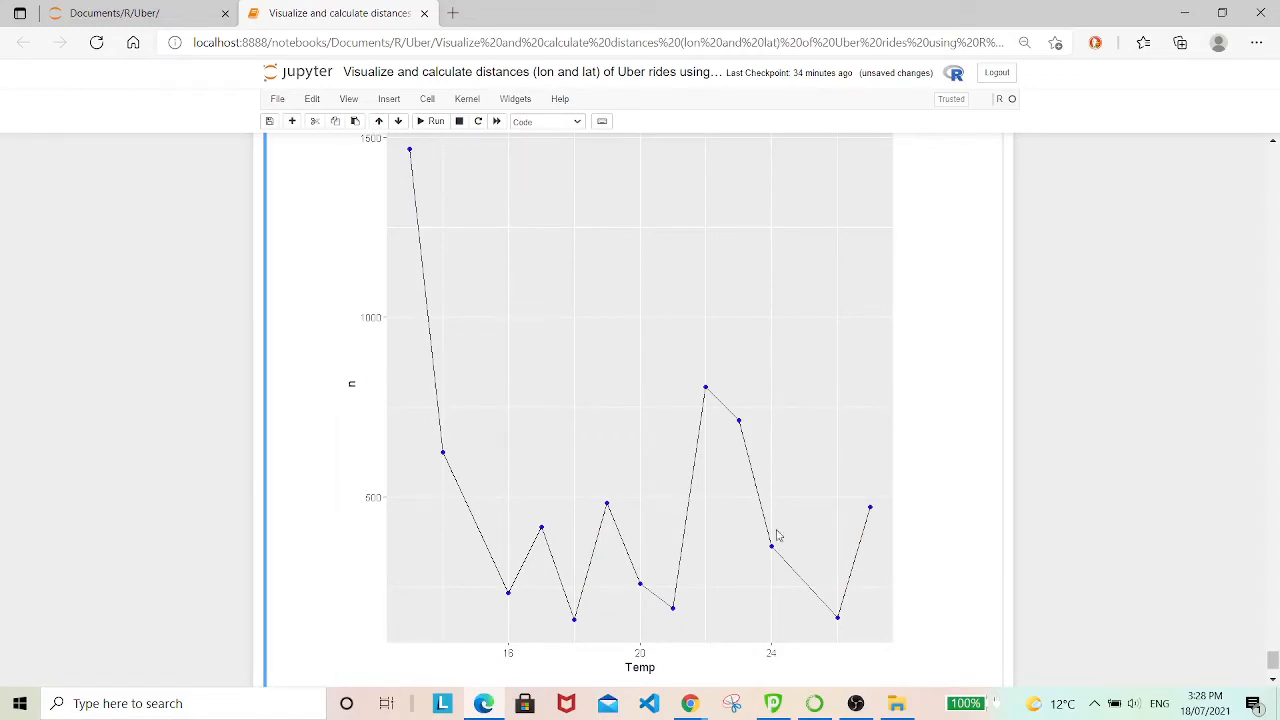
{"action": "mouse_move", "coordinate": [724, 477]}
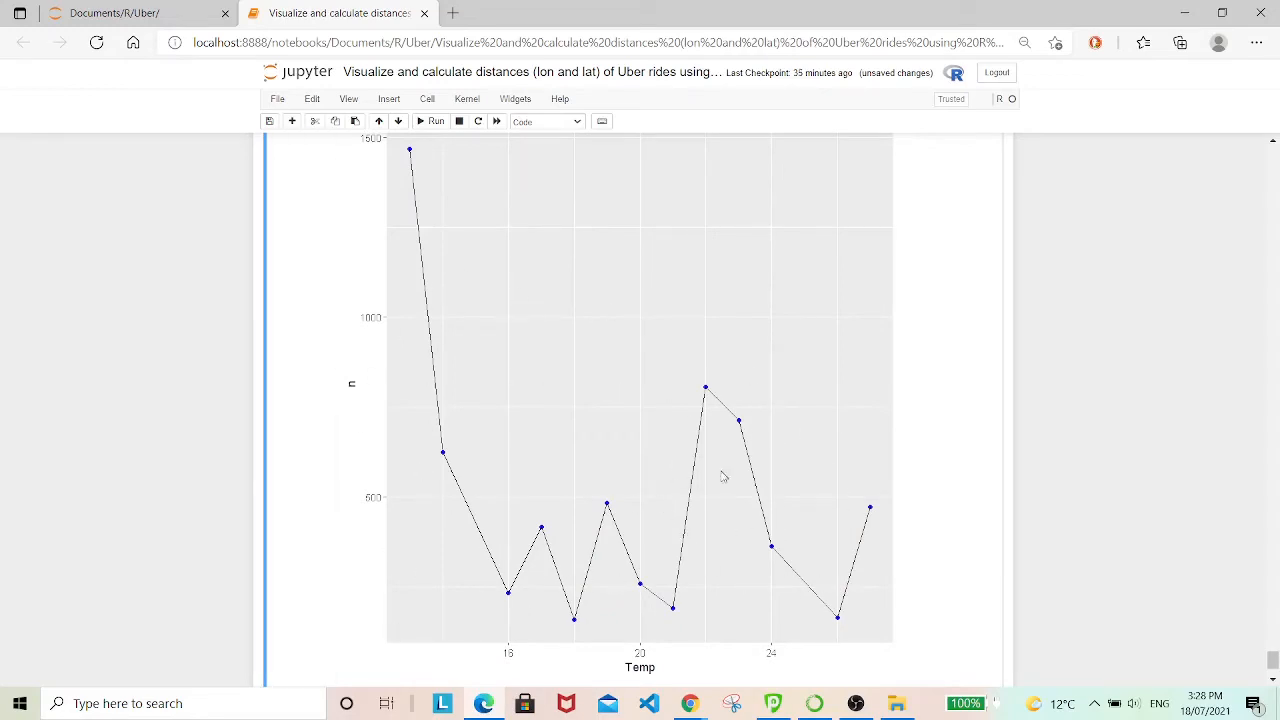
{"action": "mouse_move", "coordinate": [758, 526]}
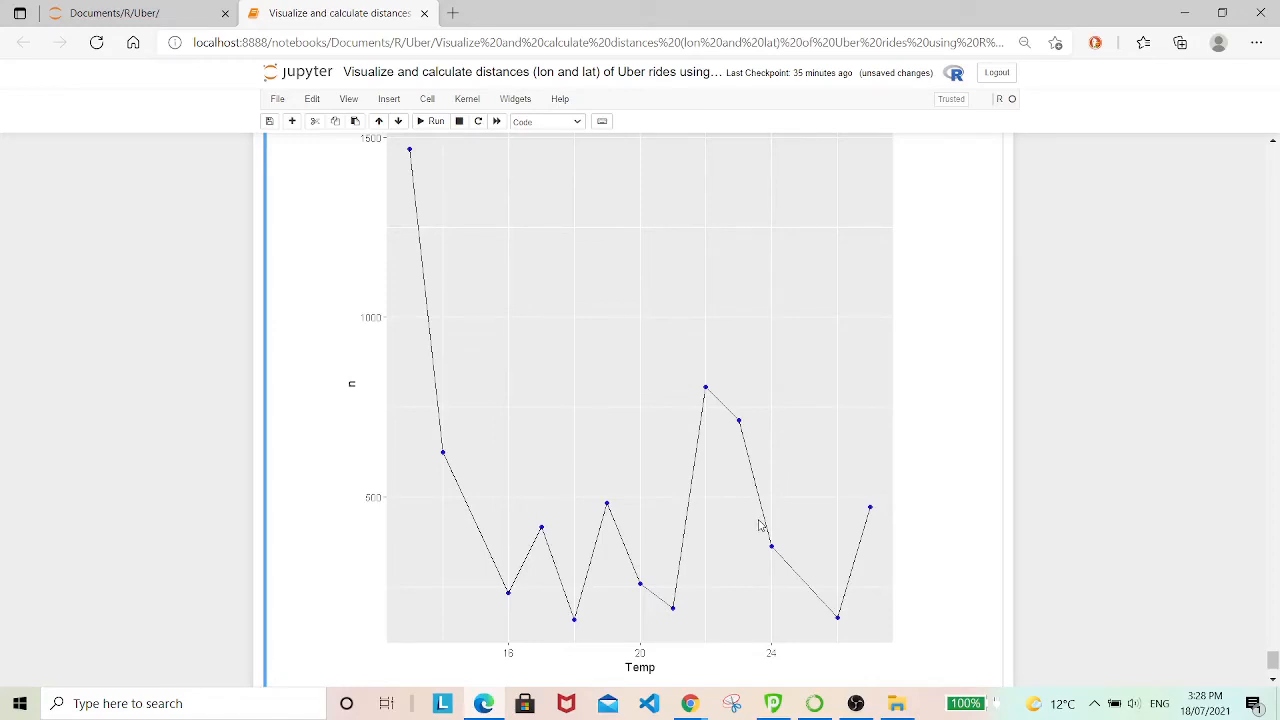
{"action": "mouse_move", "coordinate": [750, 529]}
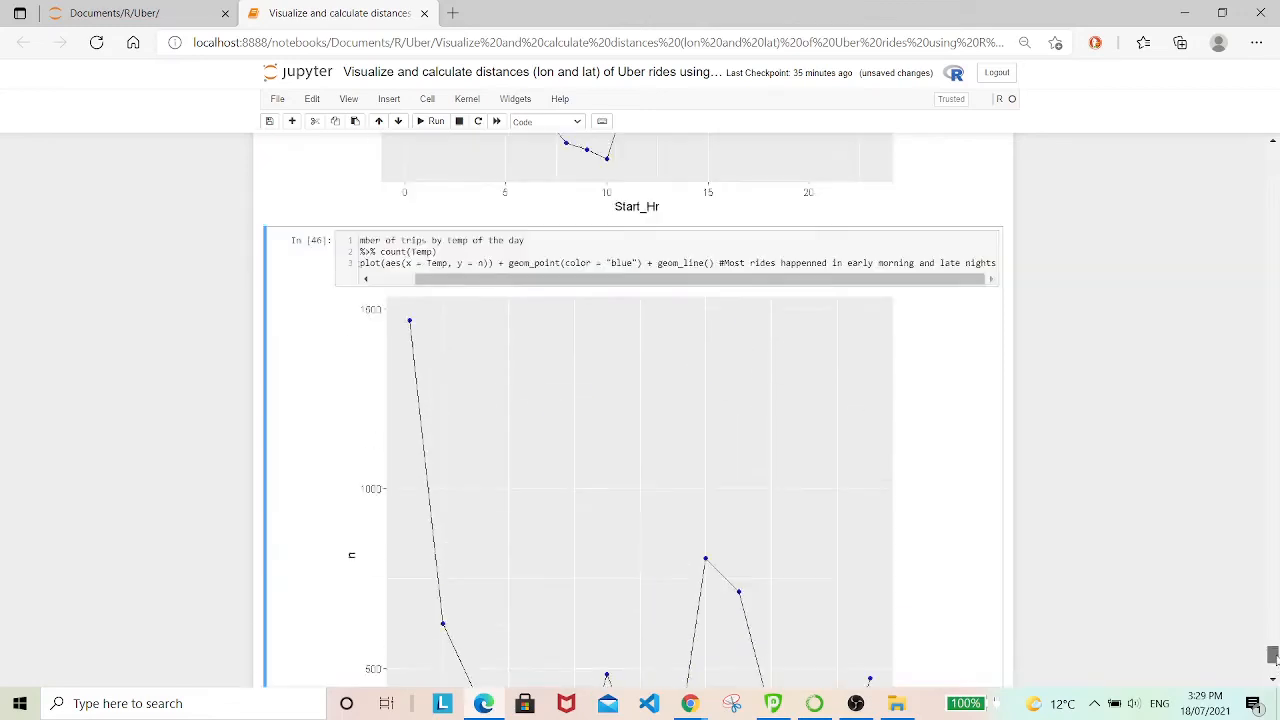
{"action": "scroll", "scroll_direction": "down", "scroll_amount": 3}
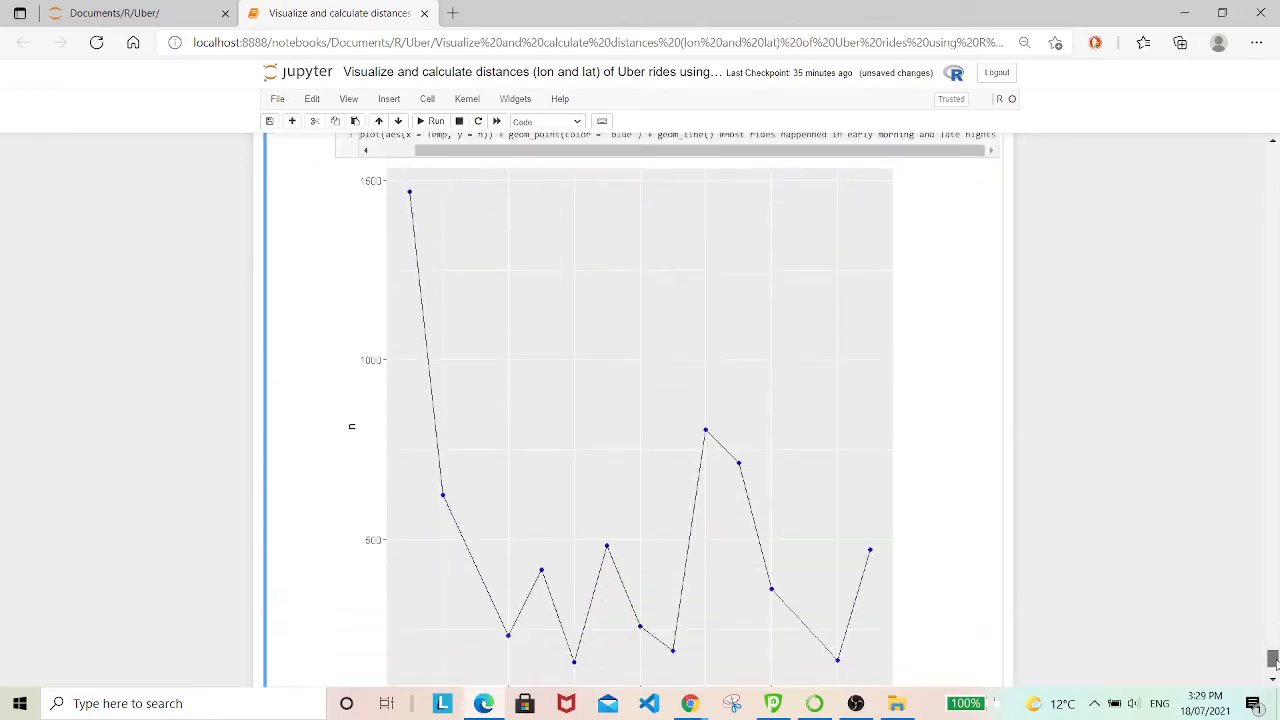
{"action": "scroll", "scroll_direction": "down", "scroll_amount": 3}
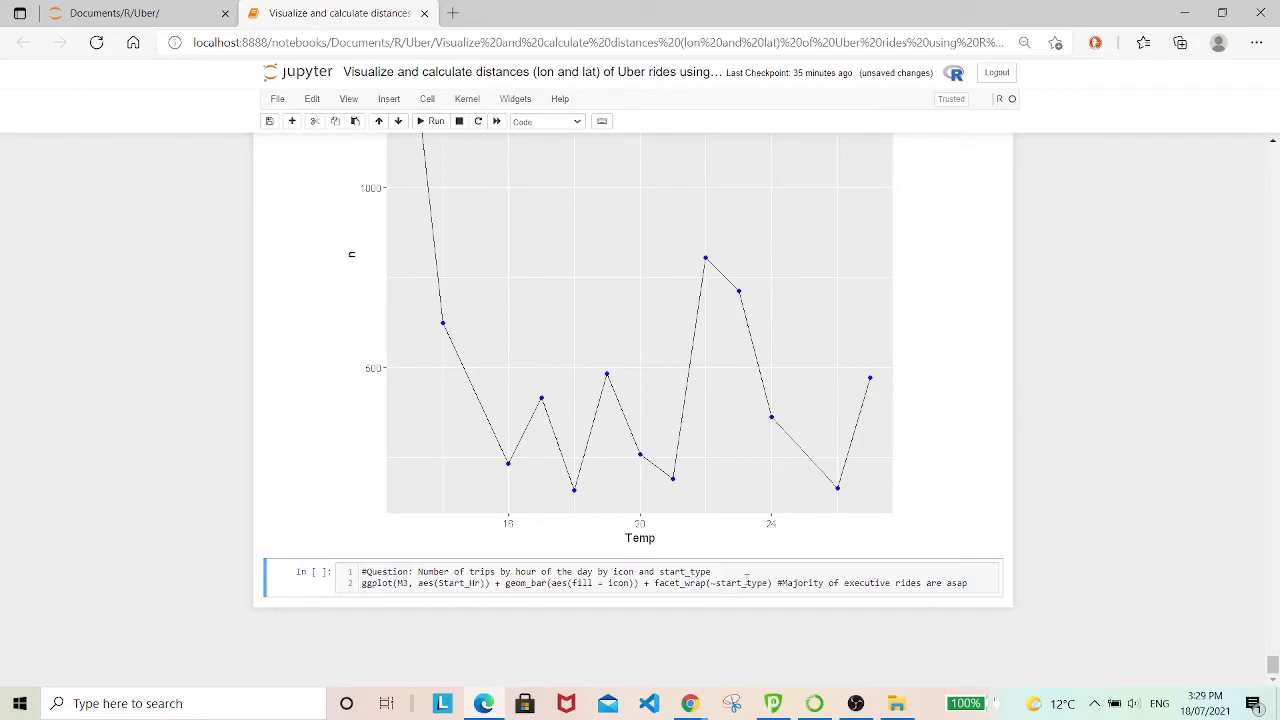
Run the facet_wrap cell to chart trips by start hour, filled by icon, per start type.
{"action": "left_click", "coordinate": [747, 580]}
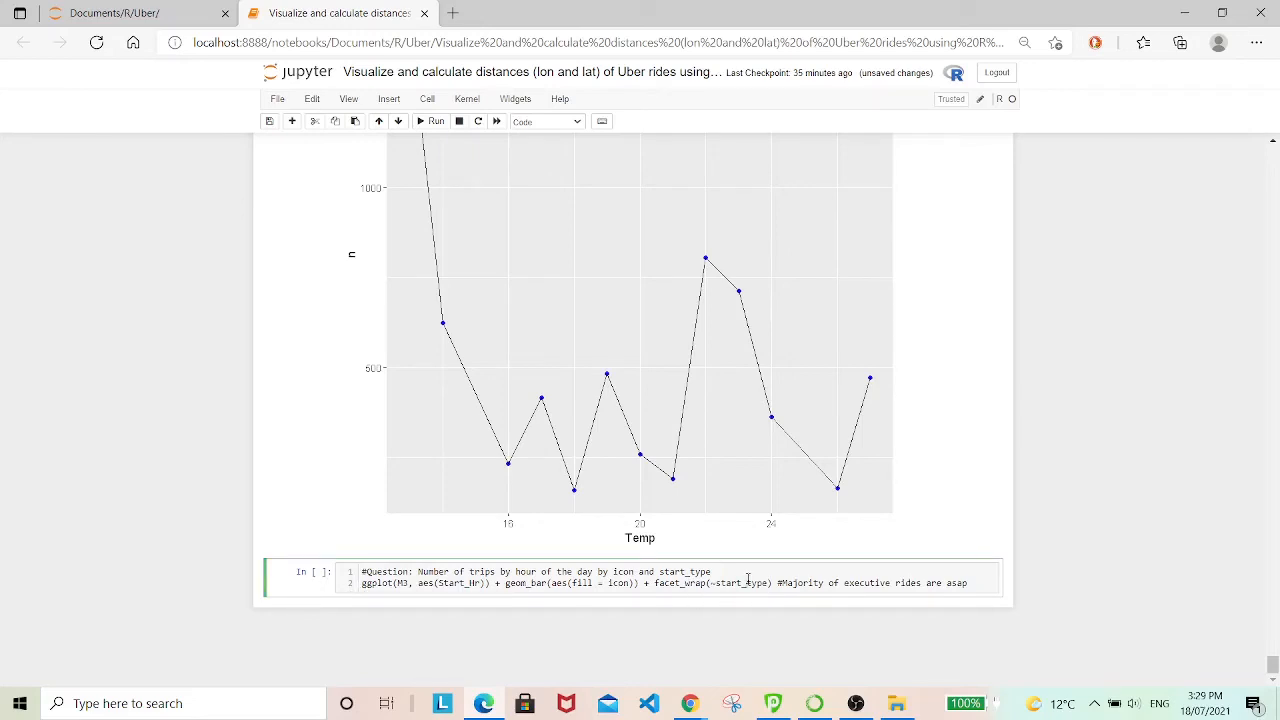
{"action": "left_click", "coordinate": [432, 121]}
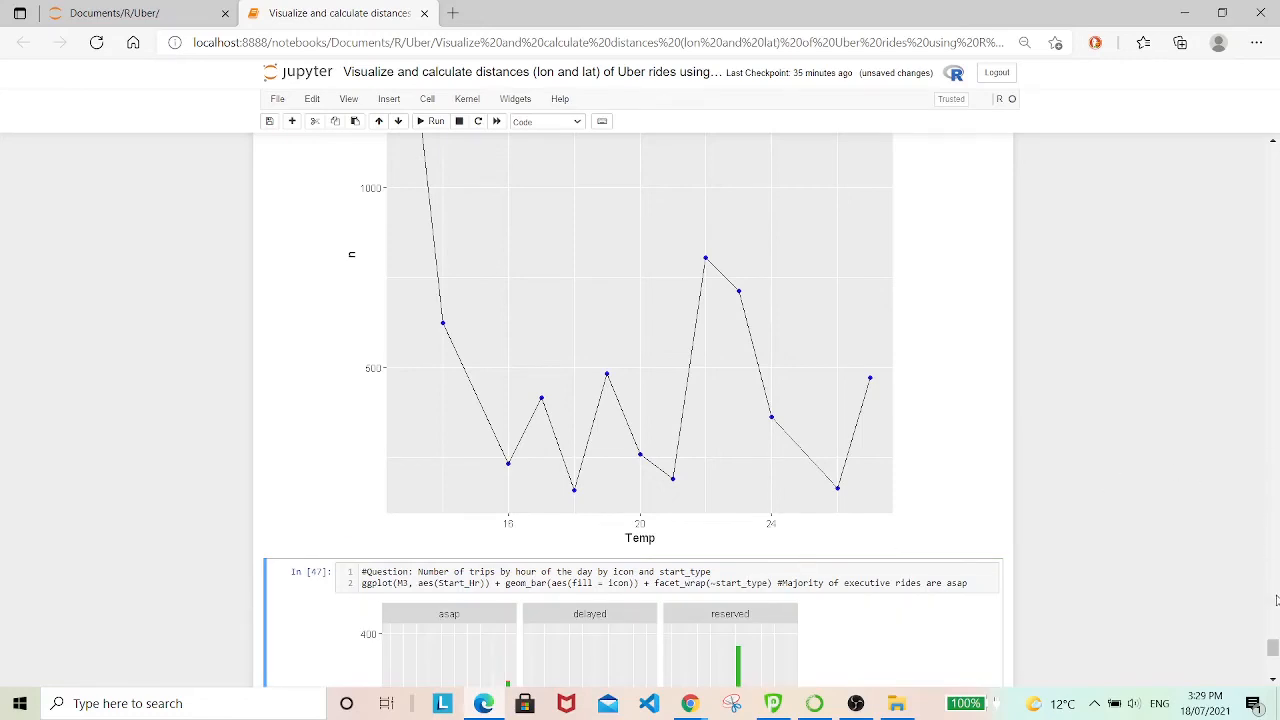
{"action": "scroll", "scroll_direction": "down", "scroll_amount": 3}
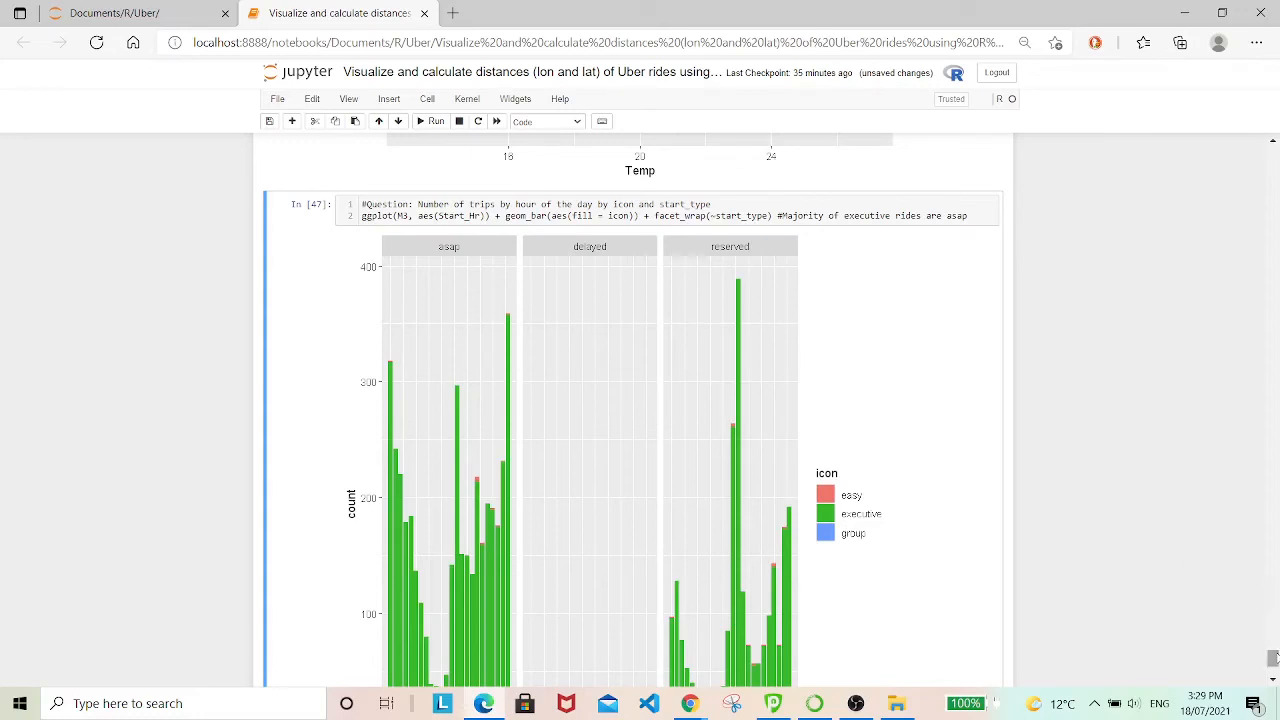
{"action": "scroll", "scroll_direction": "down", "scroll_amount": 3}
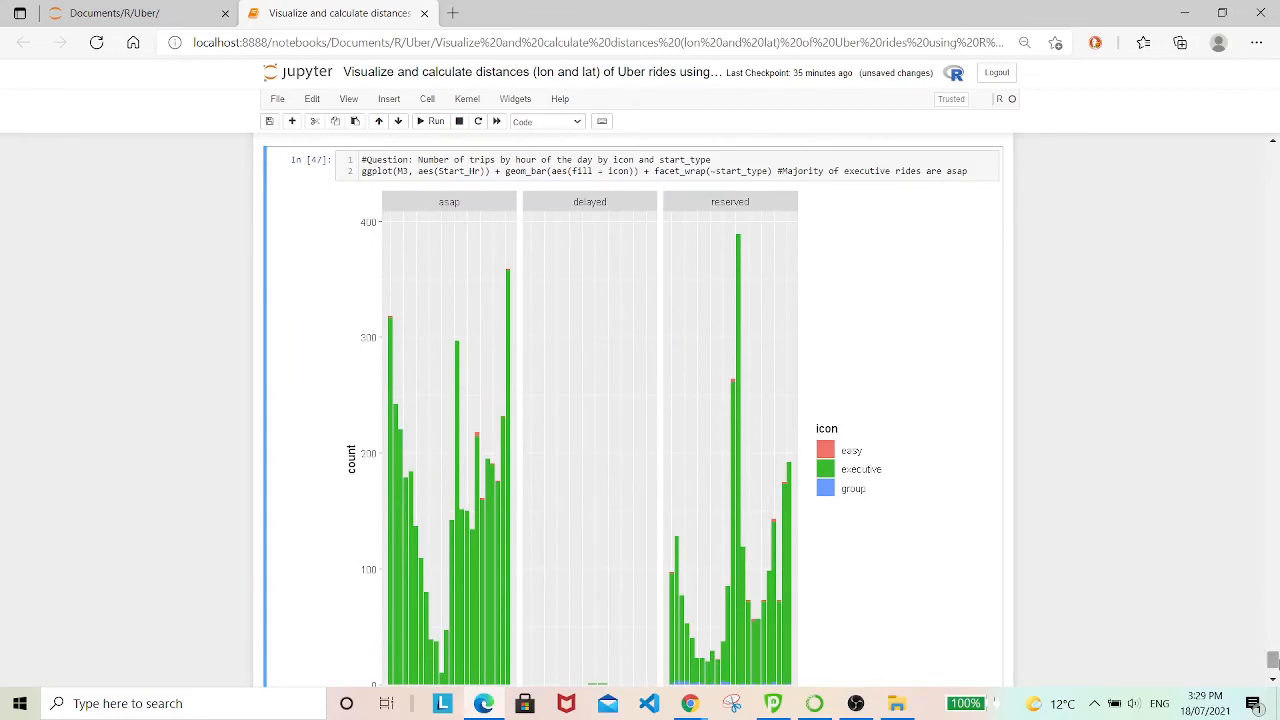
{"action": "scroll", "scroll_direction": "down", "scroll_amount": 3}
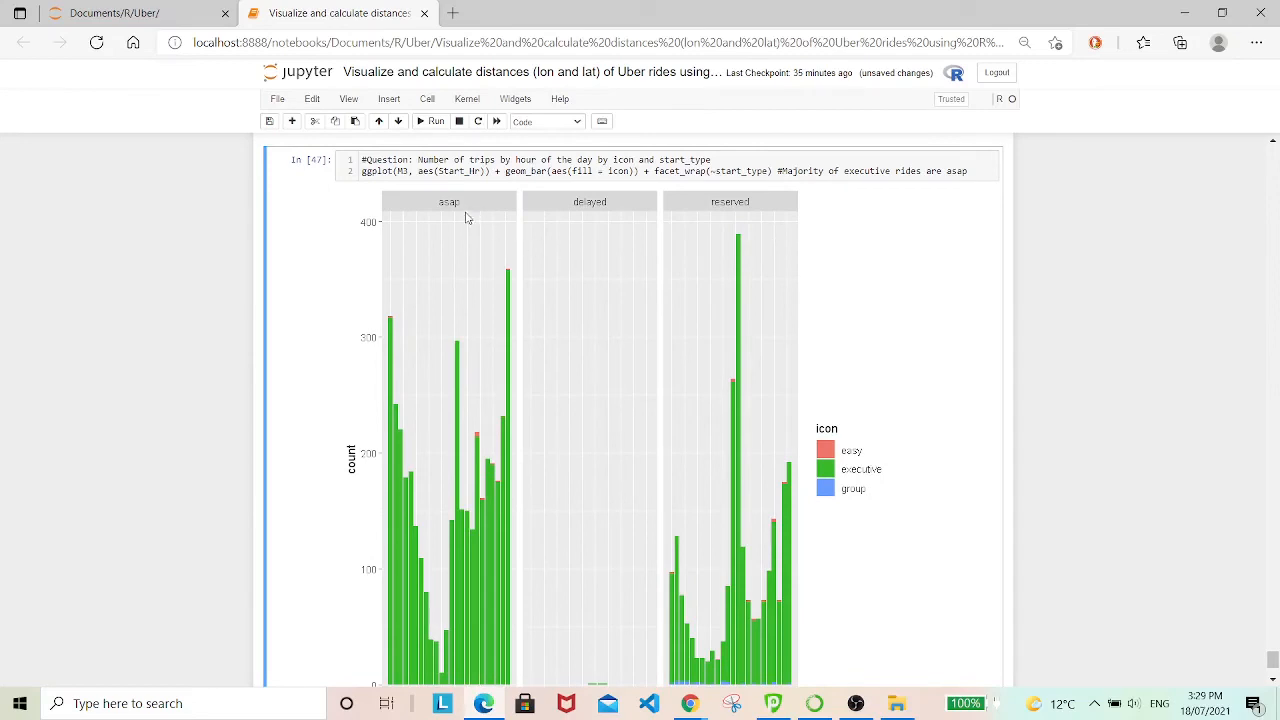
{"action": "mouse_move", "coordinate": [680, 225]}
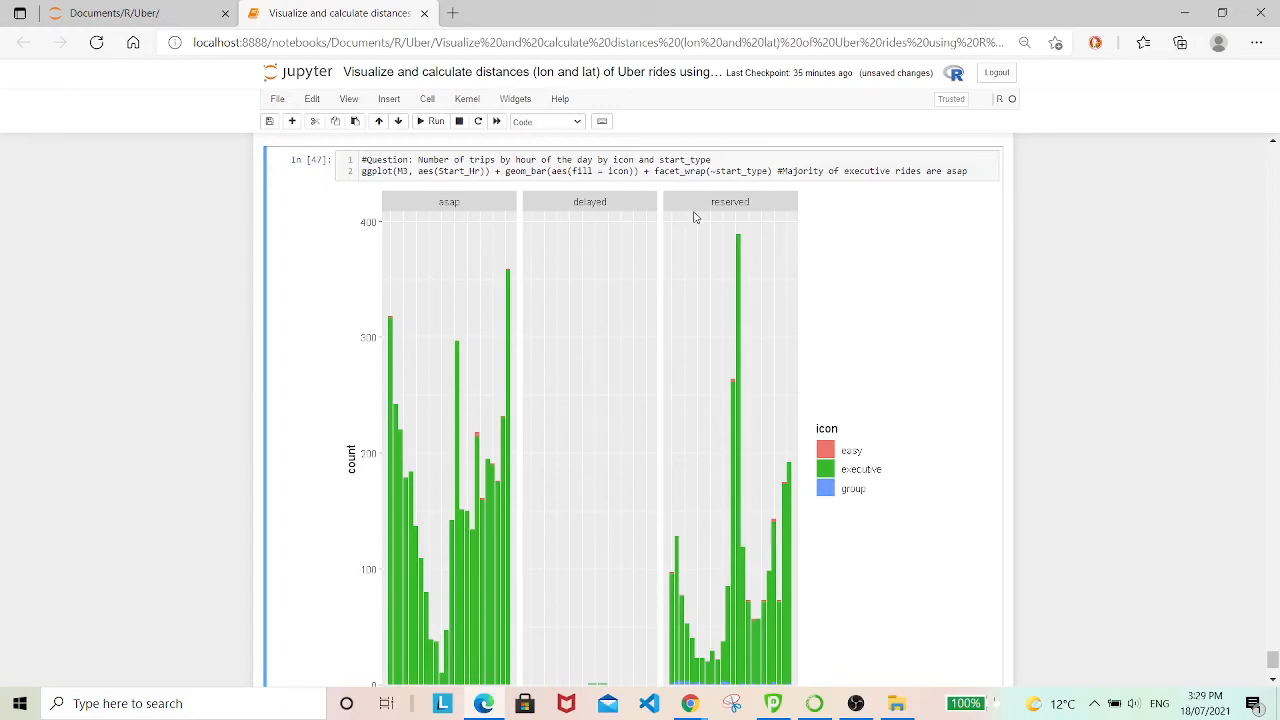
{"action": "mouse_move", "coordinate": [871, 338]}
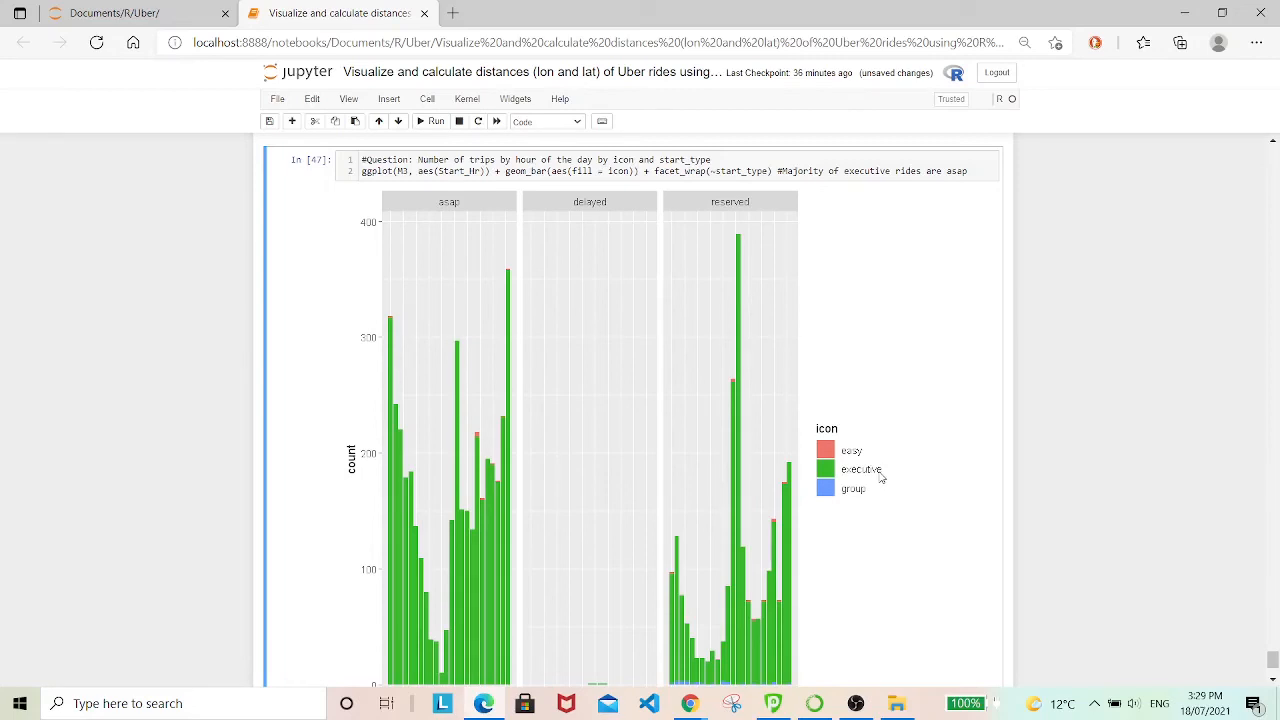
{"action": "mouse_move", "coordinate": [556, 414]}
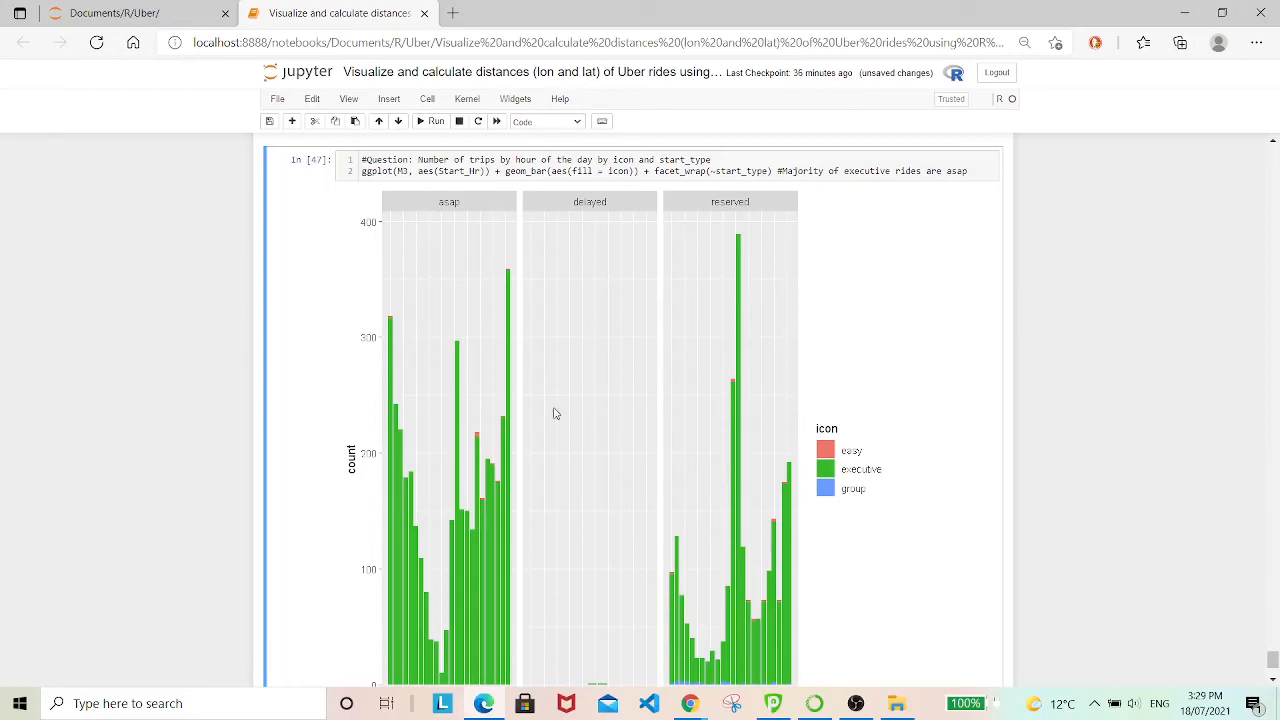
{"action": "mouse_move", "coordinate": [442, 282]}
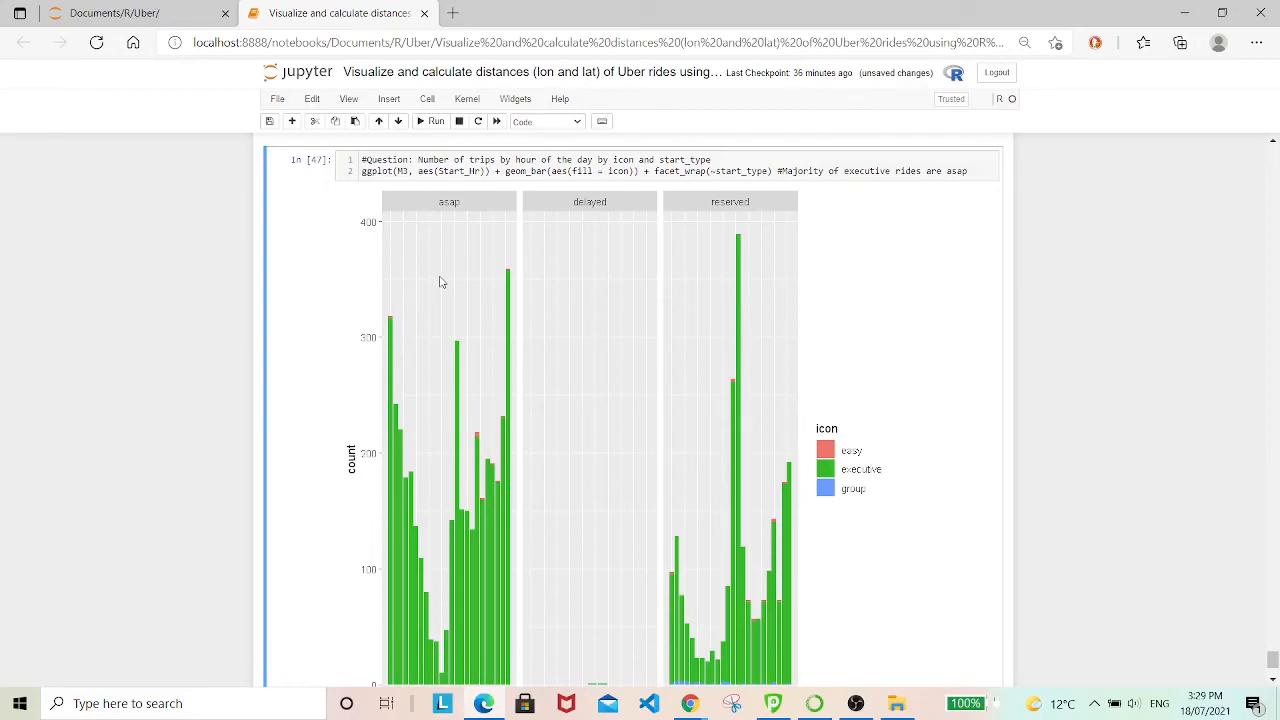
{"action": "mouse_move", "coordinate": [585, 264]}
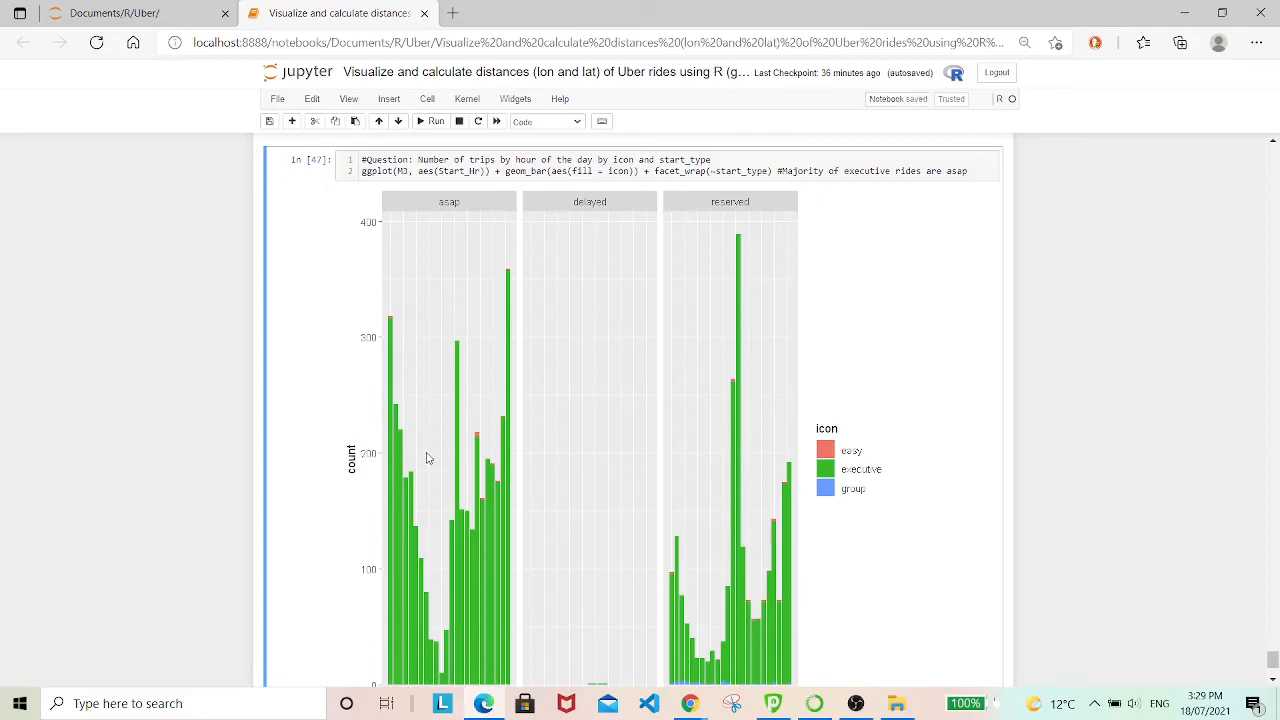
{"action": "mouse_move", "coordinate": [430, 481]}
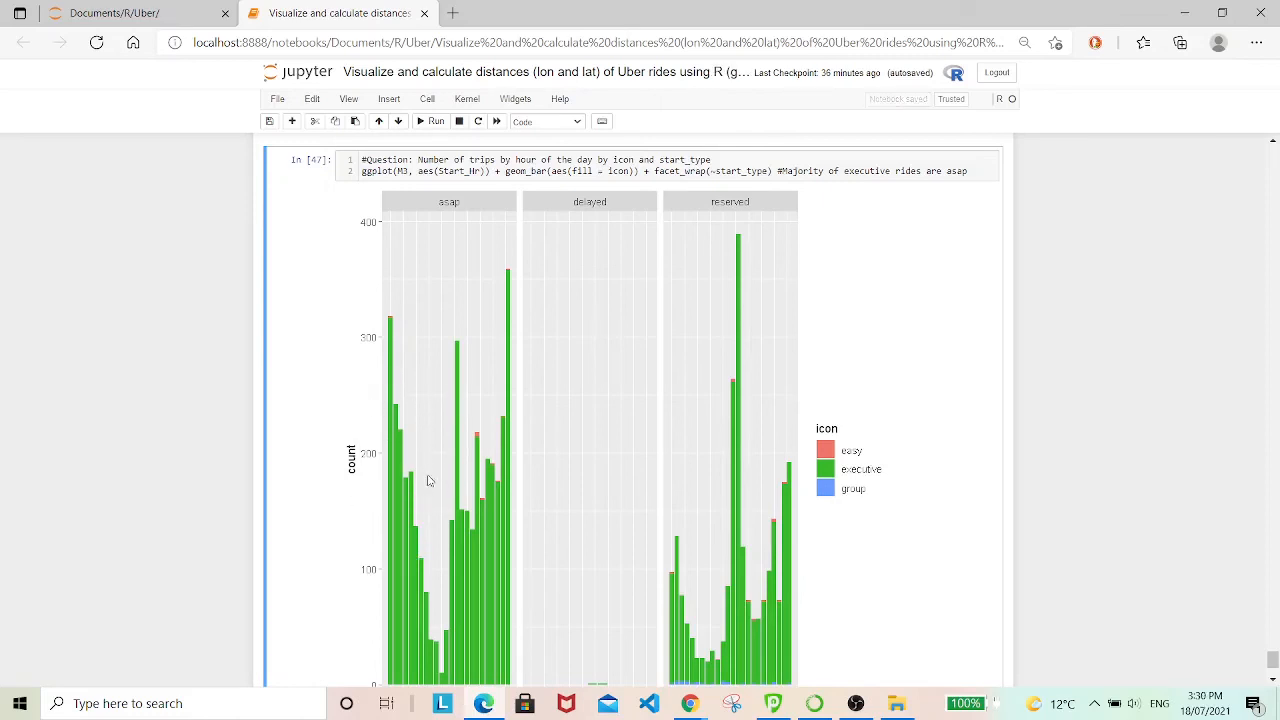
{"action": "mouse_move", "coordinate": [617, 433]}
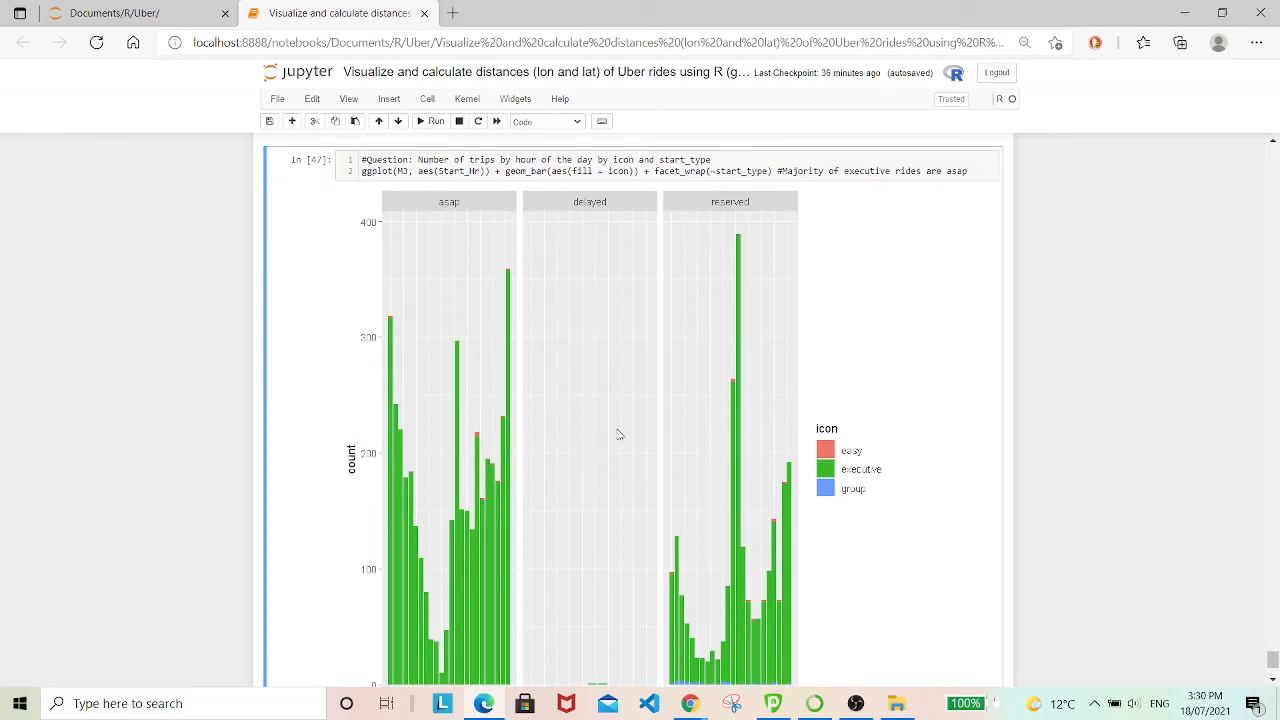
{"action": "mouse_move", "coordinate": [705, 549]}
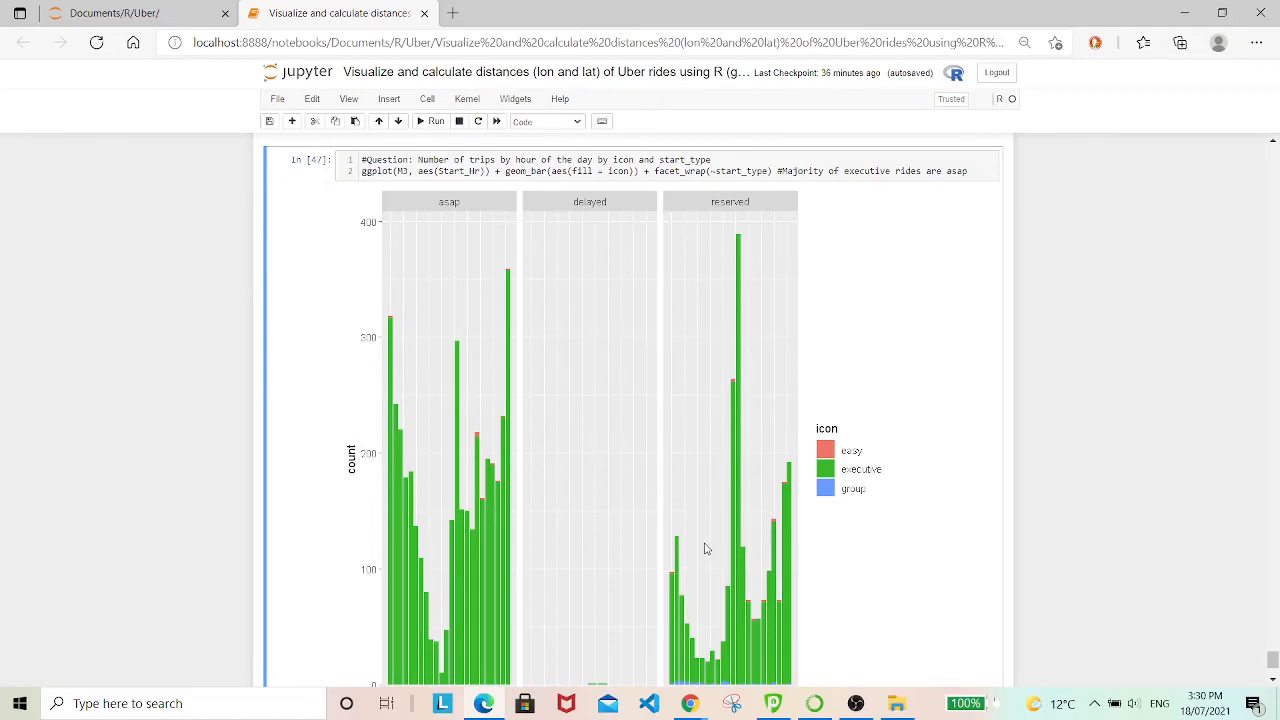
{"action": "mouse_move", "coordinate": [738, 355]}
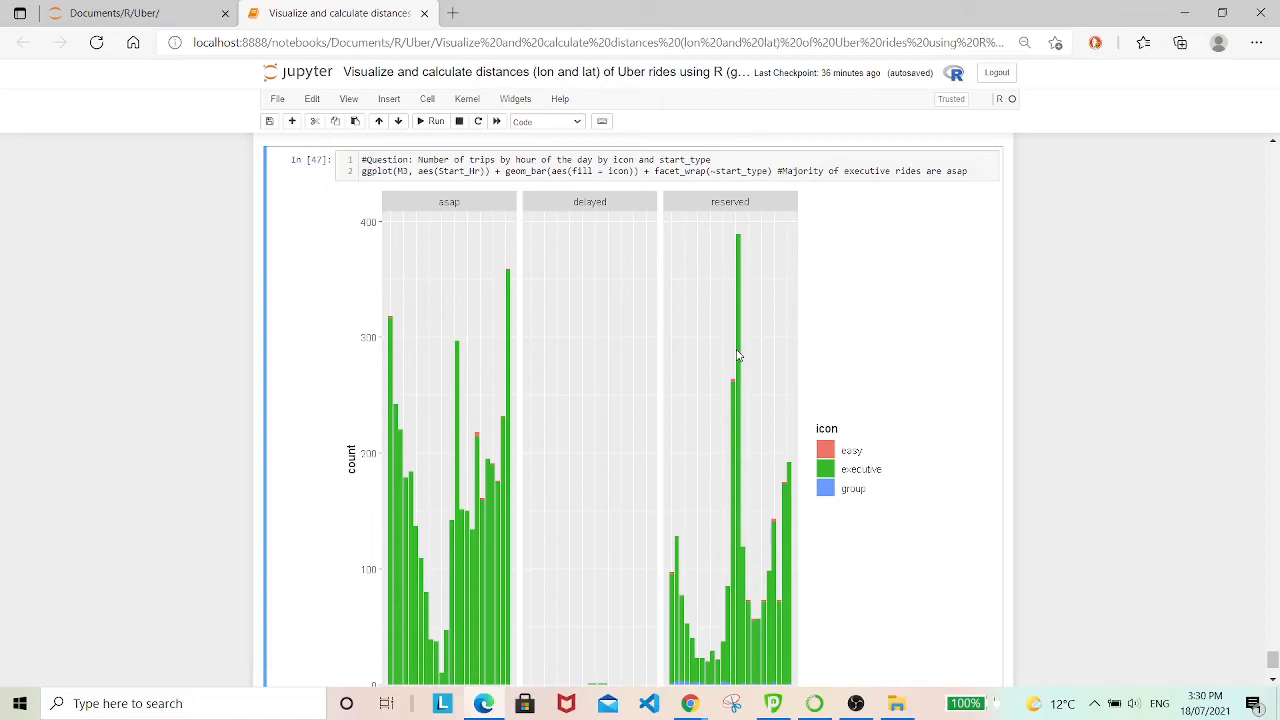
{"action": "mouse_move", "coordinate": [758, 388]}
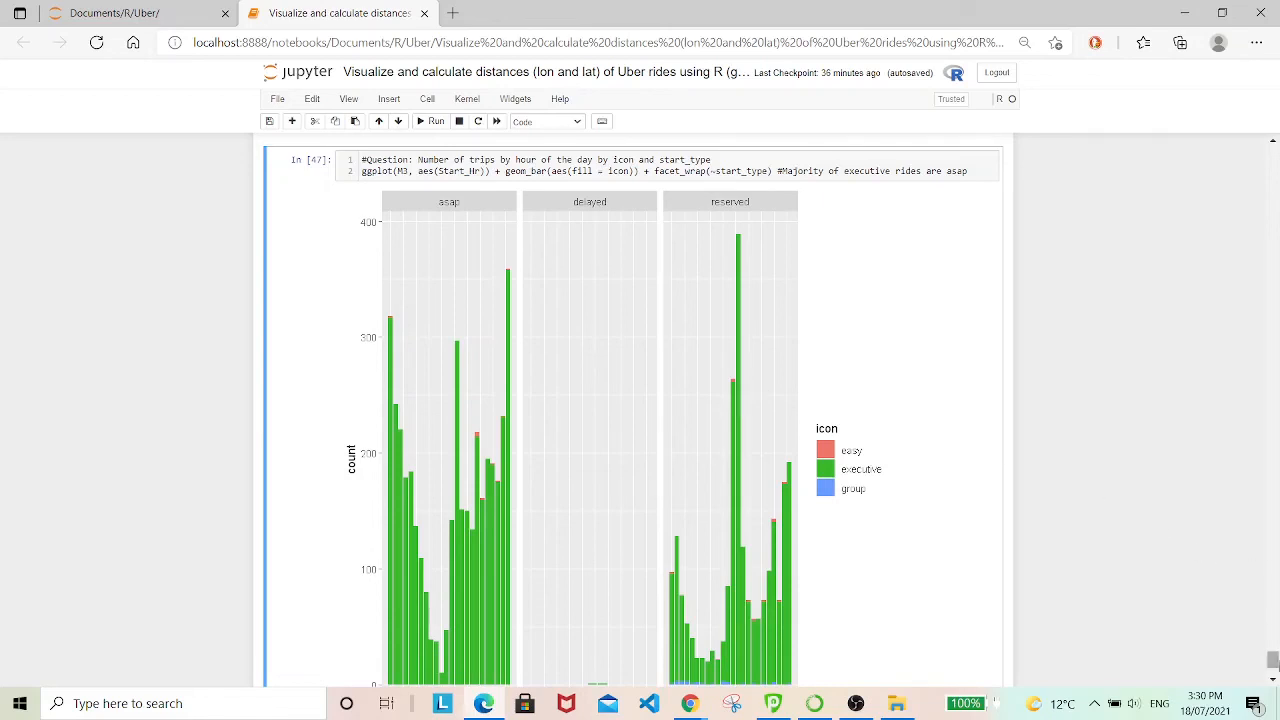
{"action": "scroll", "scroll_direction": "down", "scroll_amount": 3}
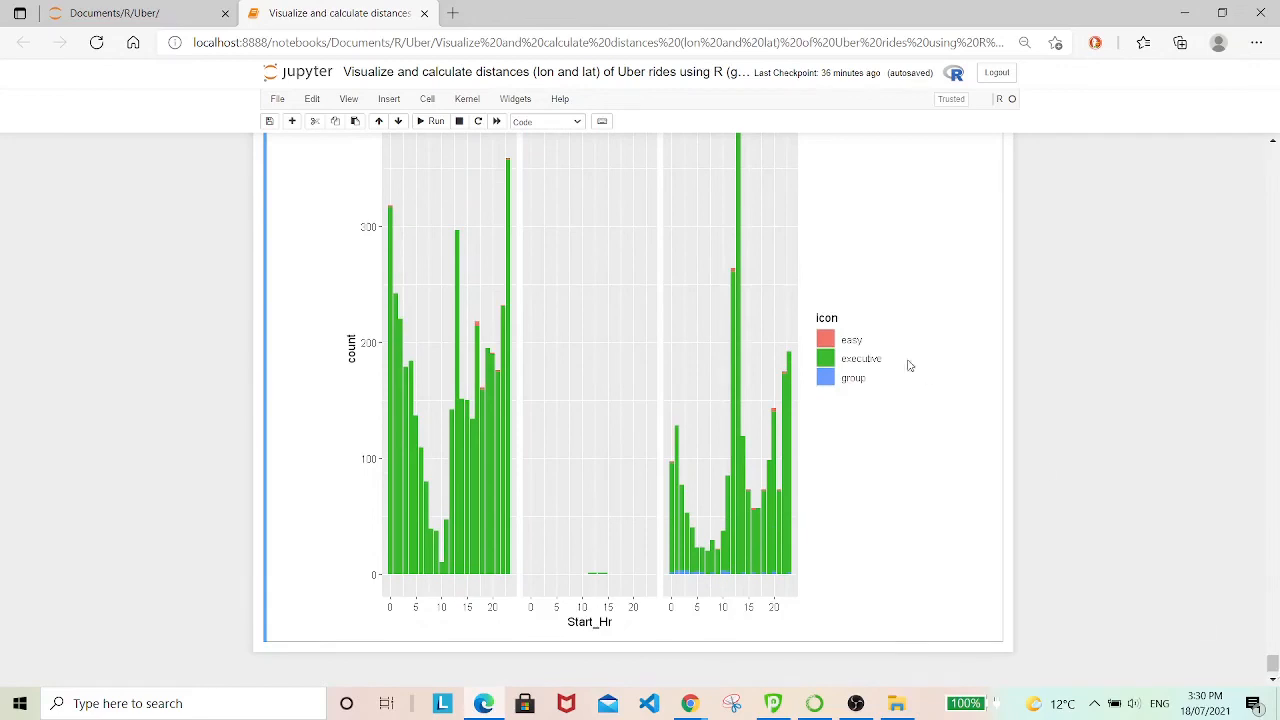
{"action": "mouse_move", "coordinate": [730, 430]}
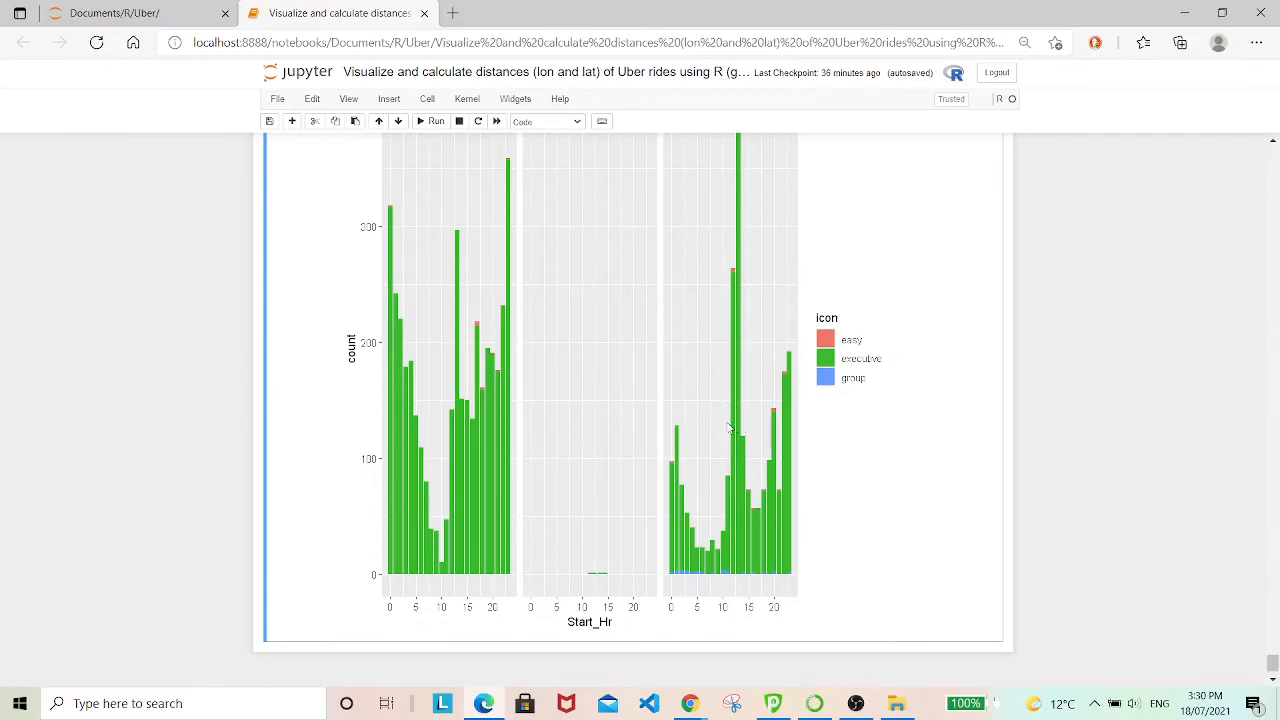
{"action": "mouse_move", "coordinate": [789, 487]}
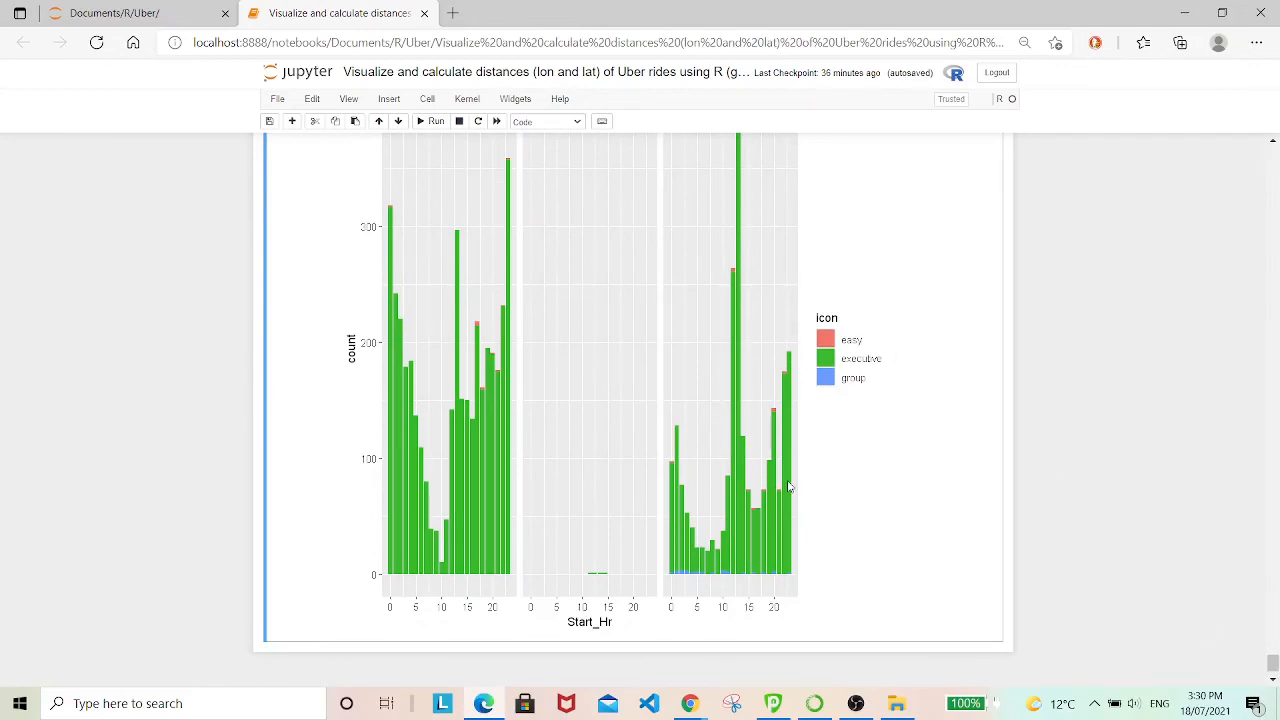
{"action": "mouse_move", "coordinate": [827, 465]}
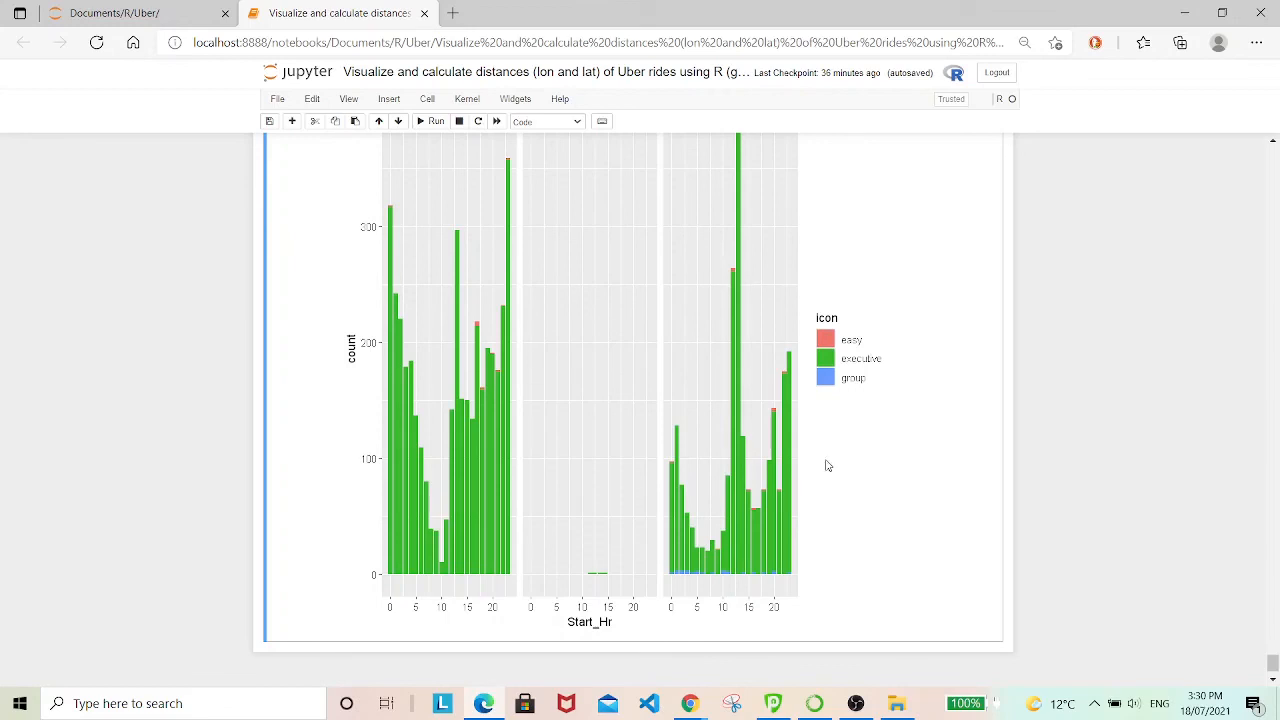
{"action": "mouse_move", "coordinate": [501, 513]}
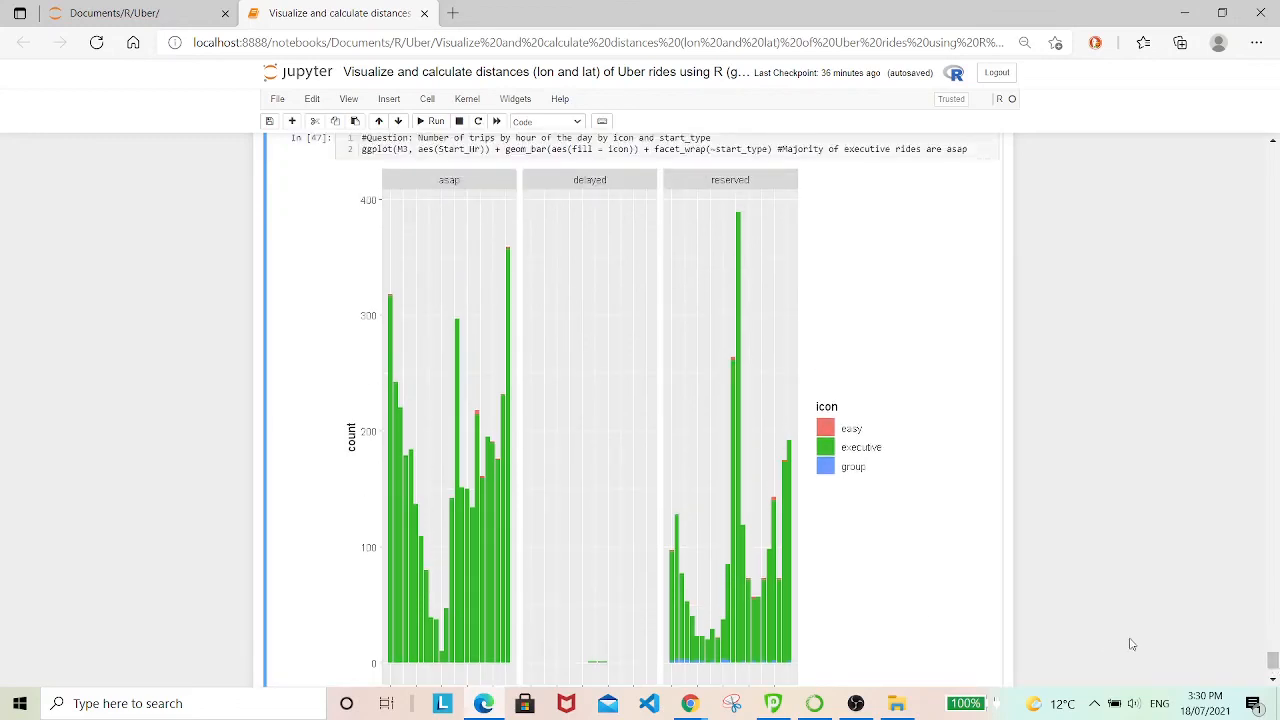
{"action": "scroll", "scroll_direction": "down", "scroll_amount": 3}
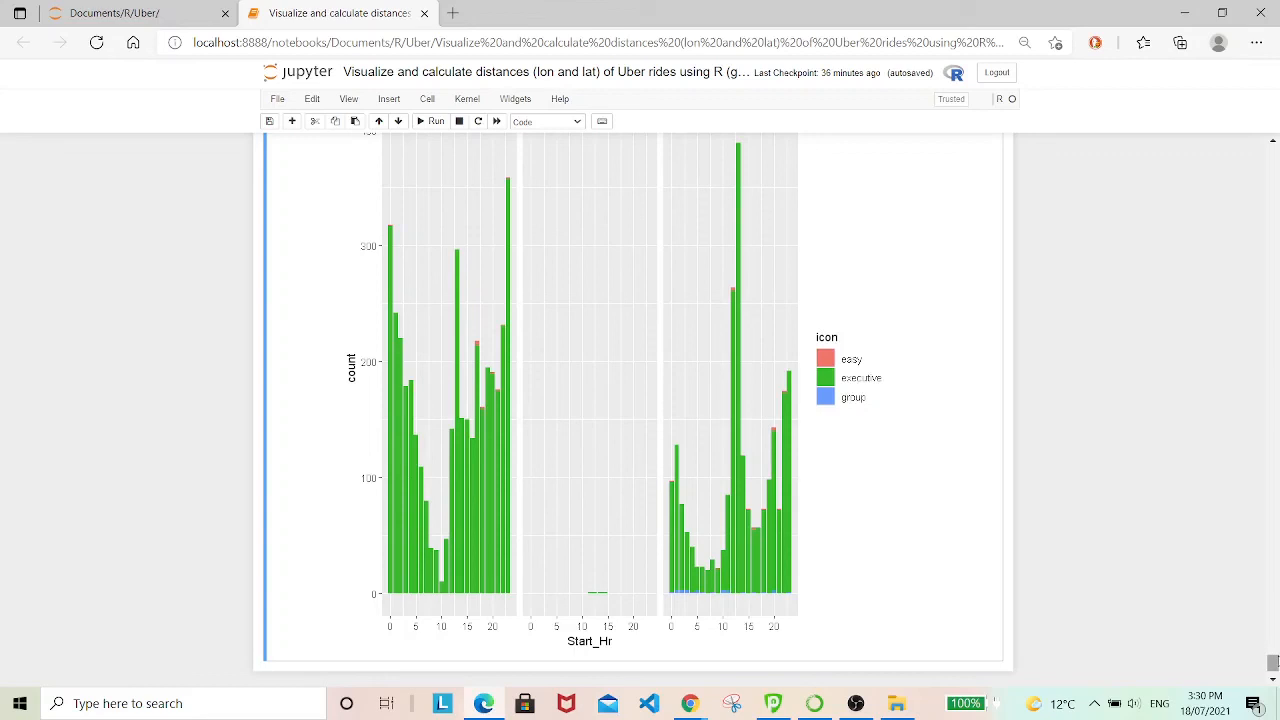
{"action": "mouse_move", "coordinate": [398, 275]}
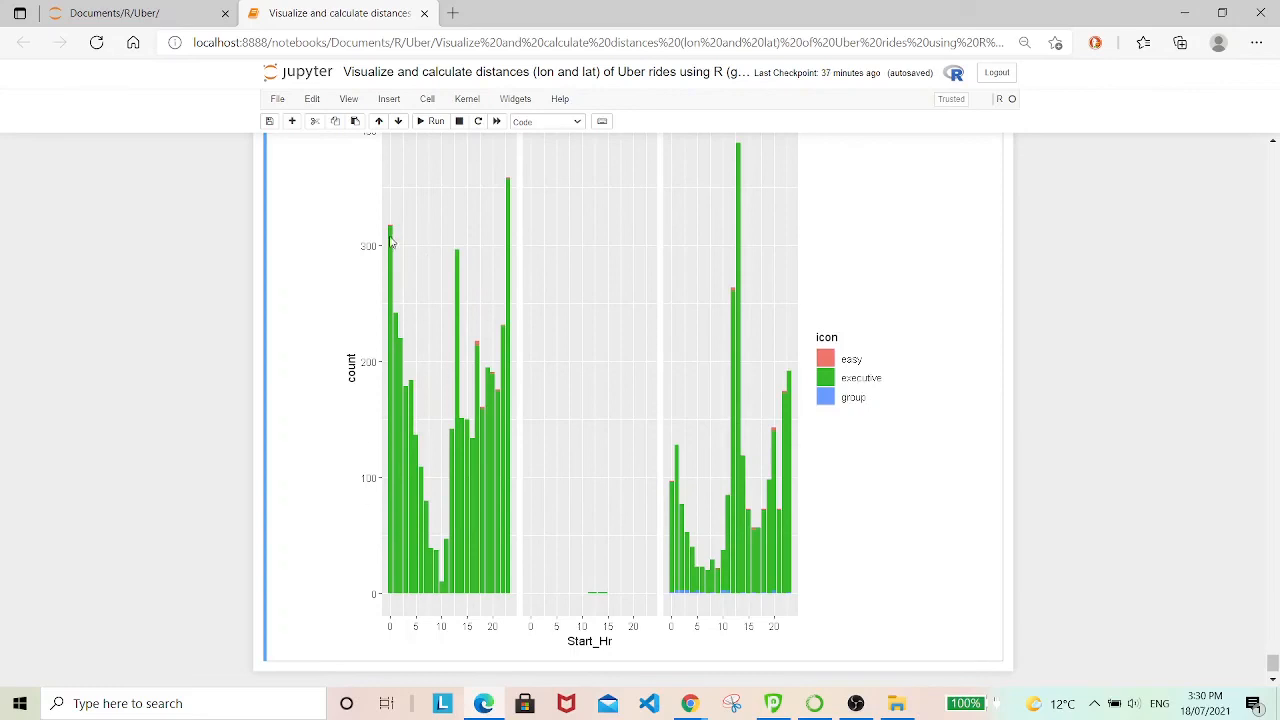
{"action": "mouse_move", "coordinate": [391, 241]}
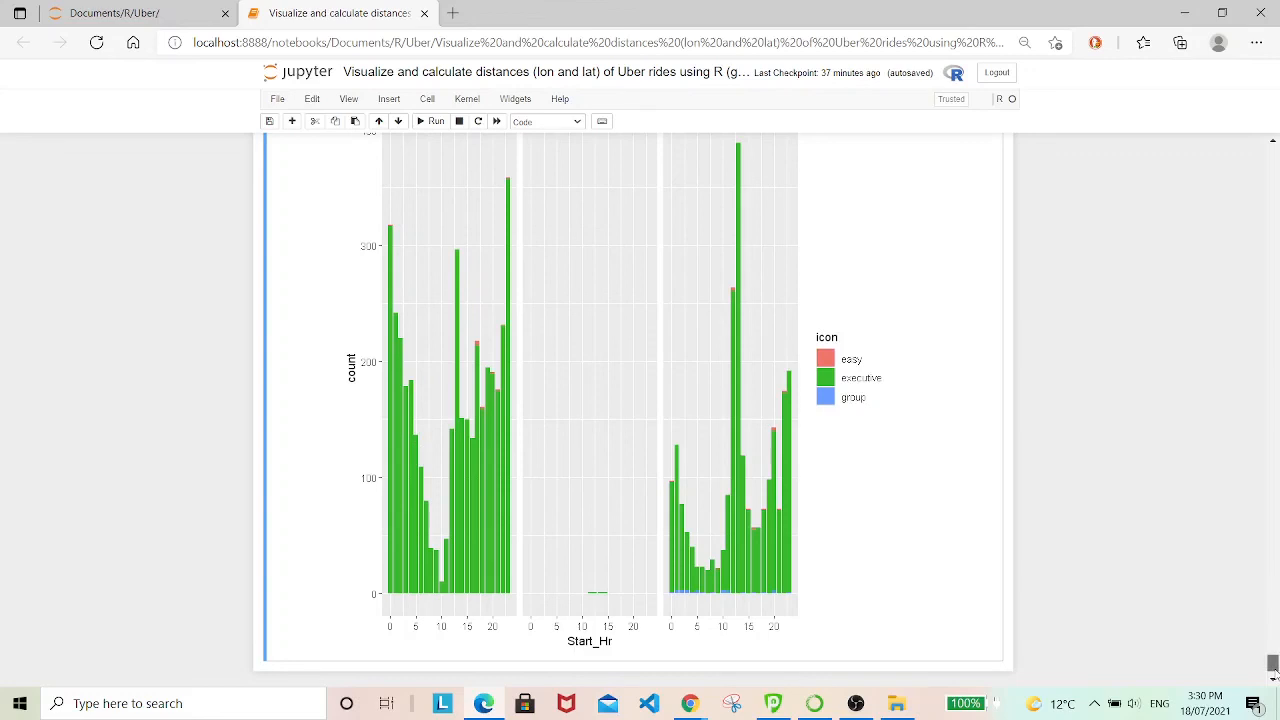
Scroll back to cell 43's AveSpeed boxplot beneath the TravelHr histogram.
{"action": "scroll", "scroll_direction": "down", "scroll_amount": 3}
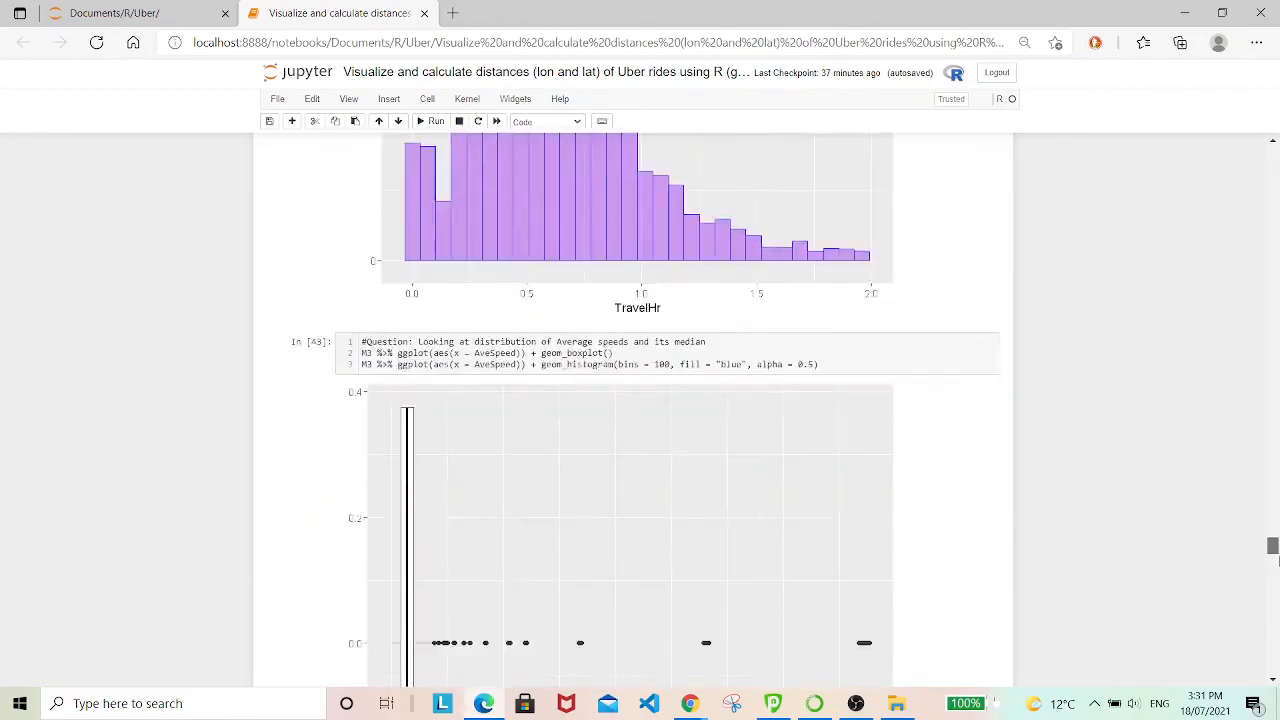
{"action": "scroll", "scroll_direction": "down", "scroll_amount": 3}
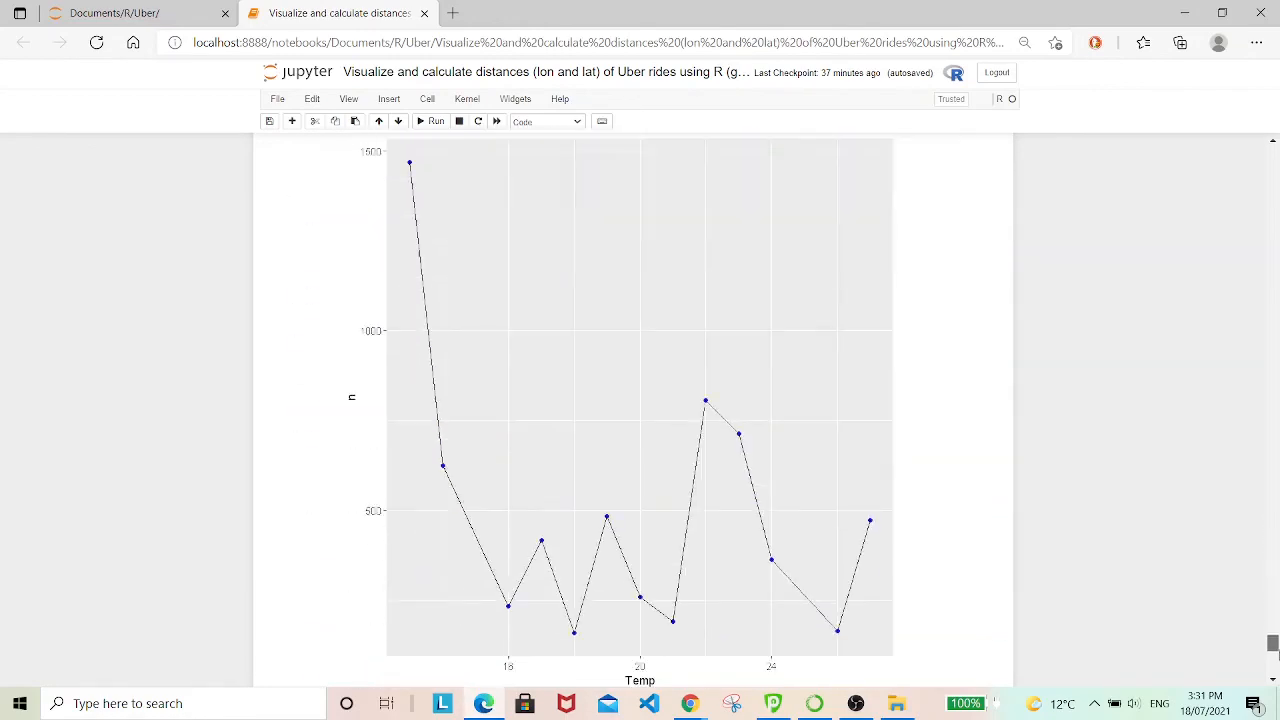
{"action": "scroll", "scroll_direction": "down", "scroll_amount": 3}
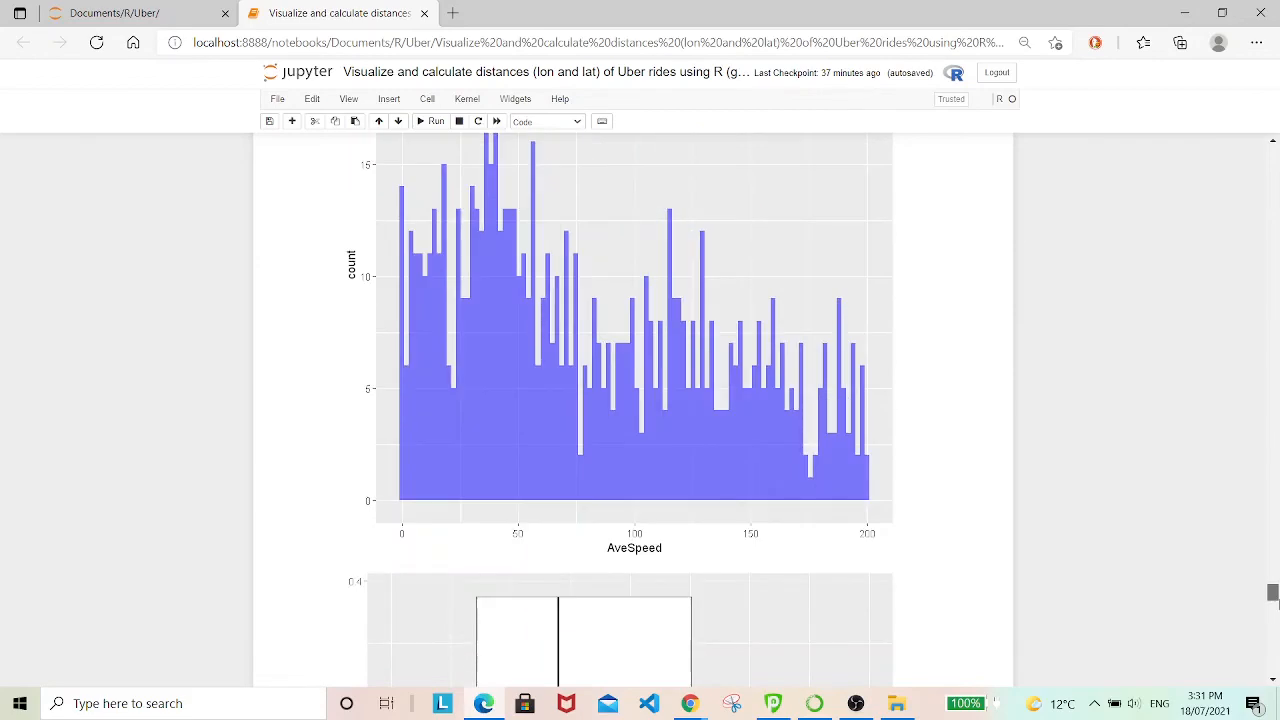
{"action": "scroll", "scroll_direction": "down", "scroll_amount": 3}
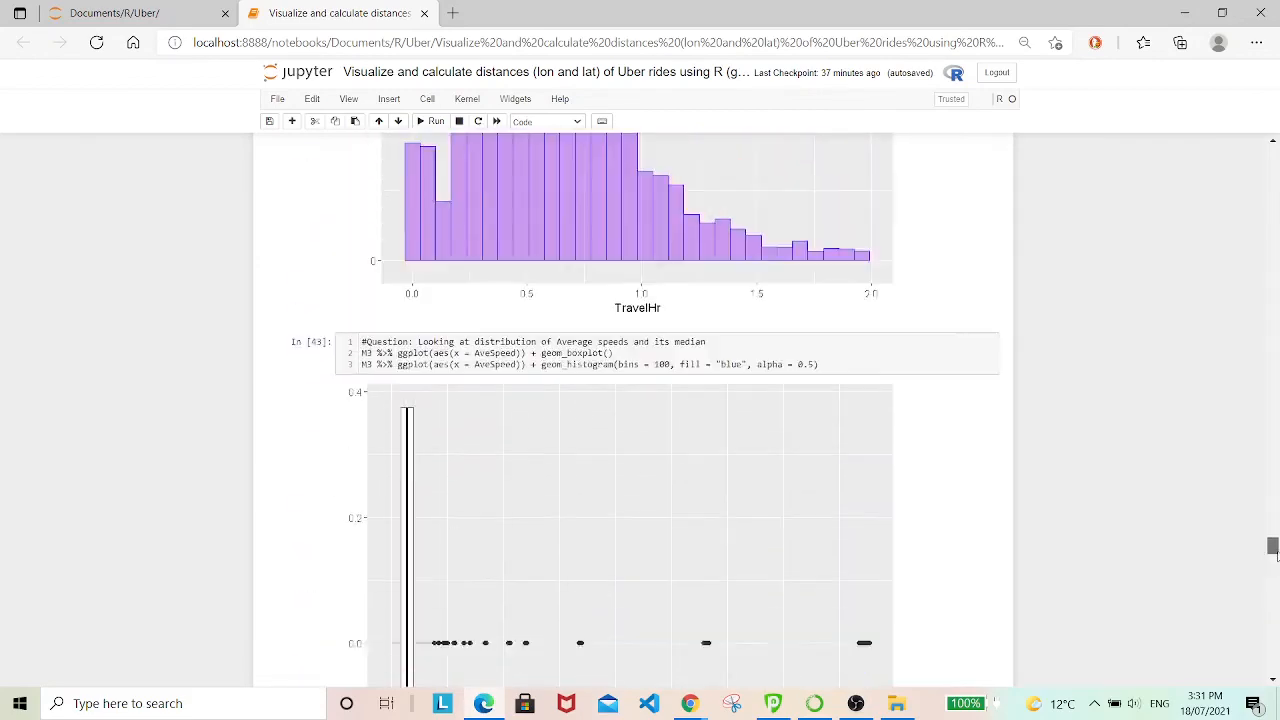